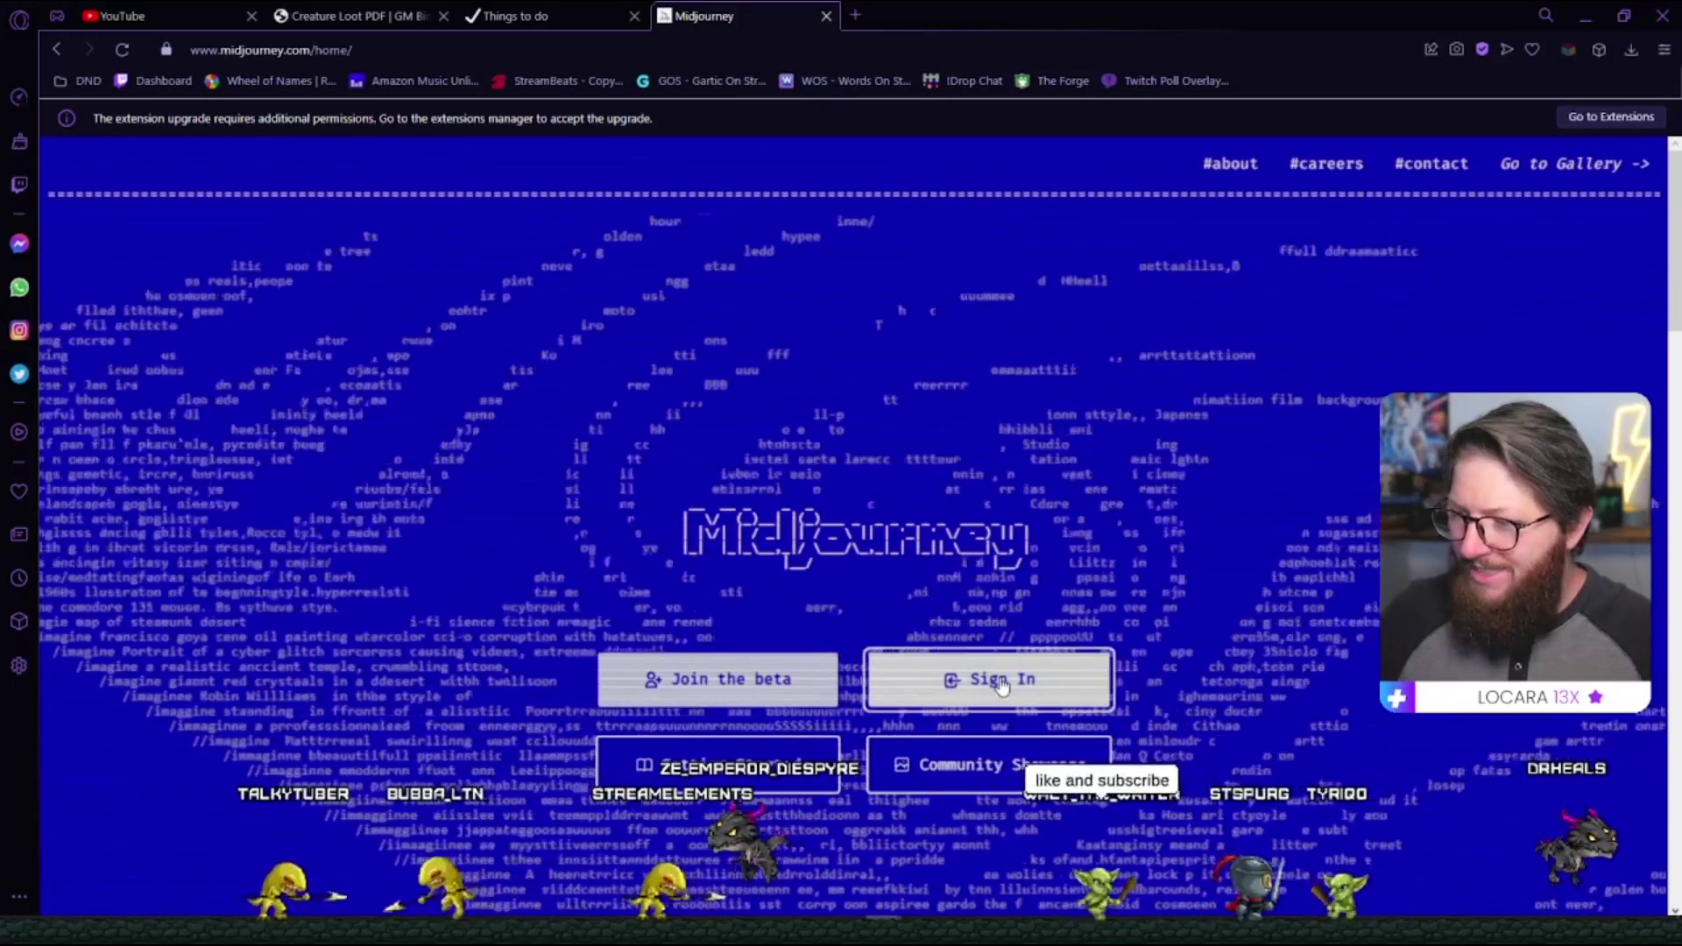
Sign in to Midjourney and scroll through the profile gallery of generated creature and owl images.
left_click(986, 680)
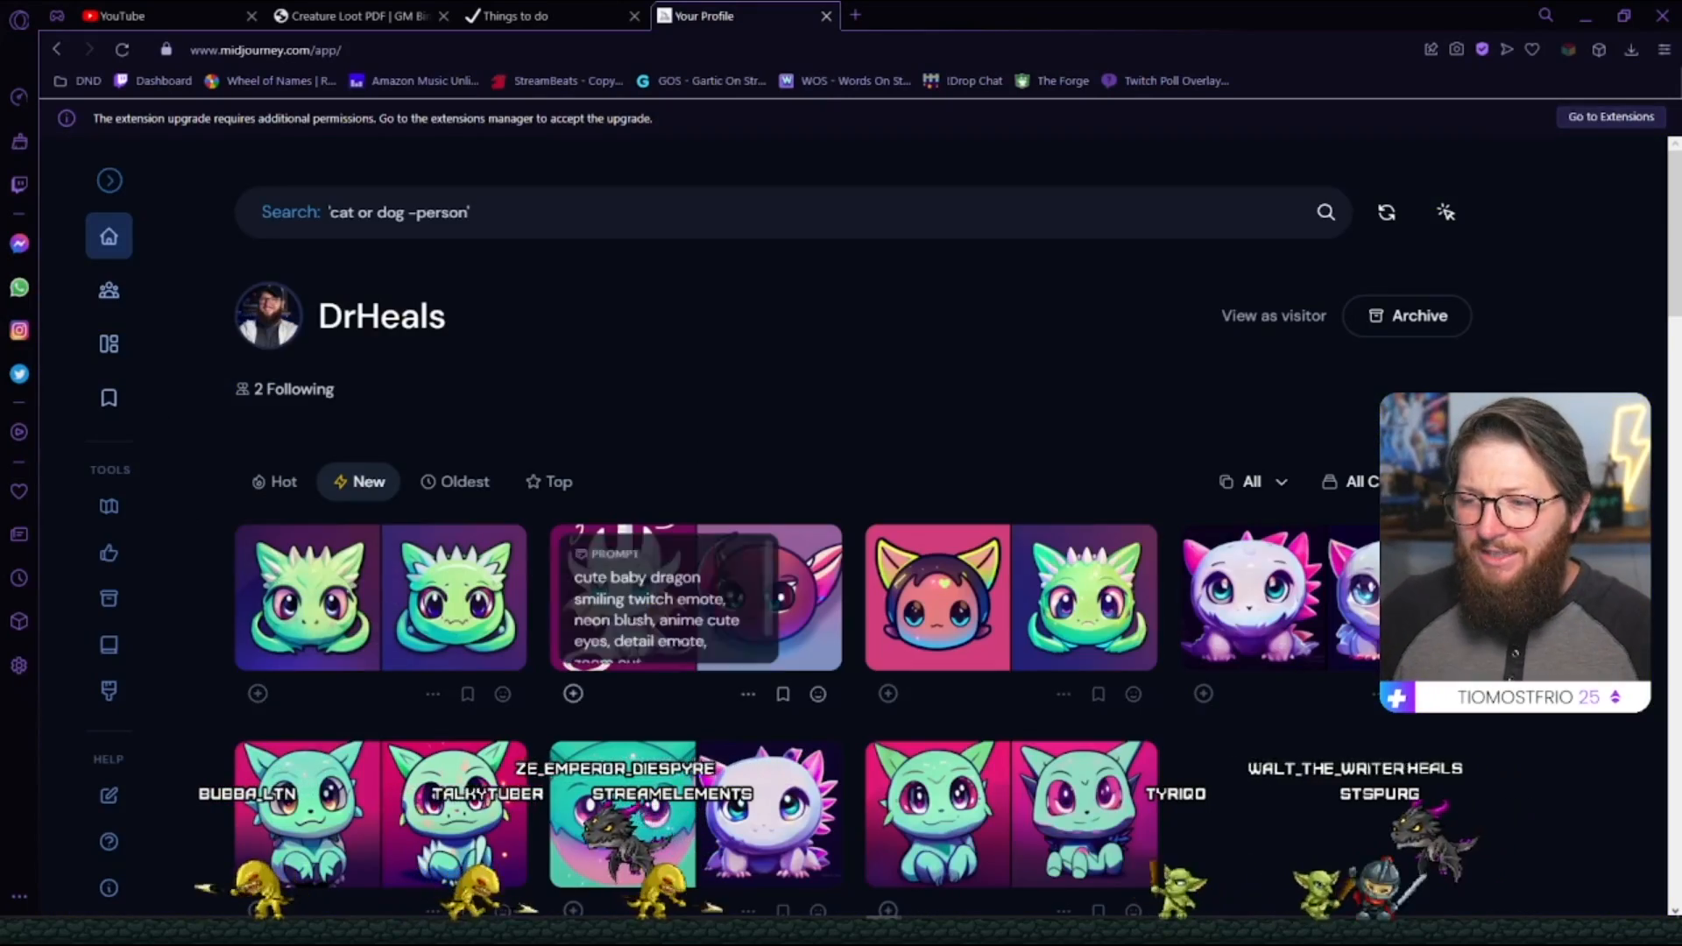
scroll("down", 3)
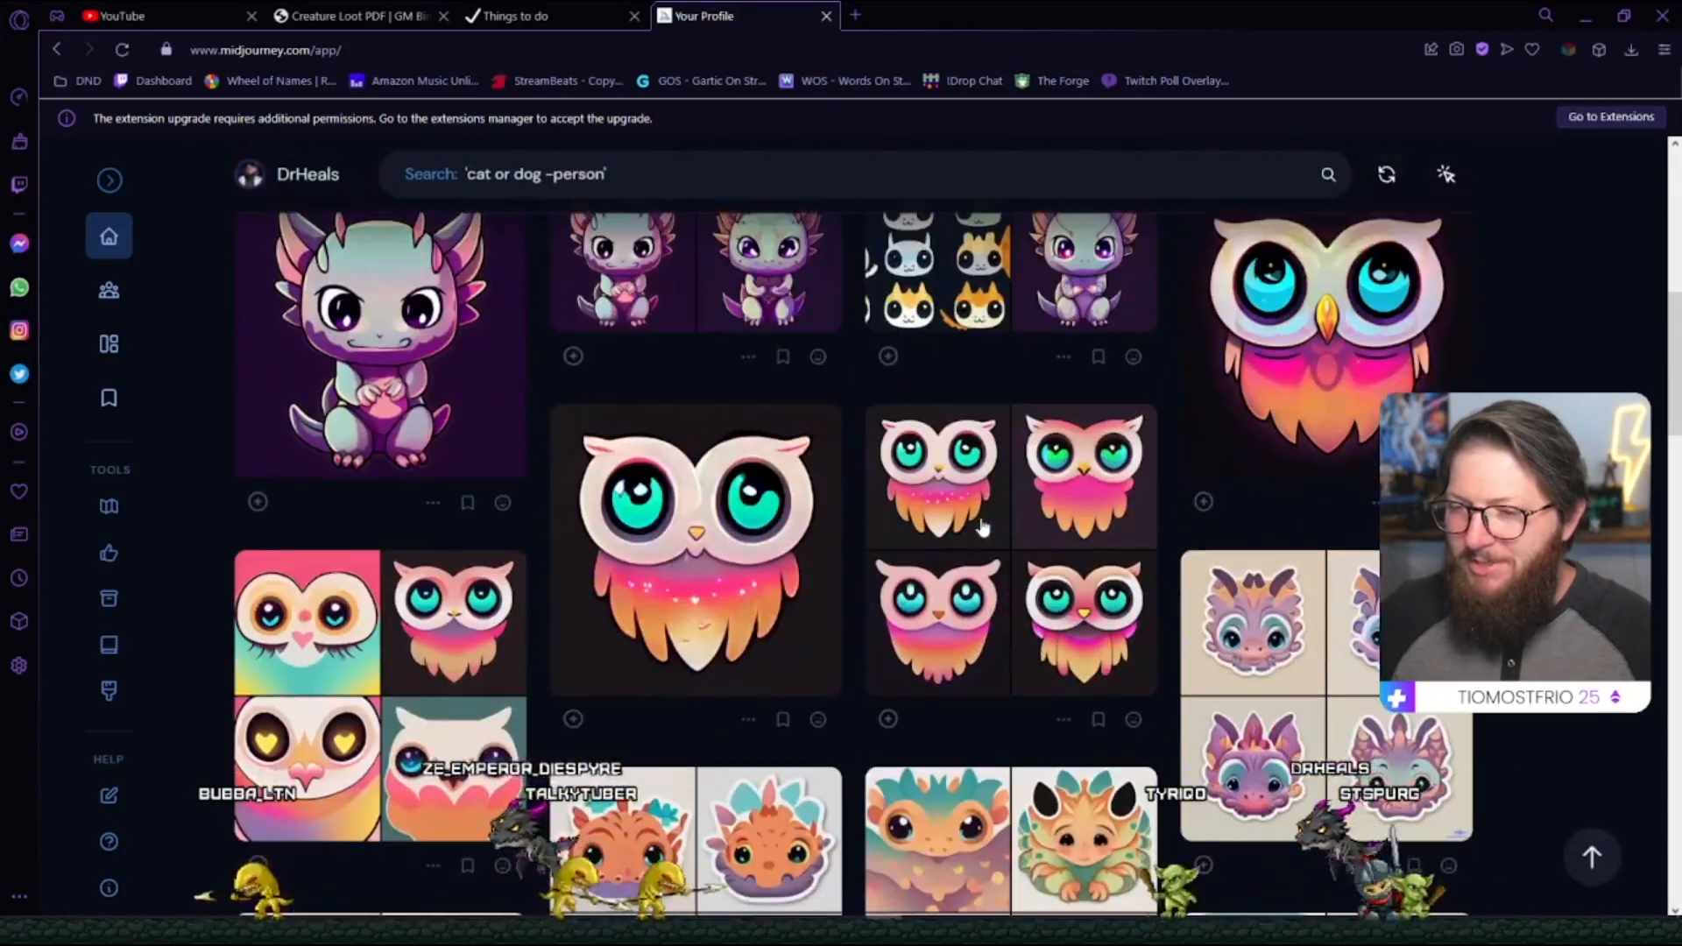
scroll("down", 3)
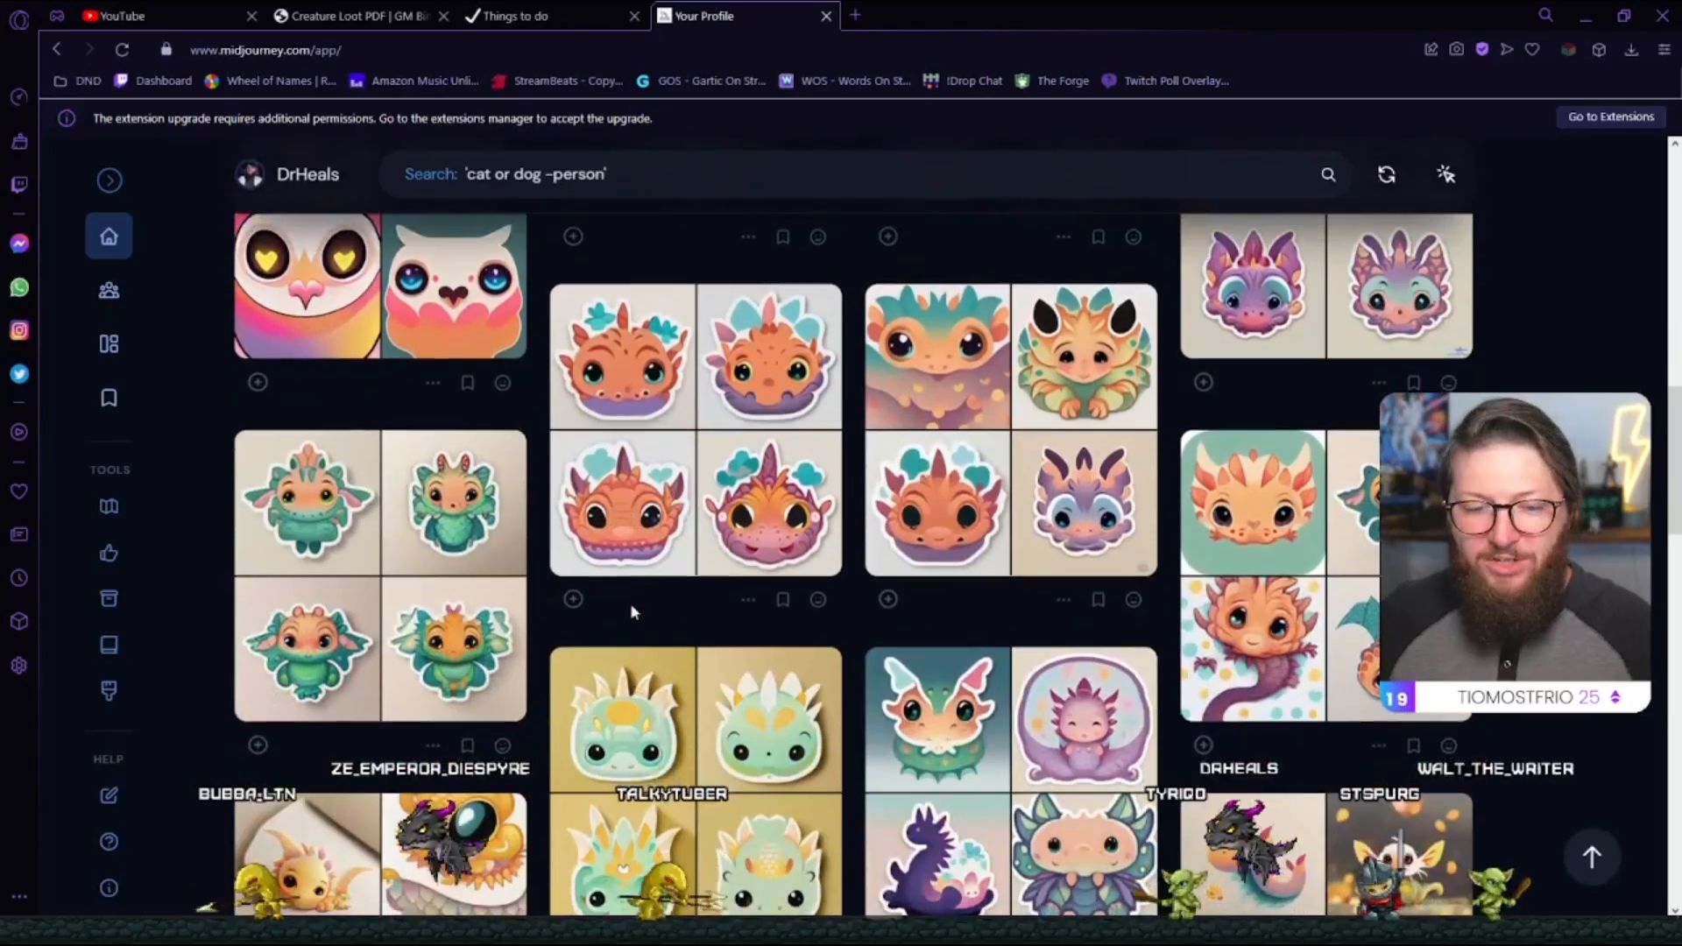
scroll("down", 3)
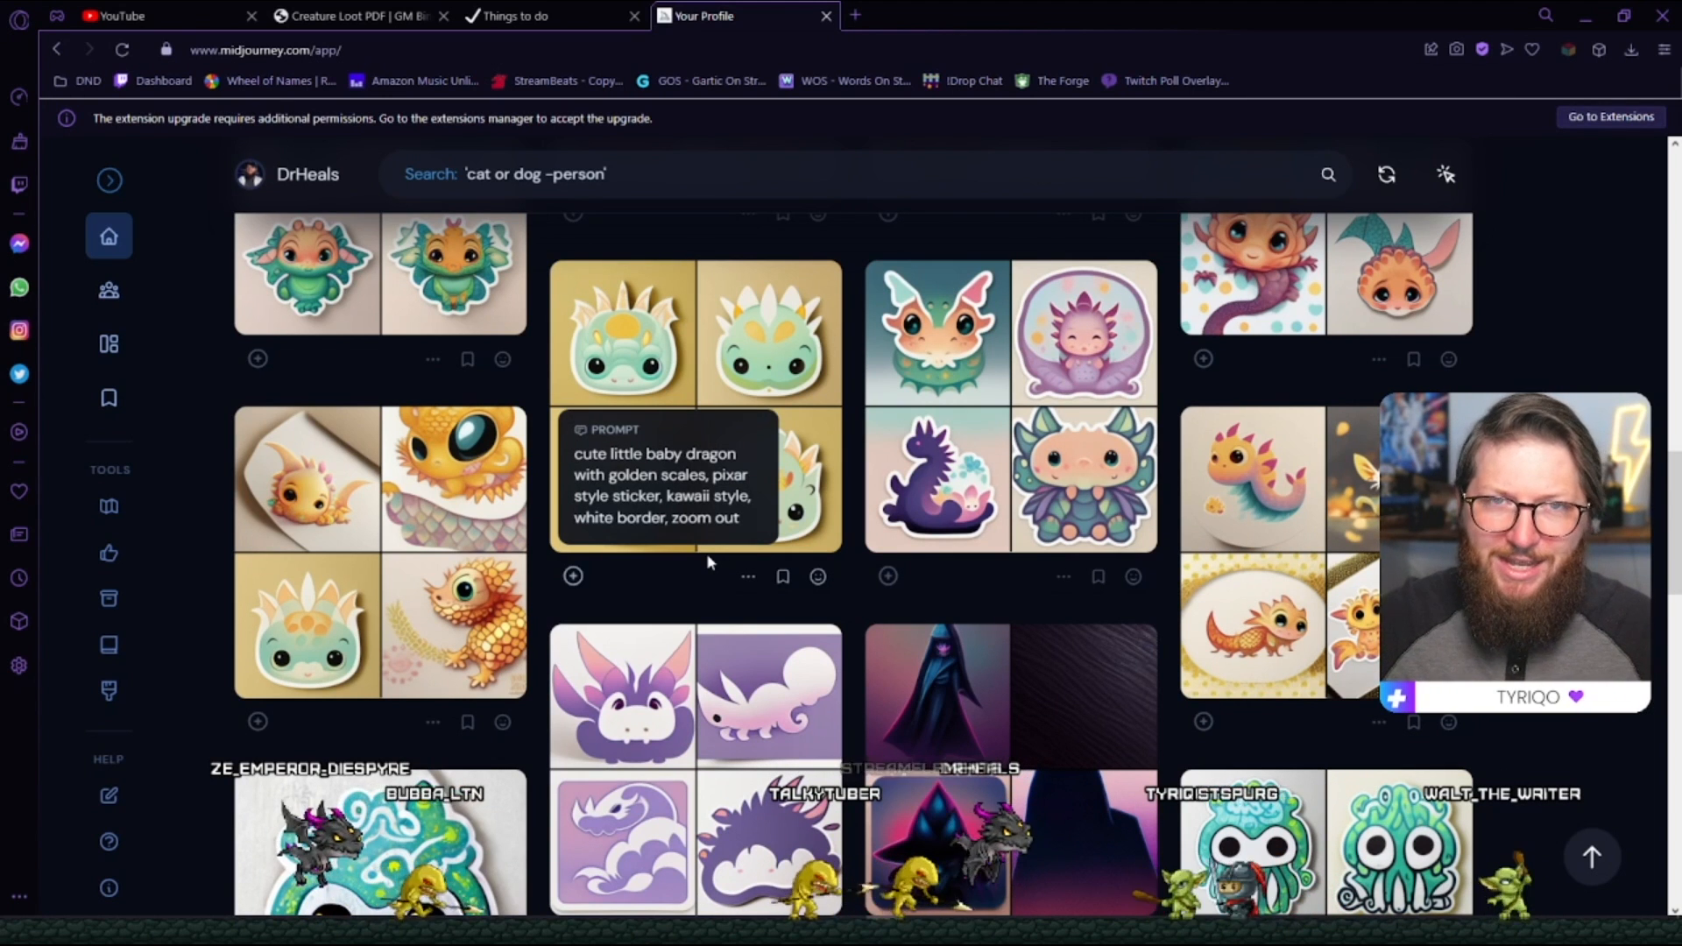
mouse_move(662, 608)
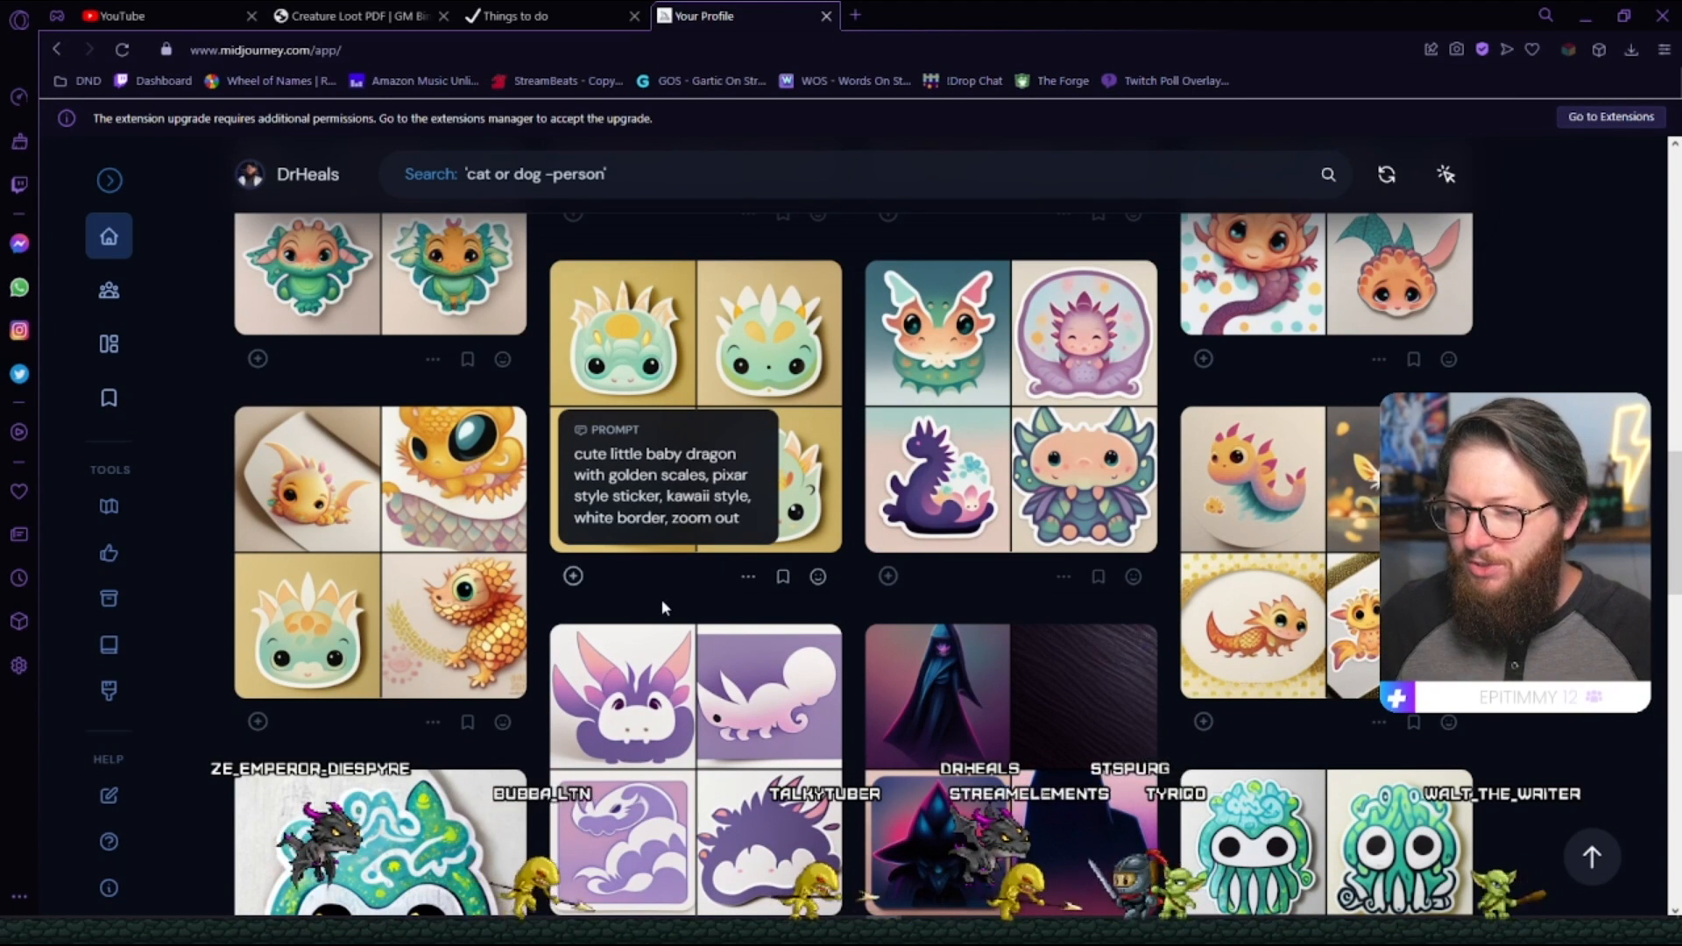
scroll("down", 3)
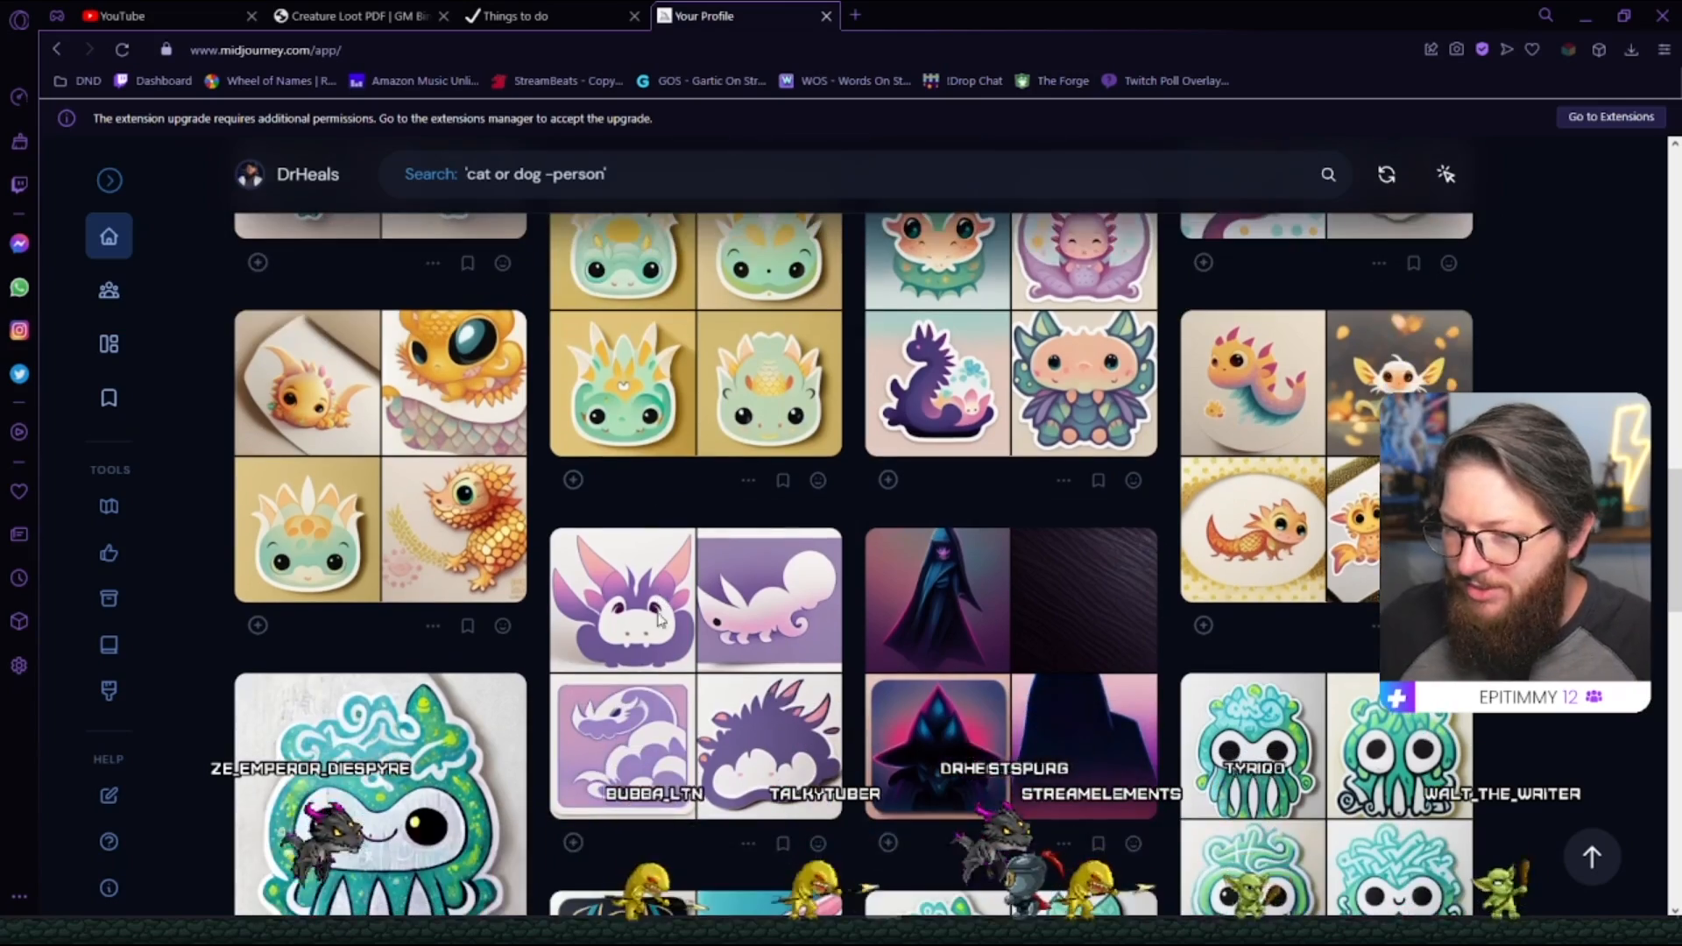
scroll("down", 3)
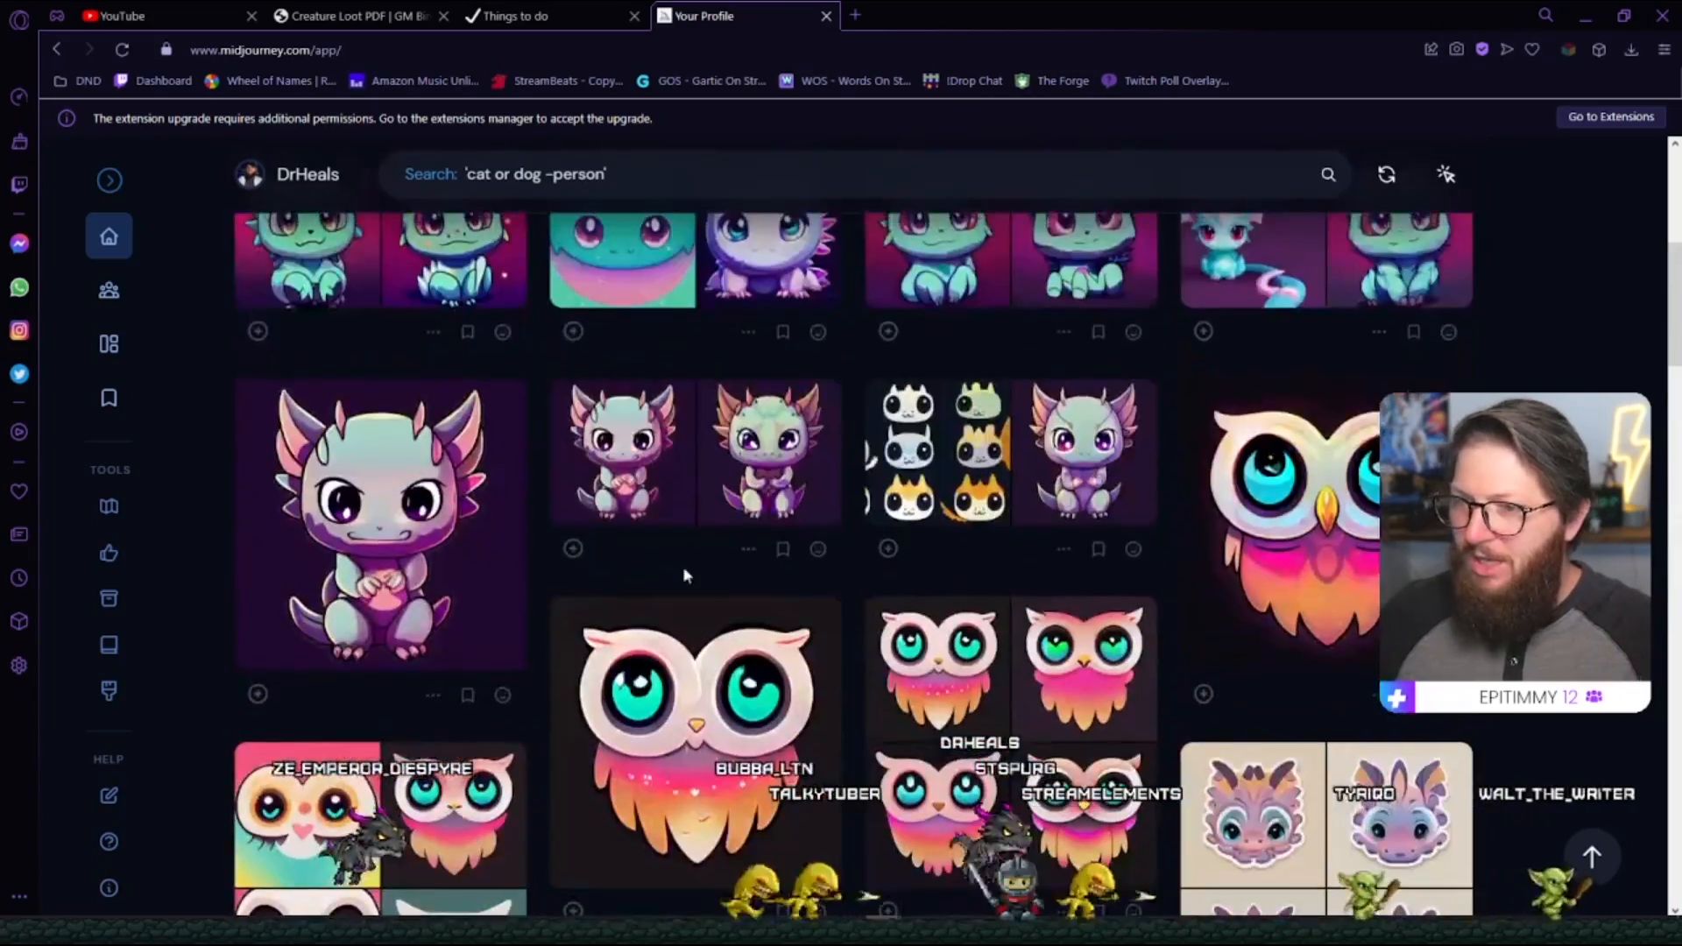
scroll("up", 3)
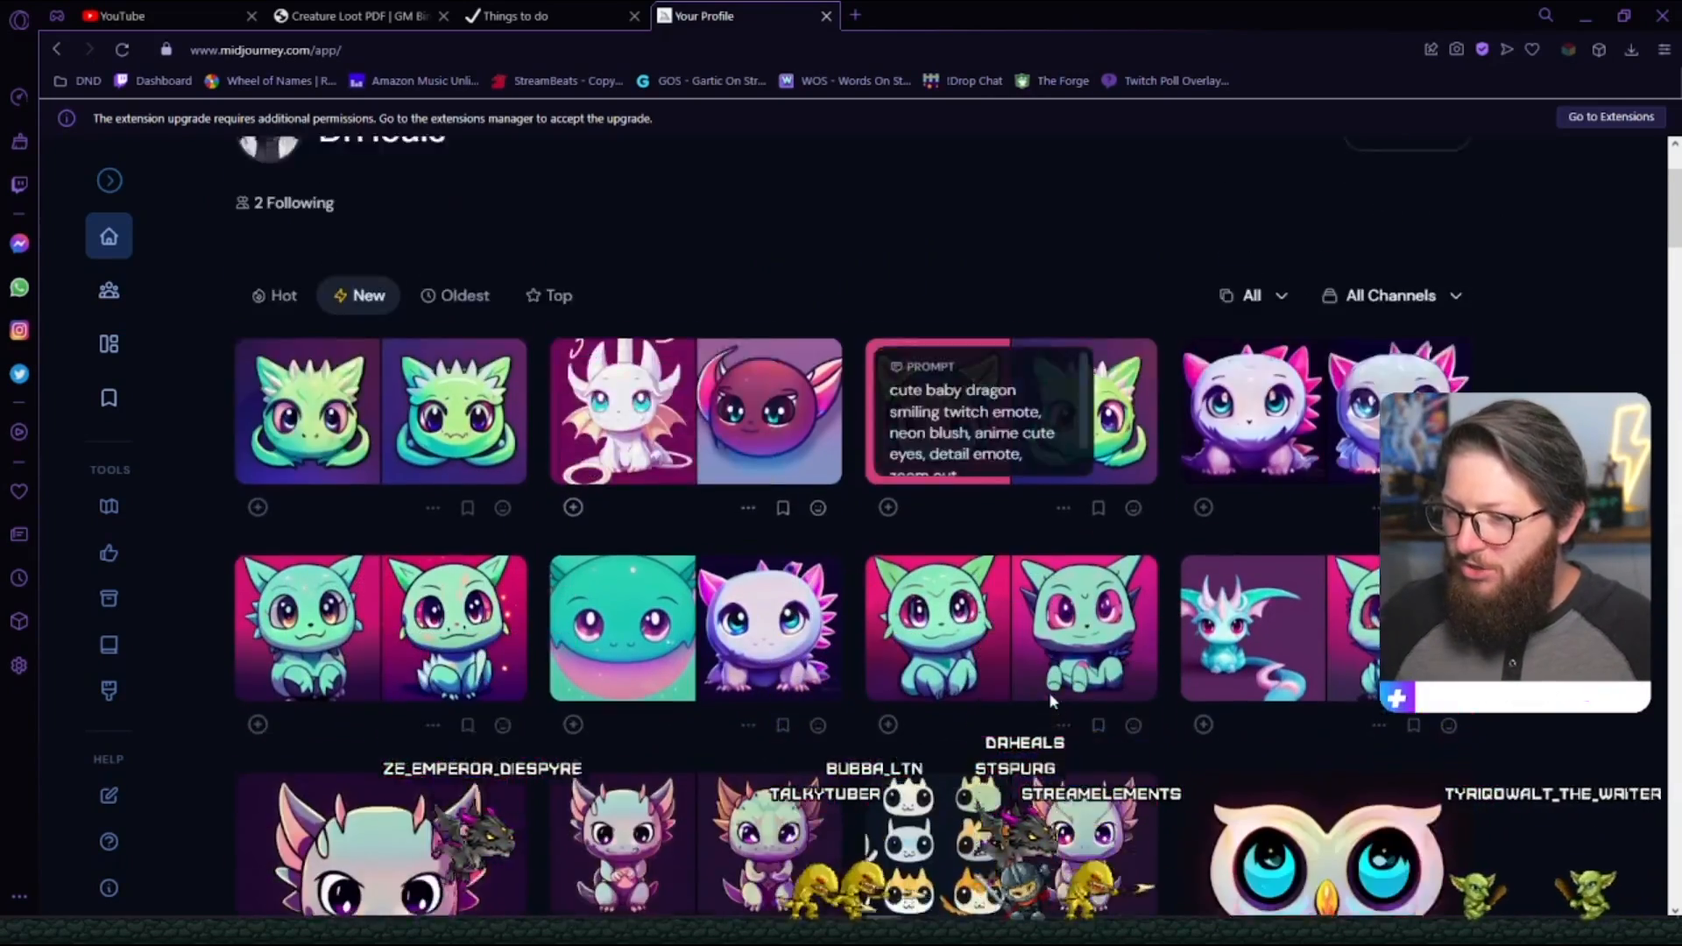
scroll("down", 3)
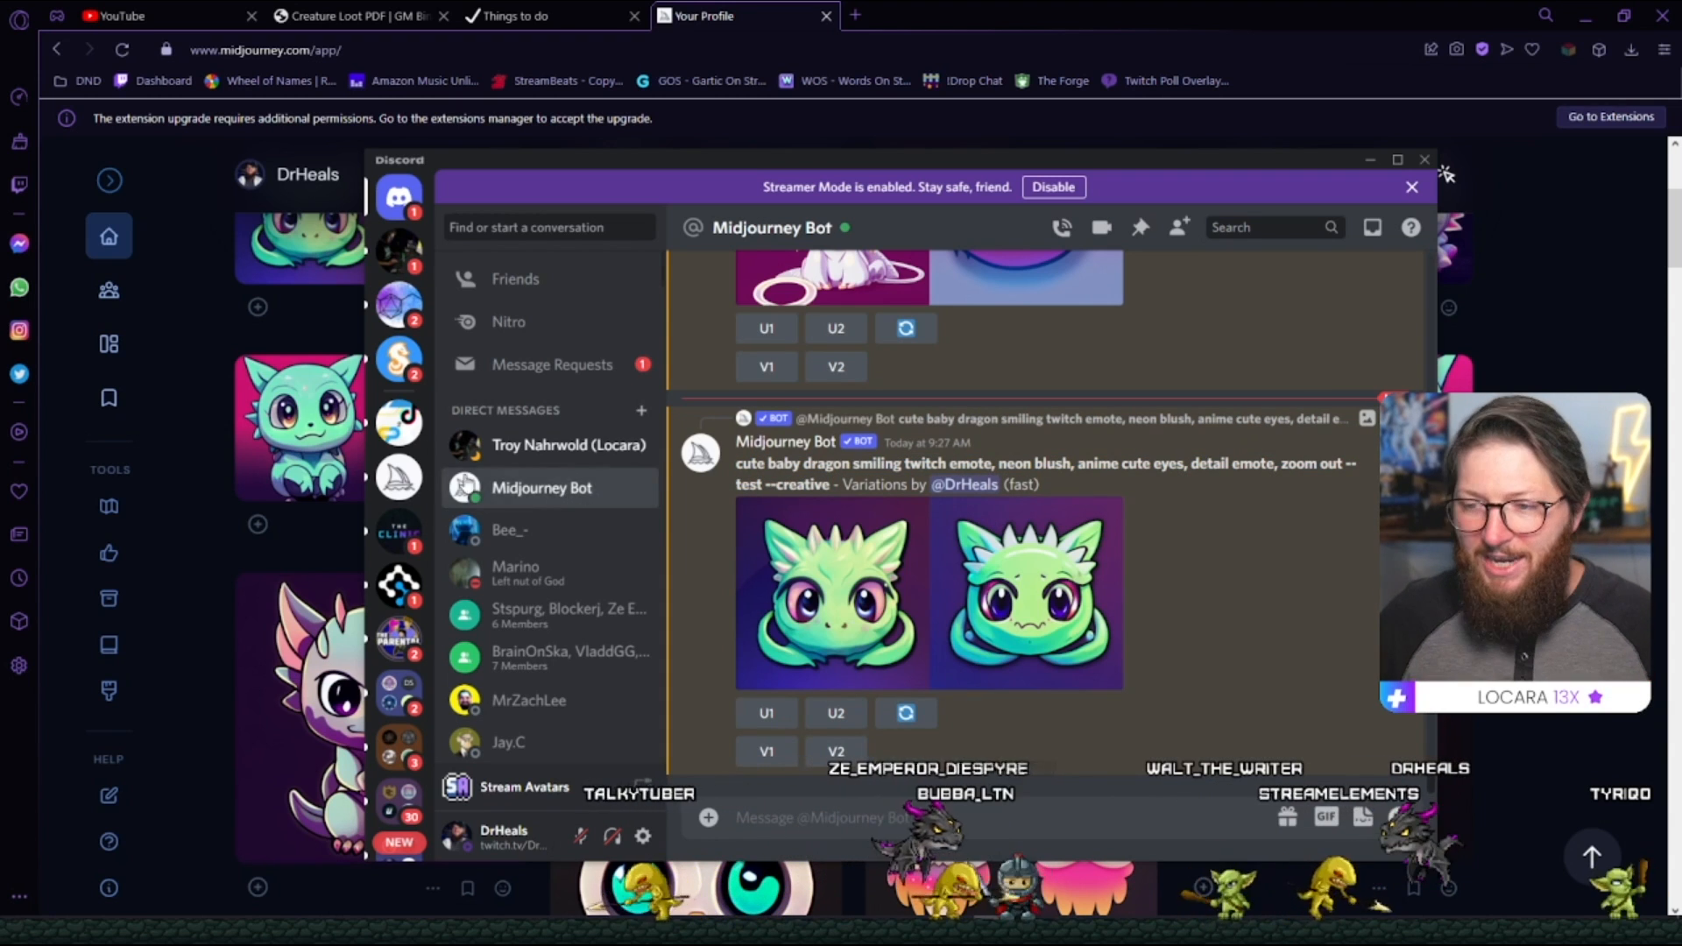
Browse the newbies-41 channel, return to the Midjourney Bot DM, and close the Discord window.
scroll("up", 3)
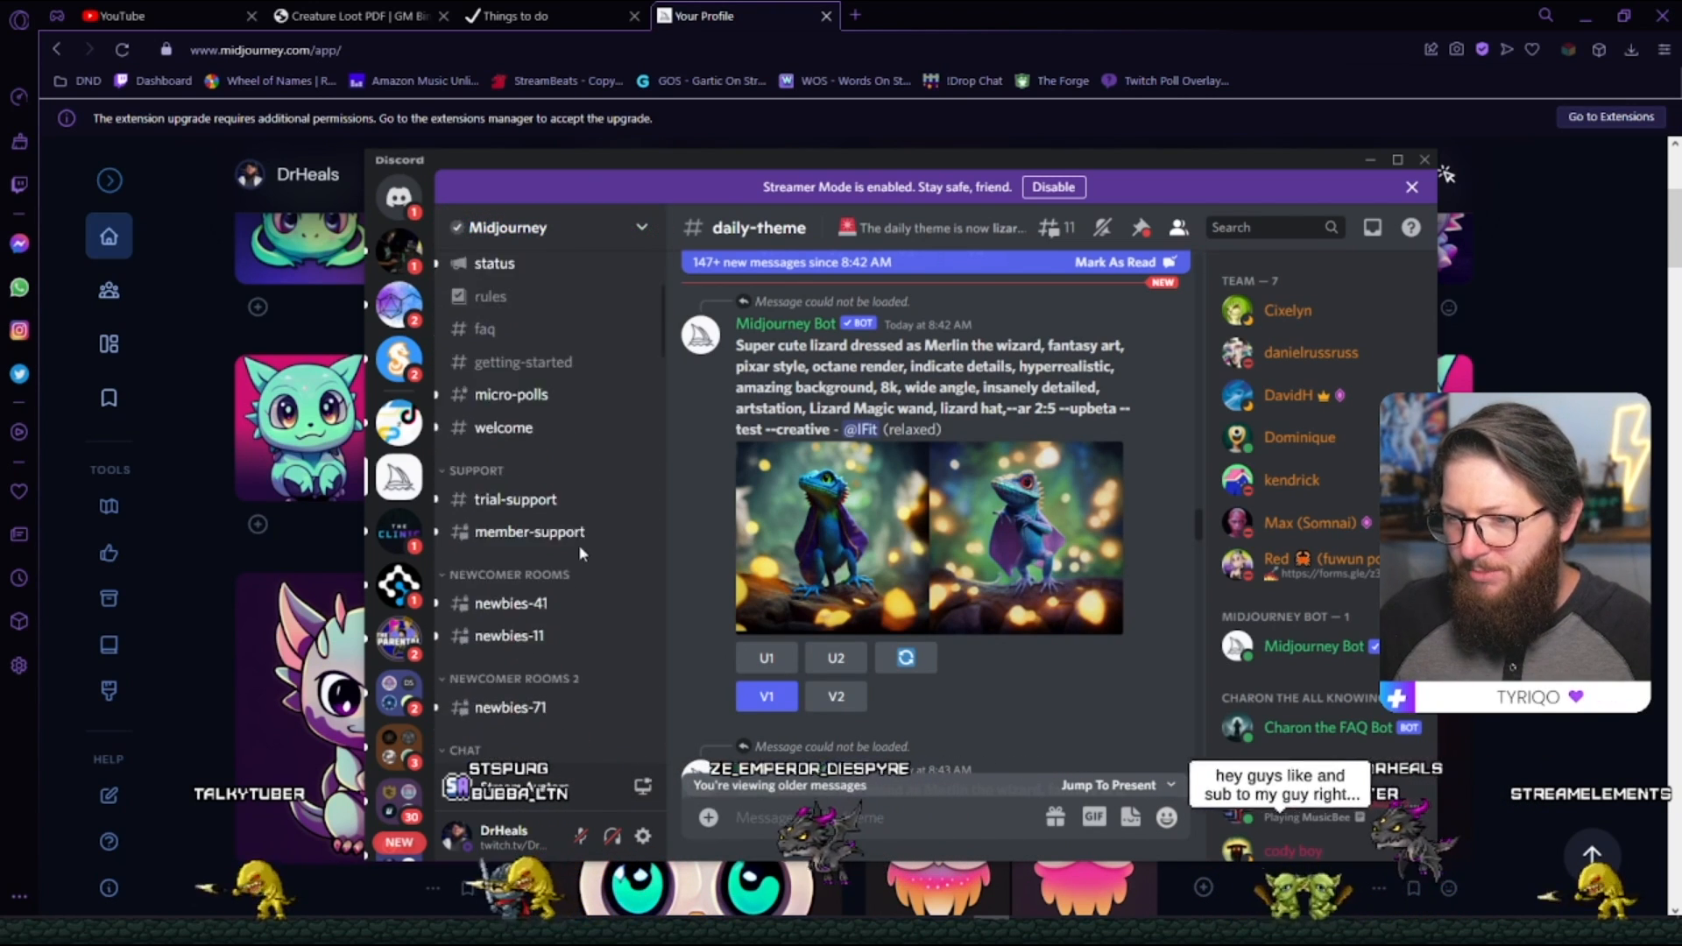
scroll("down", 3)
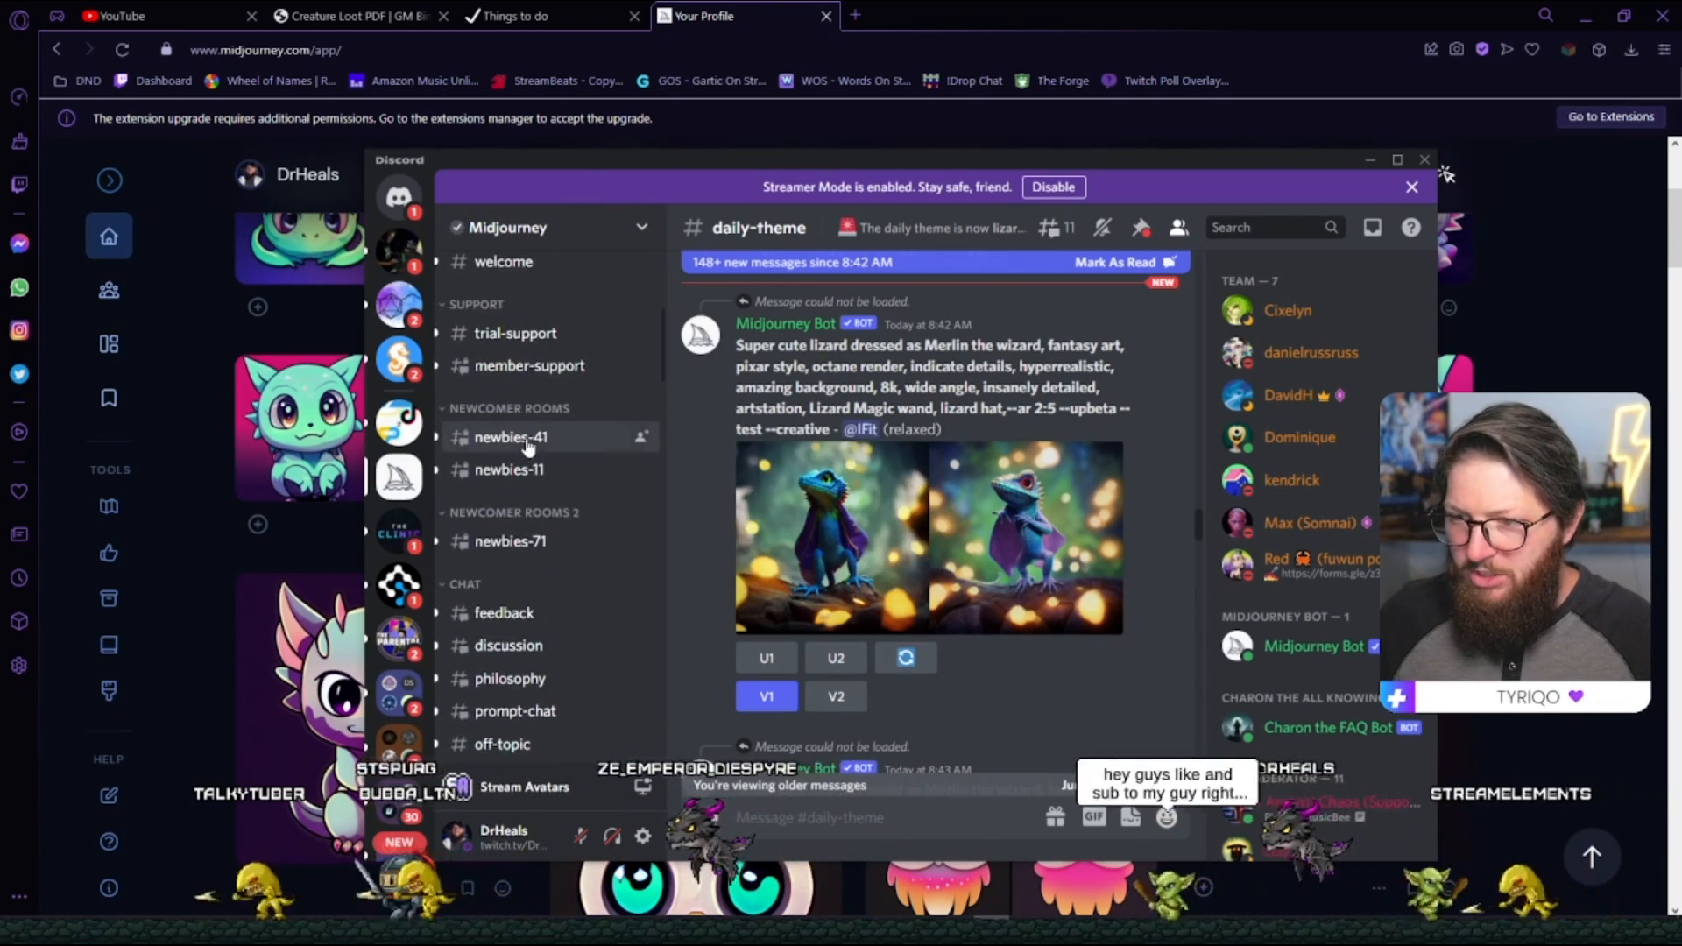
left_click(510, 436)
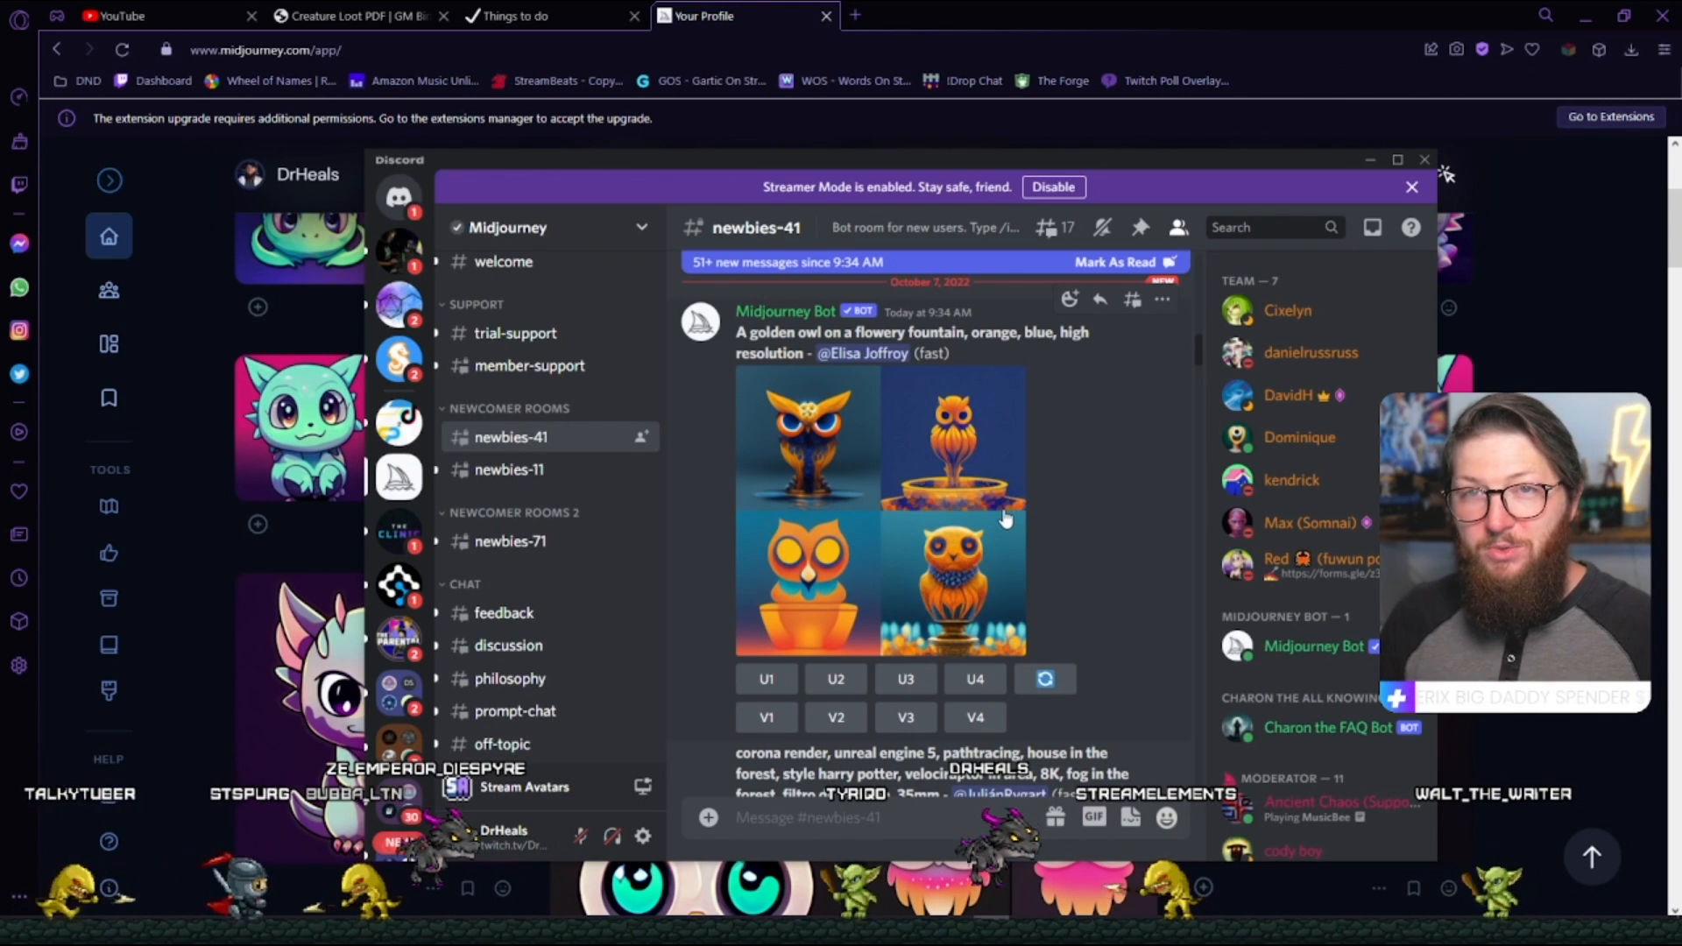
mouse_move(845, 465)
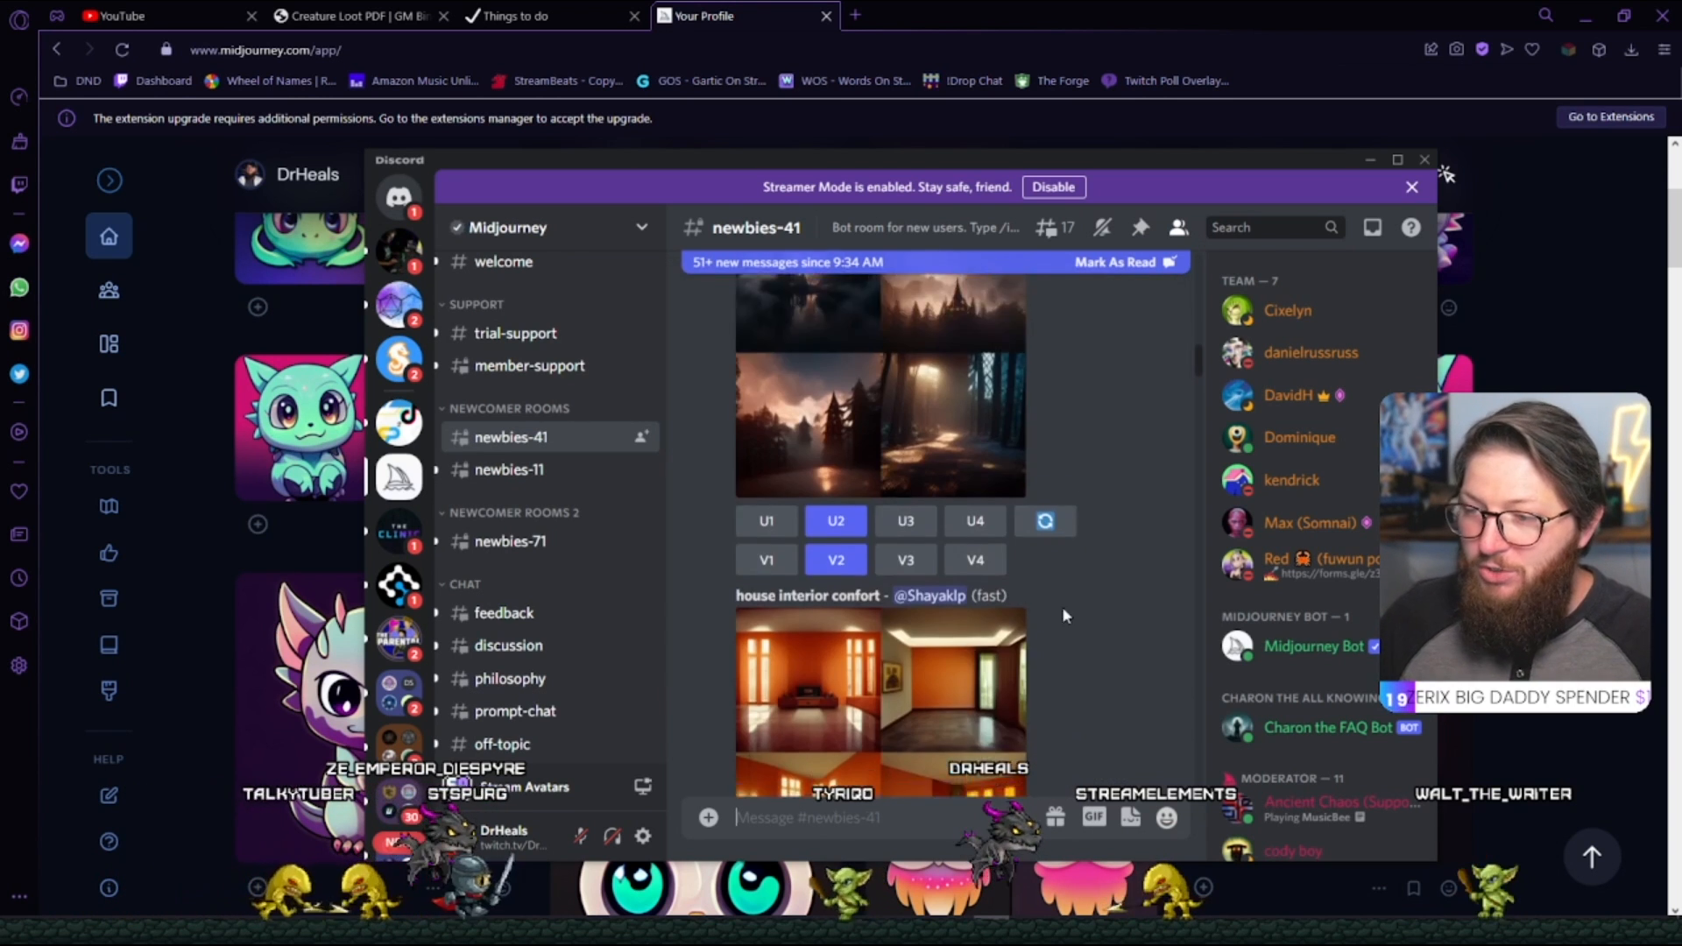
scroll("up", 3)
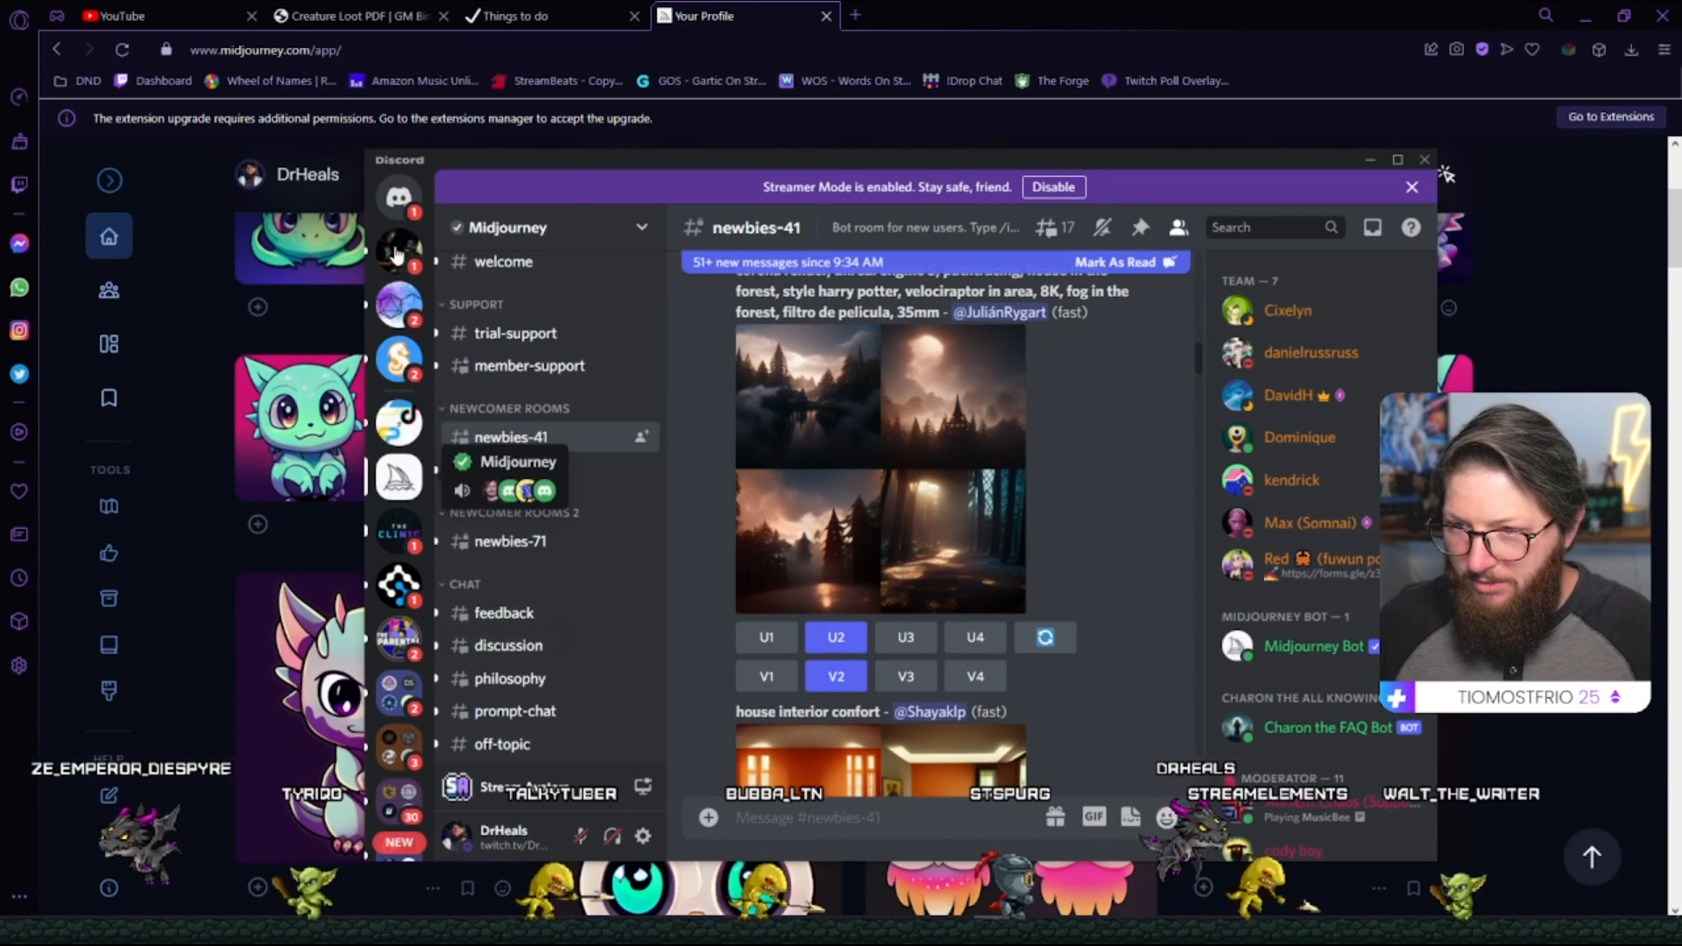
left_click(398, 196)
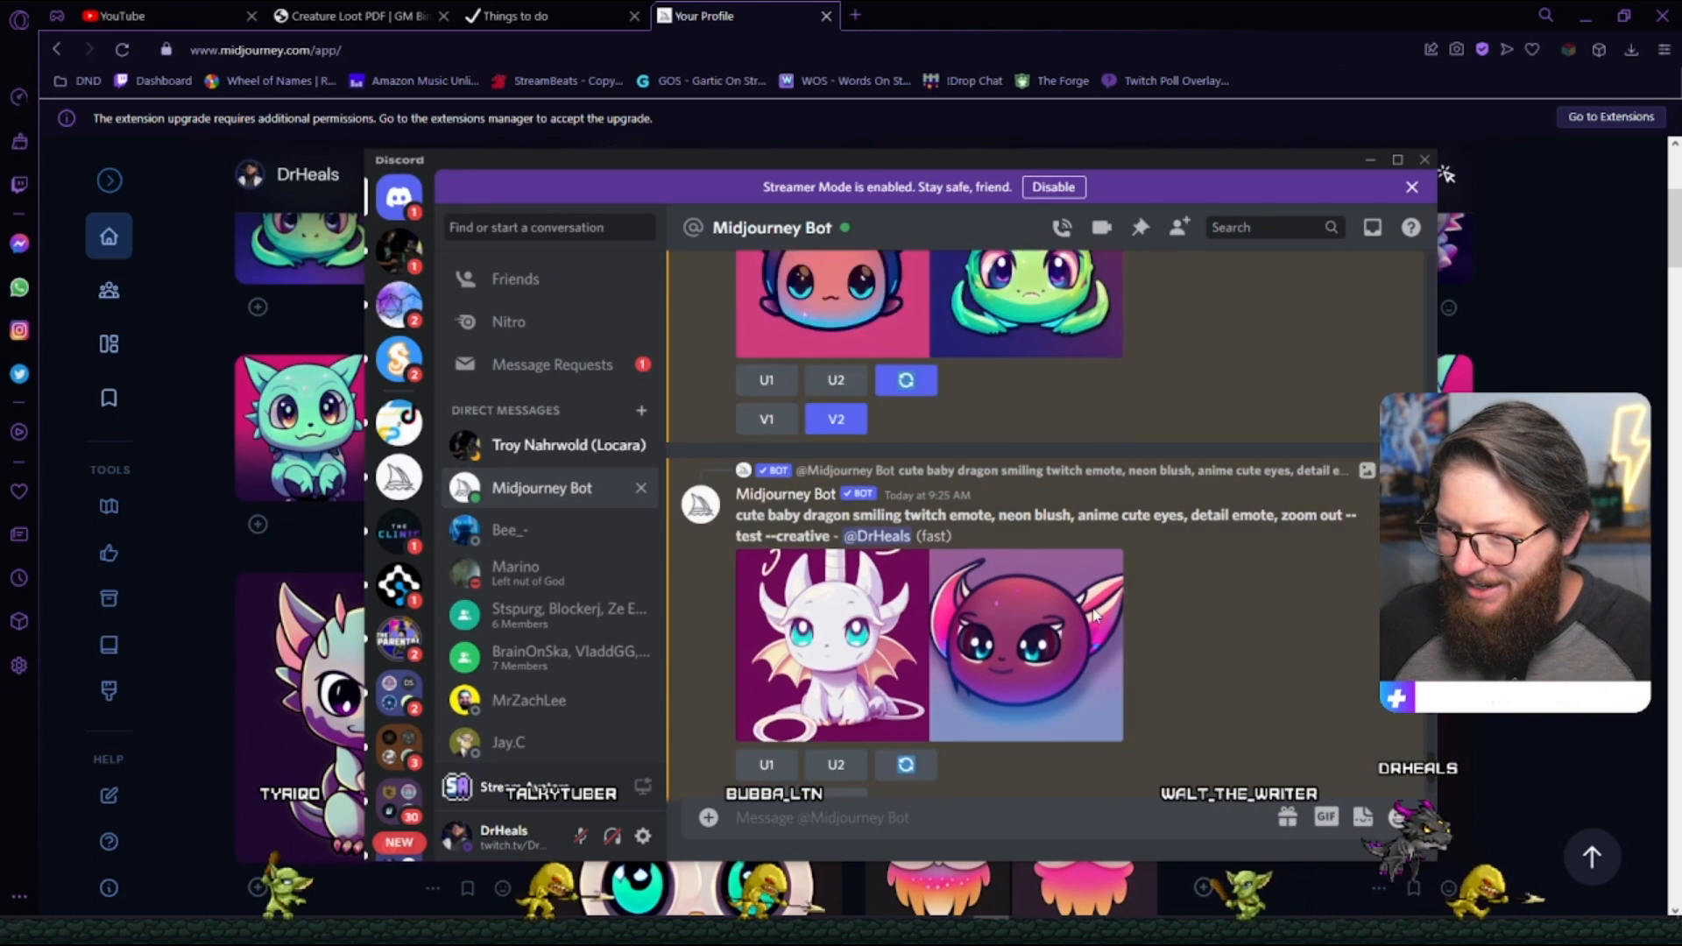
left_click(1423, 160)
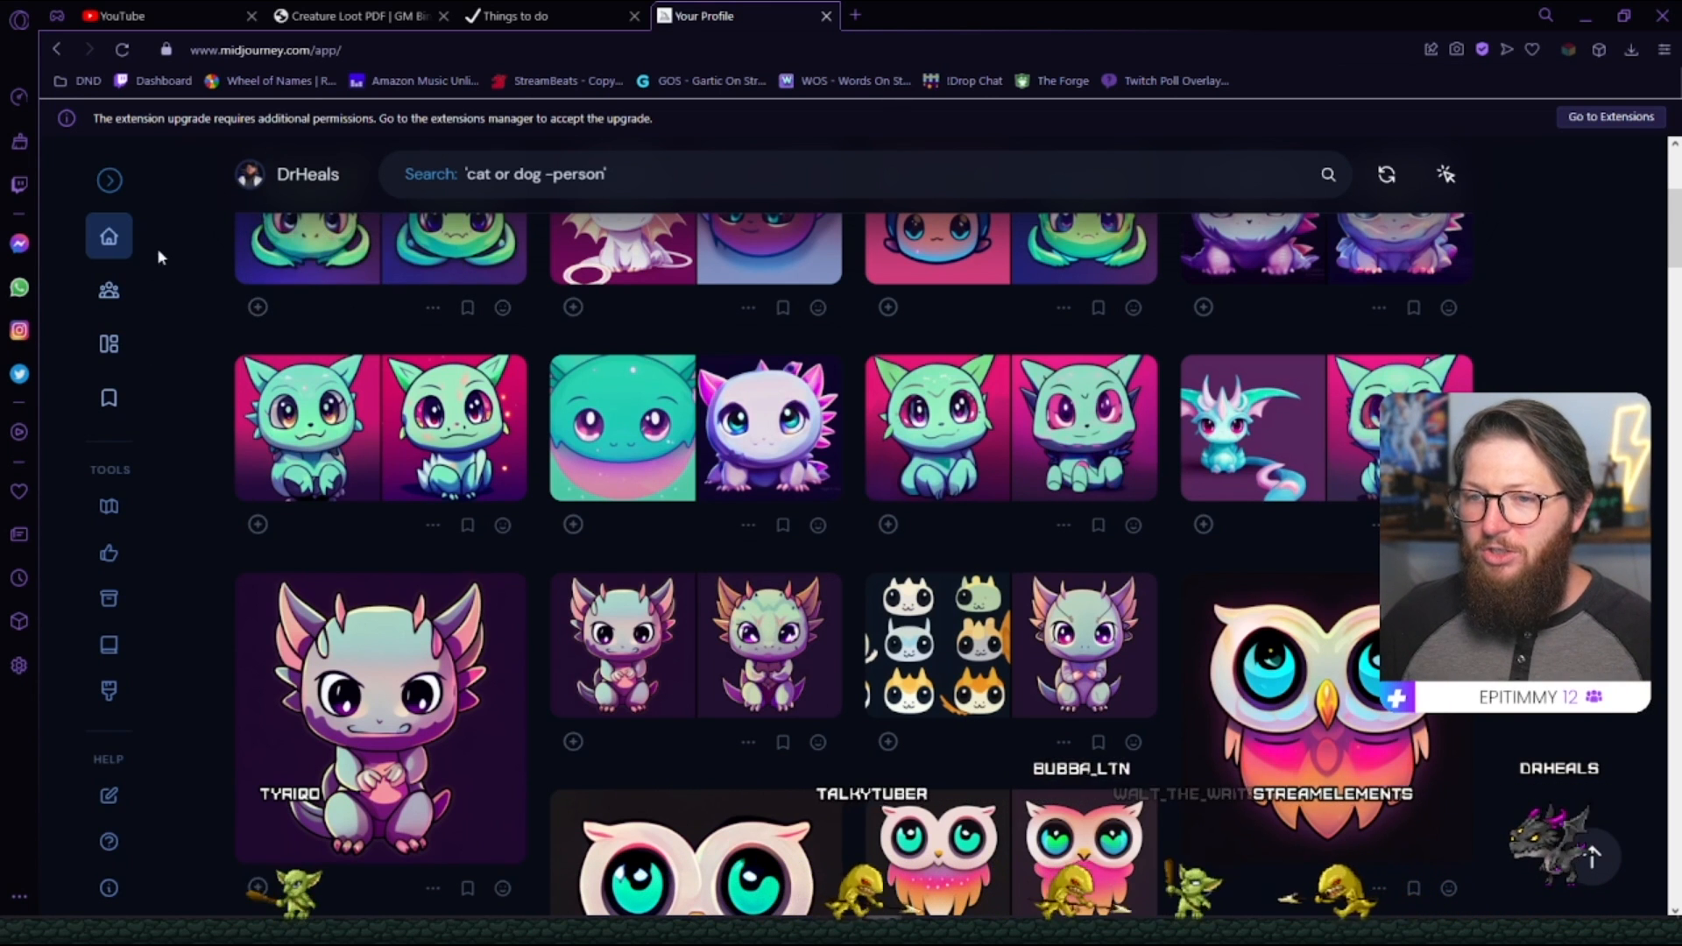
Go to the Community Feed from the sidebar and run the 'stickers' search.
left_click(108, 178)
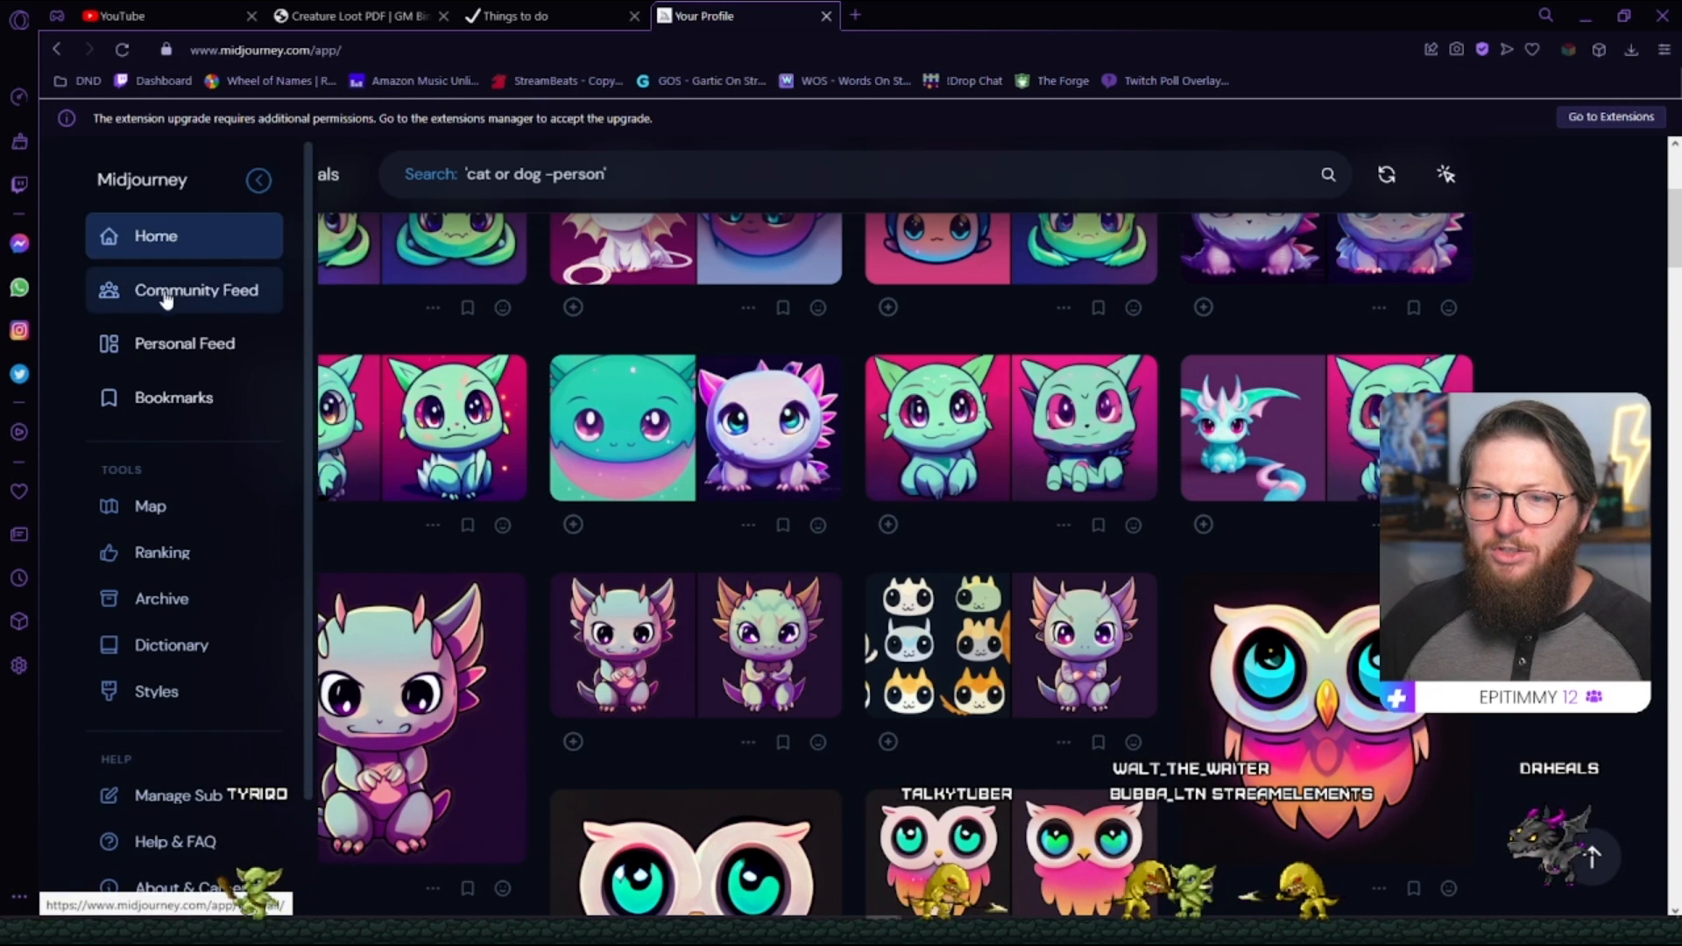
left_click(194, 289)
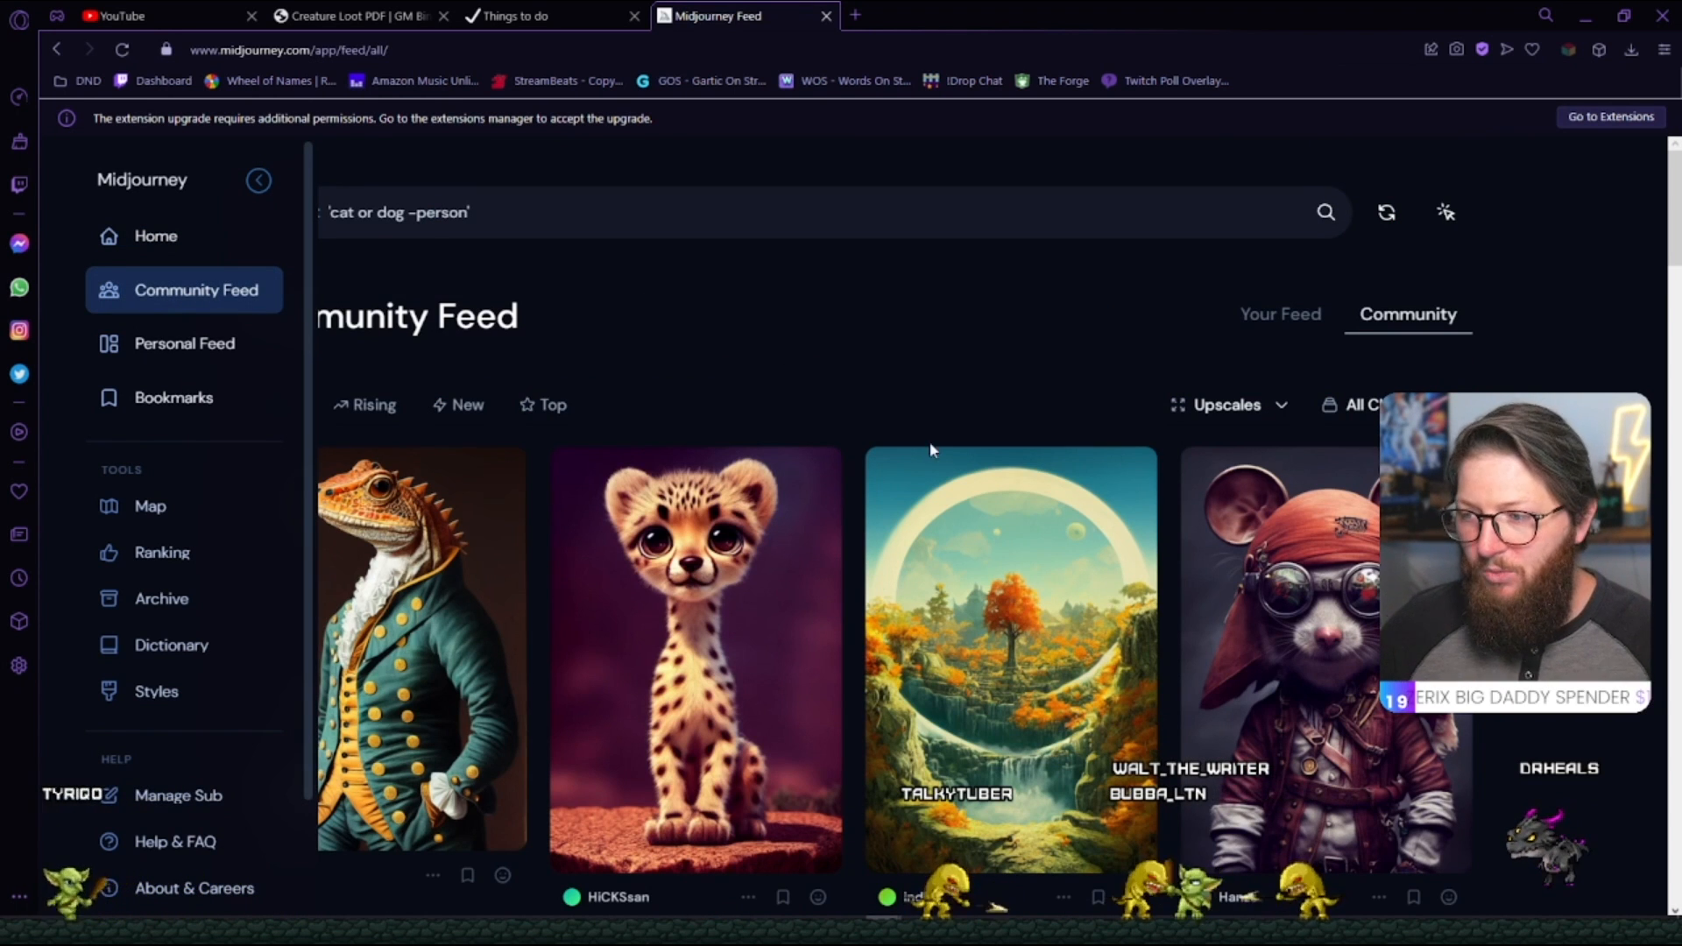
left_click(258, 178)
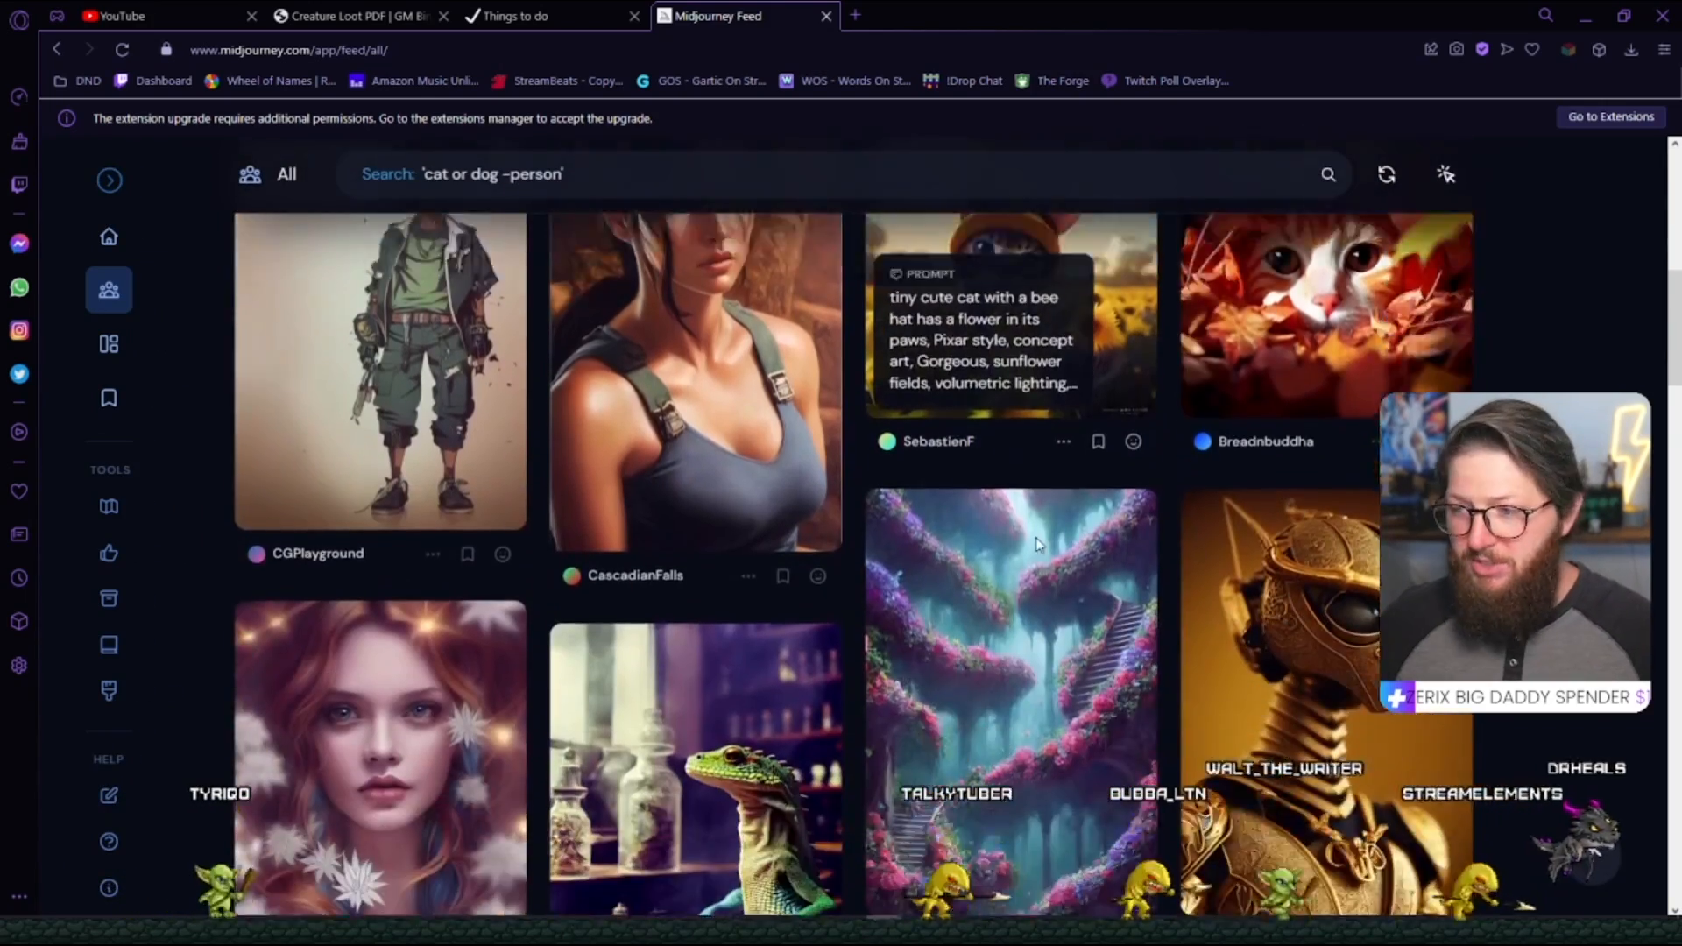
scroll("down", 3)
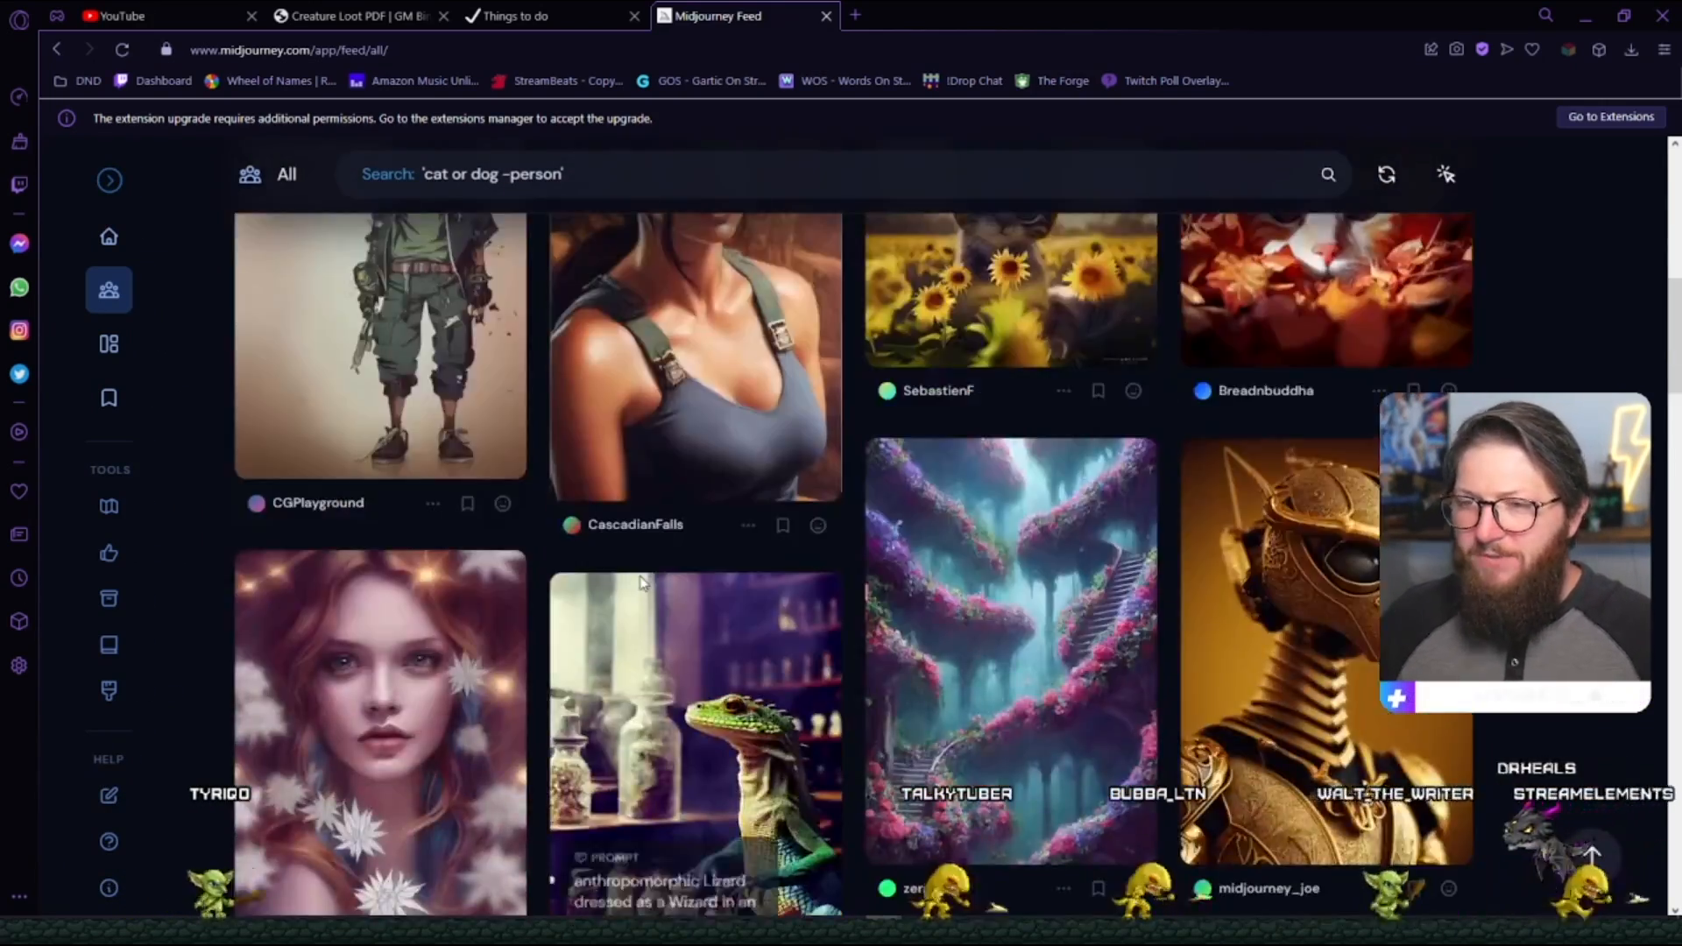
scroll("up", 3)
type("stickers")
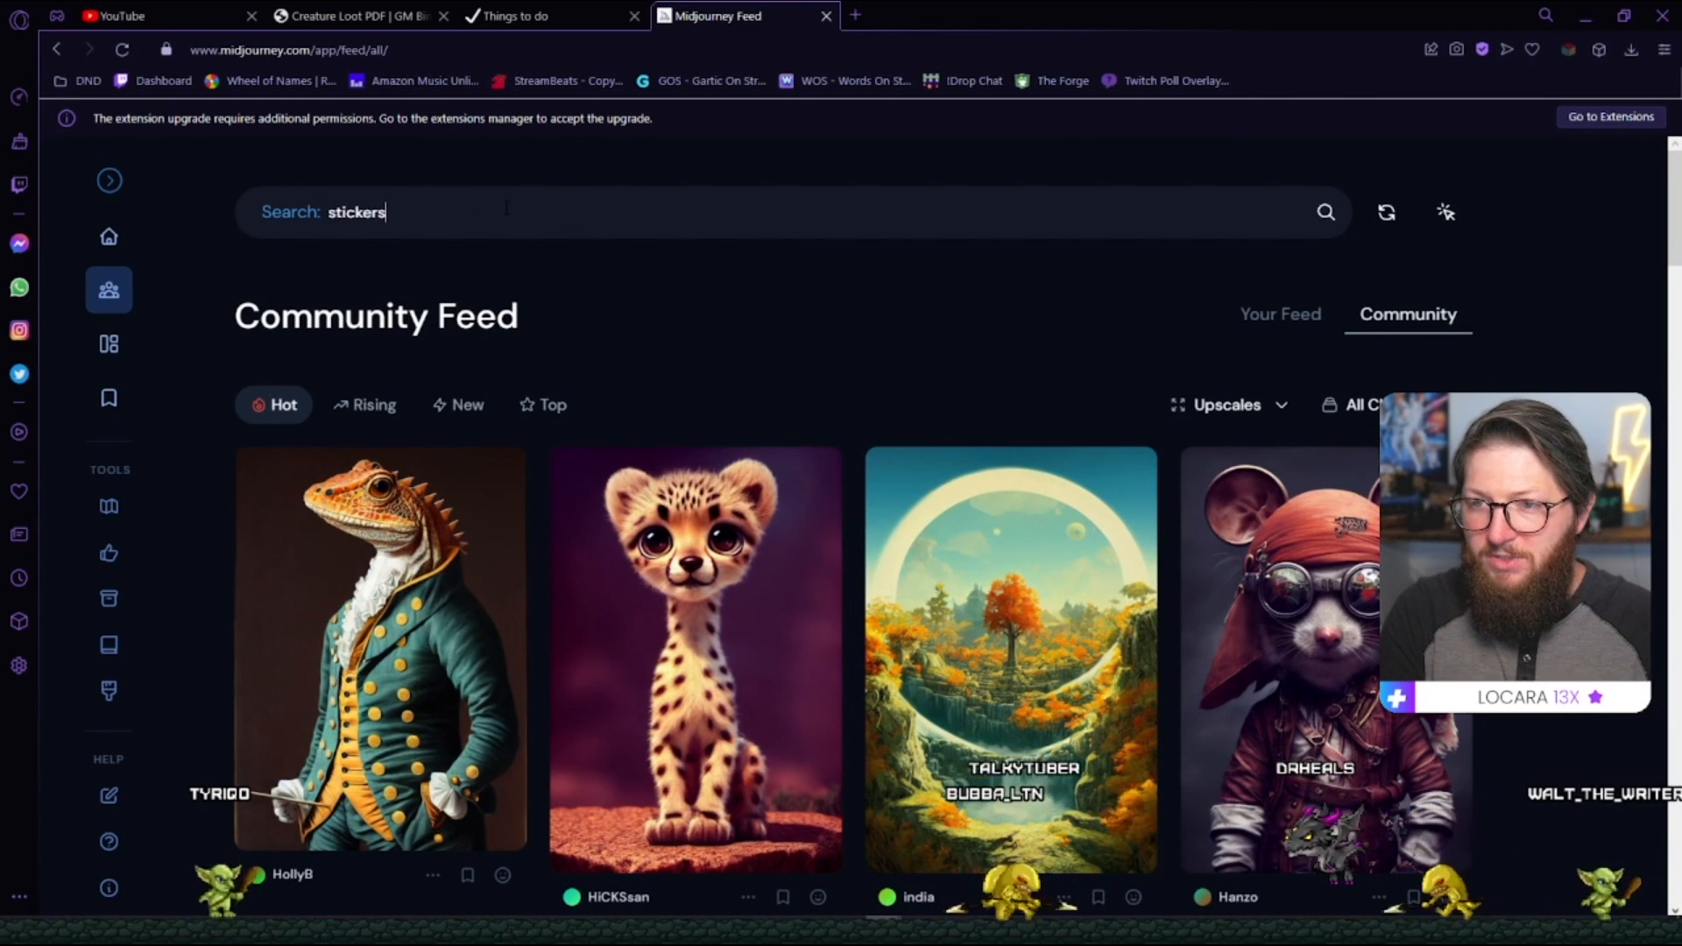
key("Return")
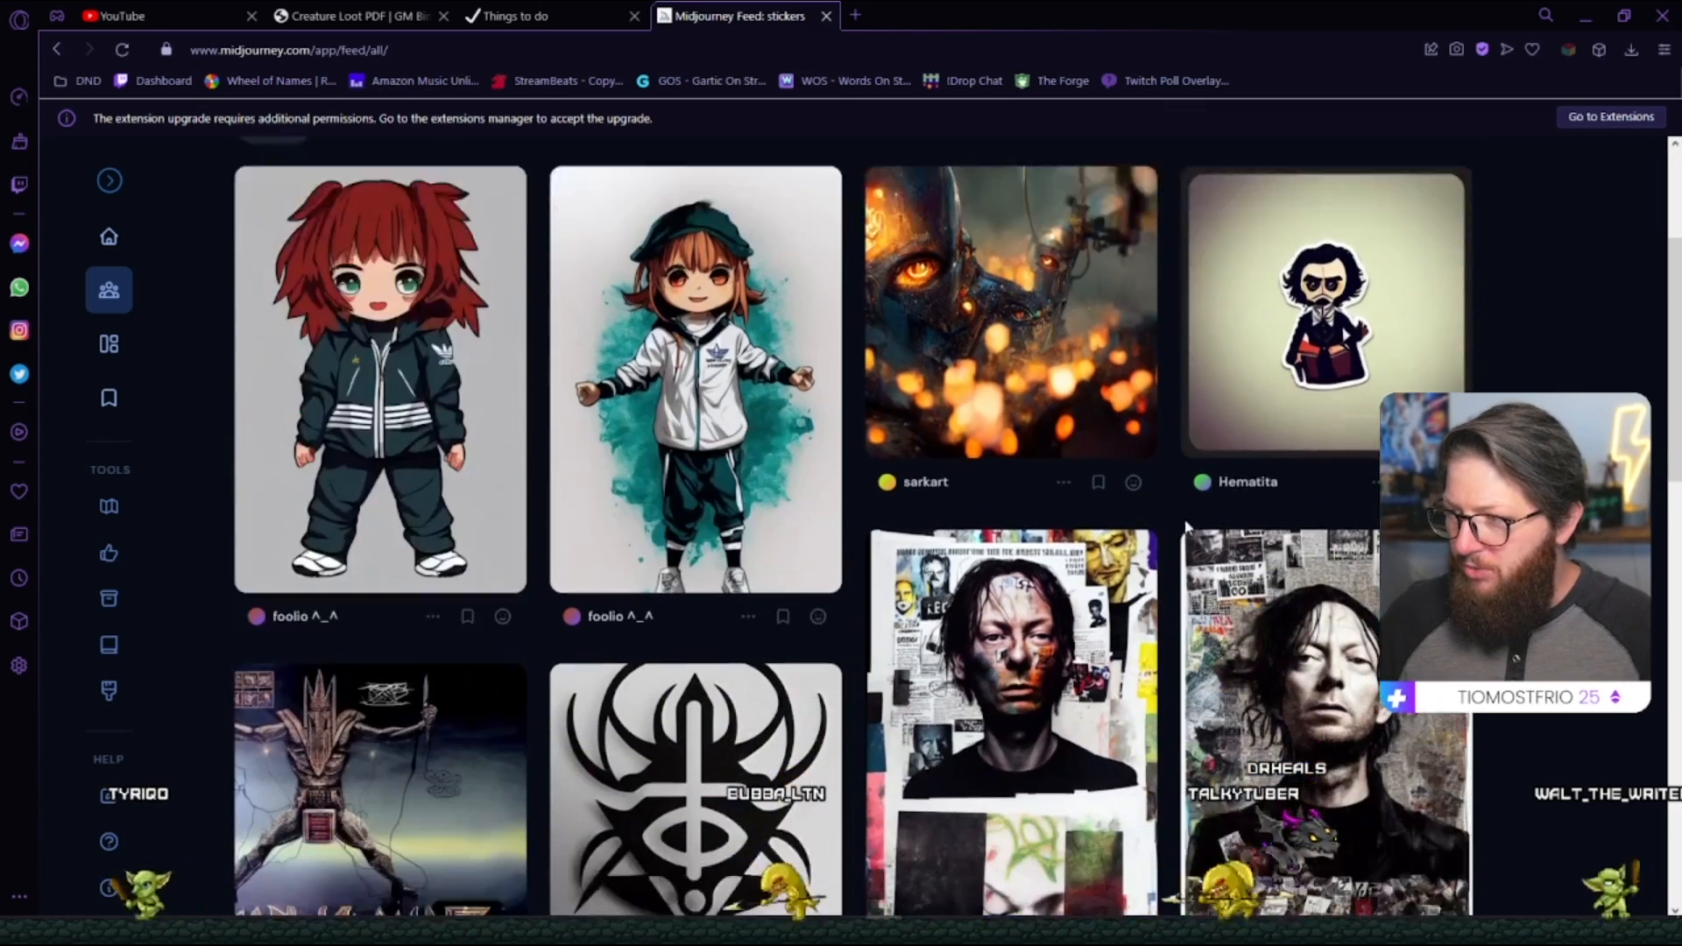
Switch the Top results time range from Week to Month and browse the sticker images.
scroll("down", 3)
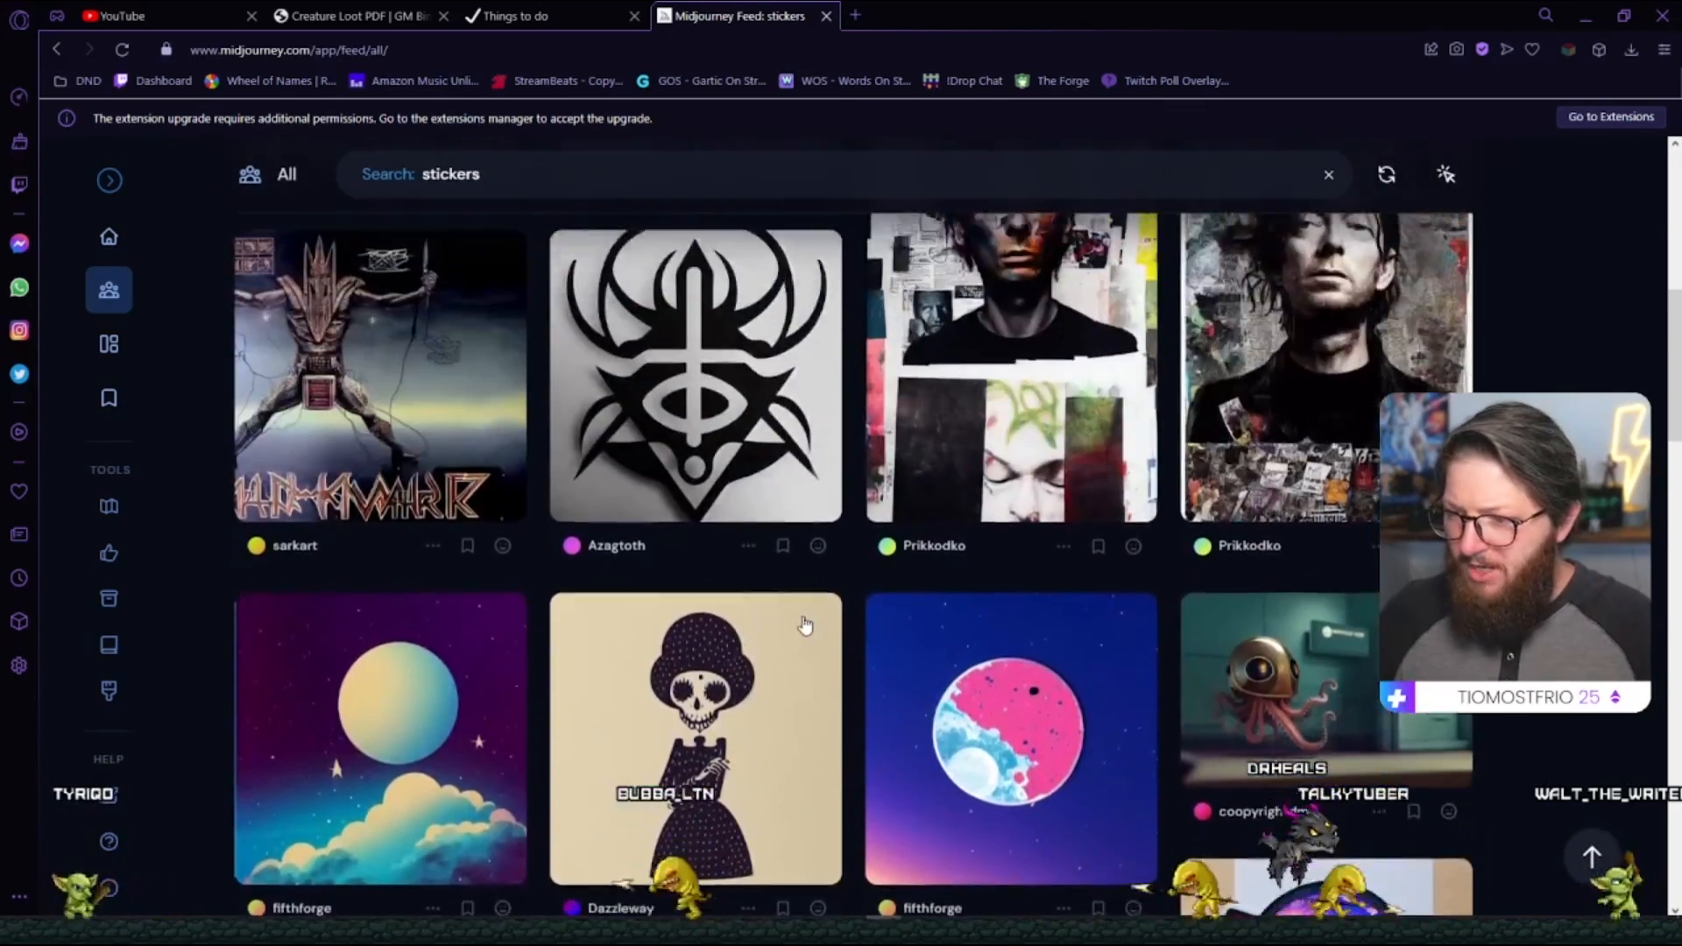
scroll("down", 3)
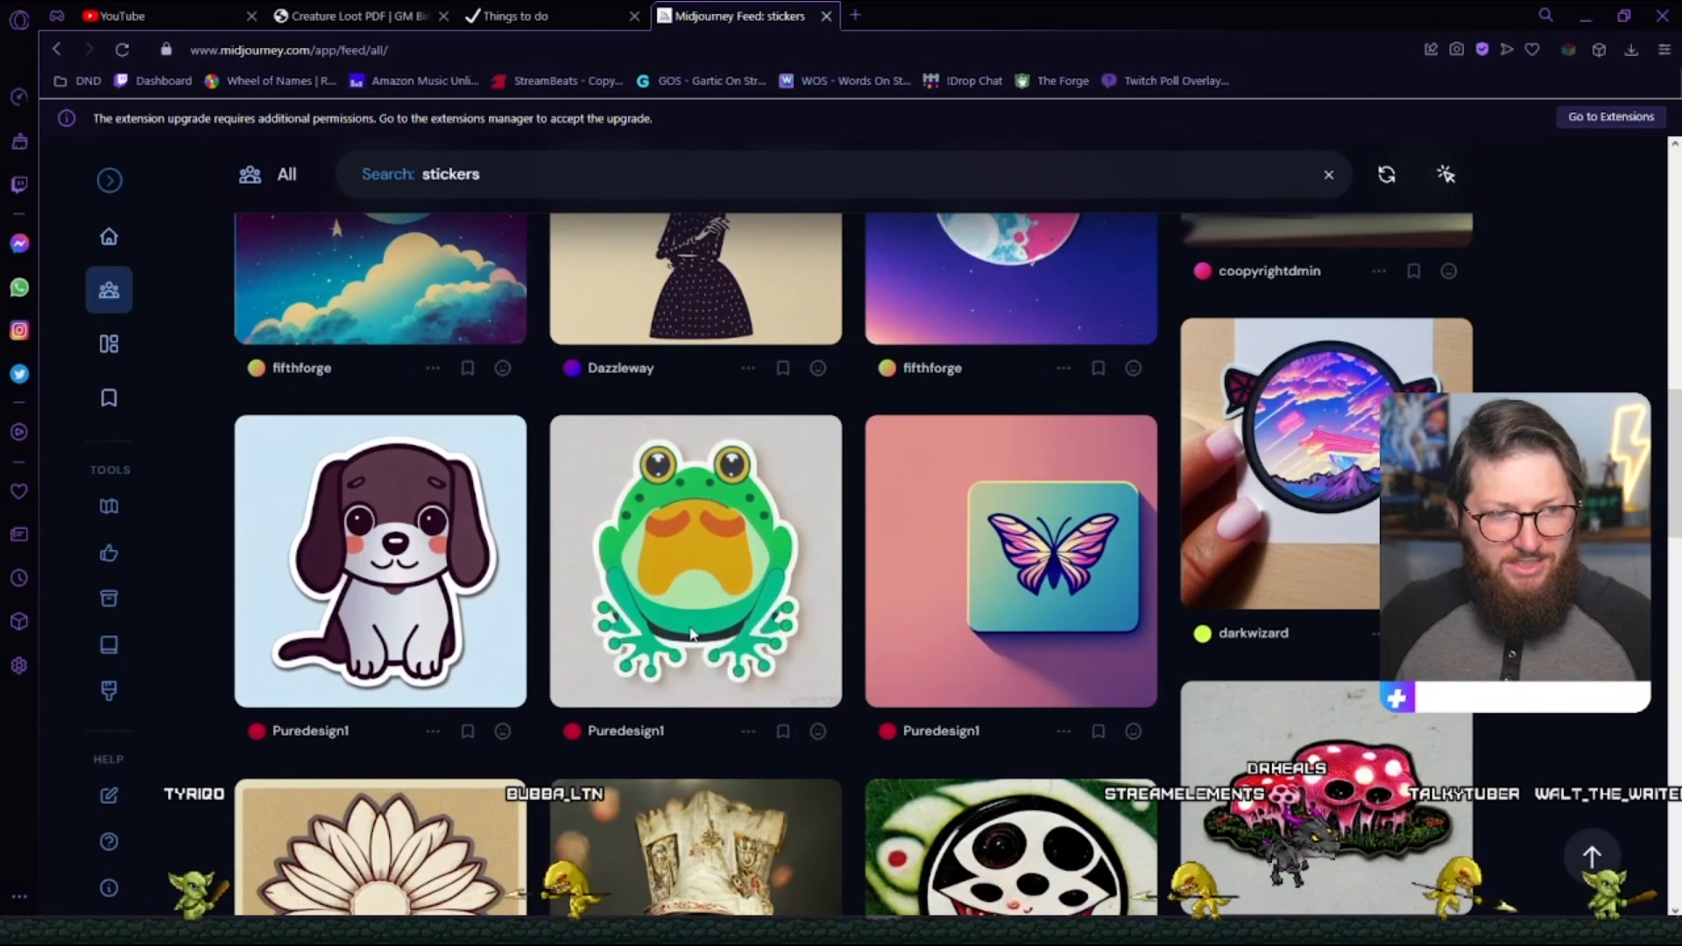
mouse_move(606, 522)
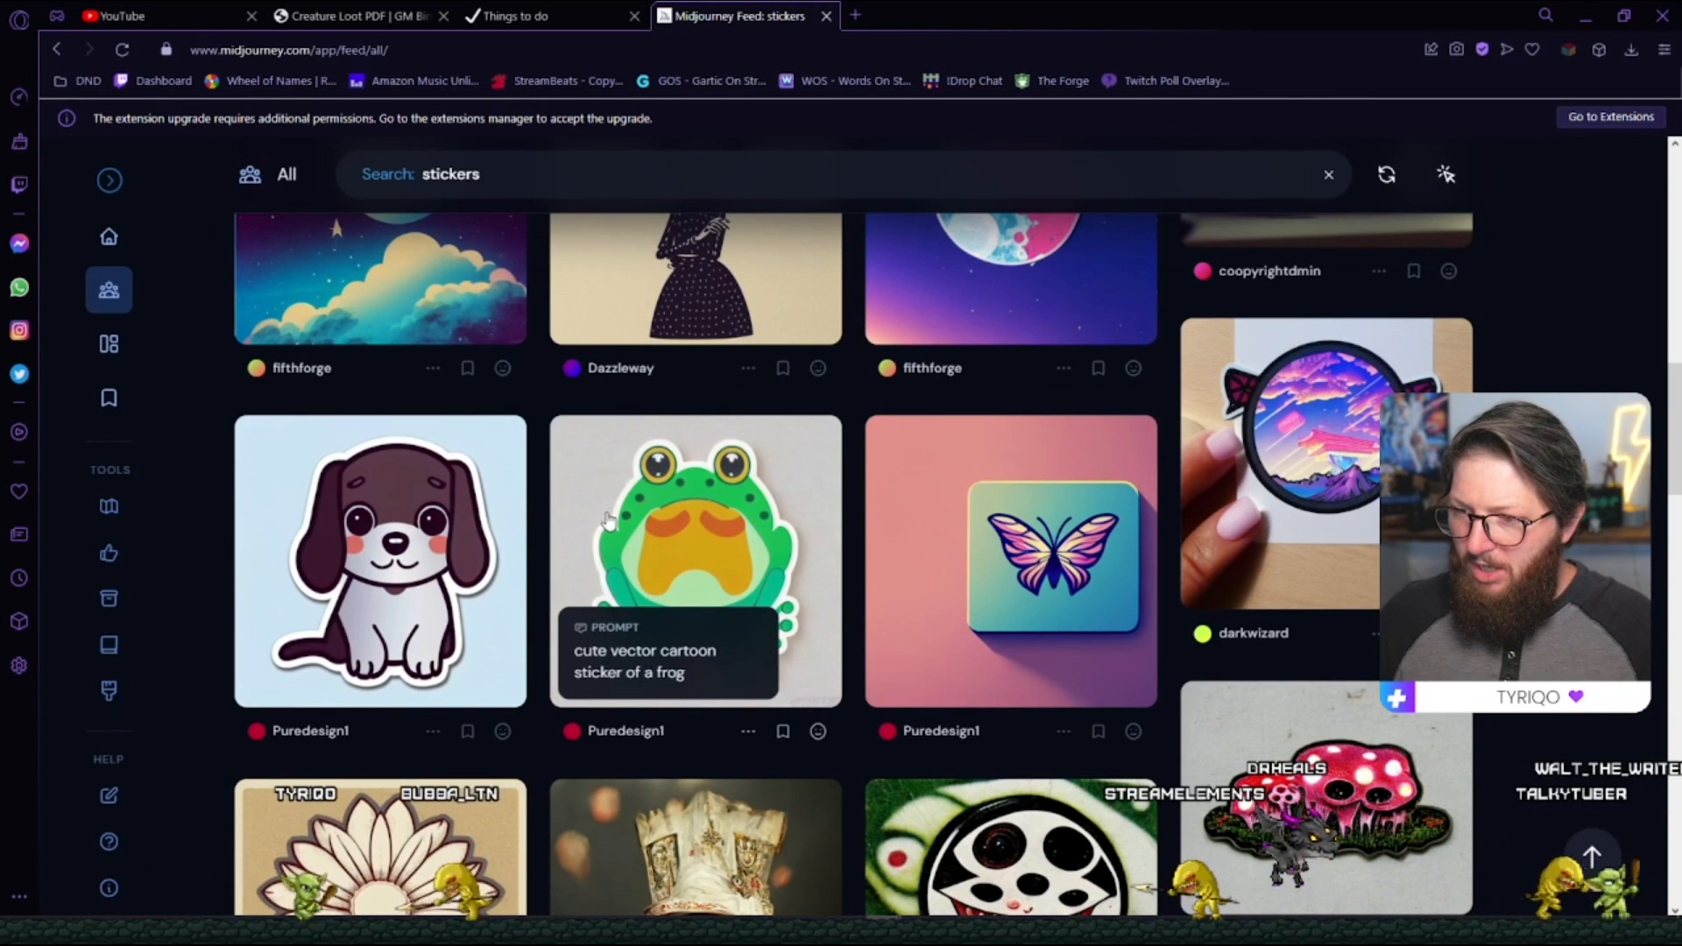
mouse_move(713, 488)
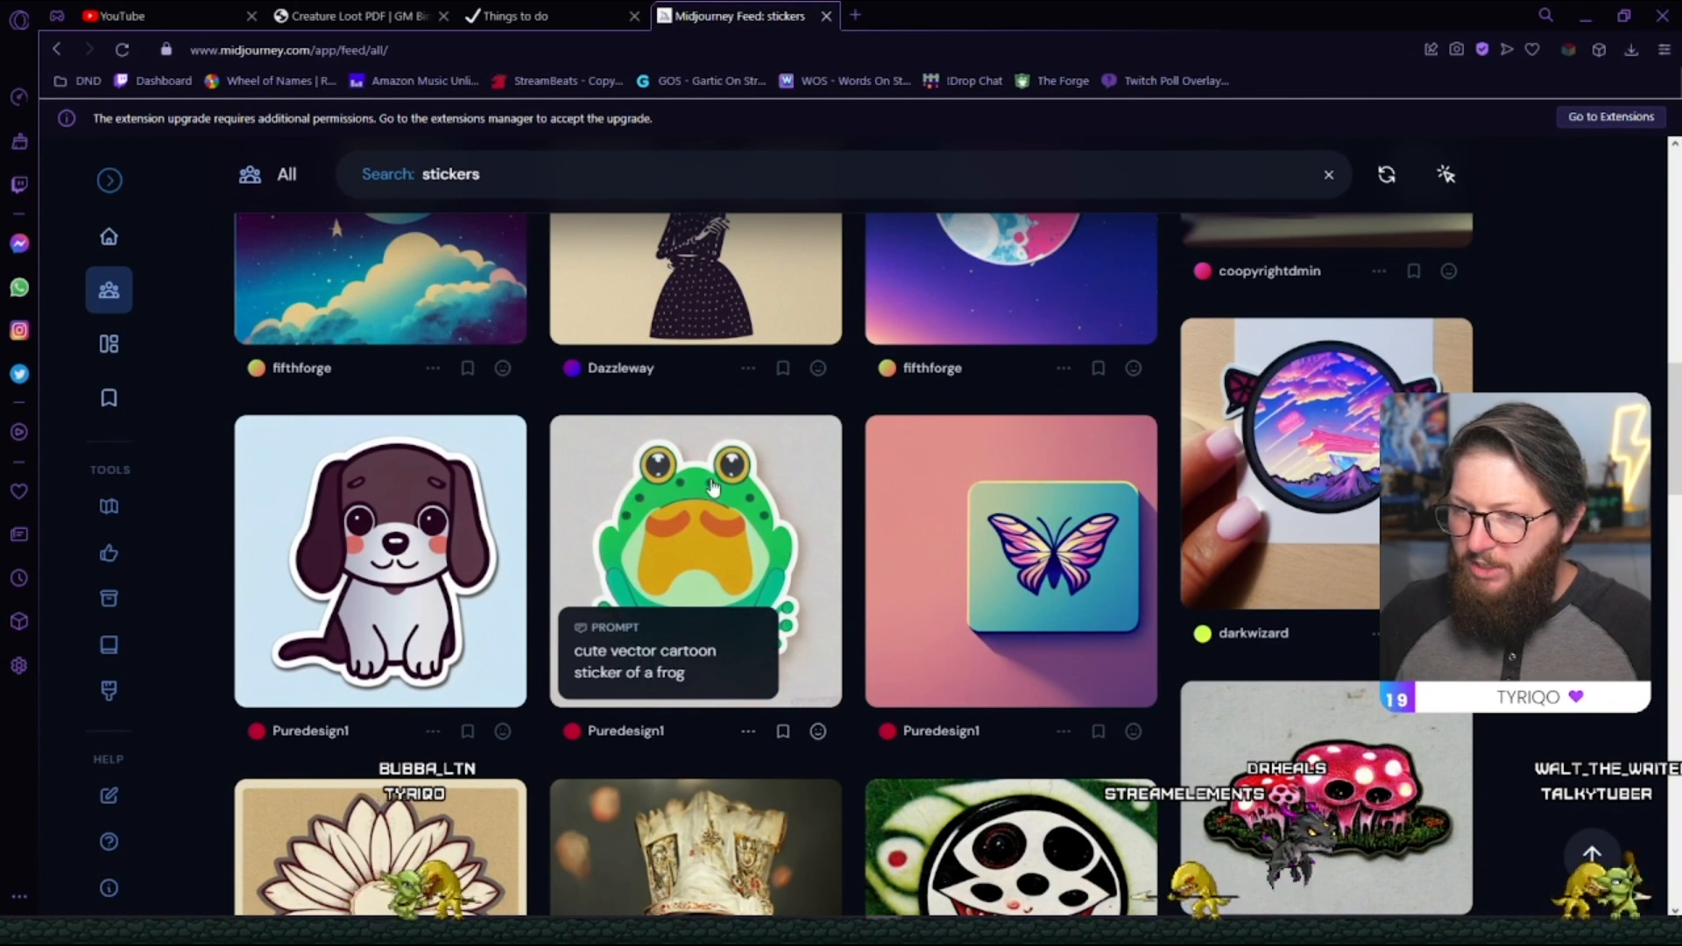
scroll("up", 3)
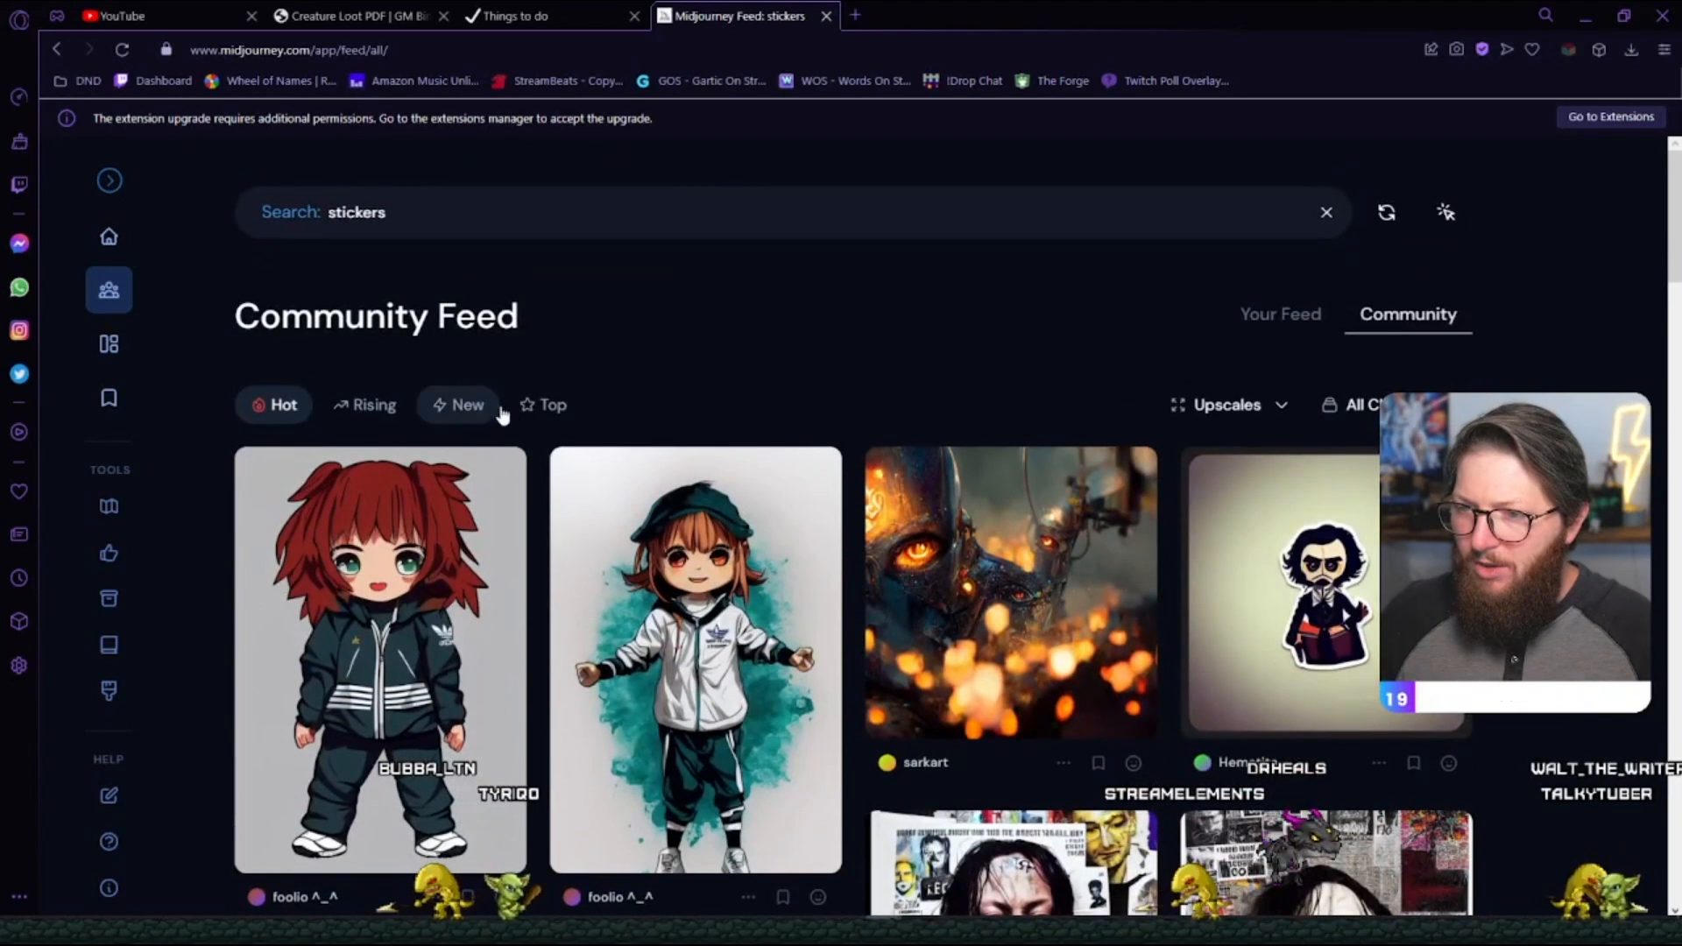
left_click(553, 405)
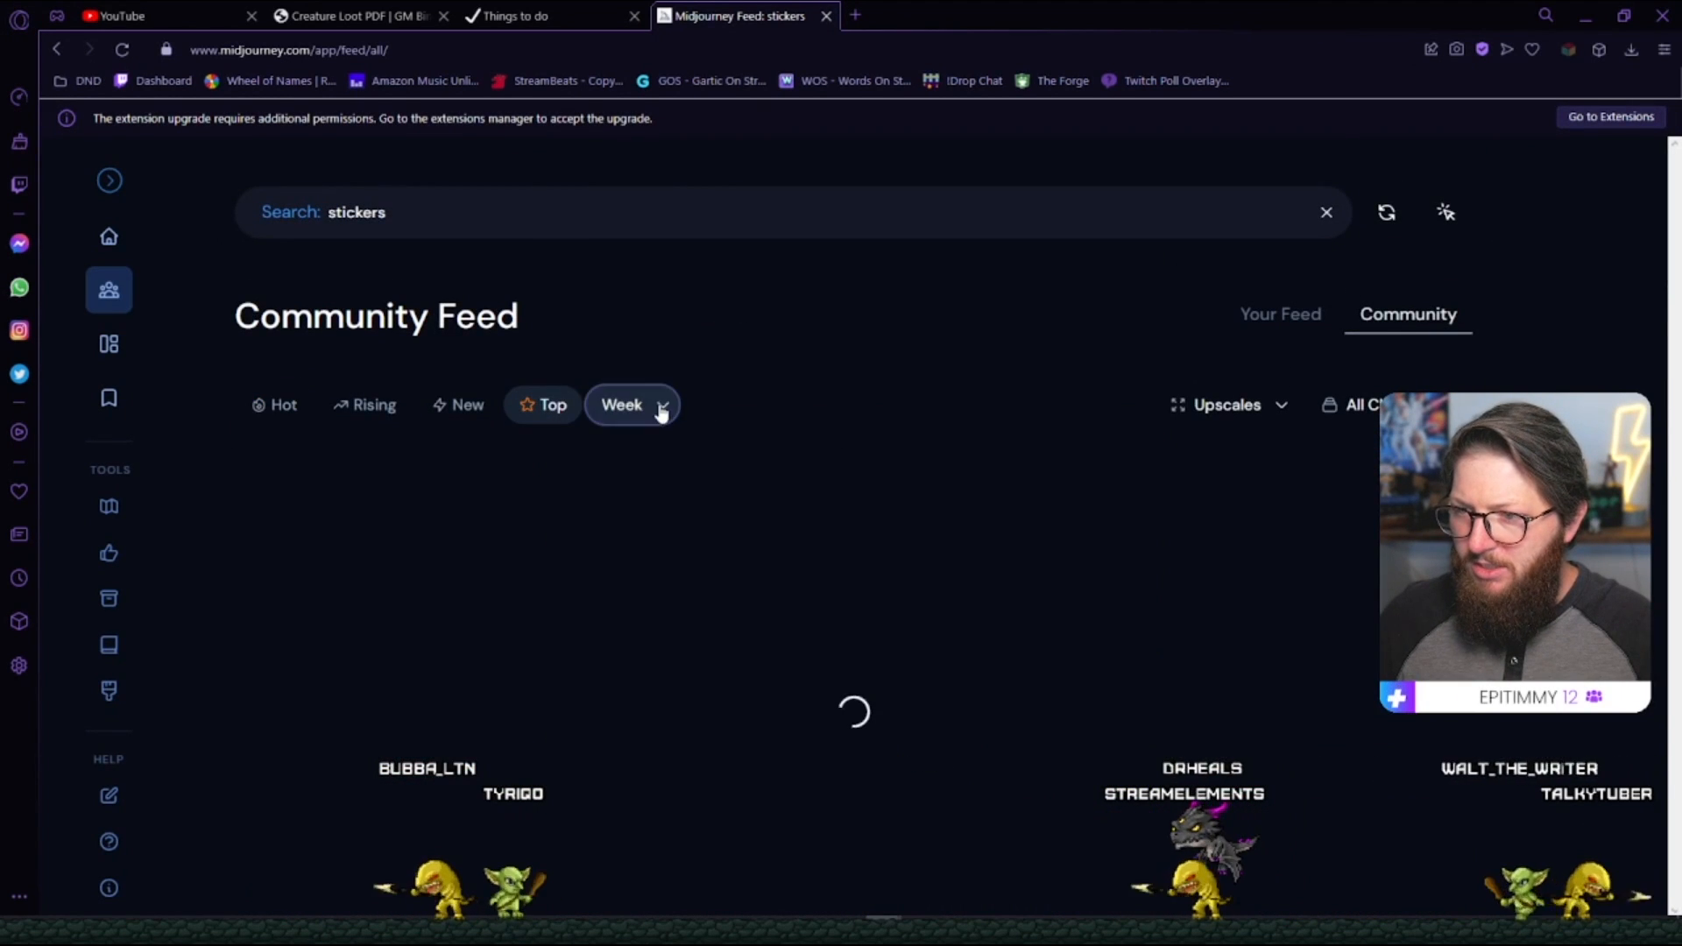
mouse_move(781, 431)
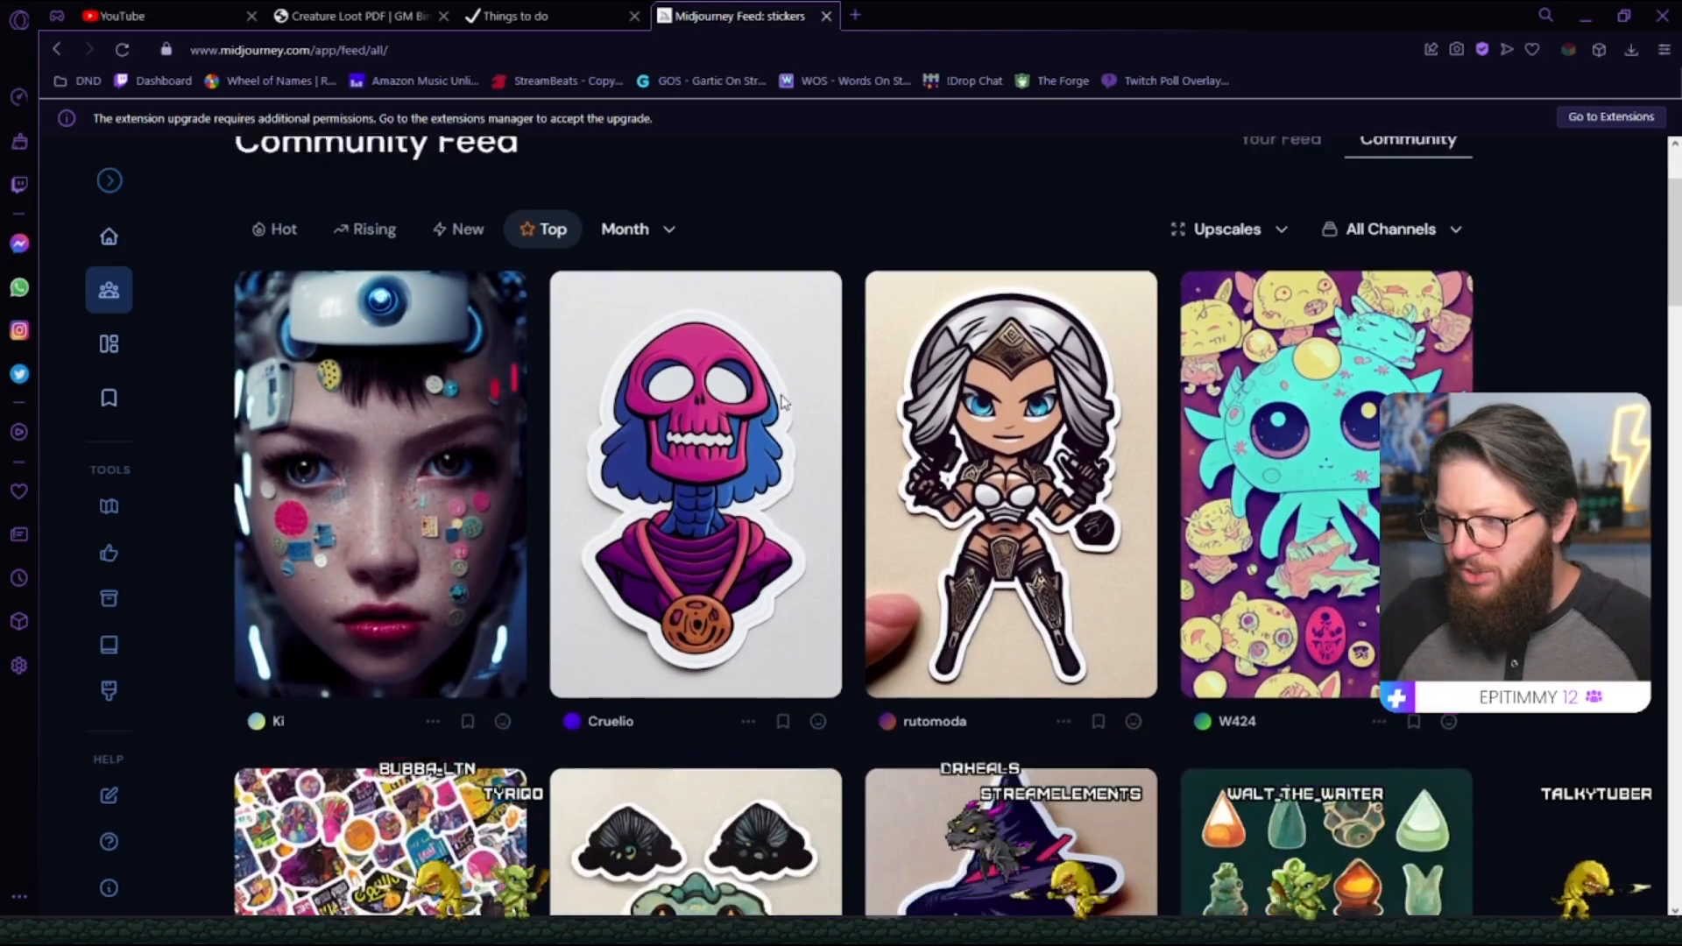
scroll("down", 3)
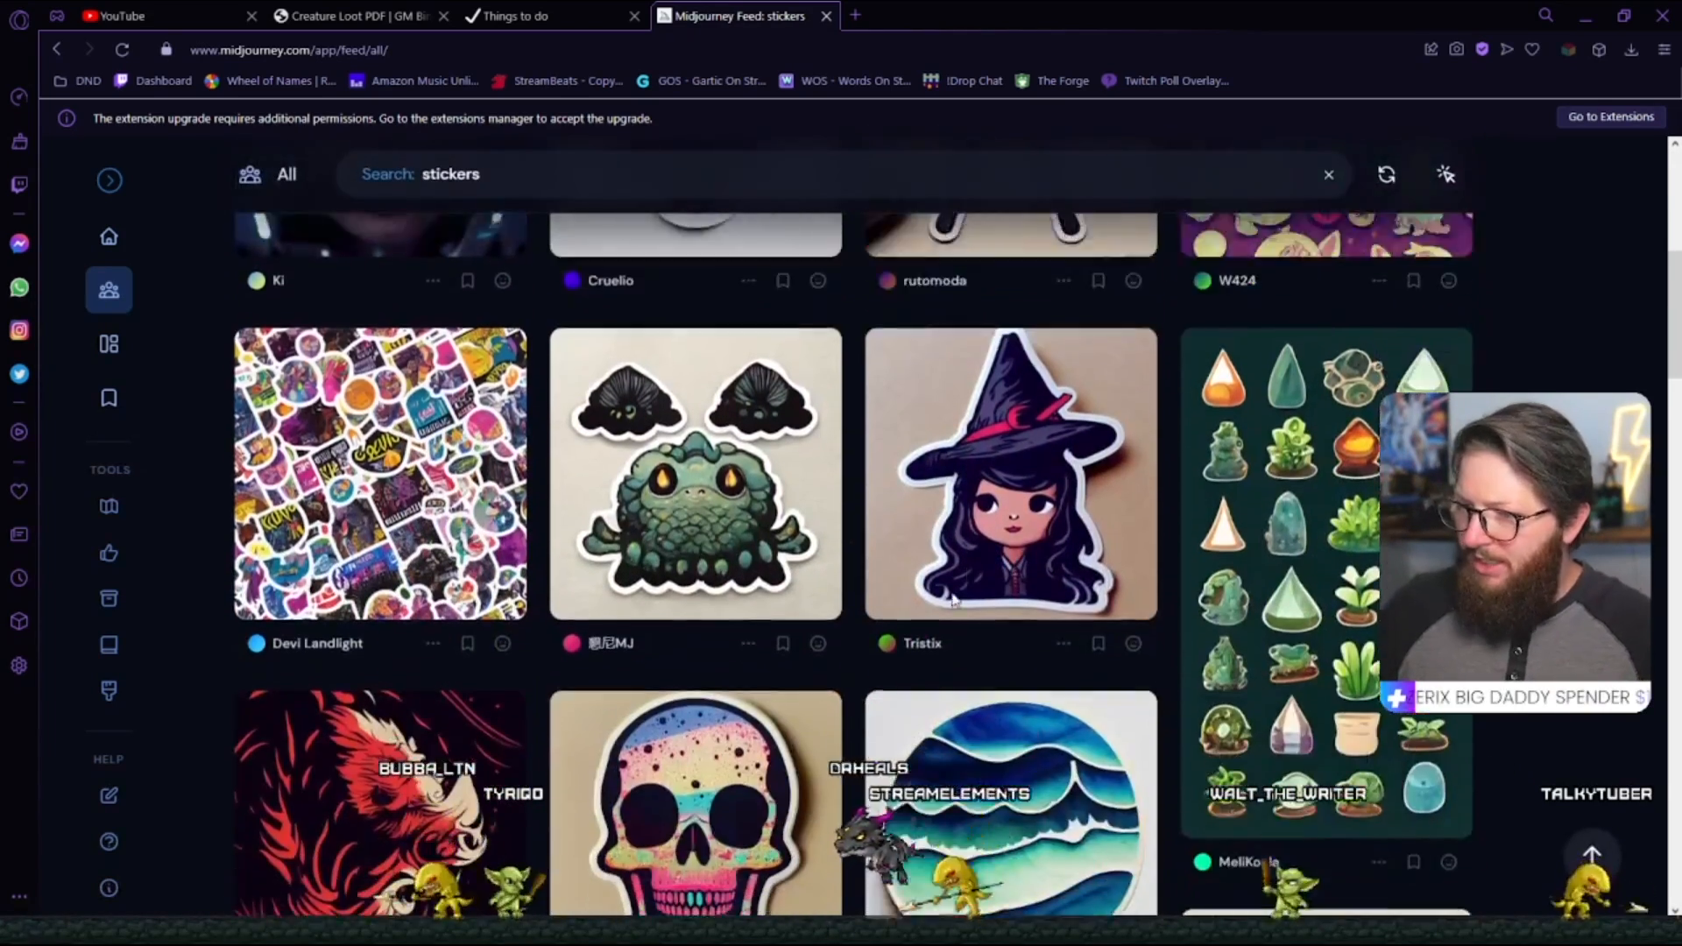
scroll("up", 3)
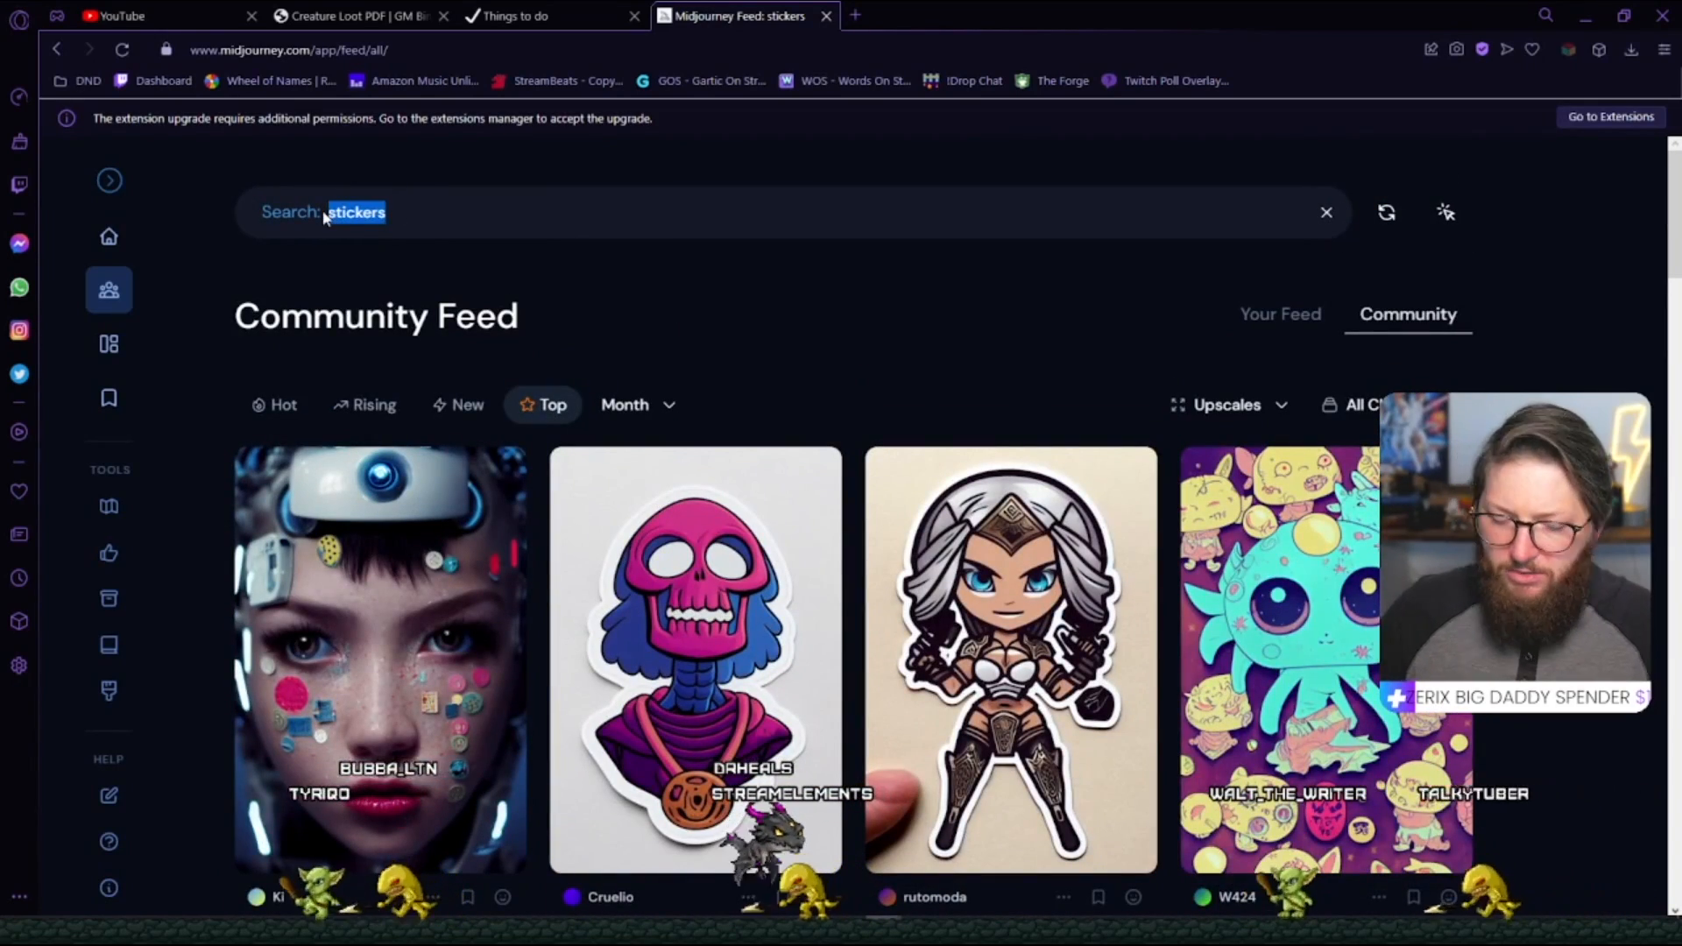
Search 'owl sticker', open the purple owl sticker and select its prompt text to copy.
type("owl sticker")
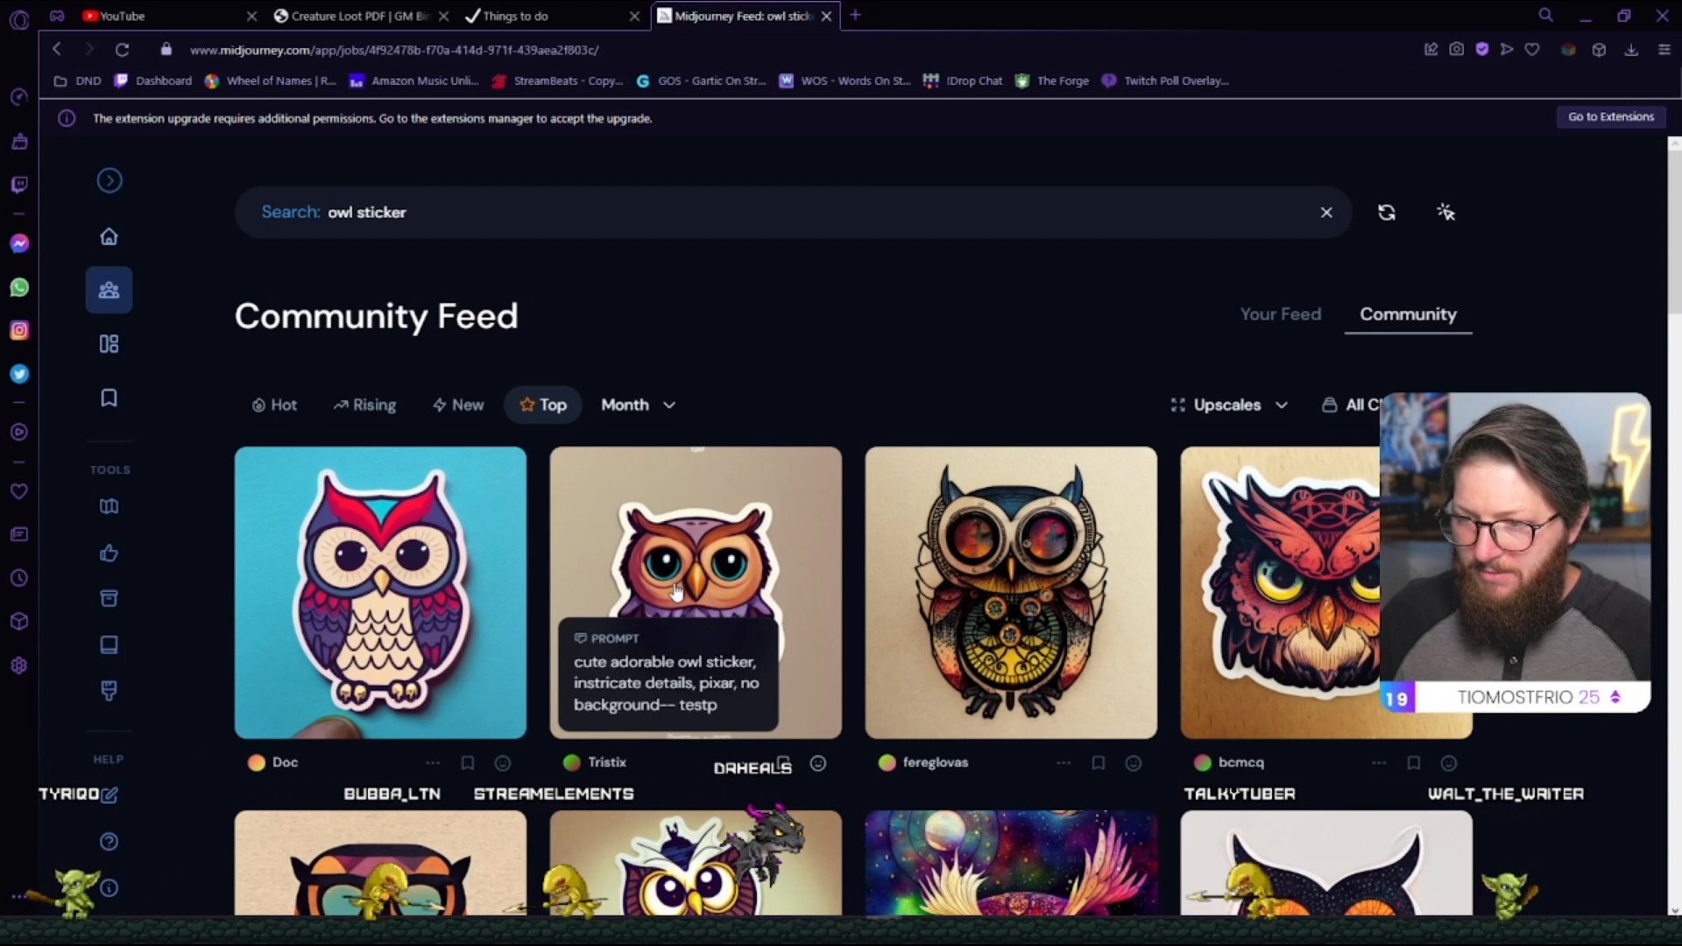
left_click(696, 590)
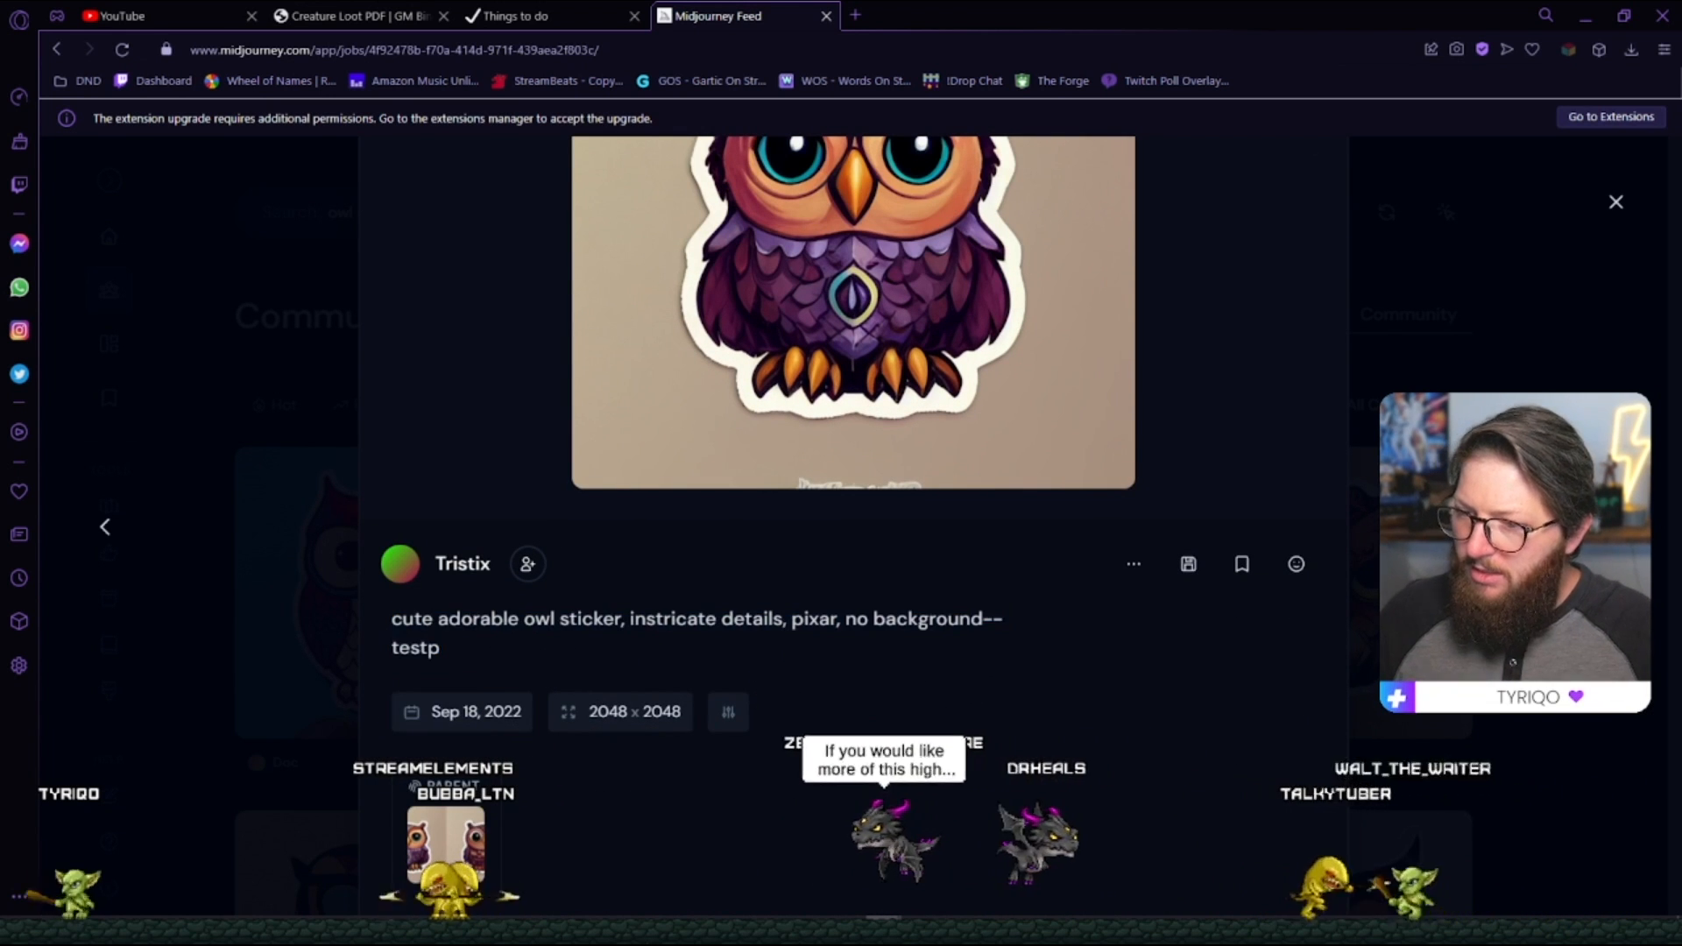
triple_click(697, 632)
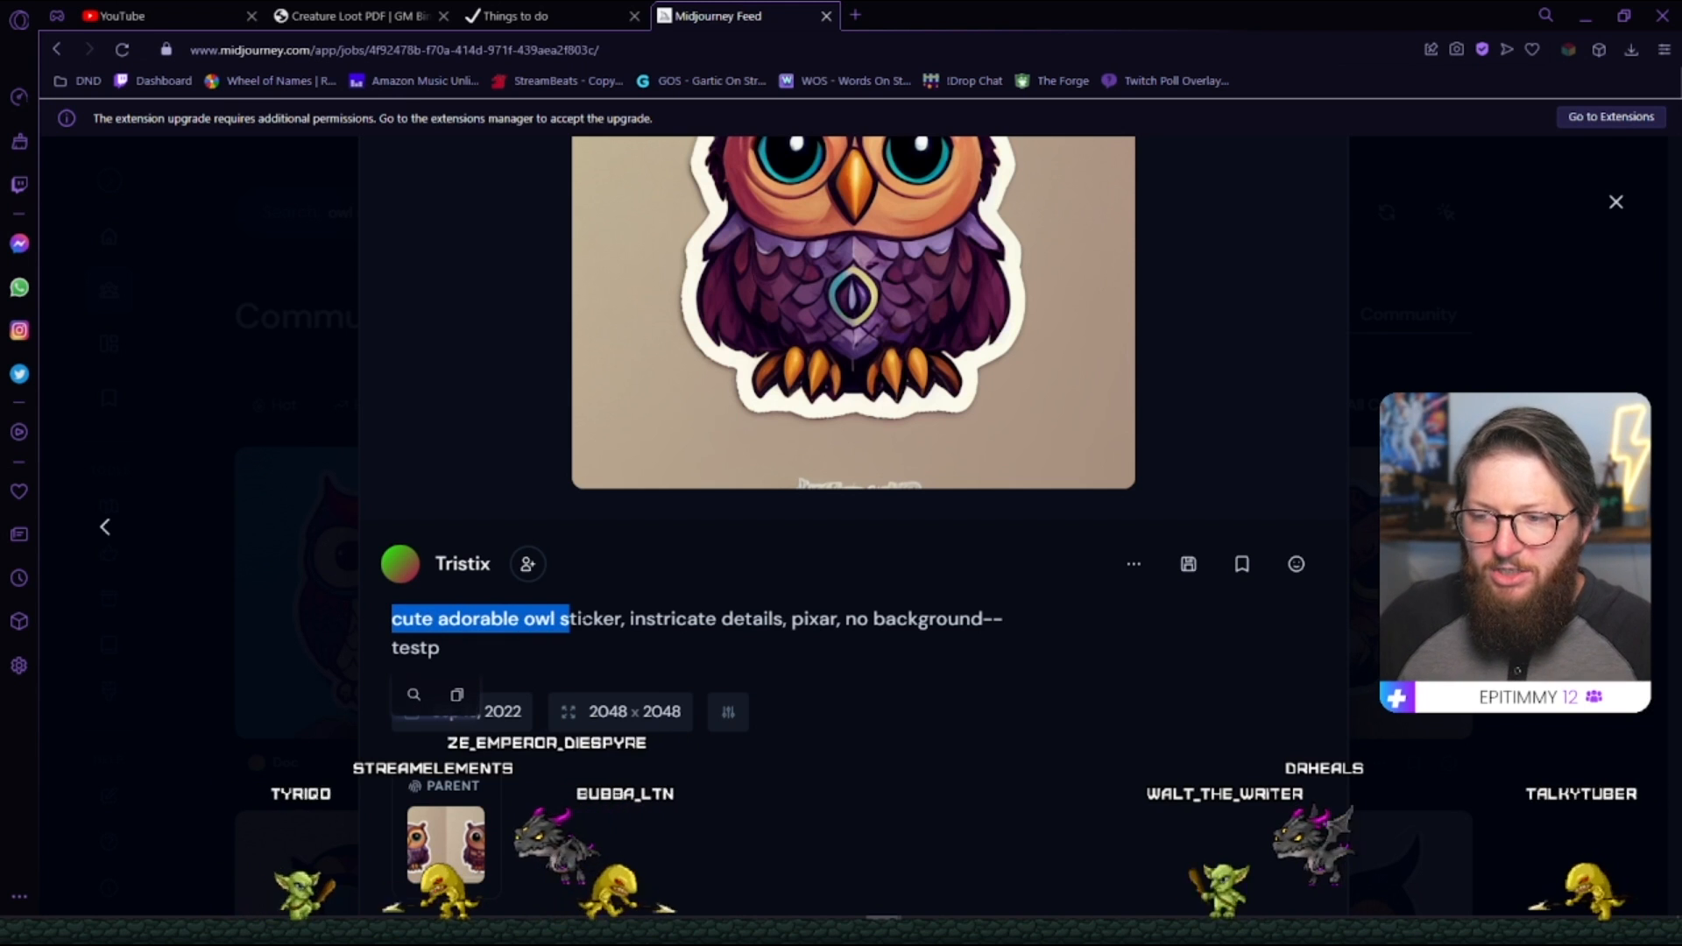
double_click(673, 619)
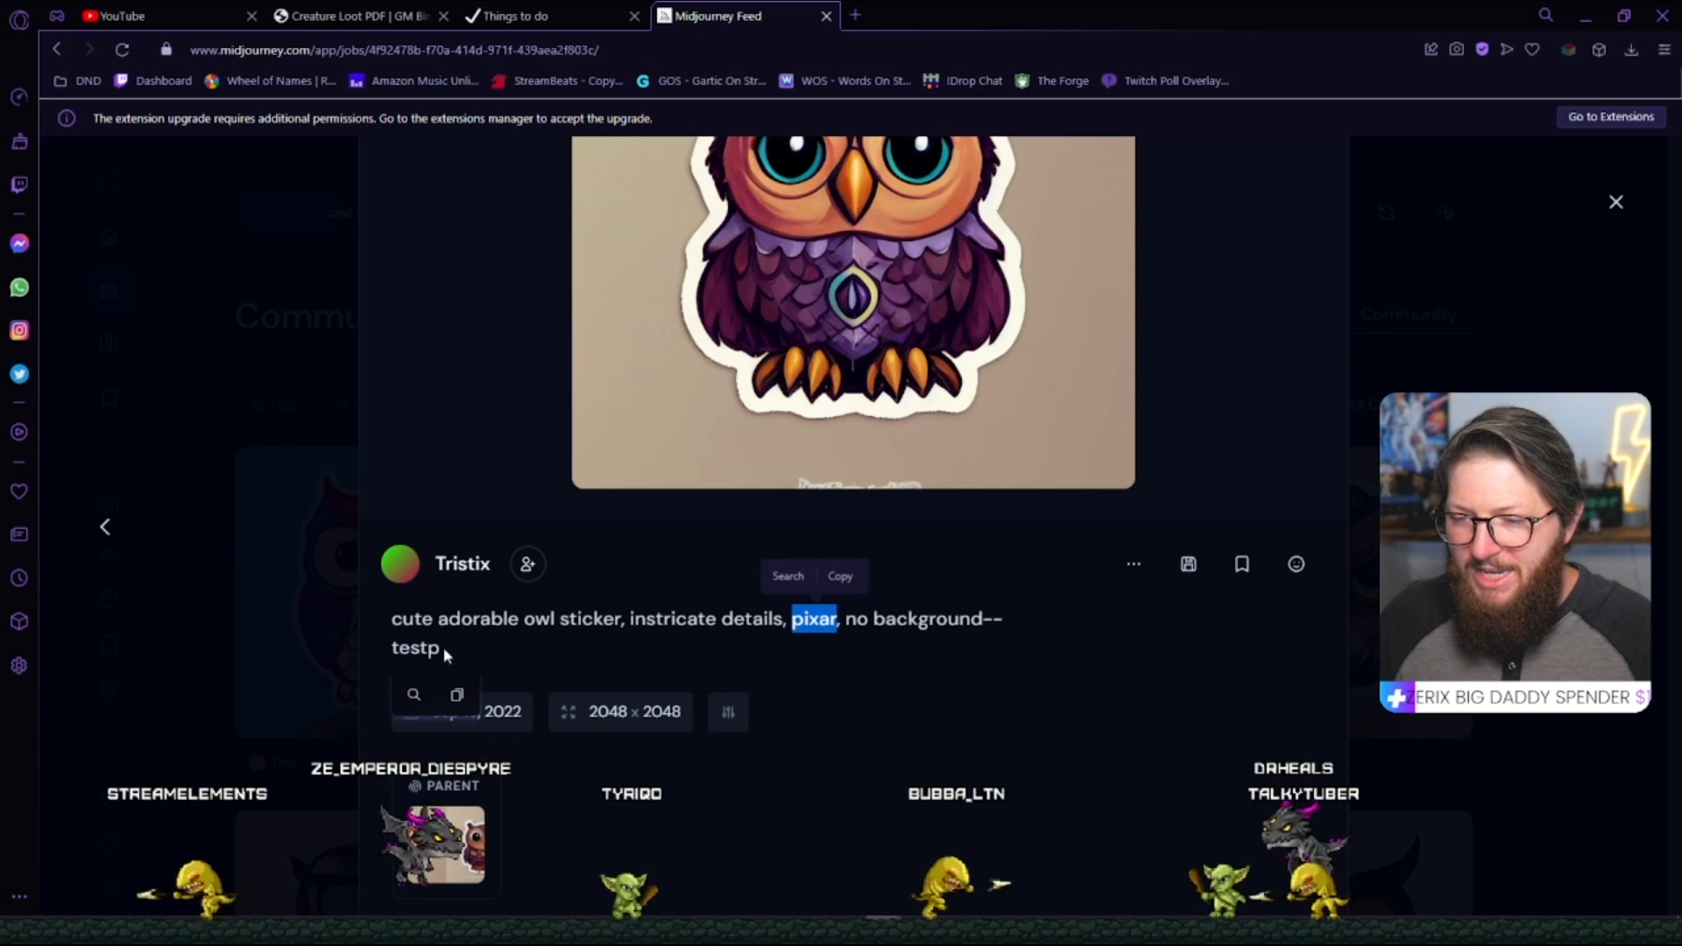
double_click(414, 647)
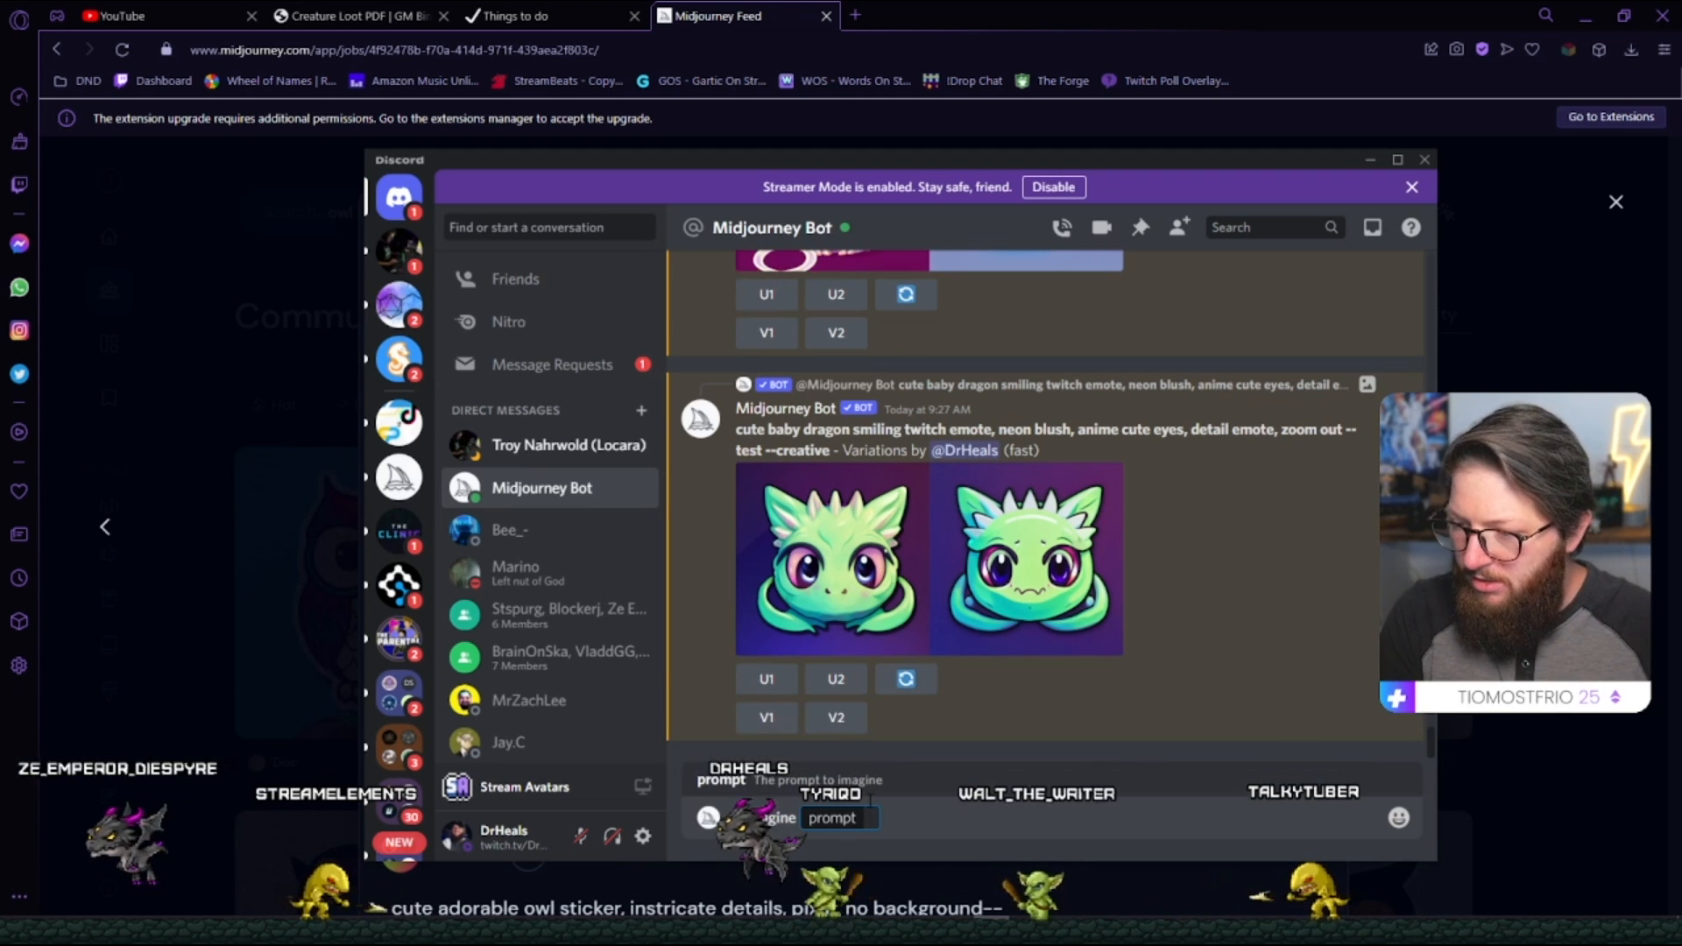
Submit the prompt 'cute adorable owl sticker, intricate details, pixar, no background' to the Midjourney Bot and watch progress.
type("cute adorable owl sticker, instricate details, pixar, no background-- testp")
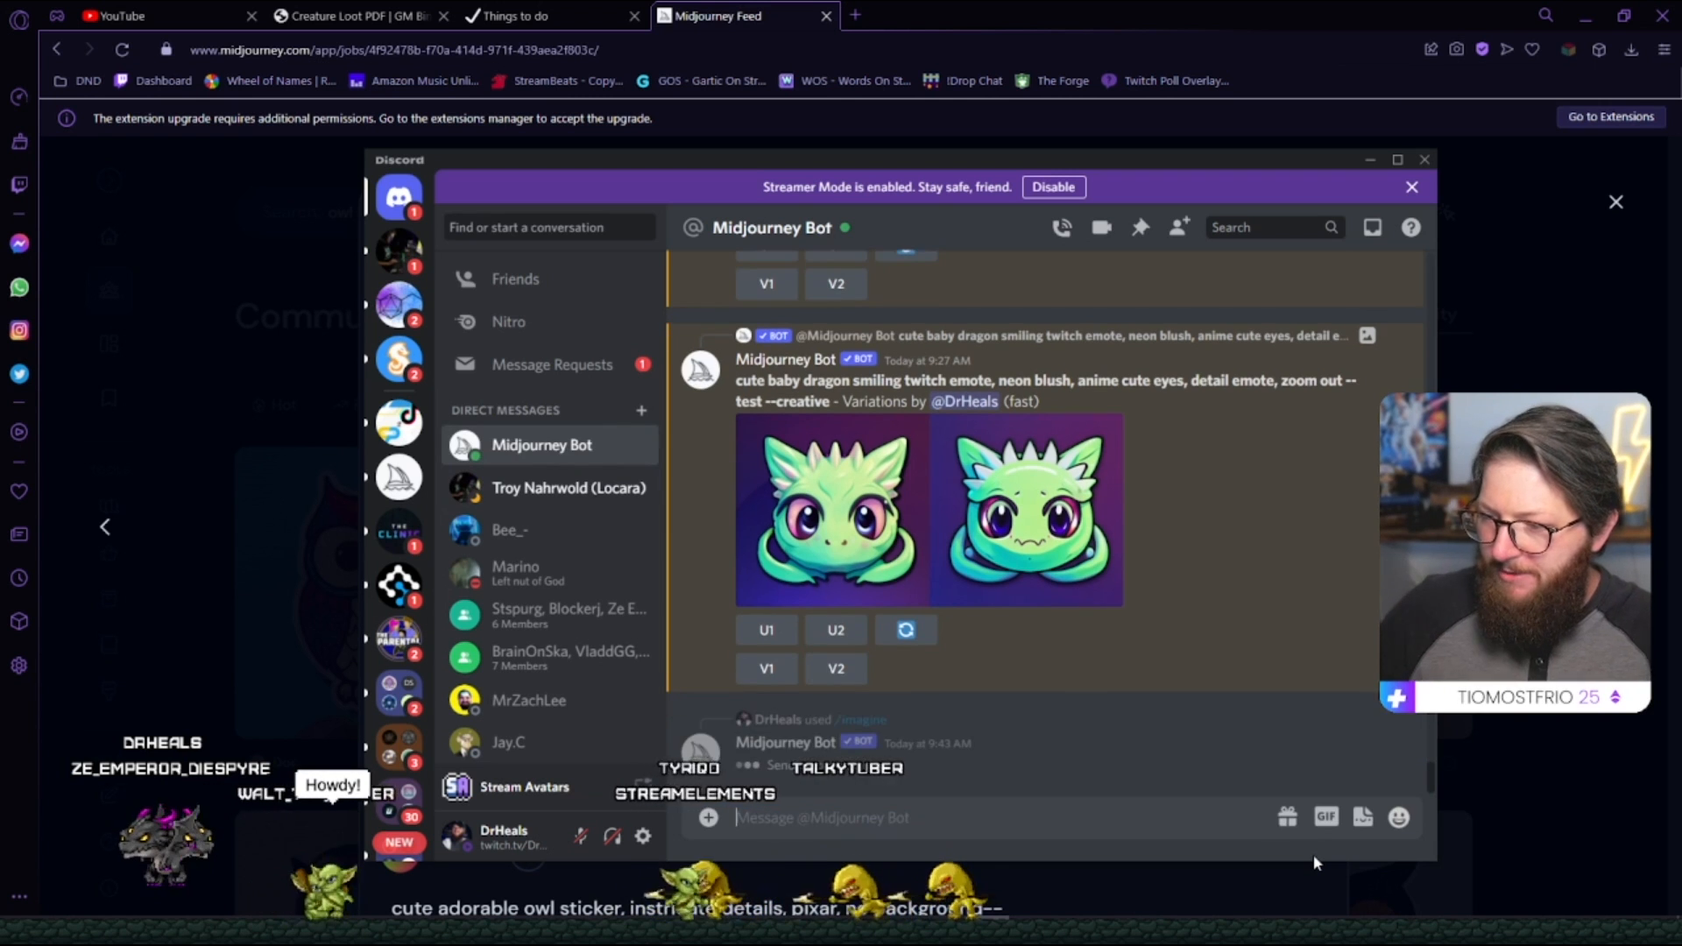
scroll("down", 3)
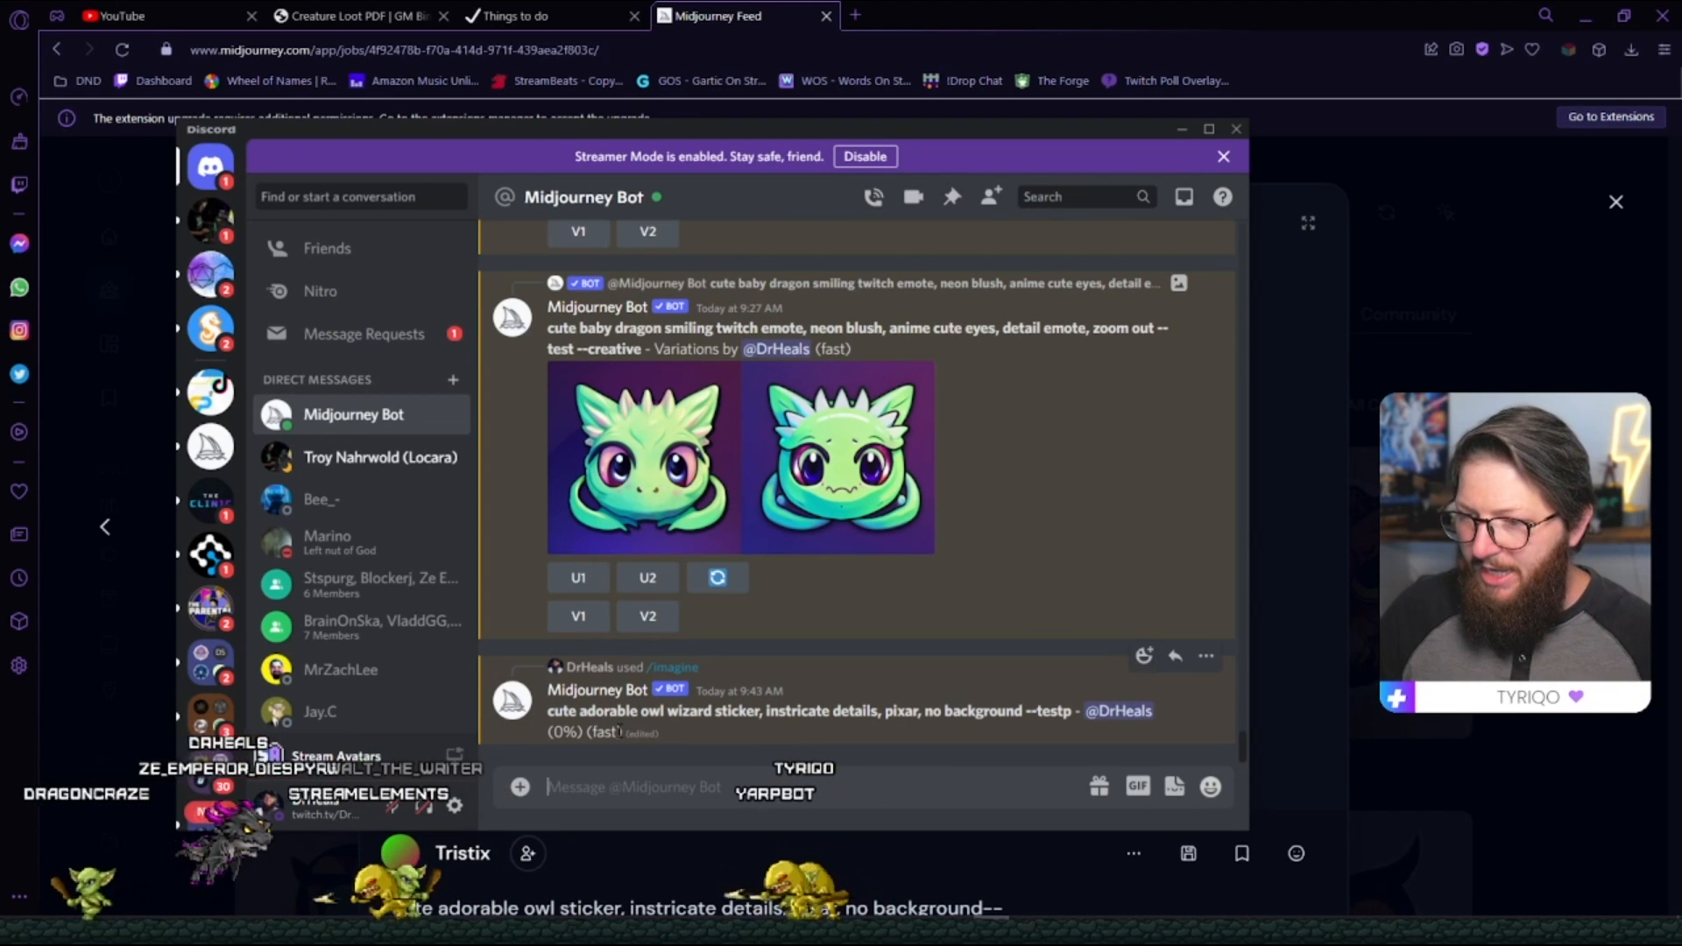
mouse_move(738, 691)
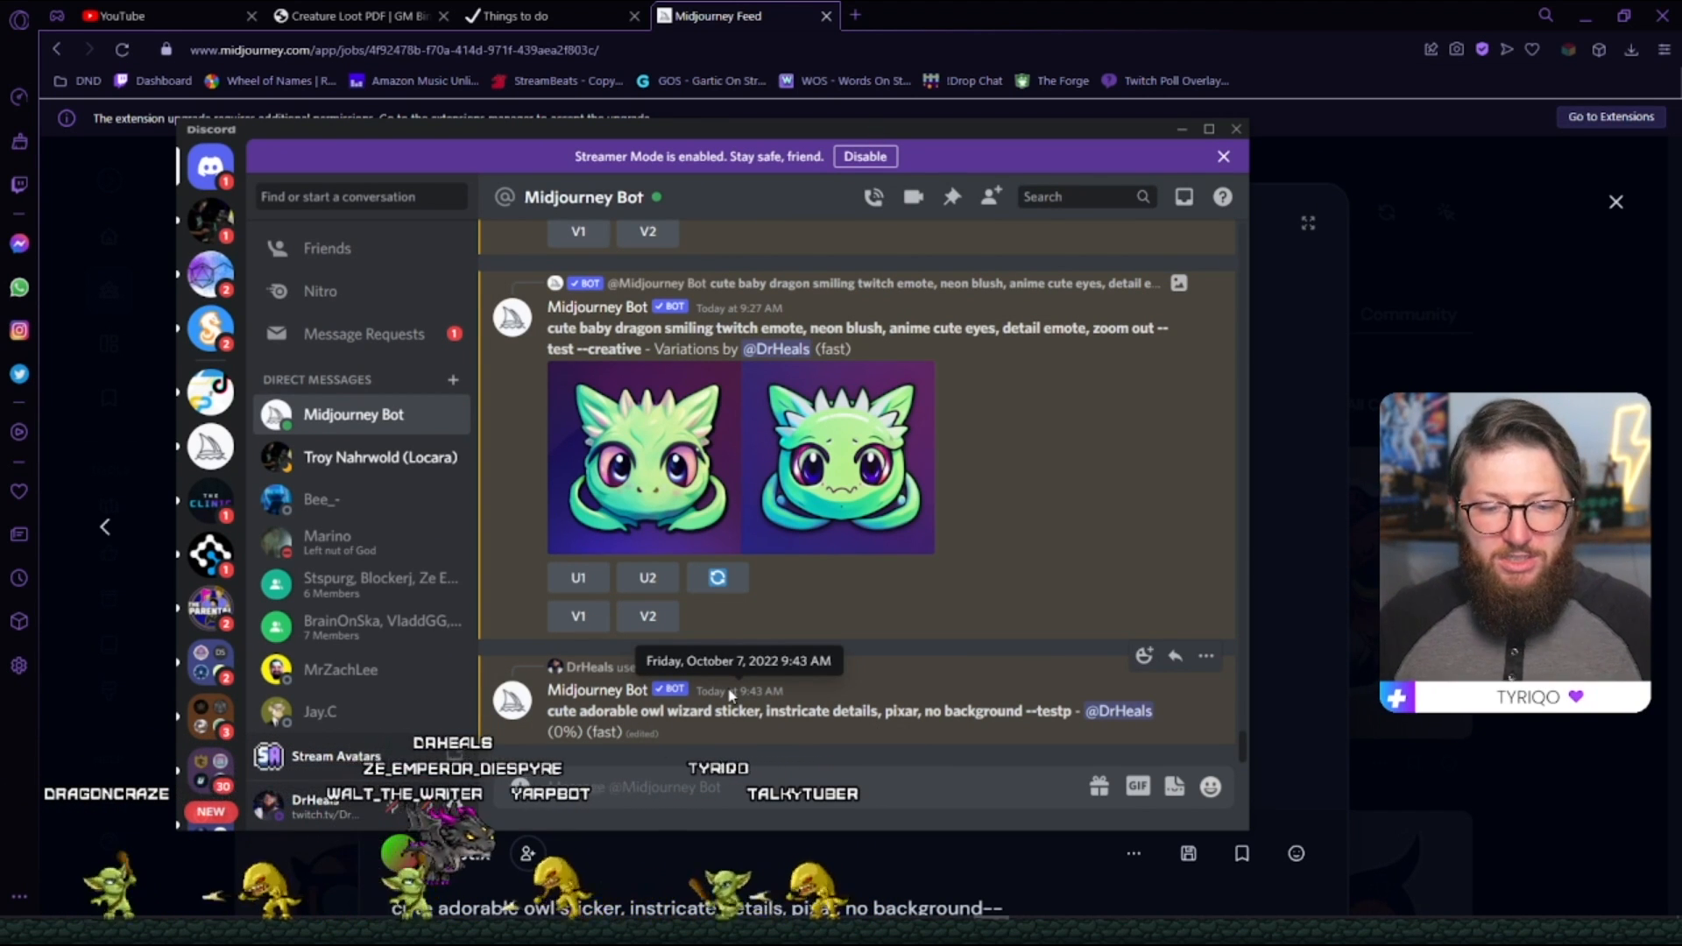
scroll("up", 3)
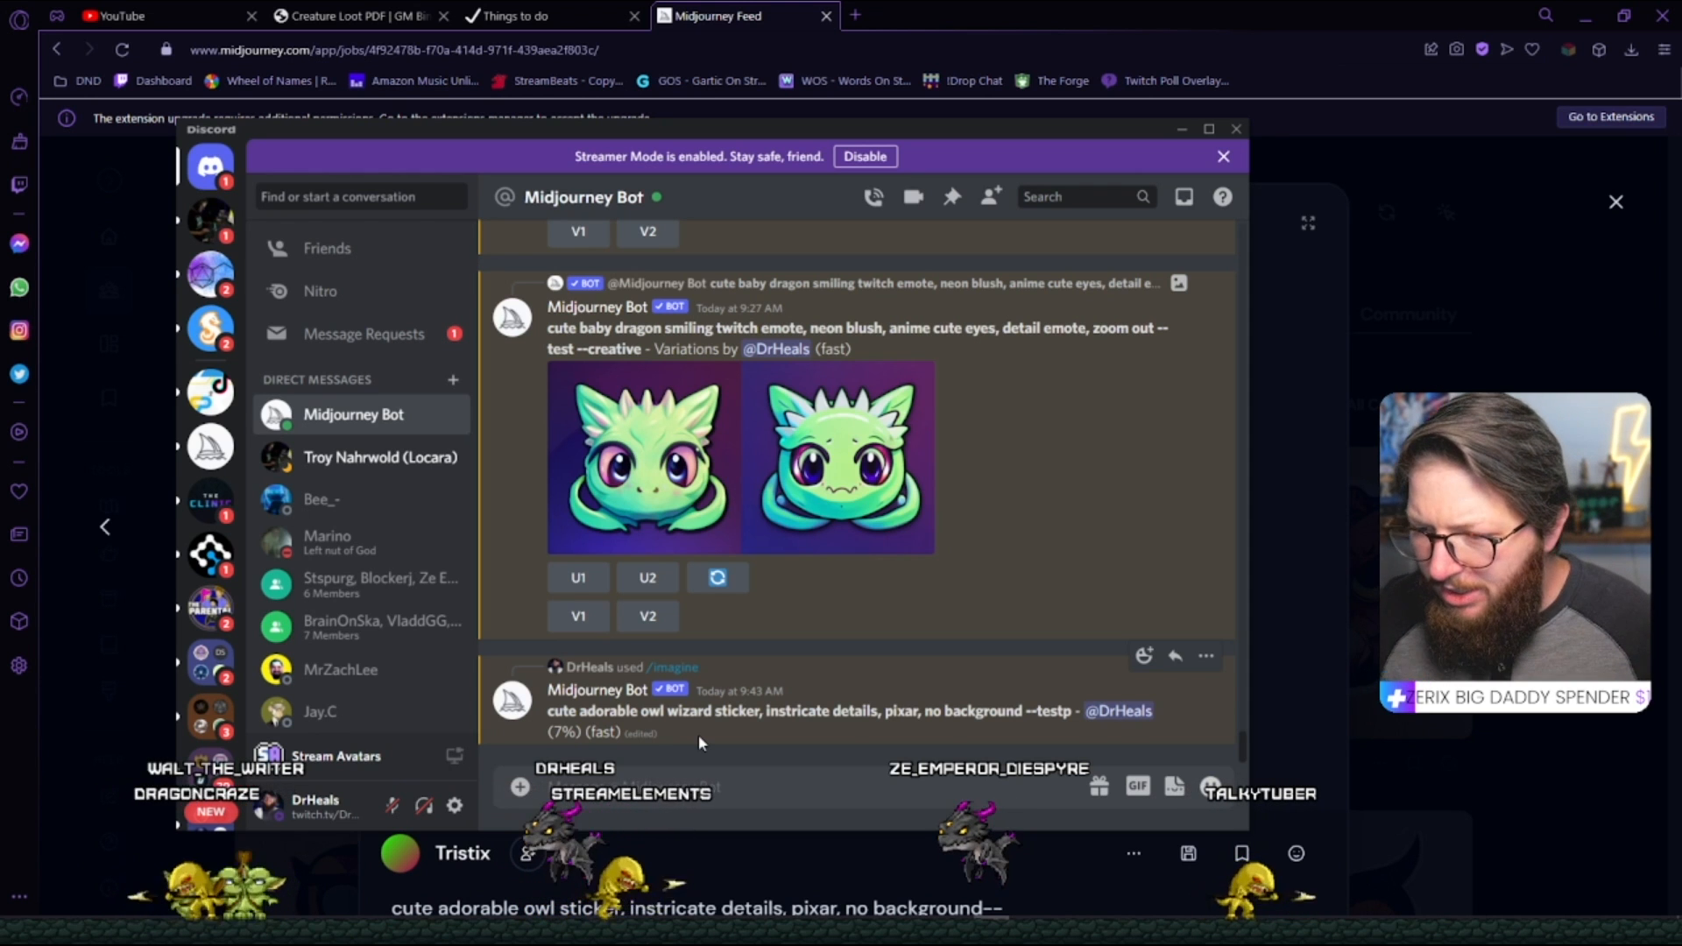
scroll("down", 3)
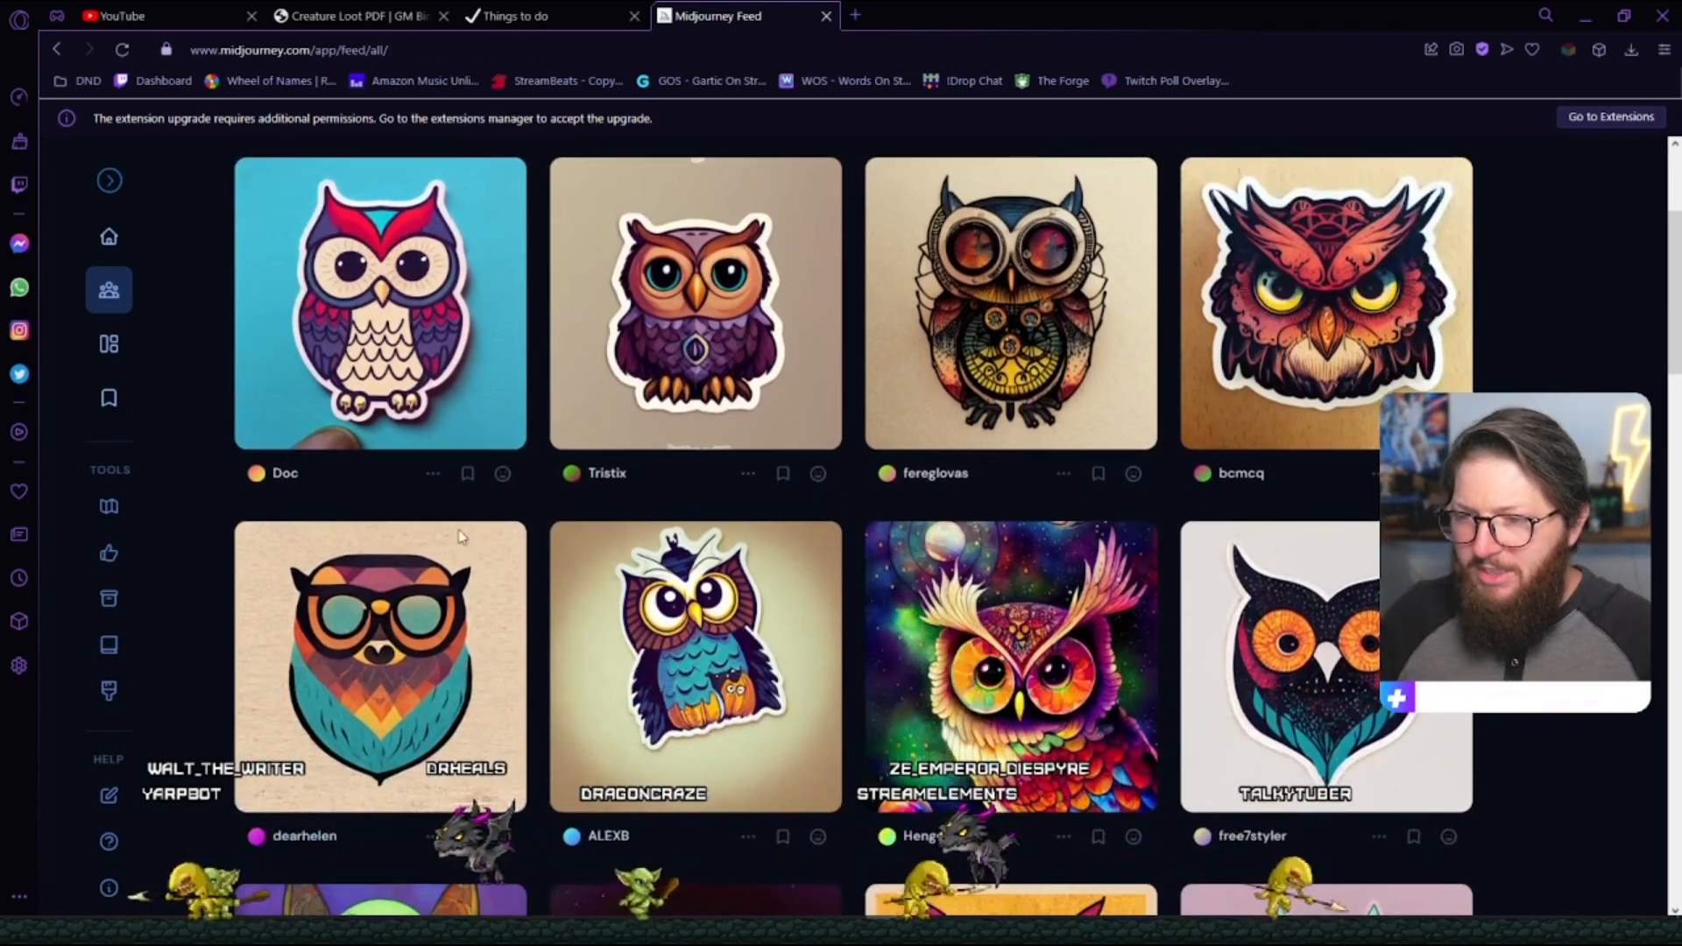
Scroll through the owl sticker results, then run a 'yoda sticker' search instead.
scroll("down", 3)
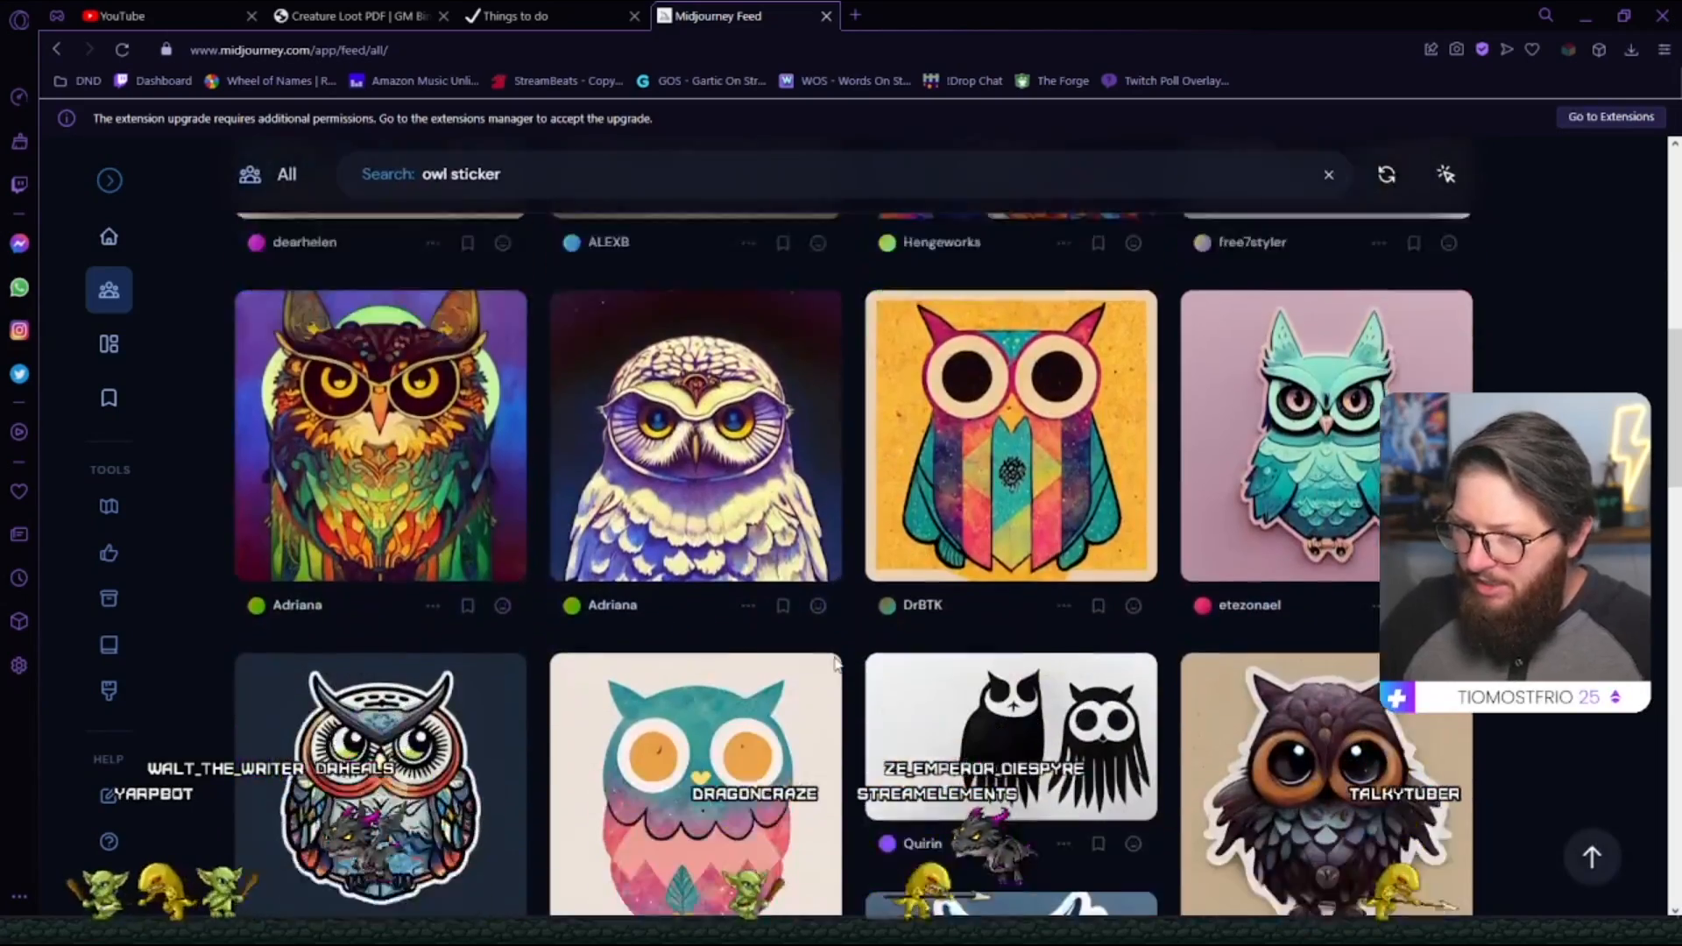
scroll("down", 3)
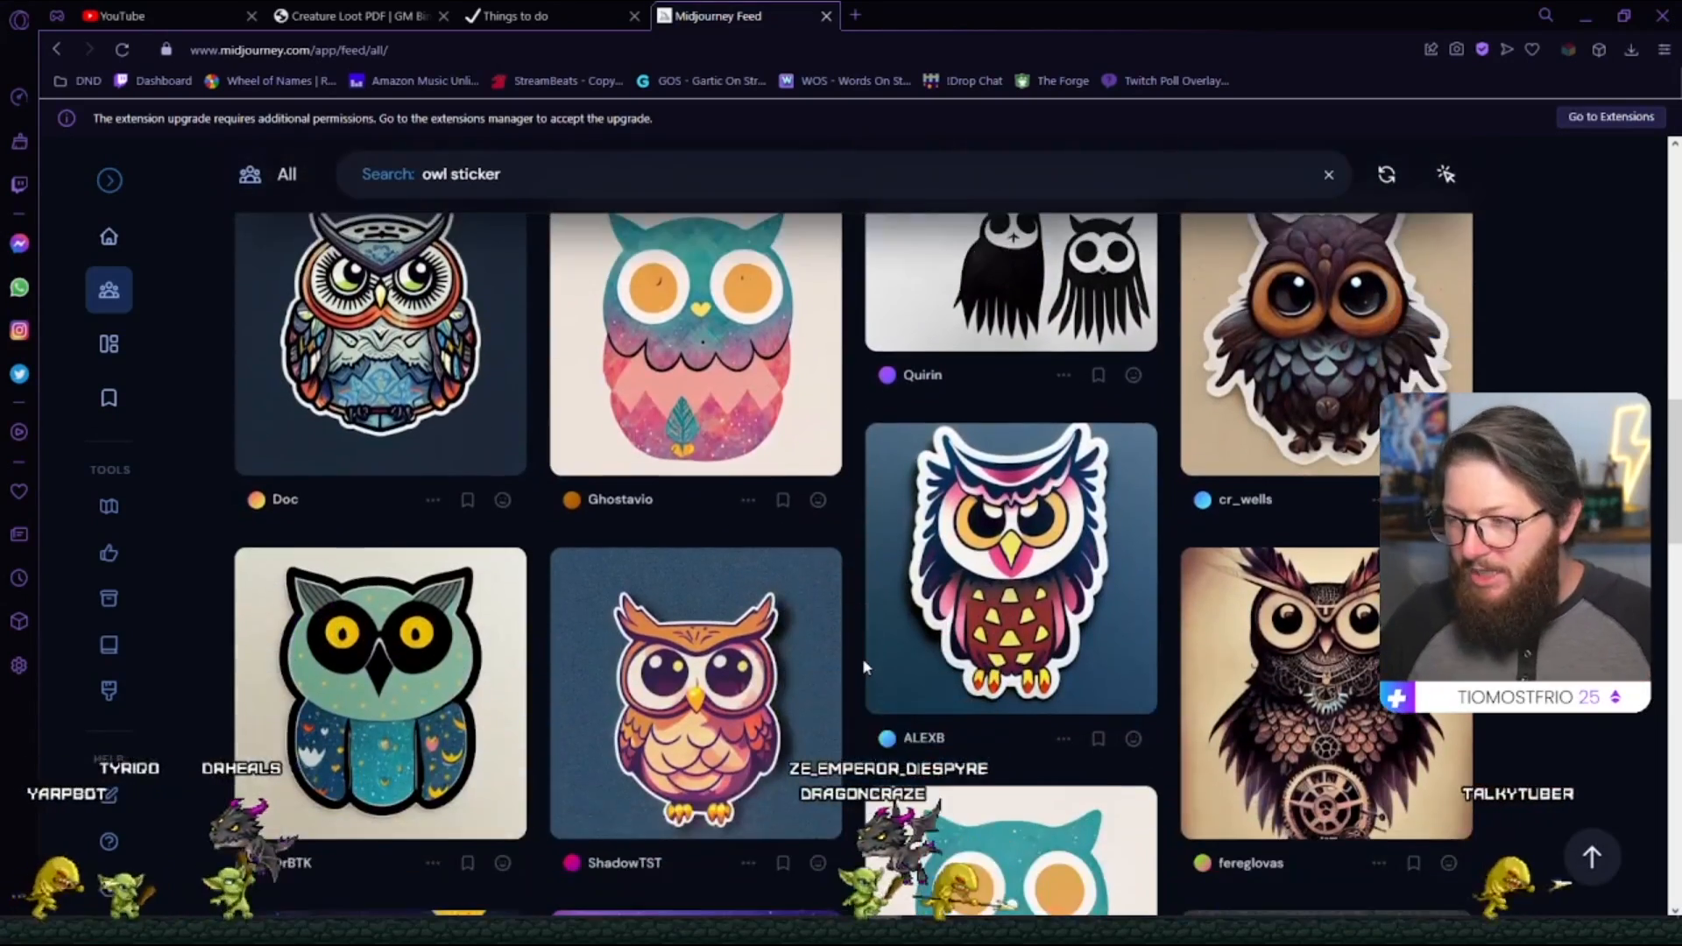
scroll("down", 3)
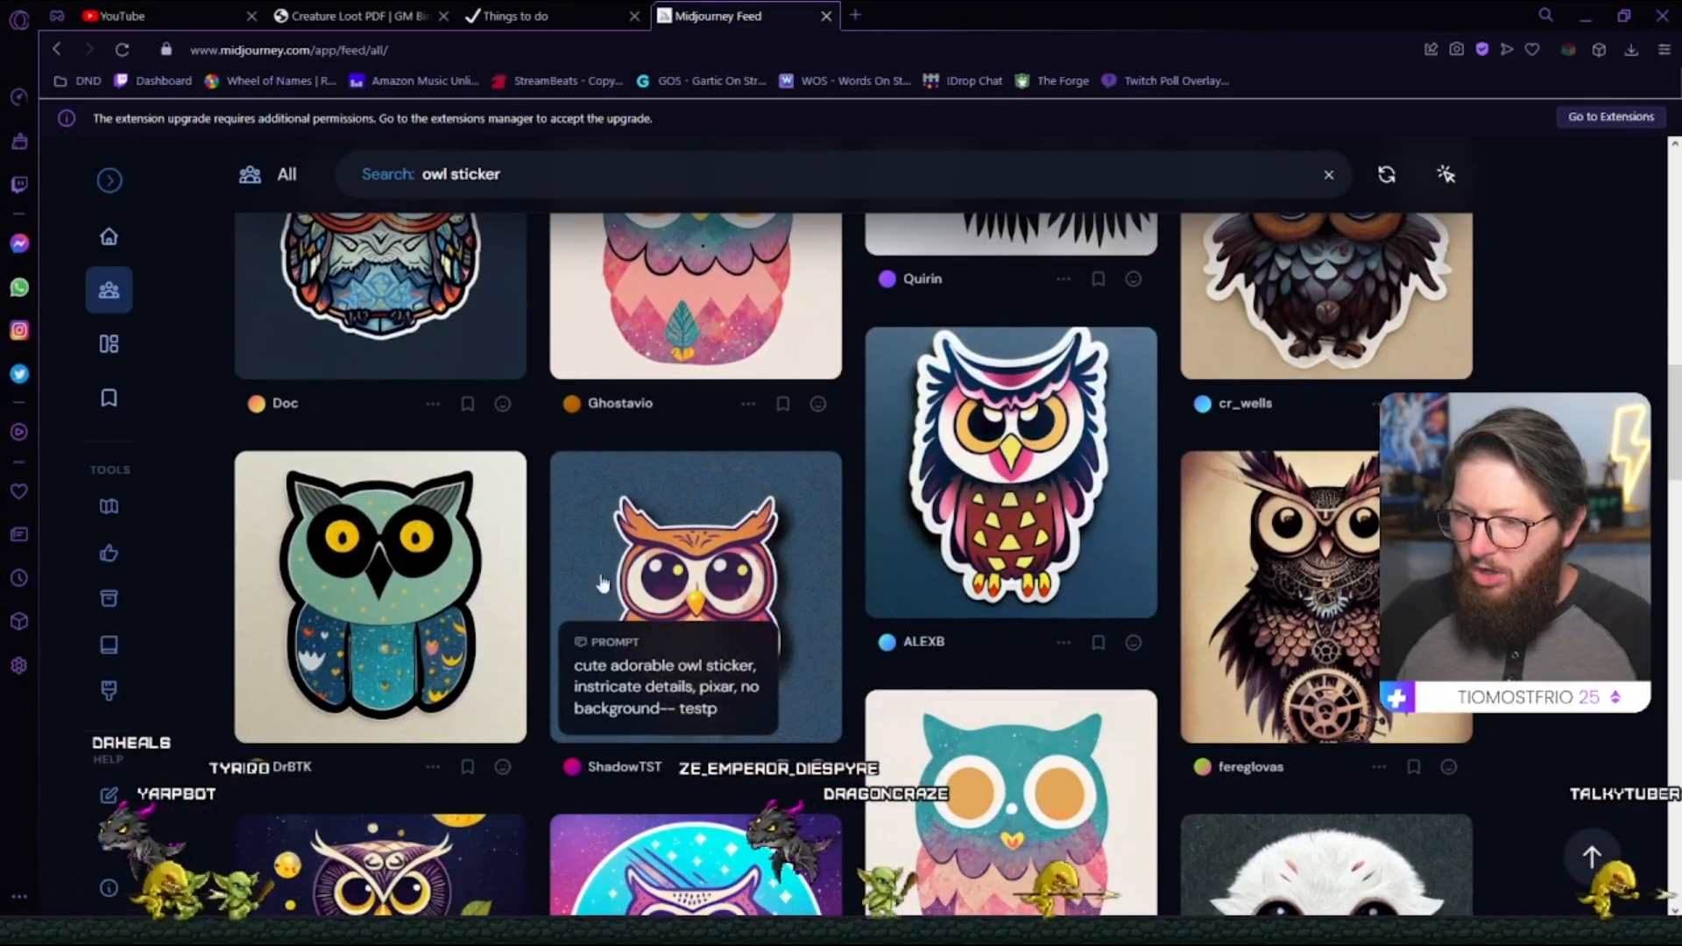
scroll("down", 3)
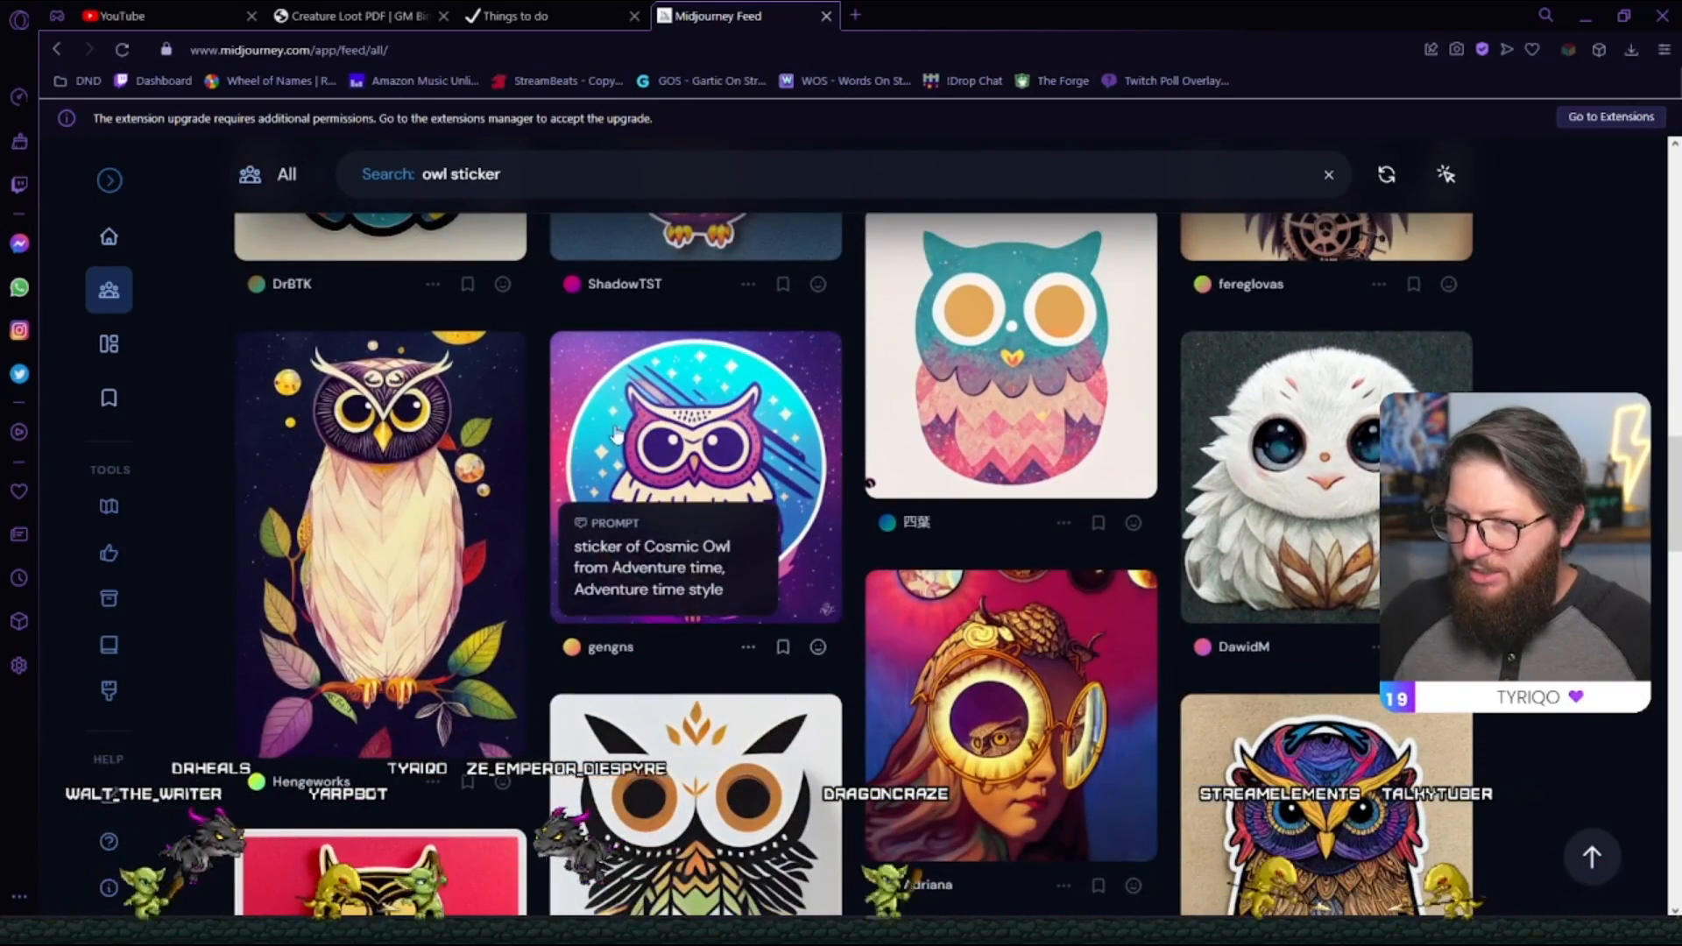
scroll("down", 3)
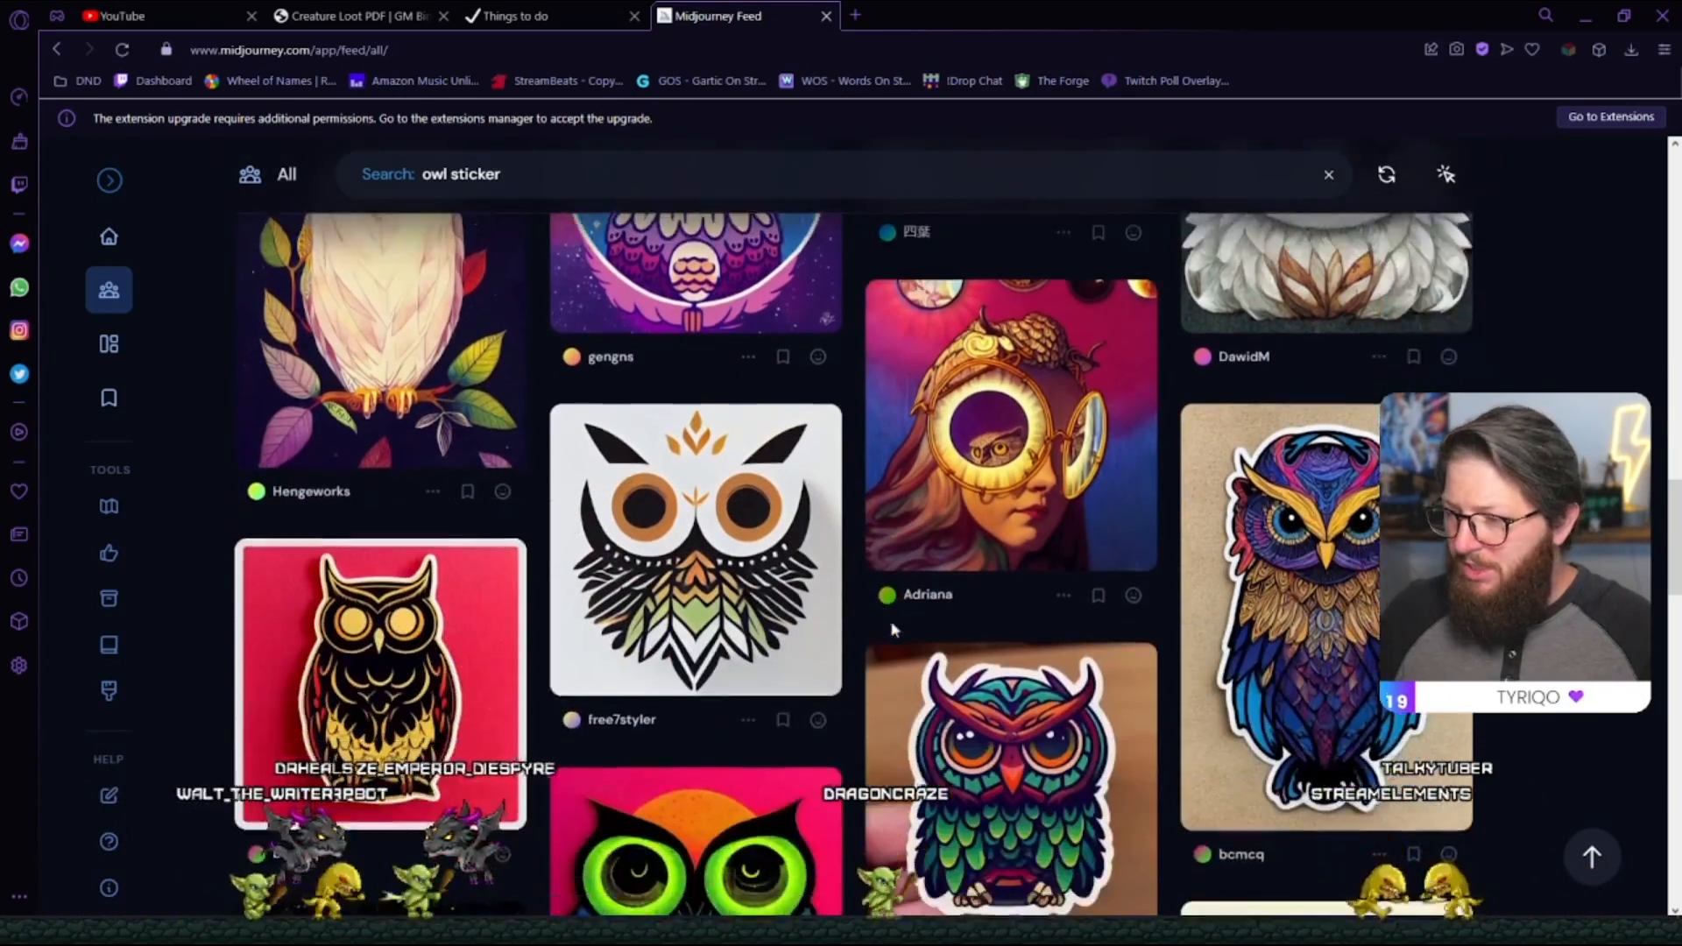
scroll("down", 3)
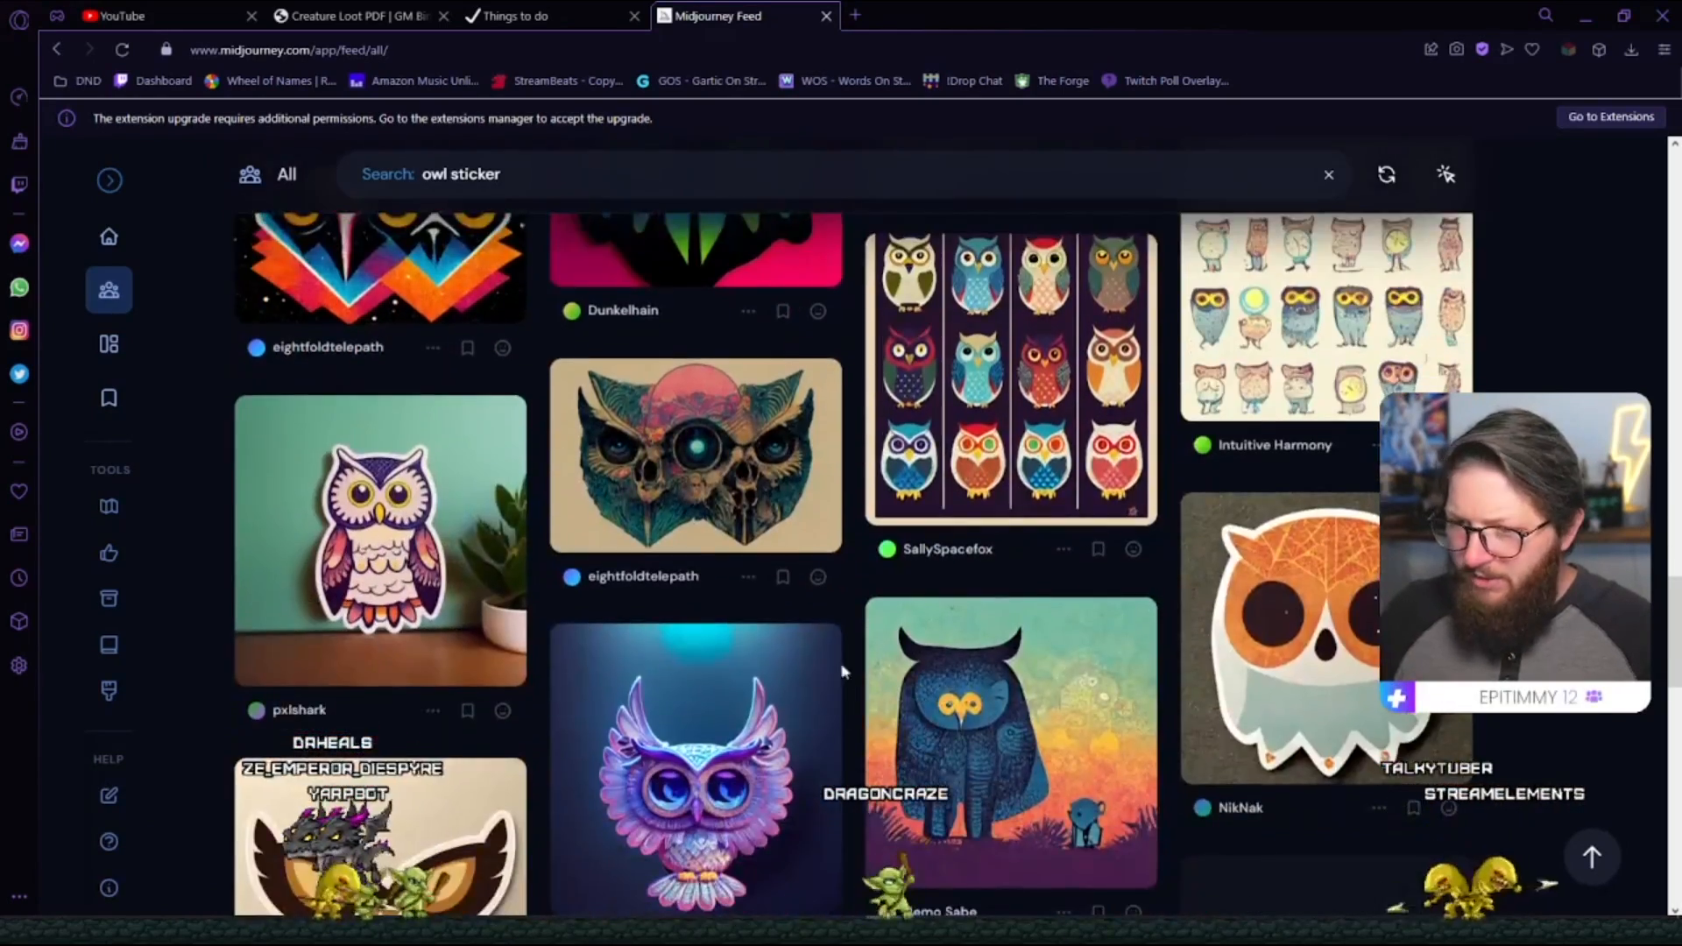
scroll("up", 3)
type("sloth")
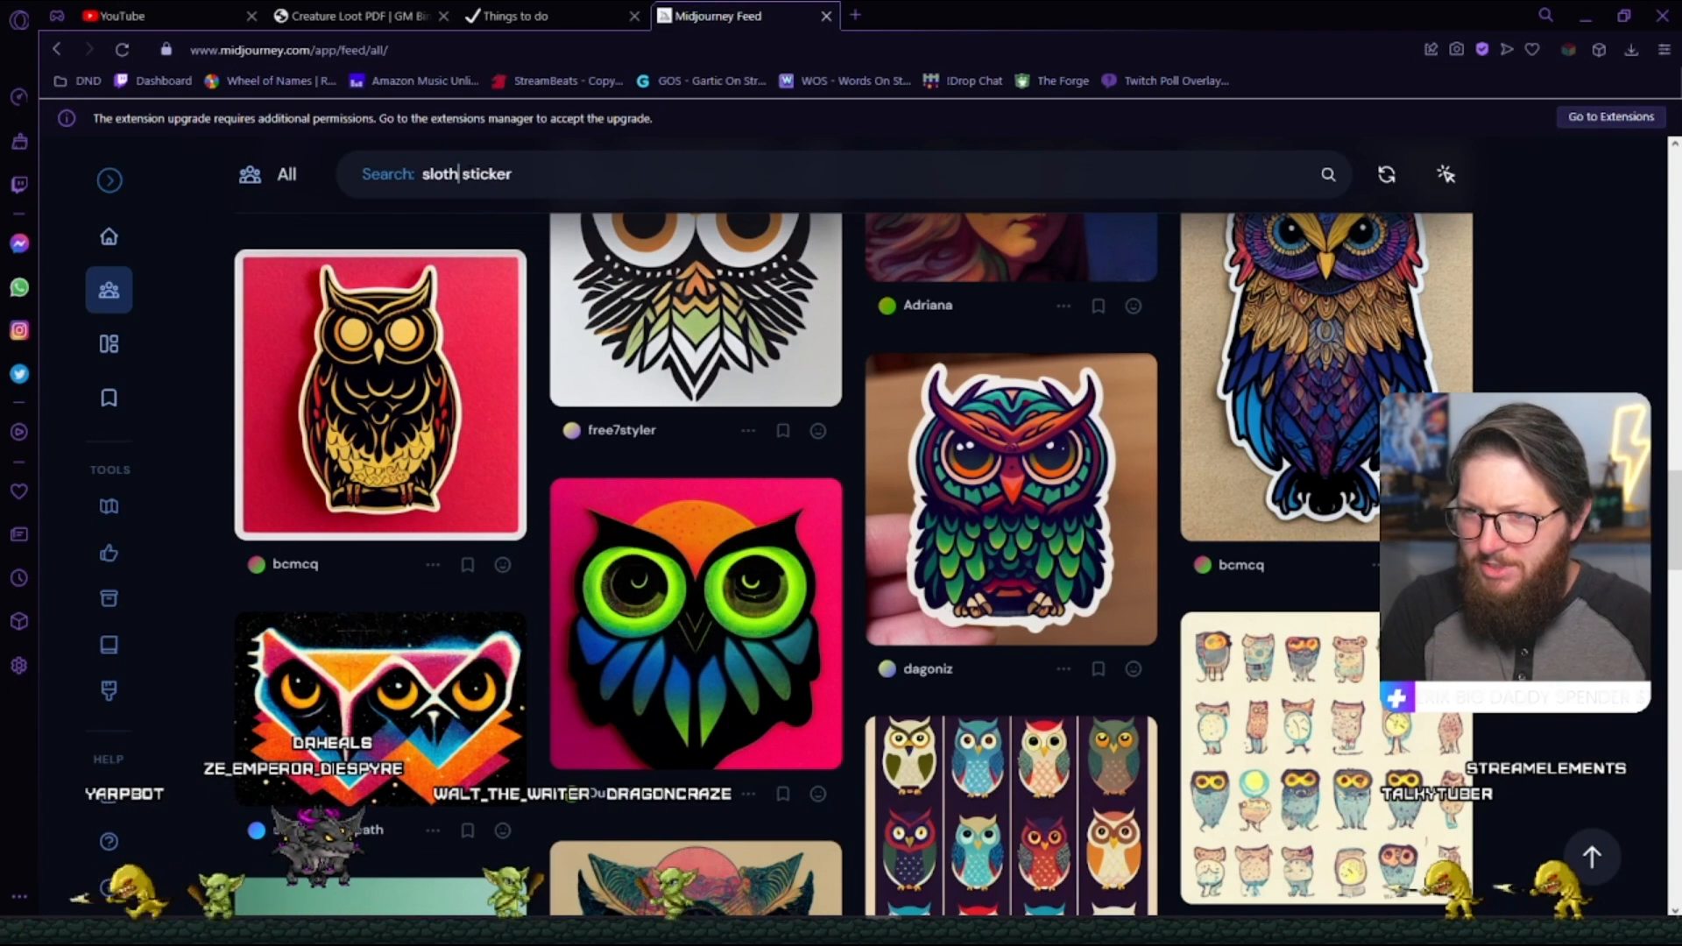
key("Return")
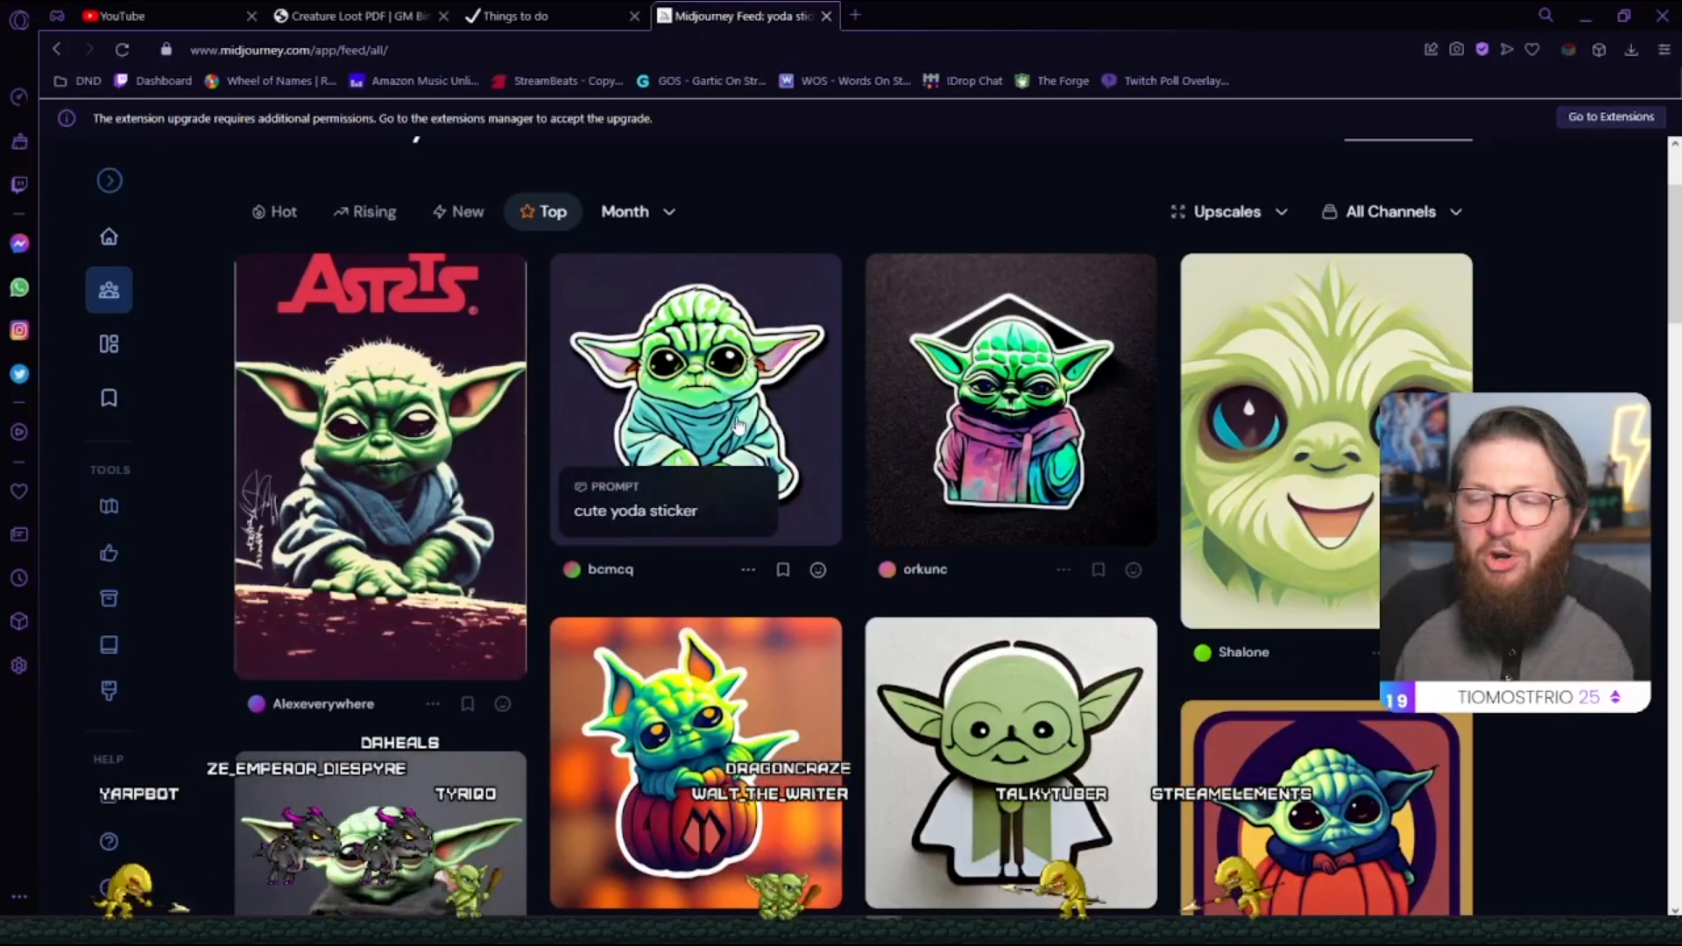
Open the 'cute yoda sticker' post and its parent image, then return to the Midjourney Bot chat in Discord.
scroll("down", 3)
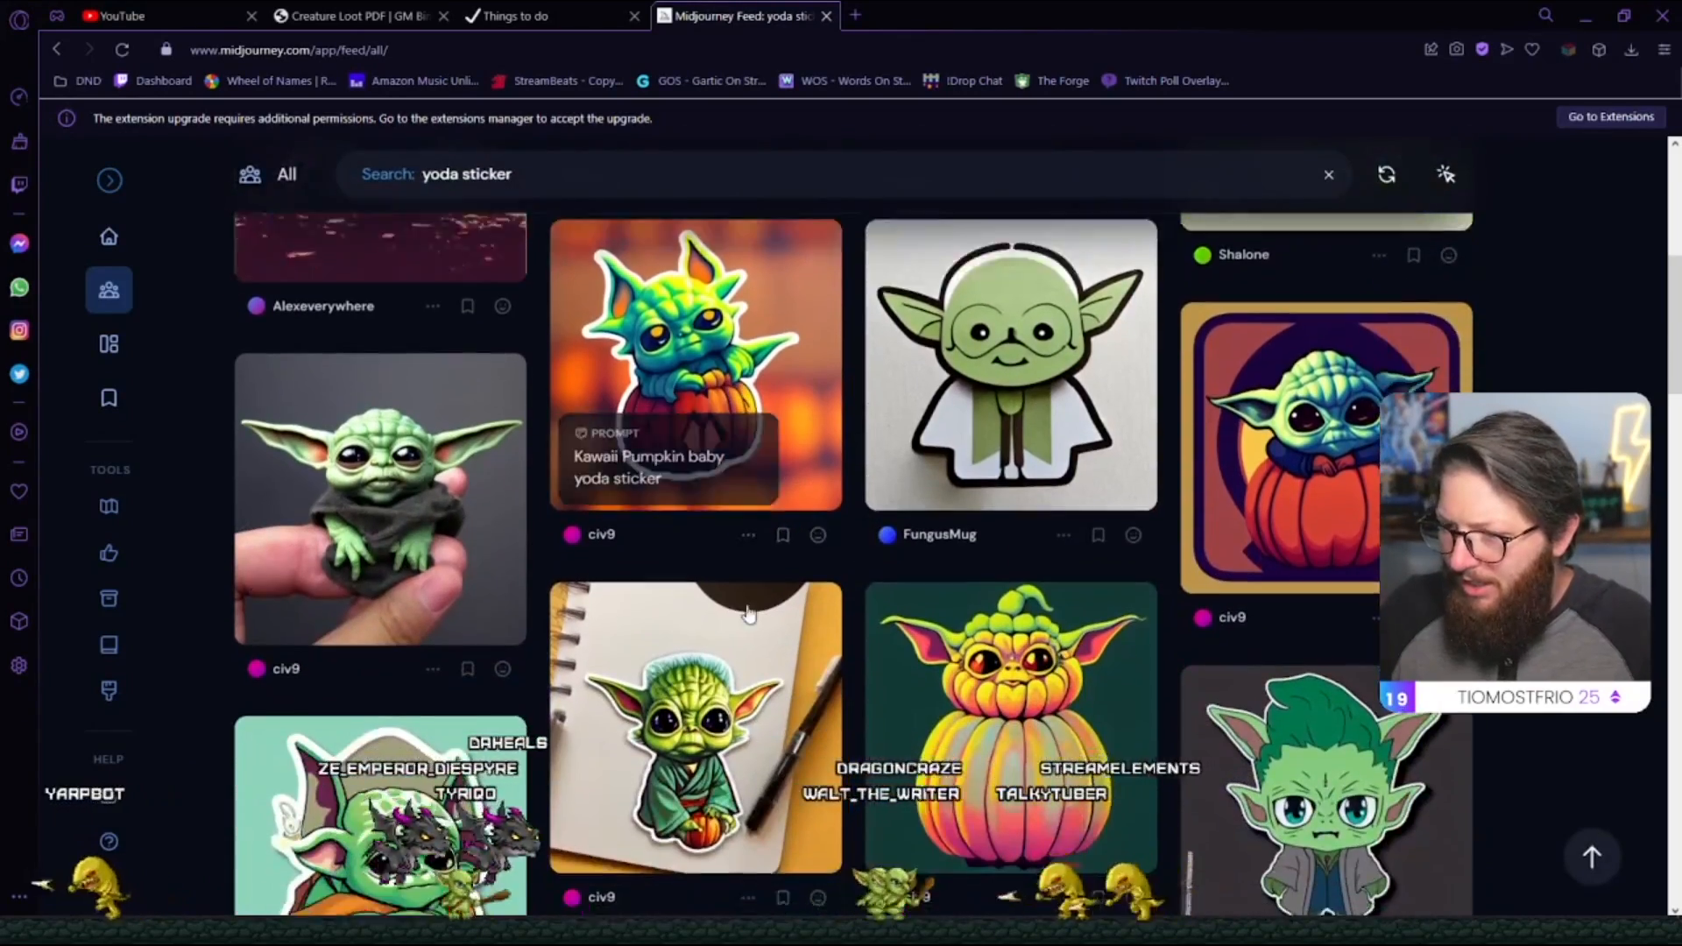
scroll("down", 3)
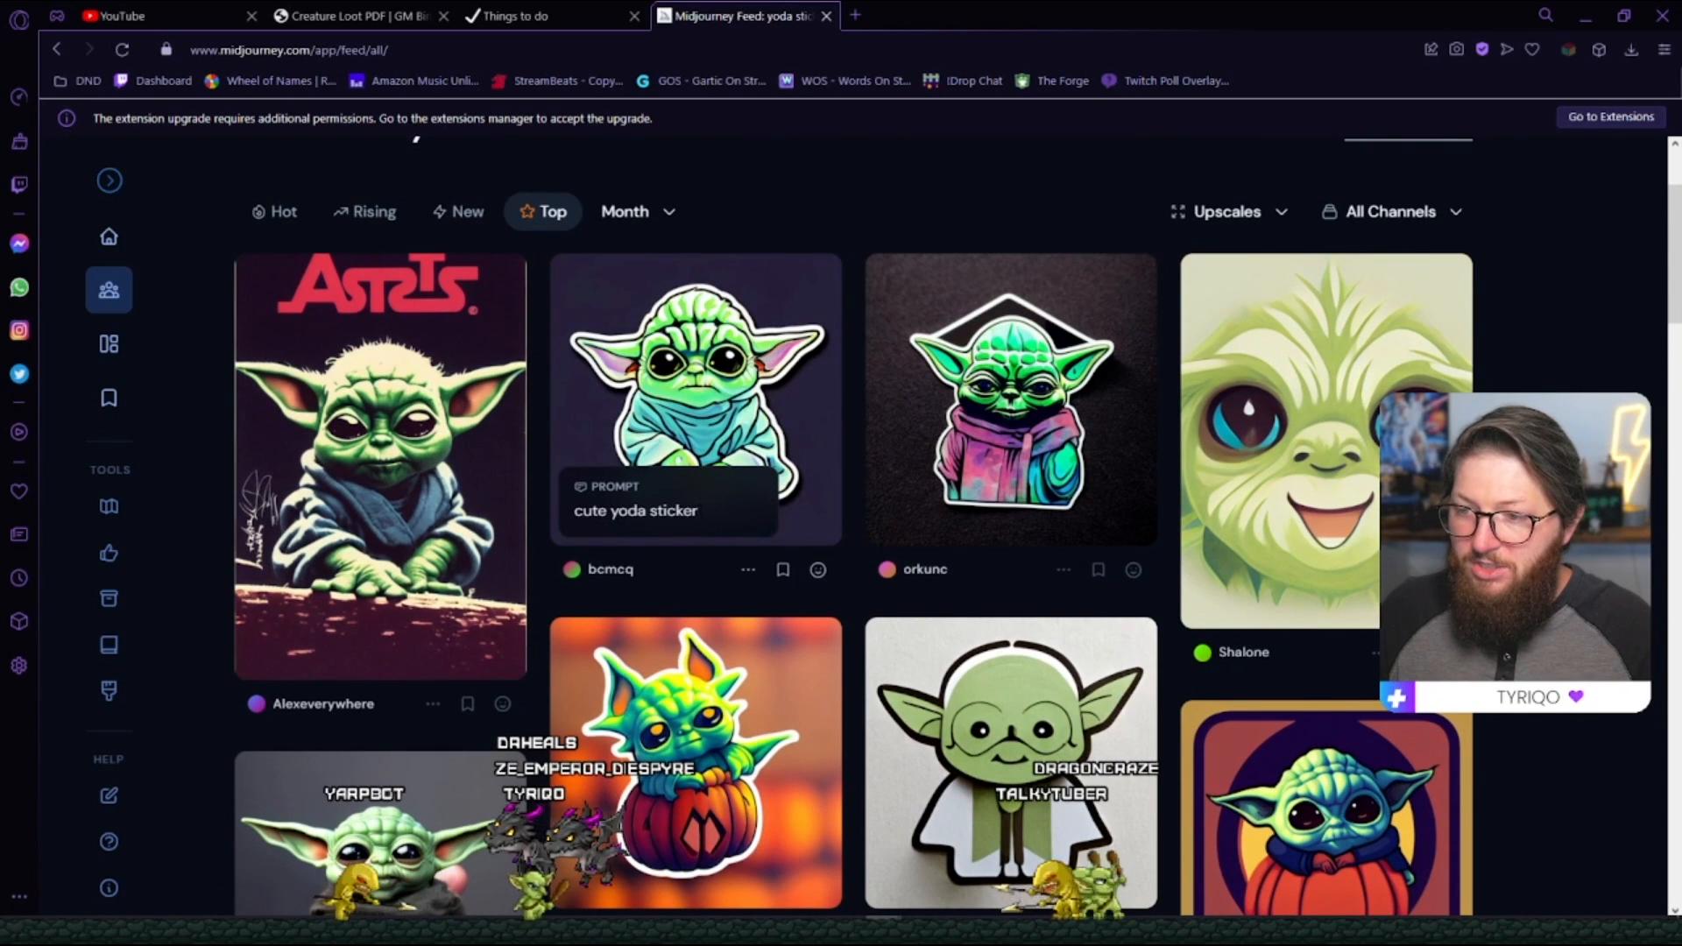
double_click(635, 510)
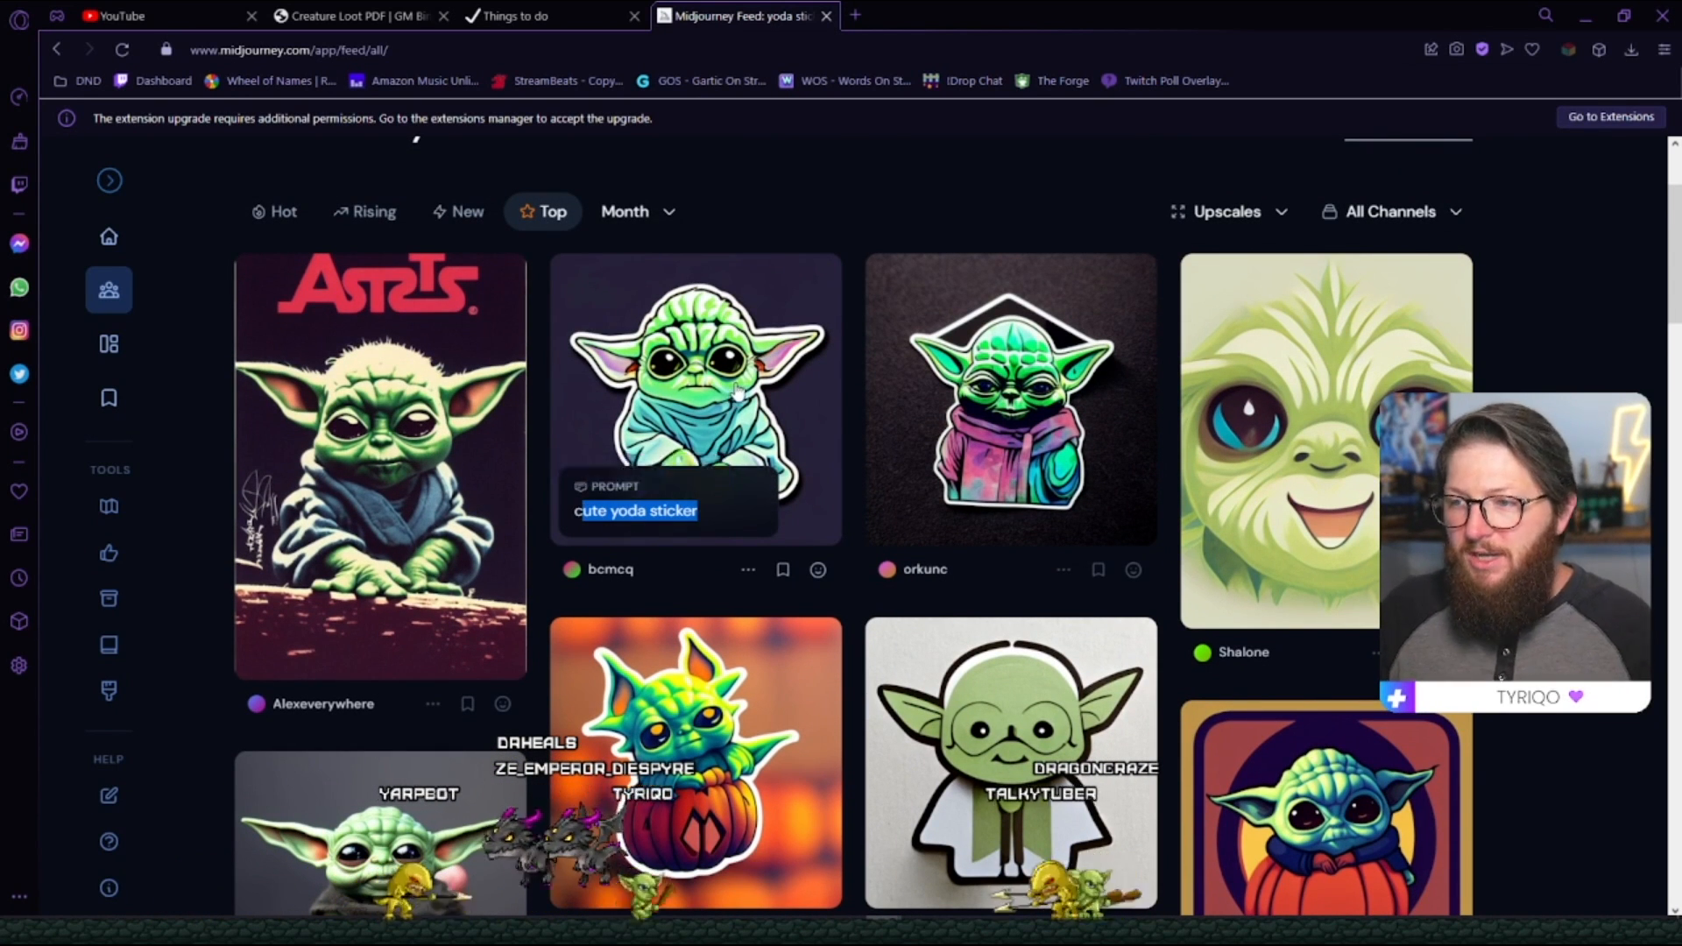
left_click(695, 398)
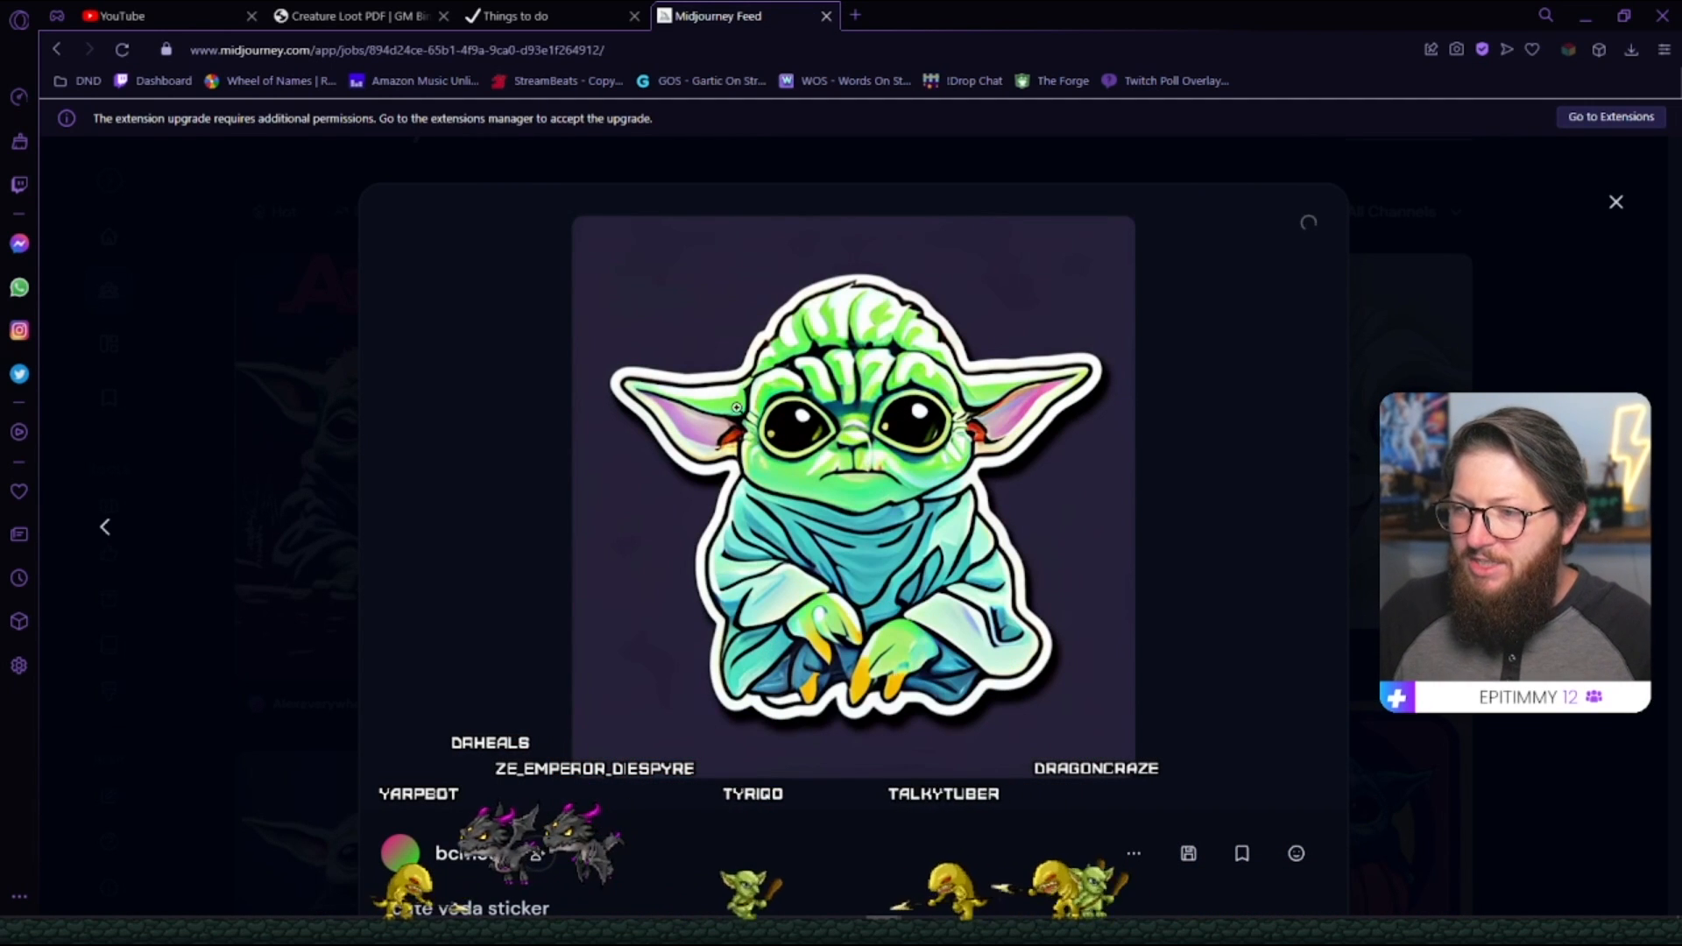
scroll("down", 3)
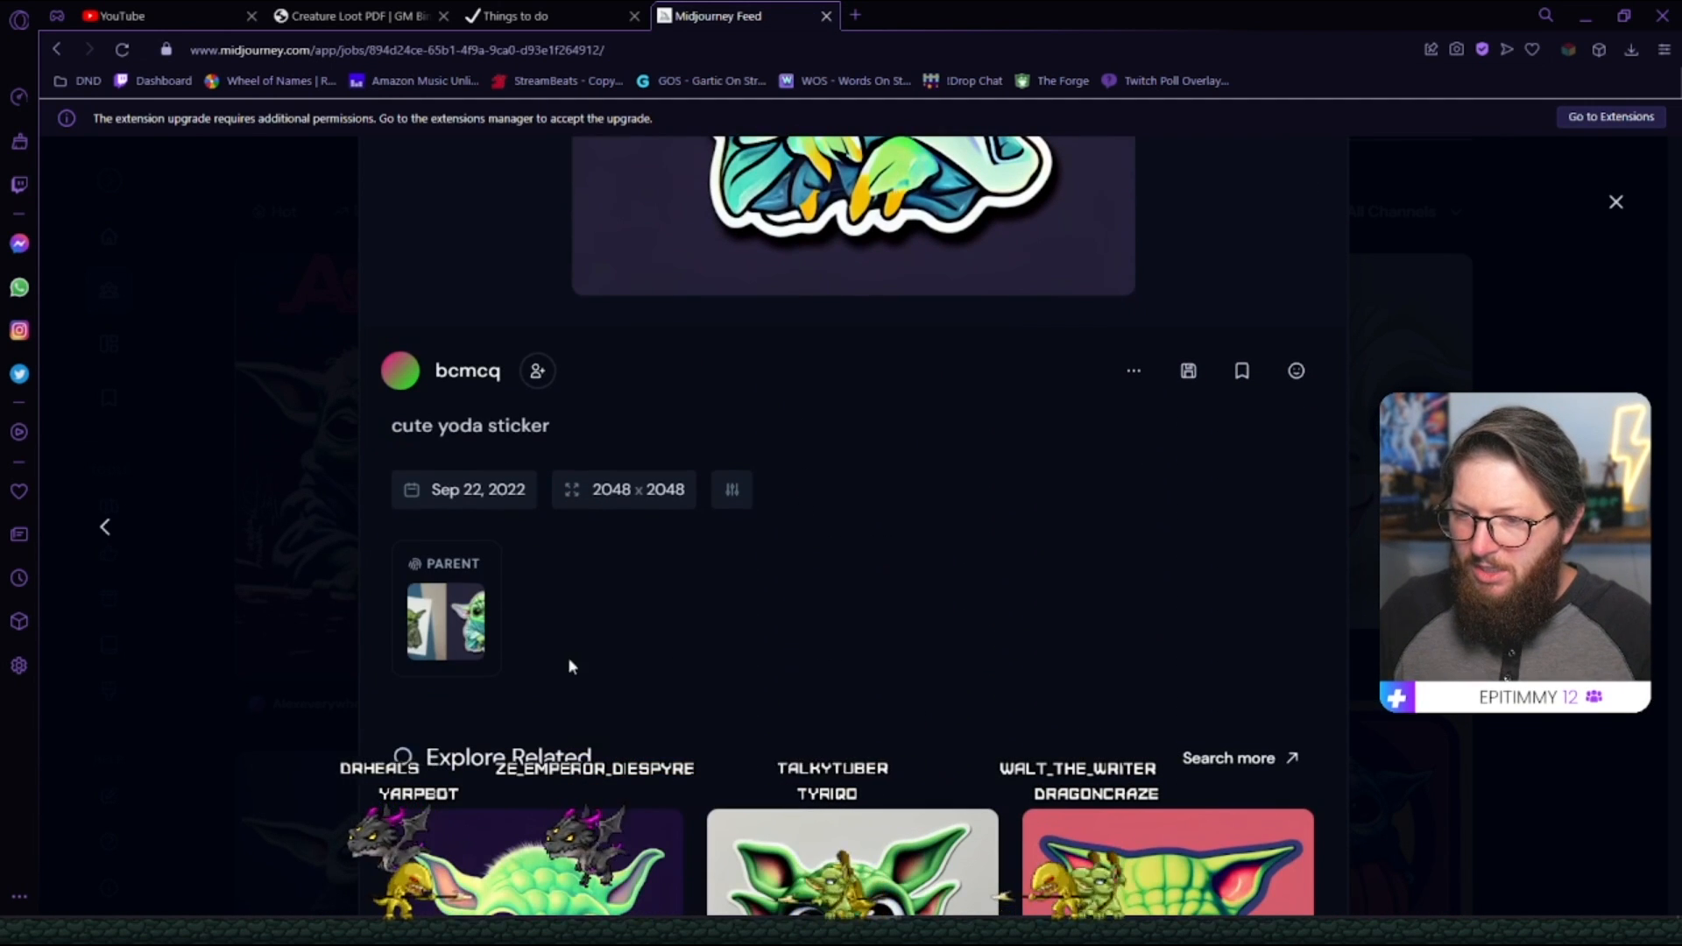
left_click(445, 622)
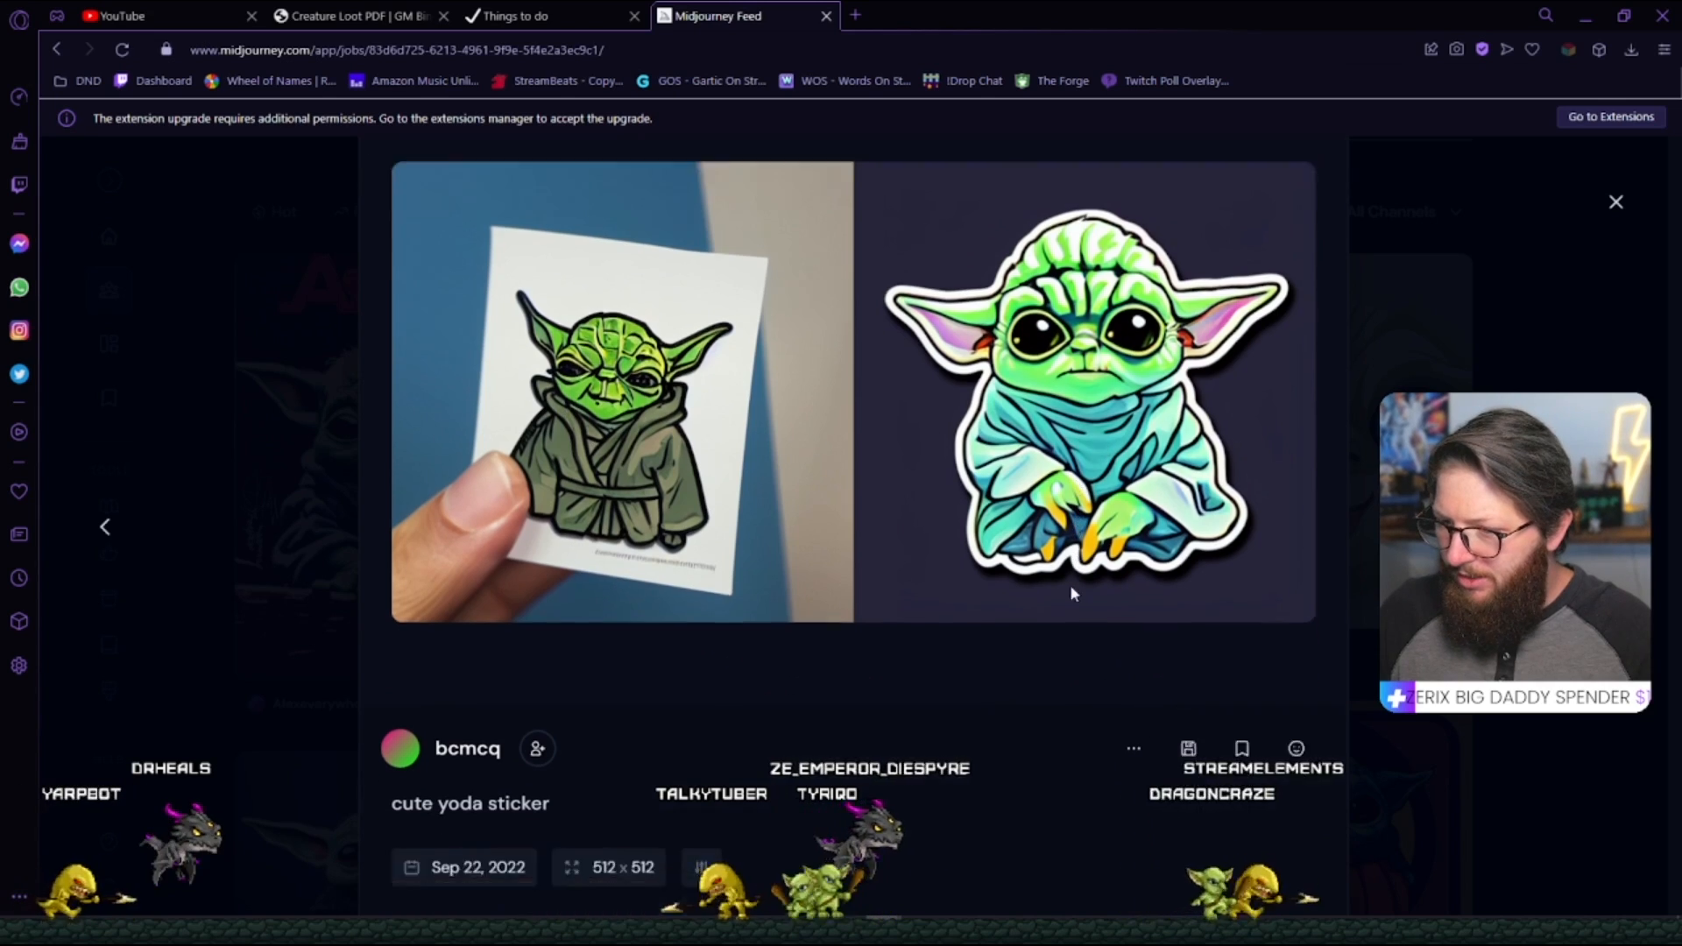
left_click(1616, 202)
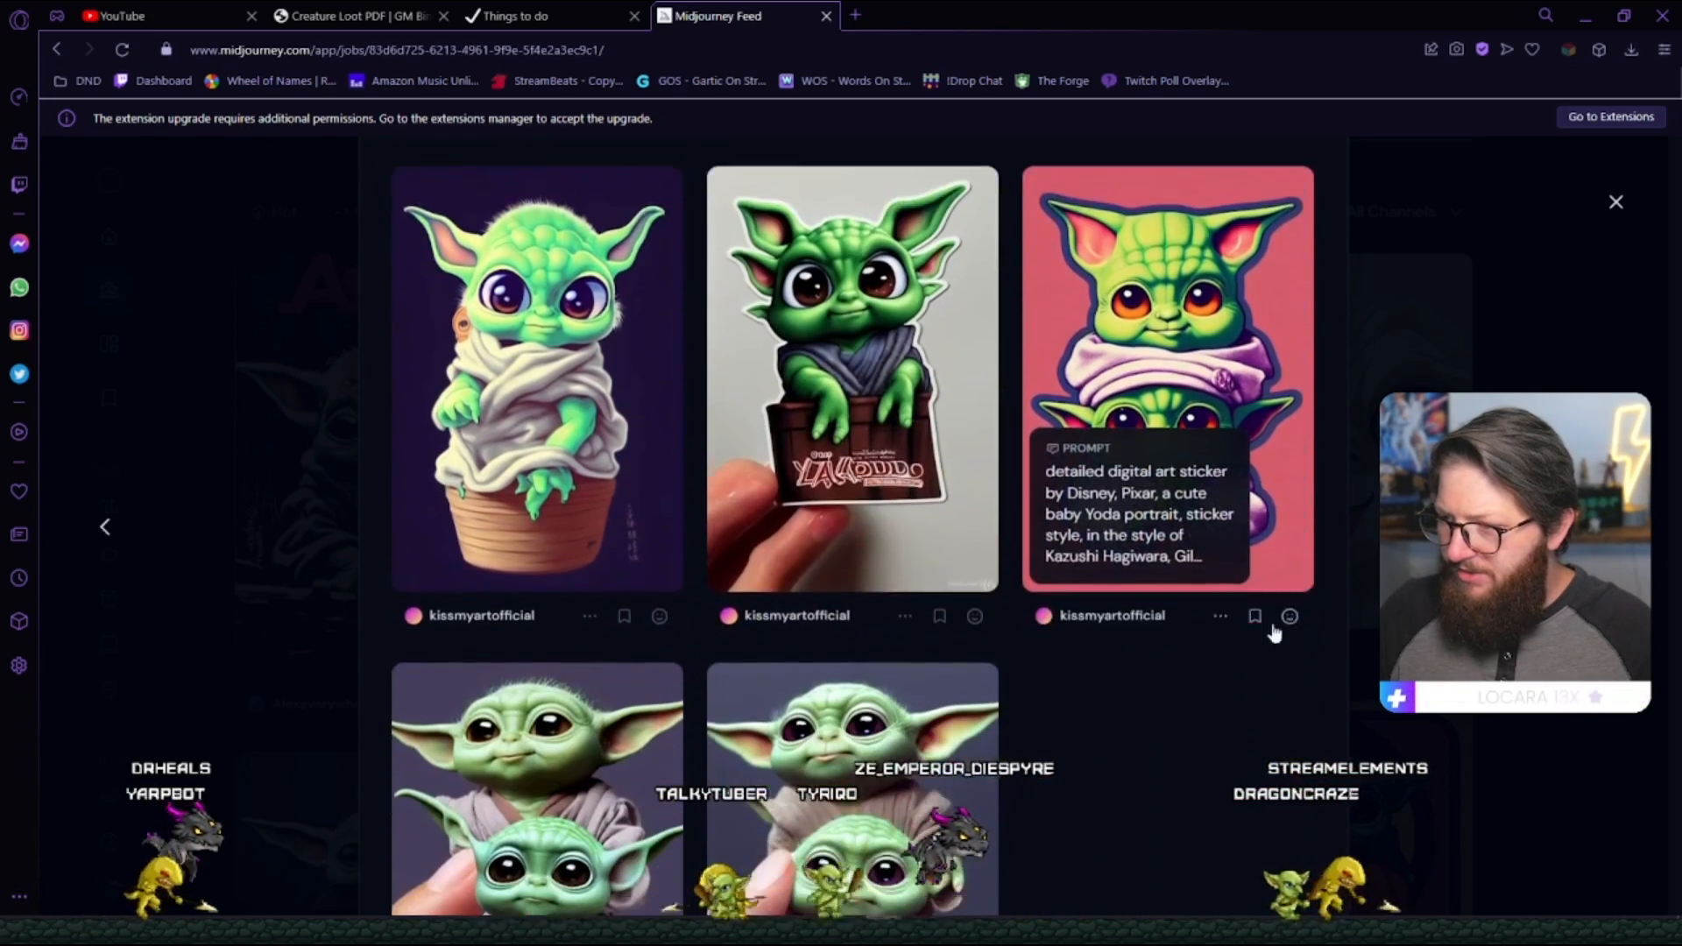
scroll("down", 3)
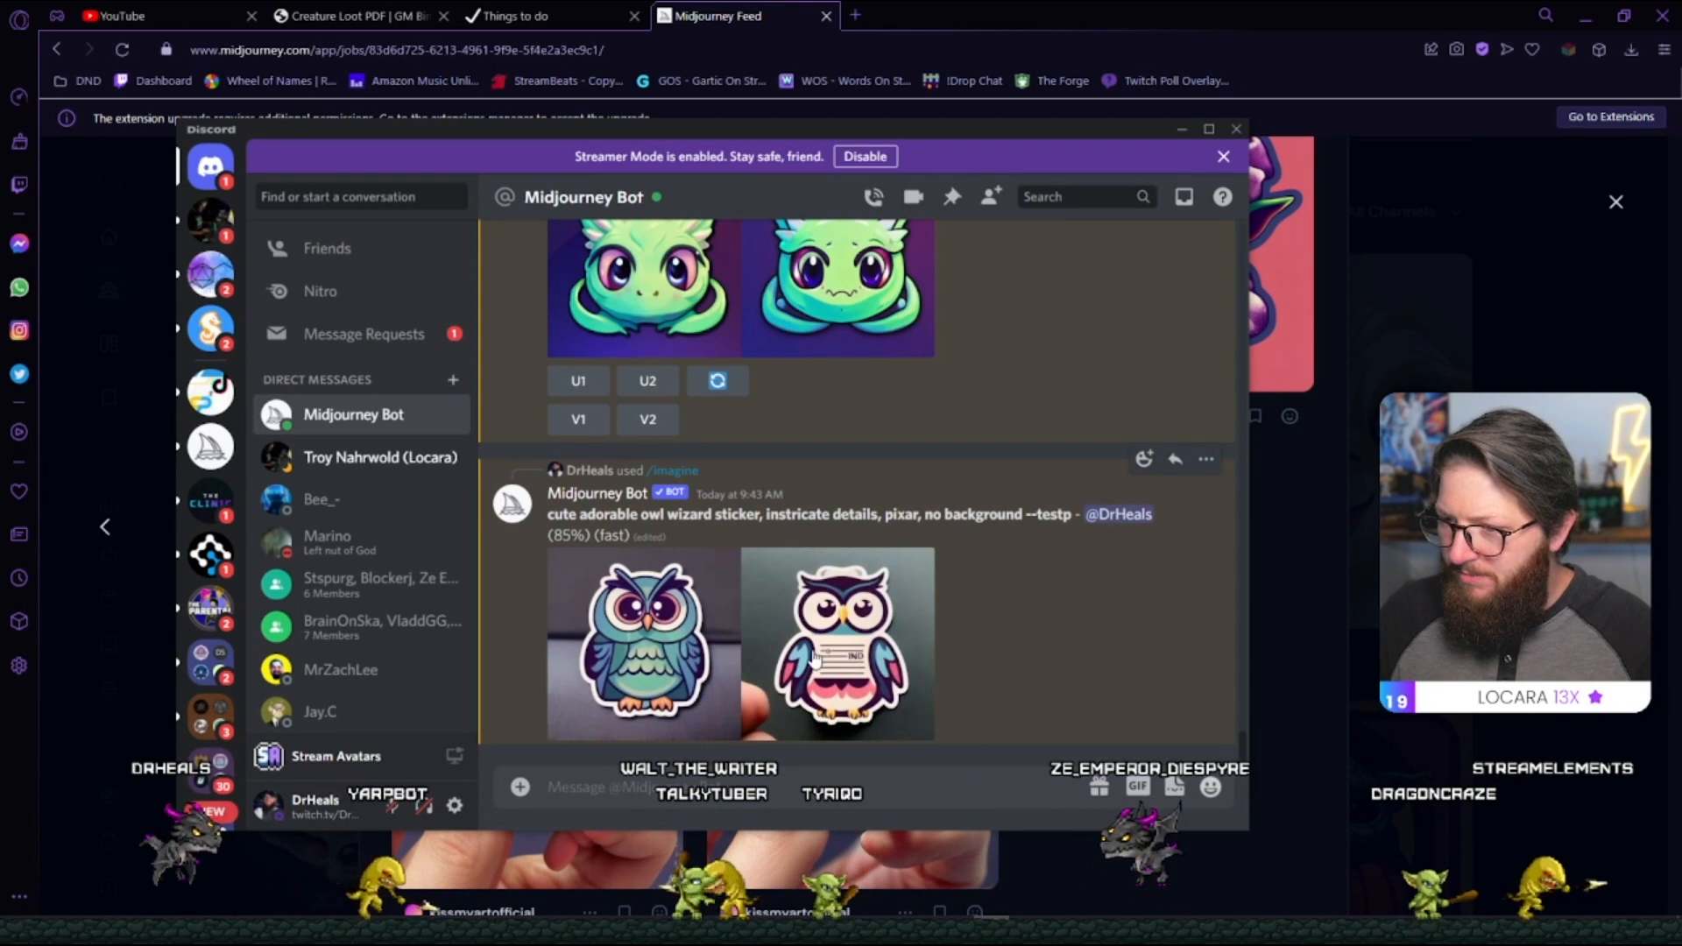
Preview the owl wizard grid up close, then start variations of the first teal owl with V1.
left_click(643, 643)
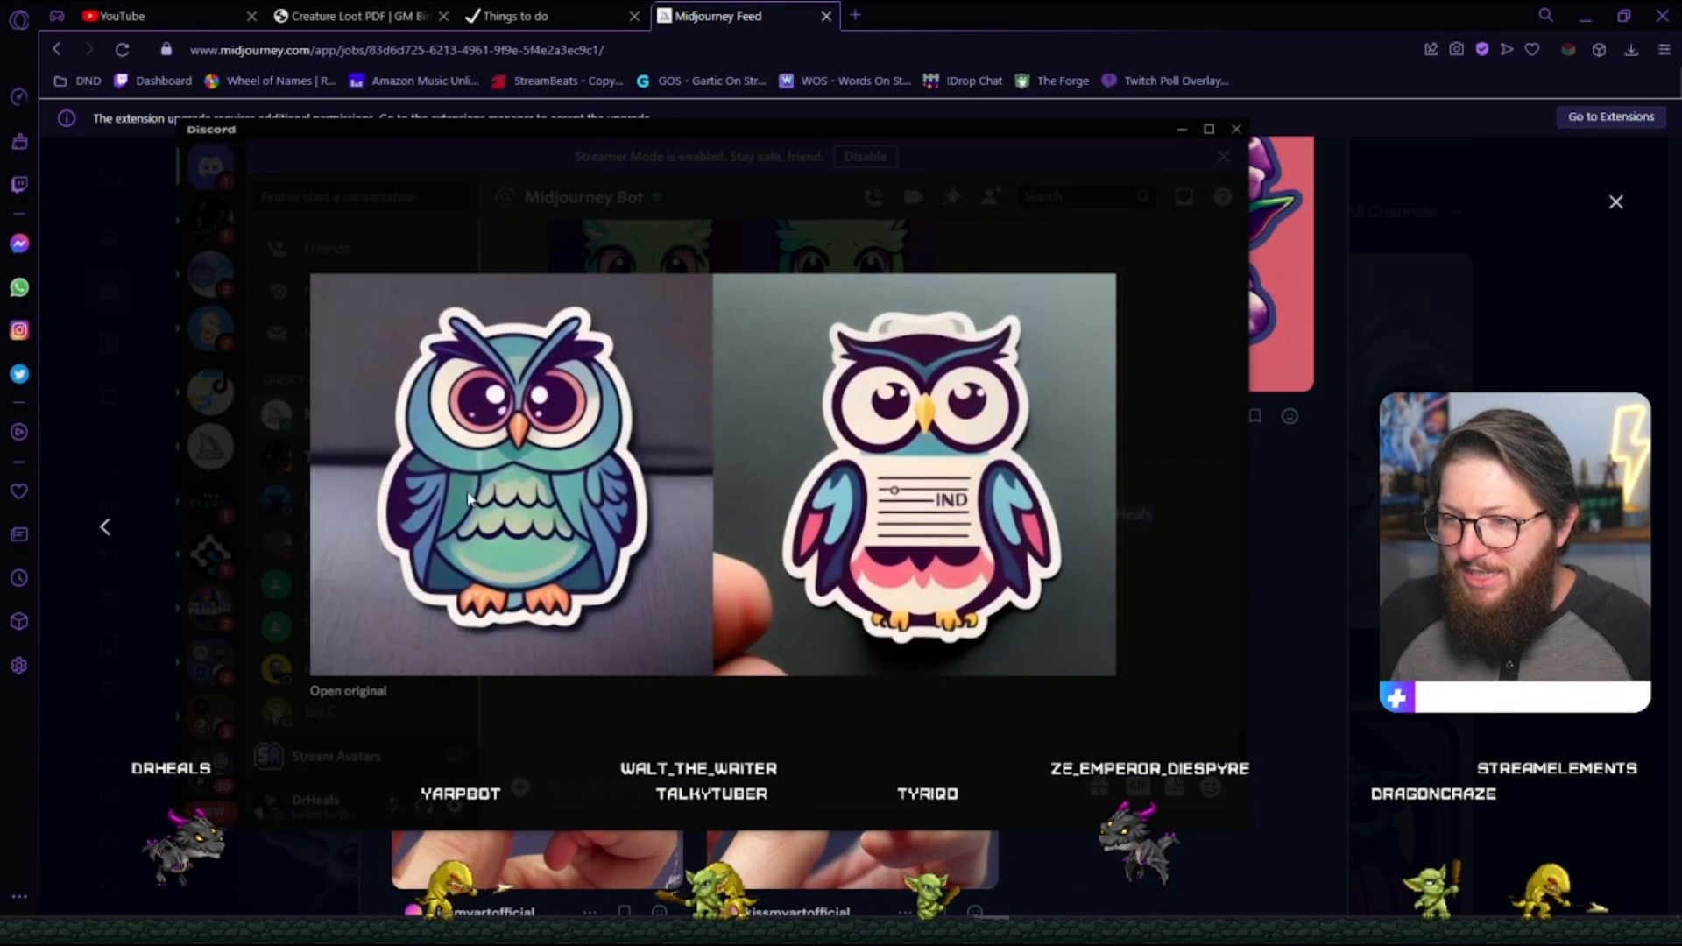
mouse_move(537, 546)
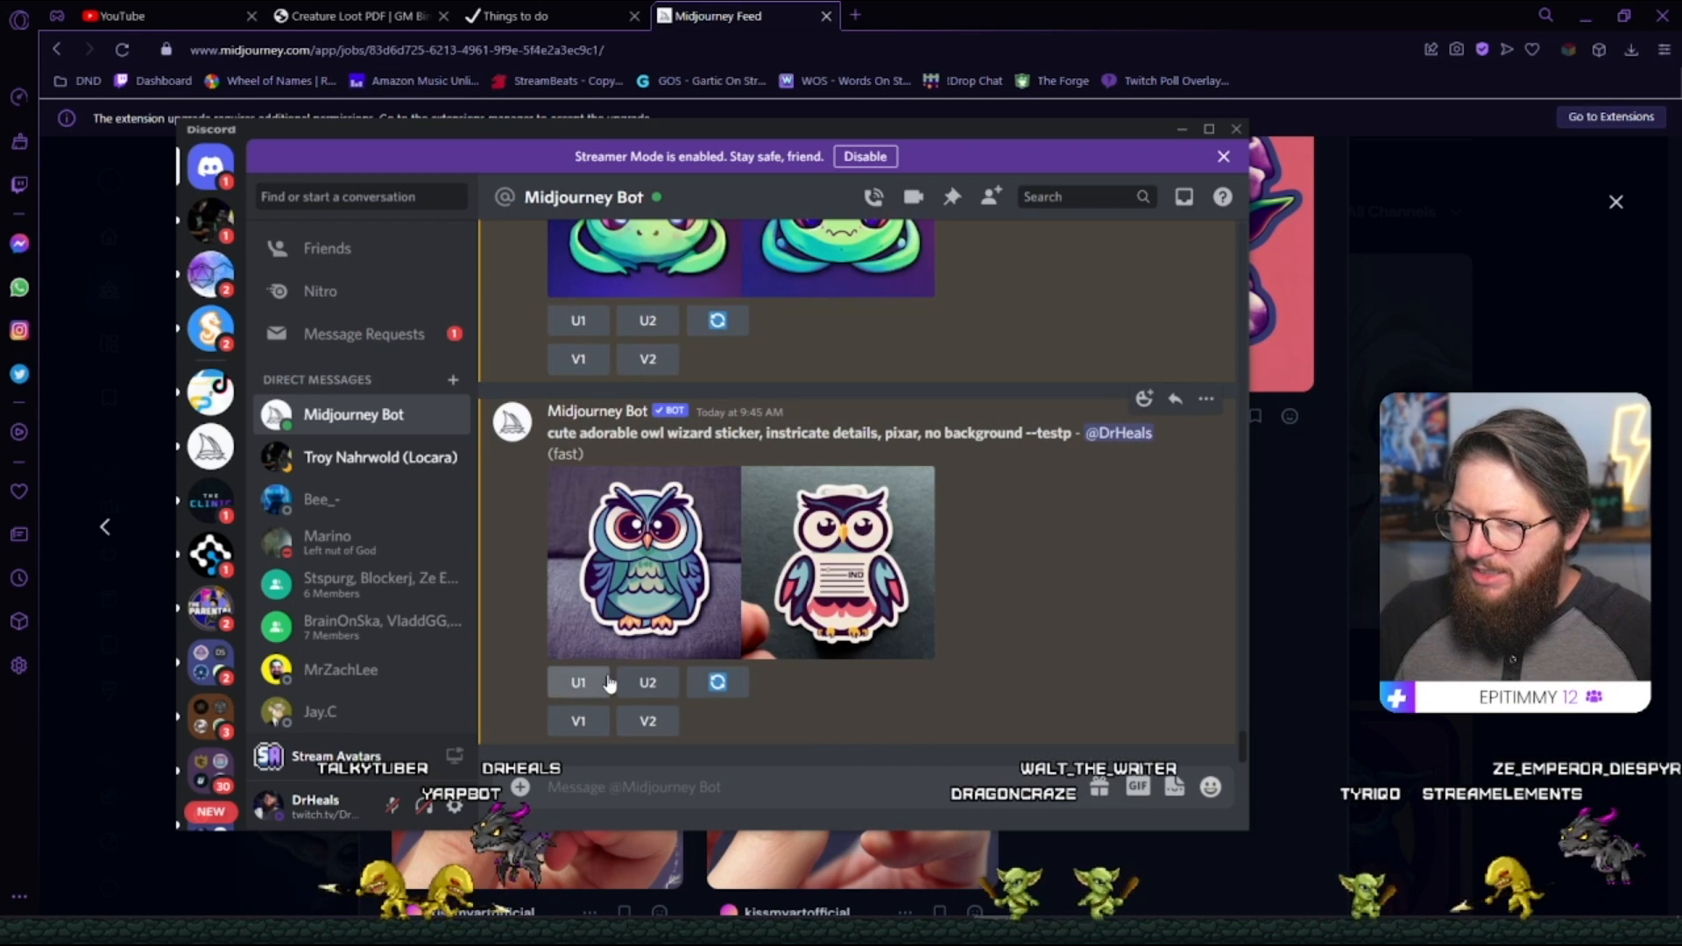
left_click(643, 557)
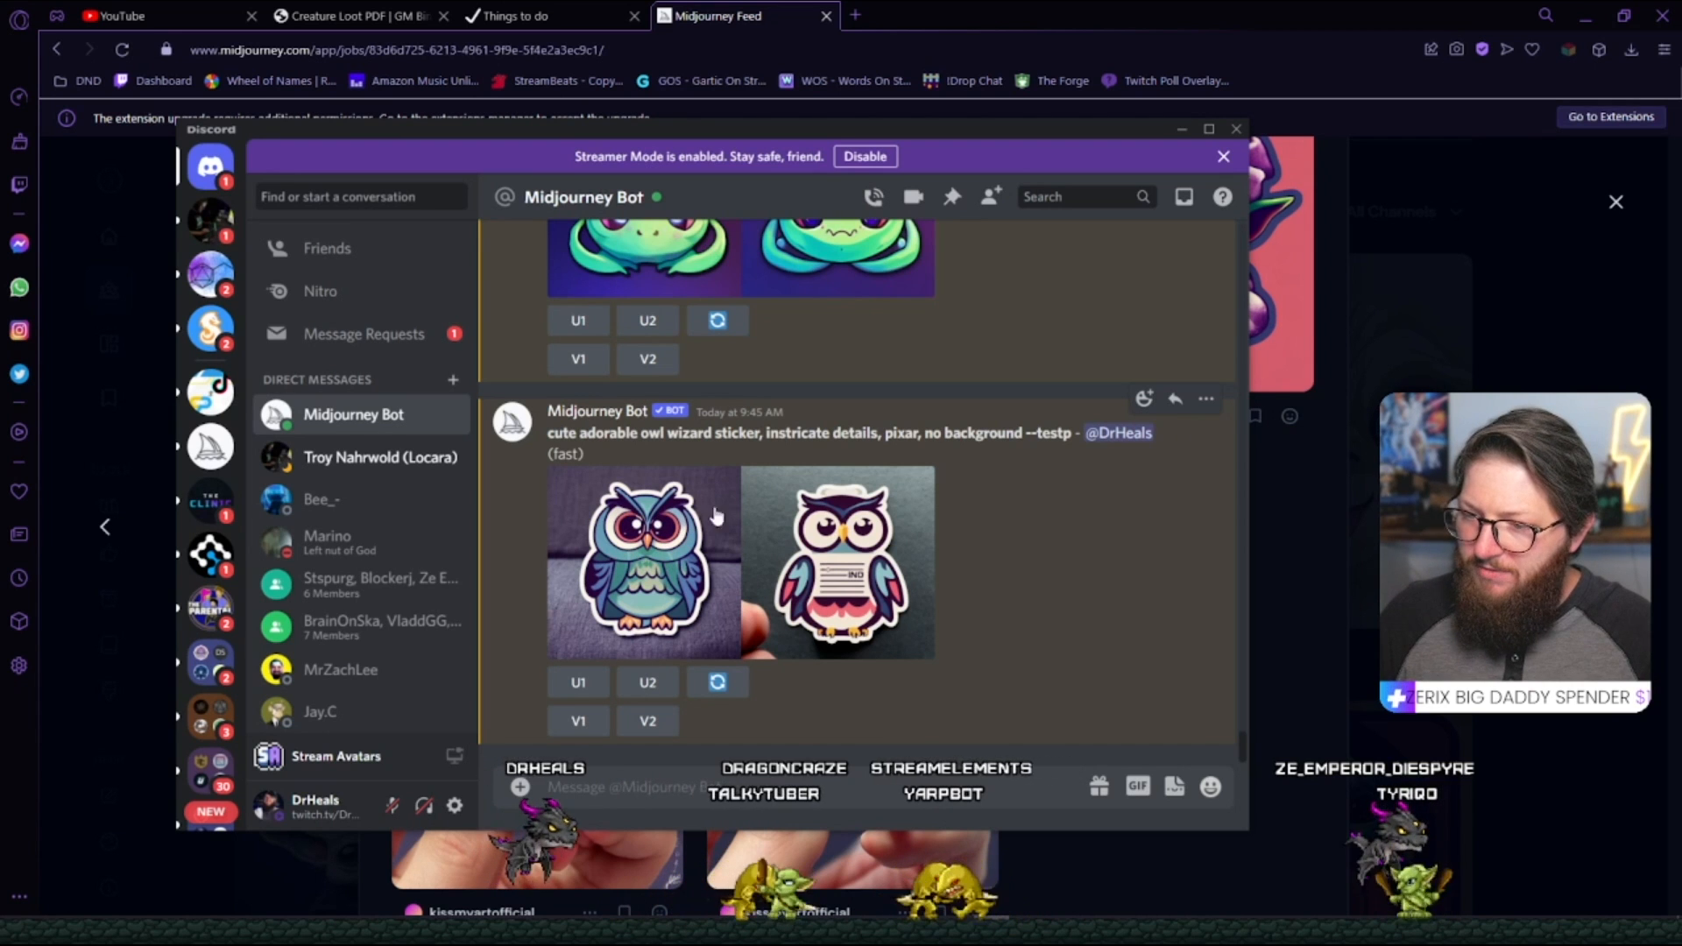
mouse_move(627, 601)
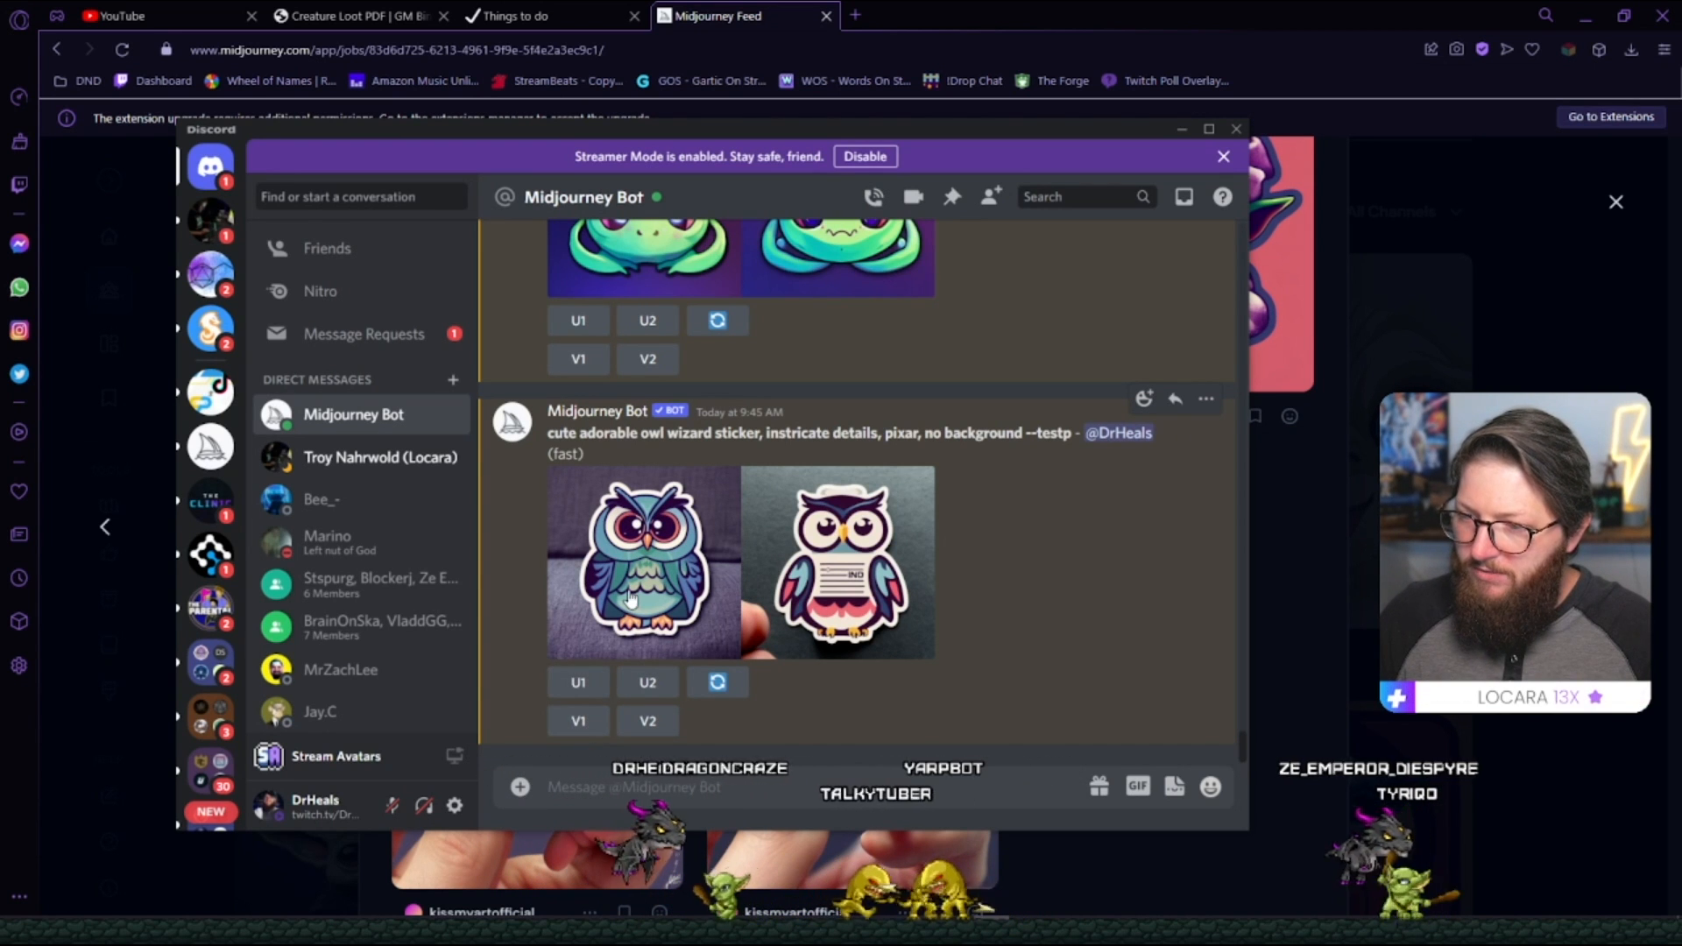
left_click(579, 720)
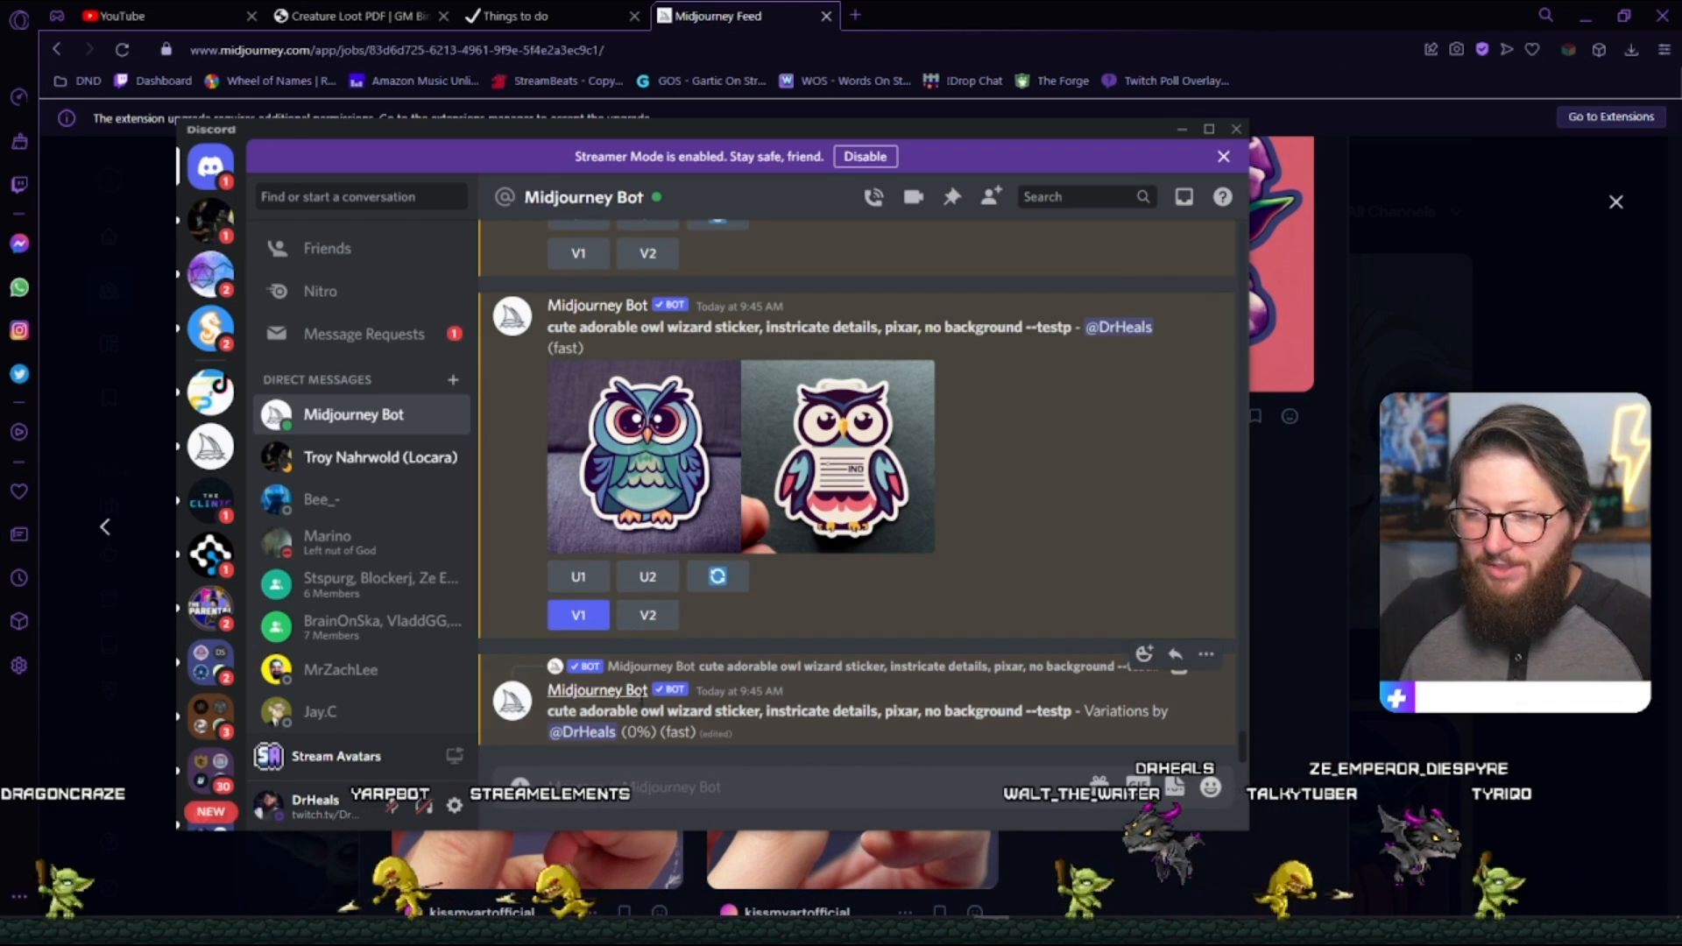
Re-roll the owl wizard prompt for a fresh batch and watch the teal owl variations finish.
scroll("down", 3)
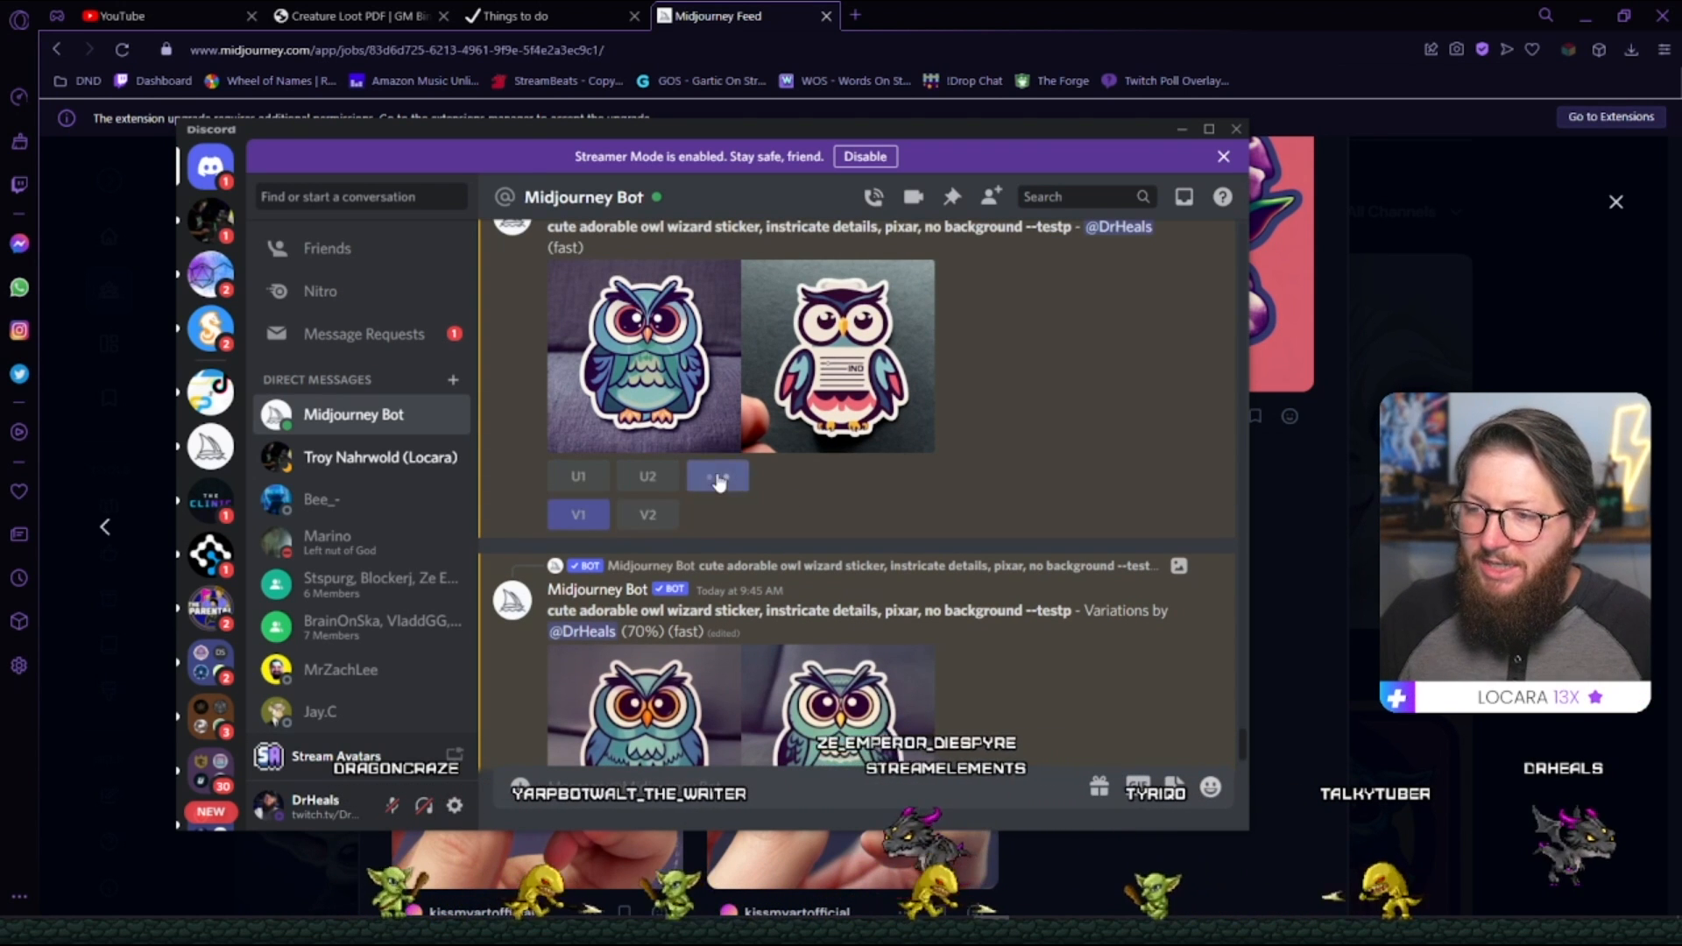
left_click(716, 475)
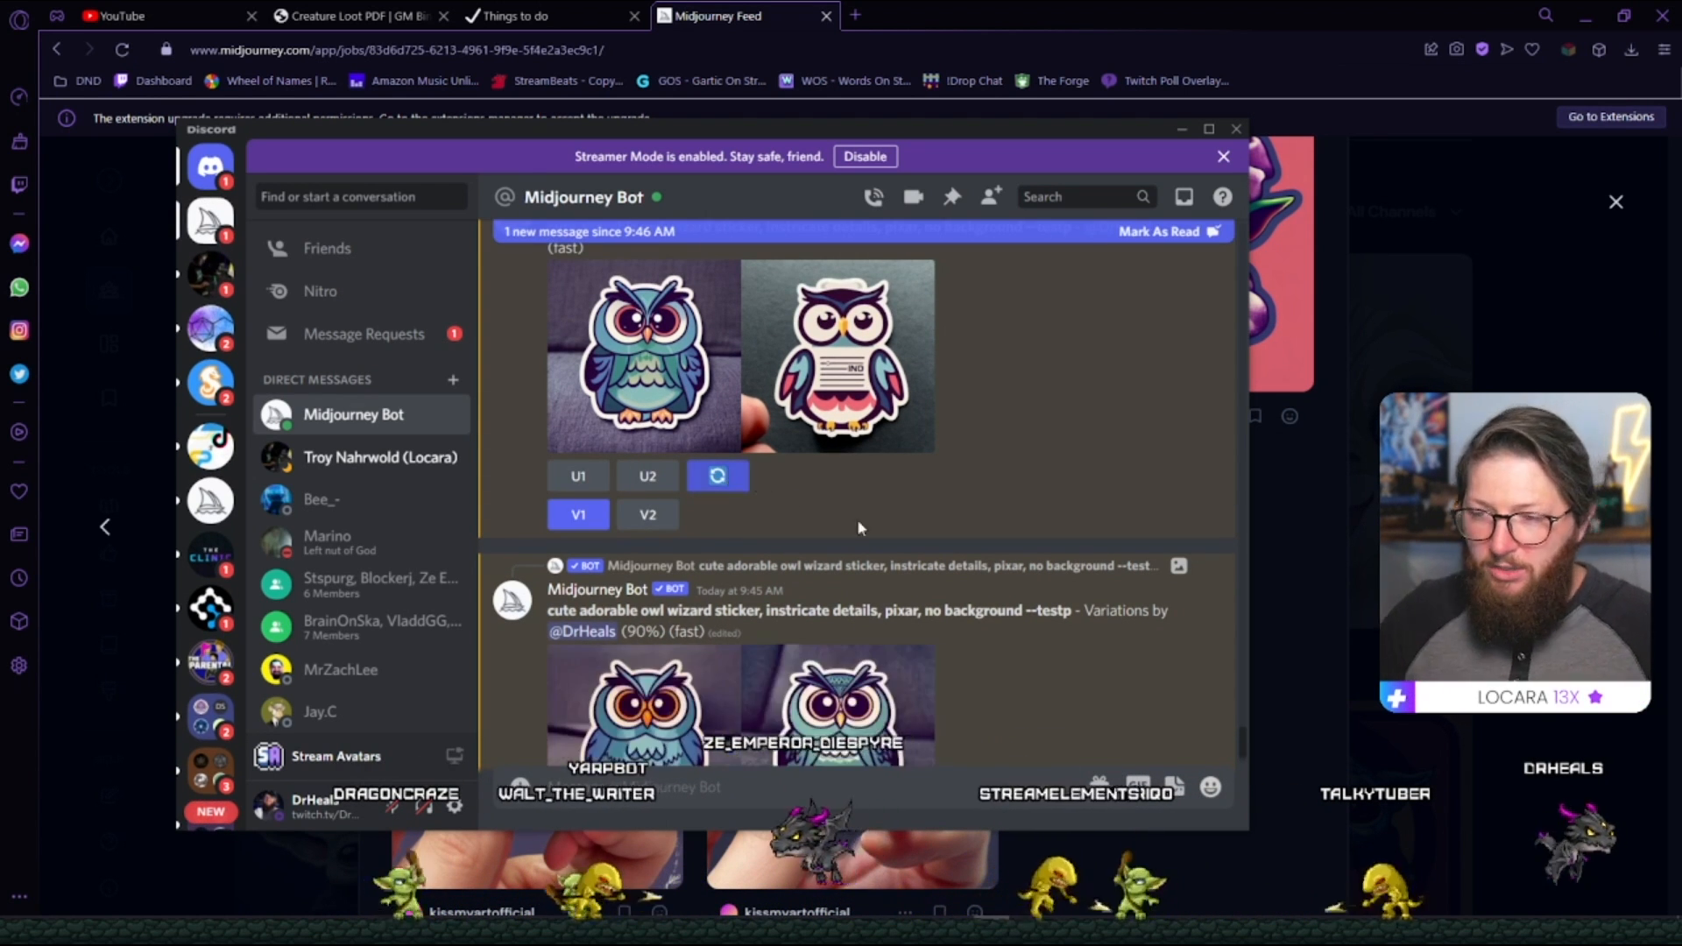
scroll("down", 3)
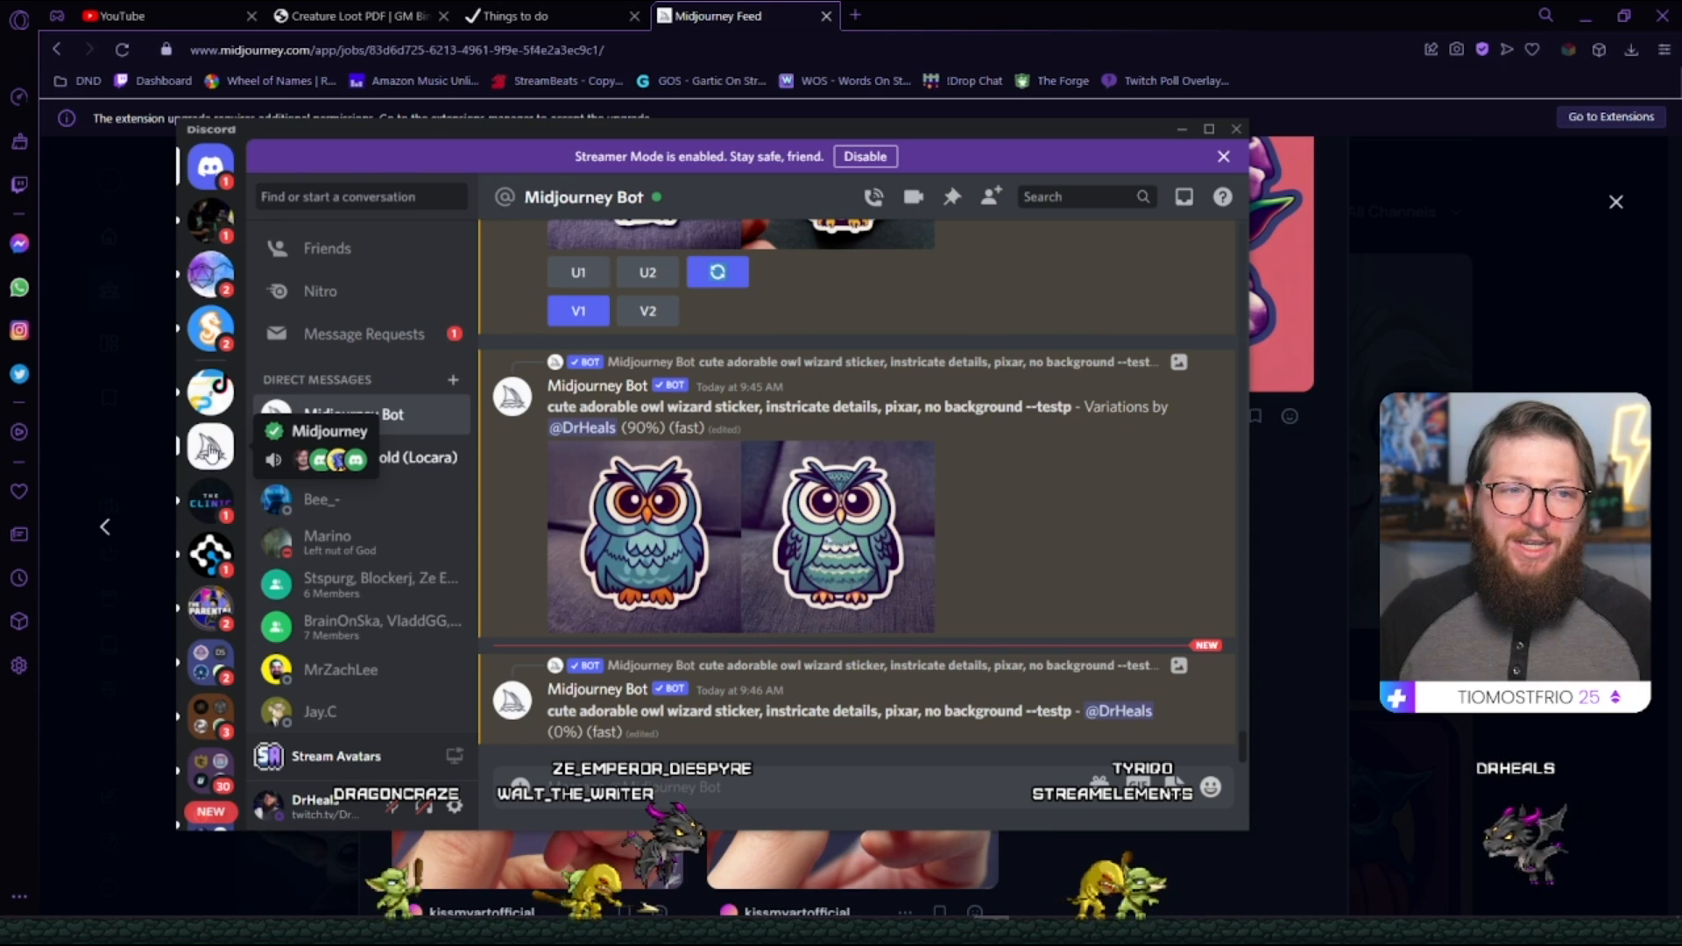
scroll("down", 3)
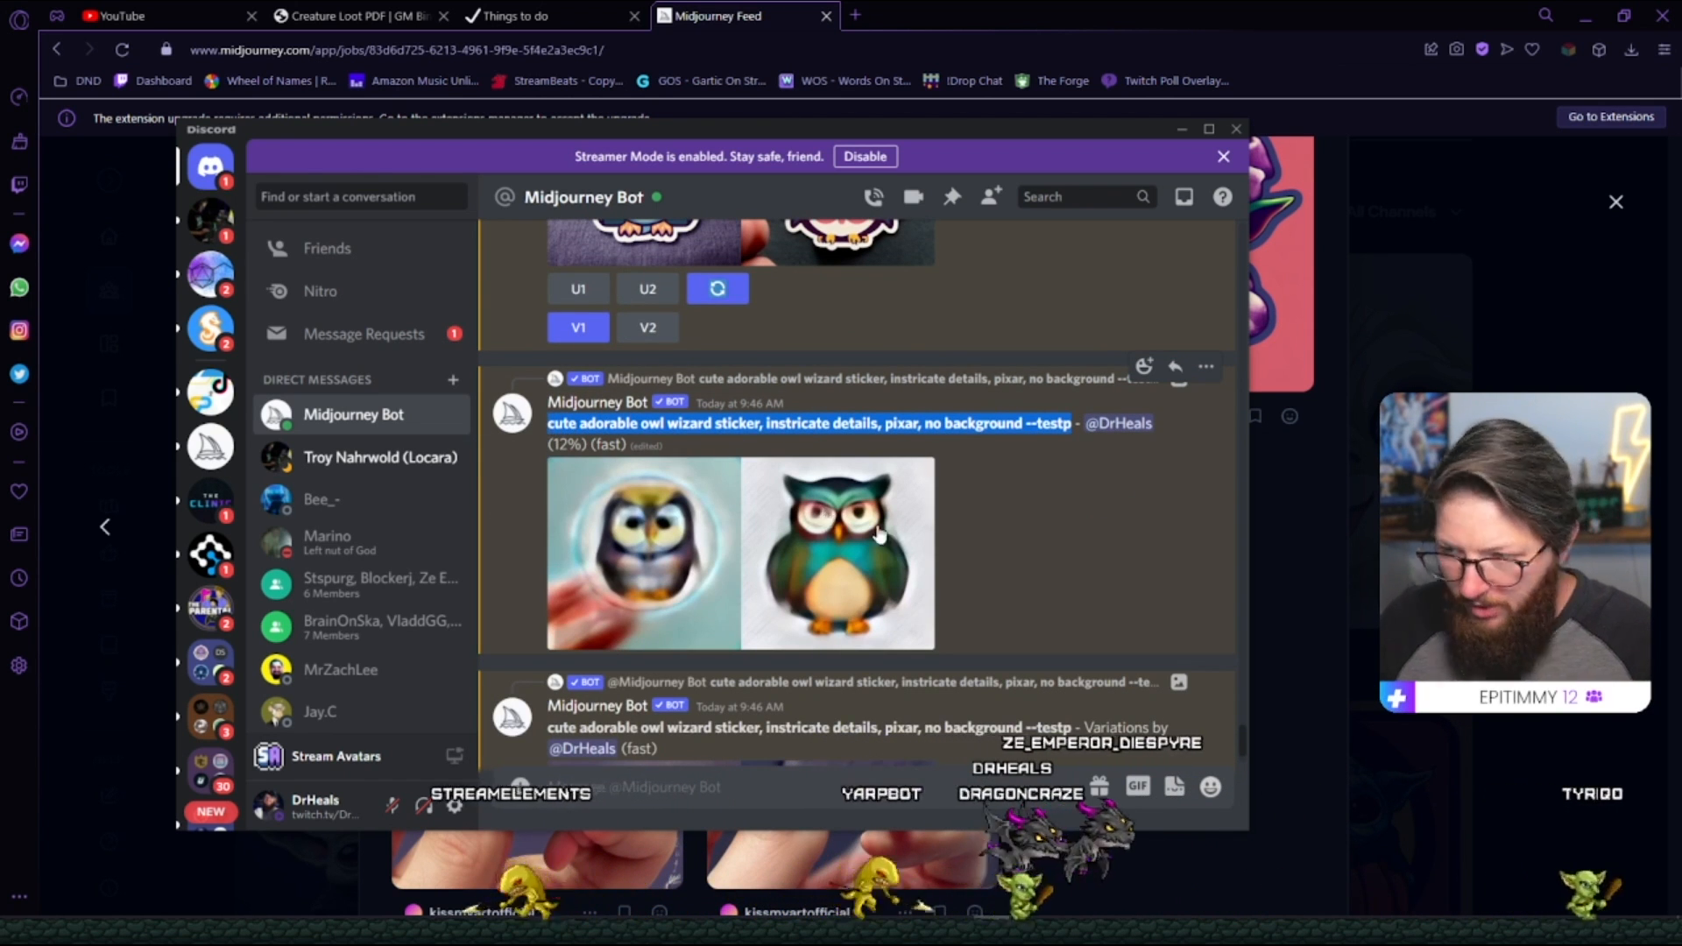
scroll("down", 3)
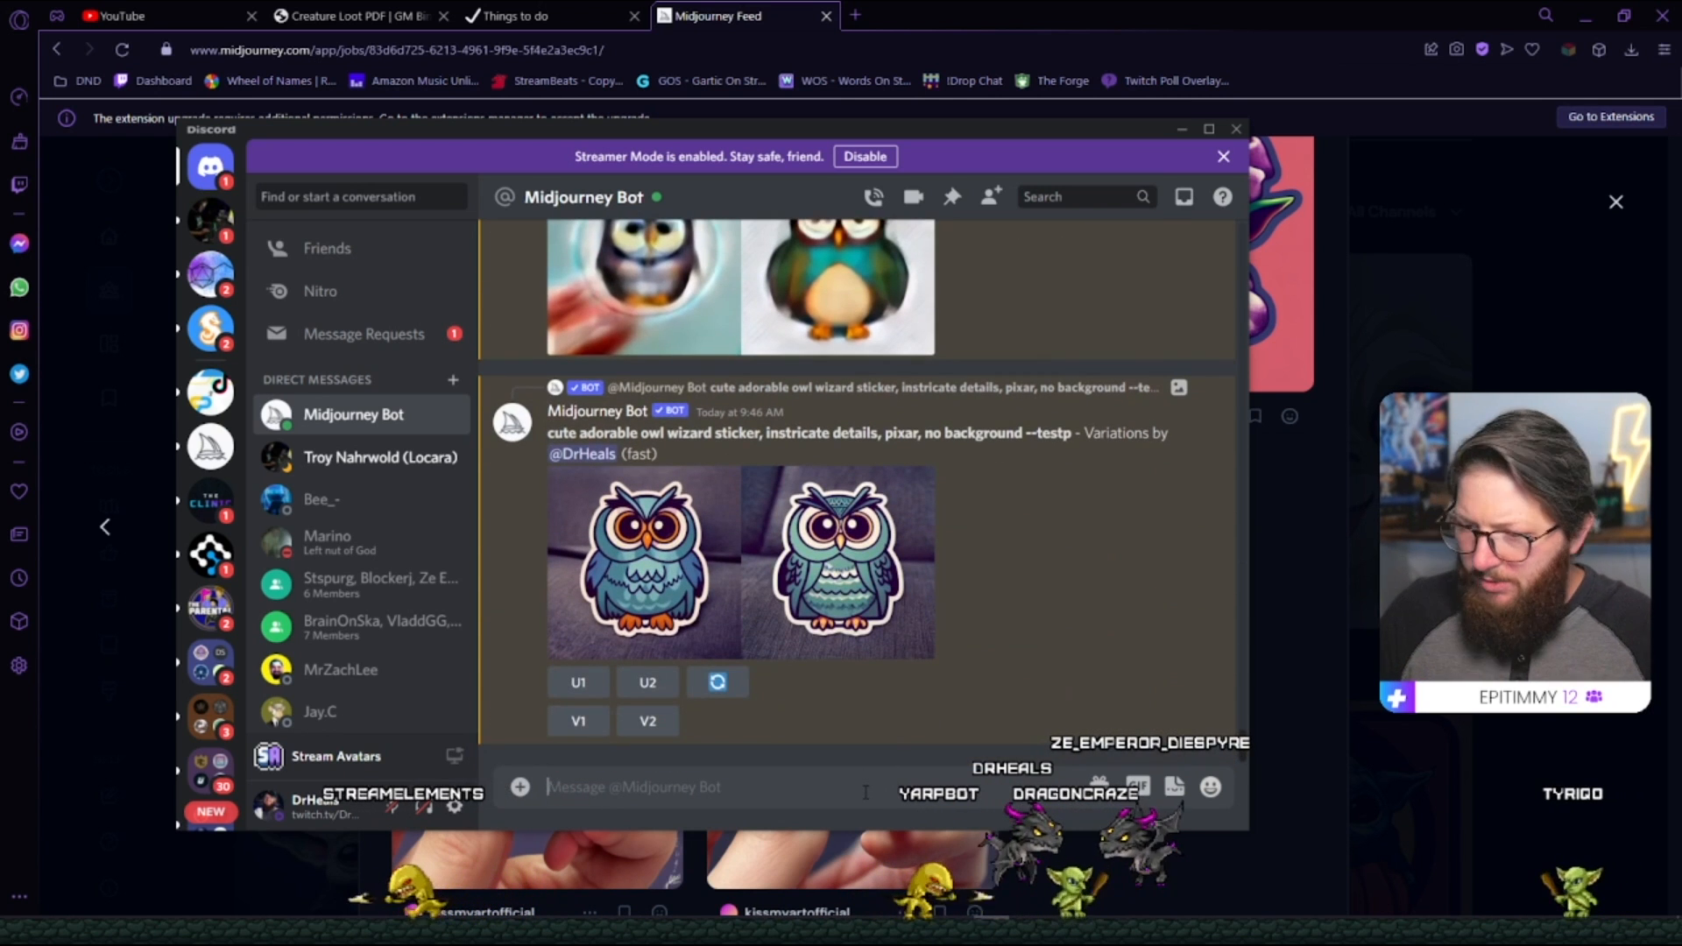
Send a new /imagine owl wizard prompt adding 'wizards staff, magical' to the bot.
type("/imagine")
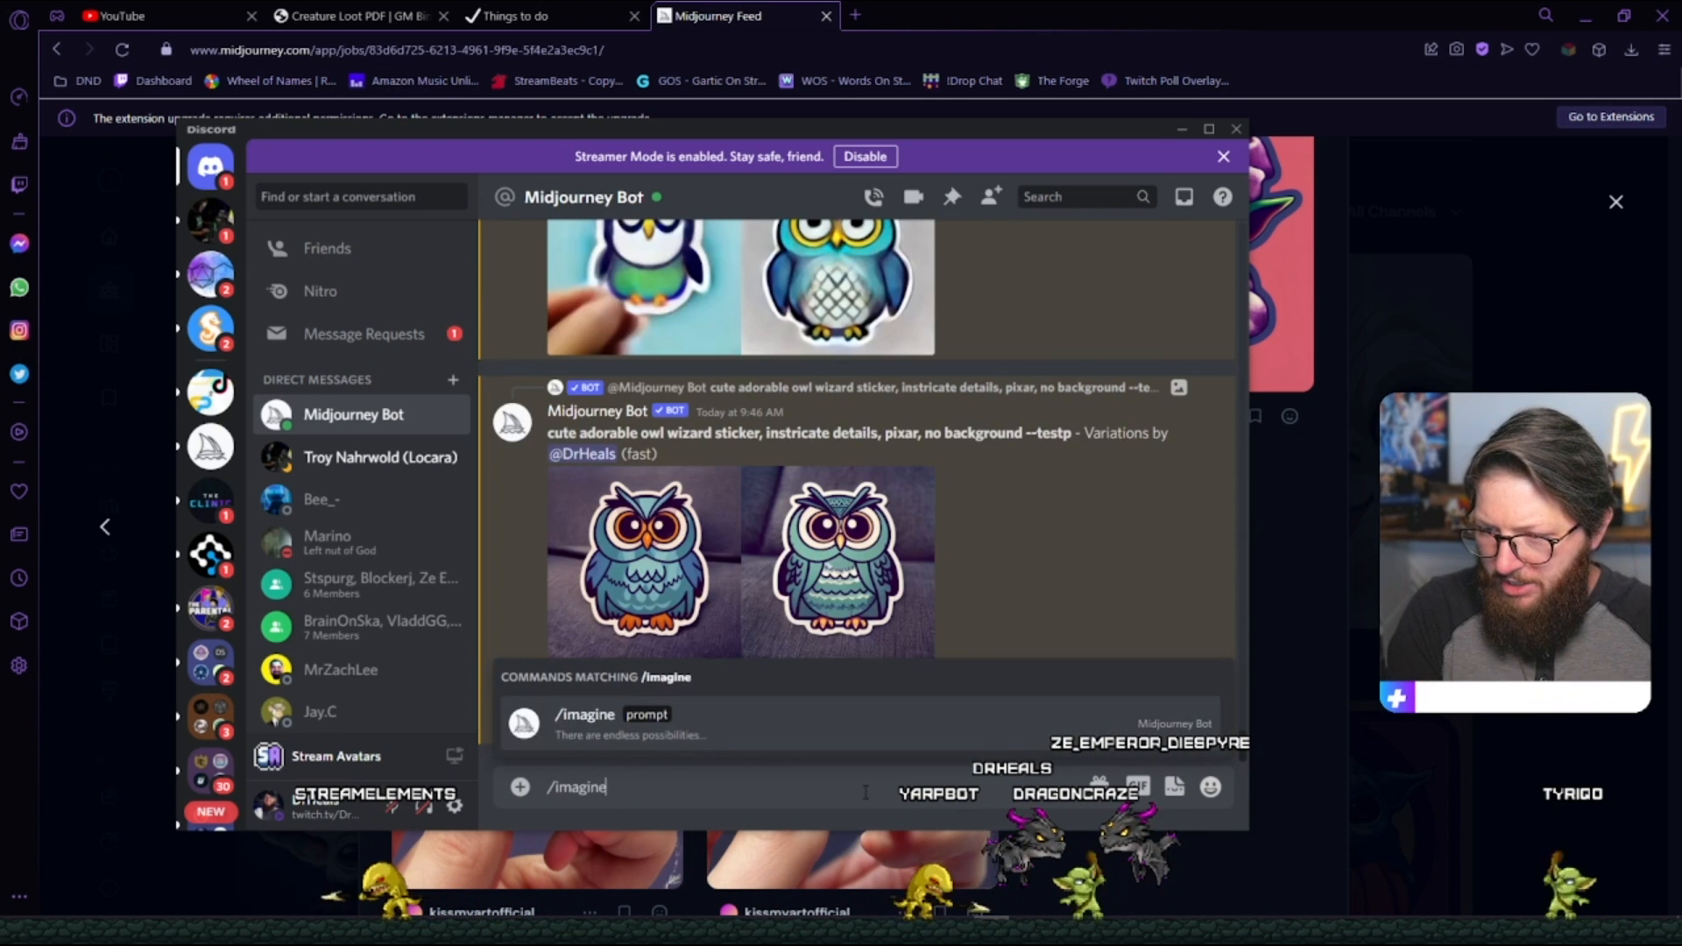
left_click(585, 723)
type("cute adorable owl wizard sticker, wizards staff, magical, instricate details, pixar, no background --testp")
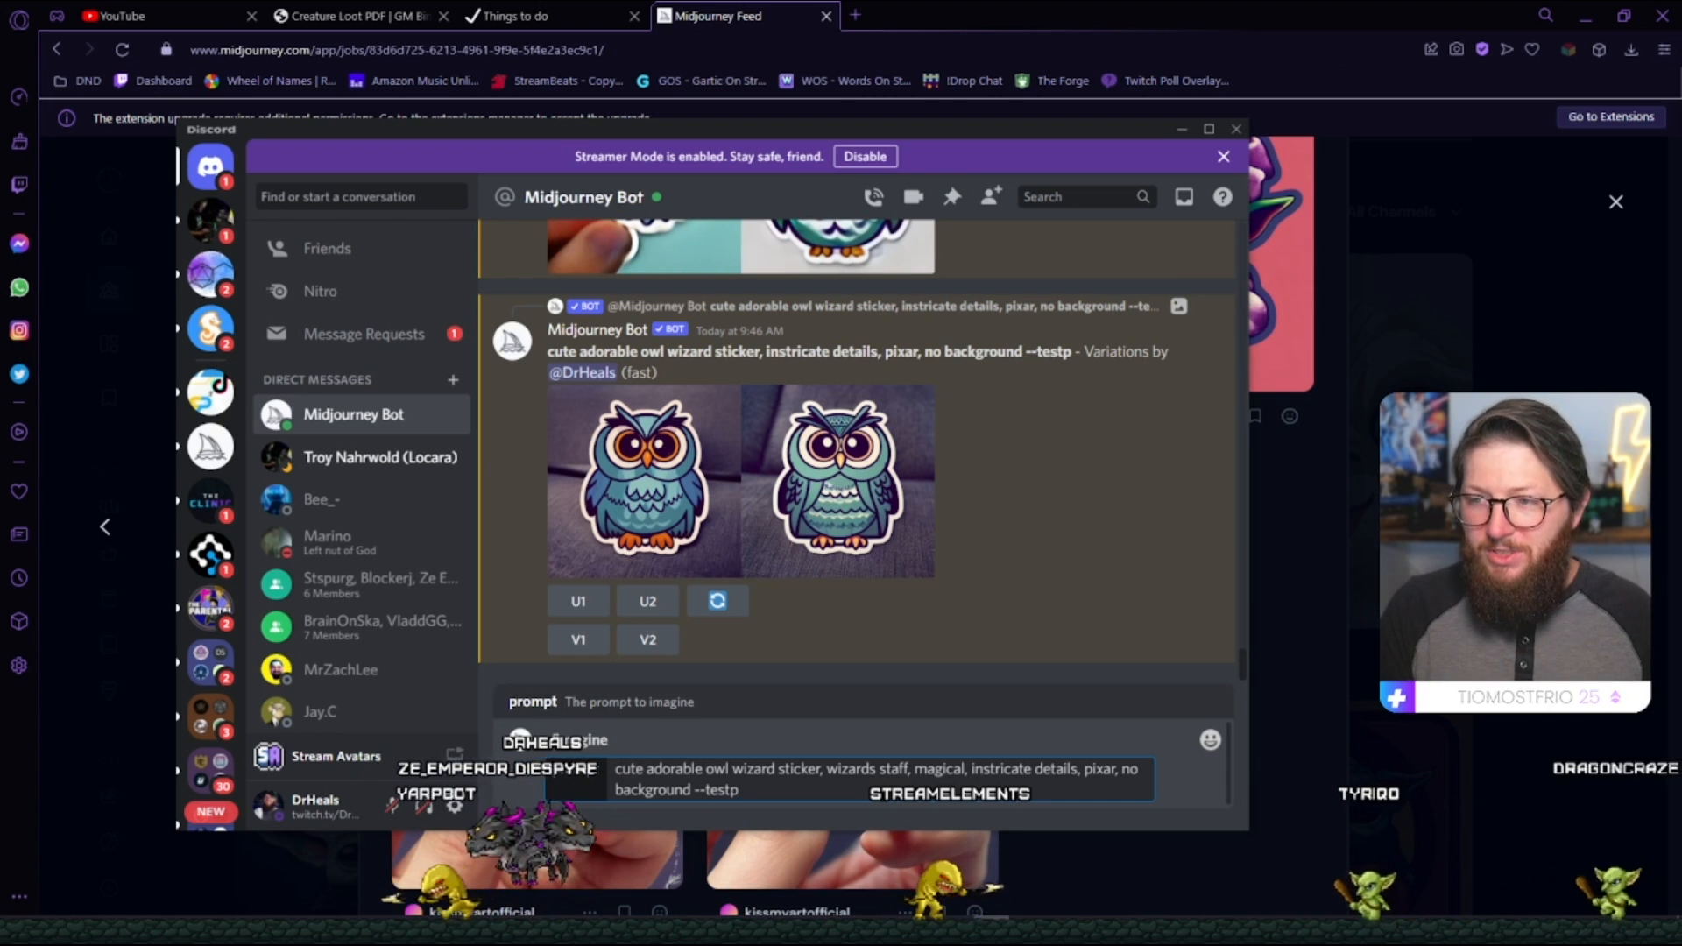
key("Return")
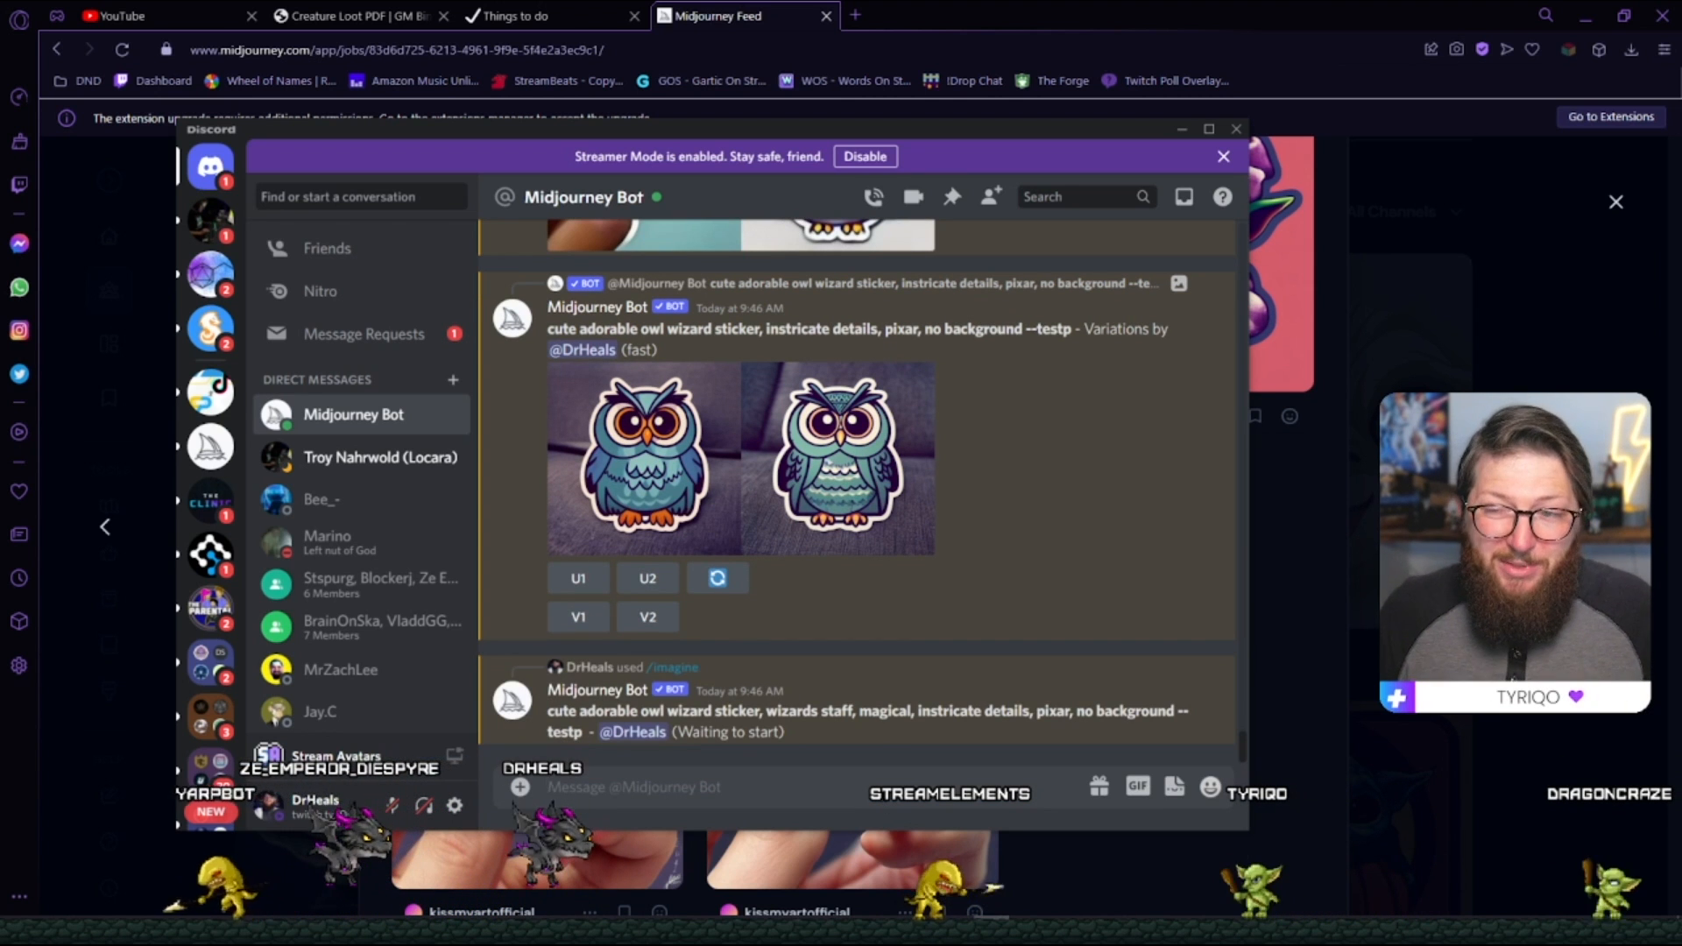
mouse_move(906, 543)
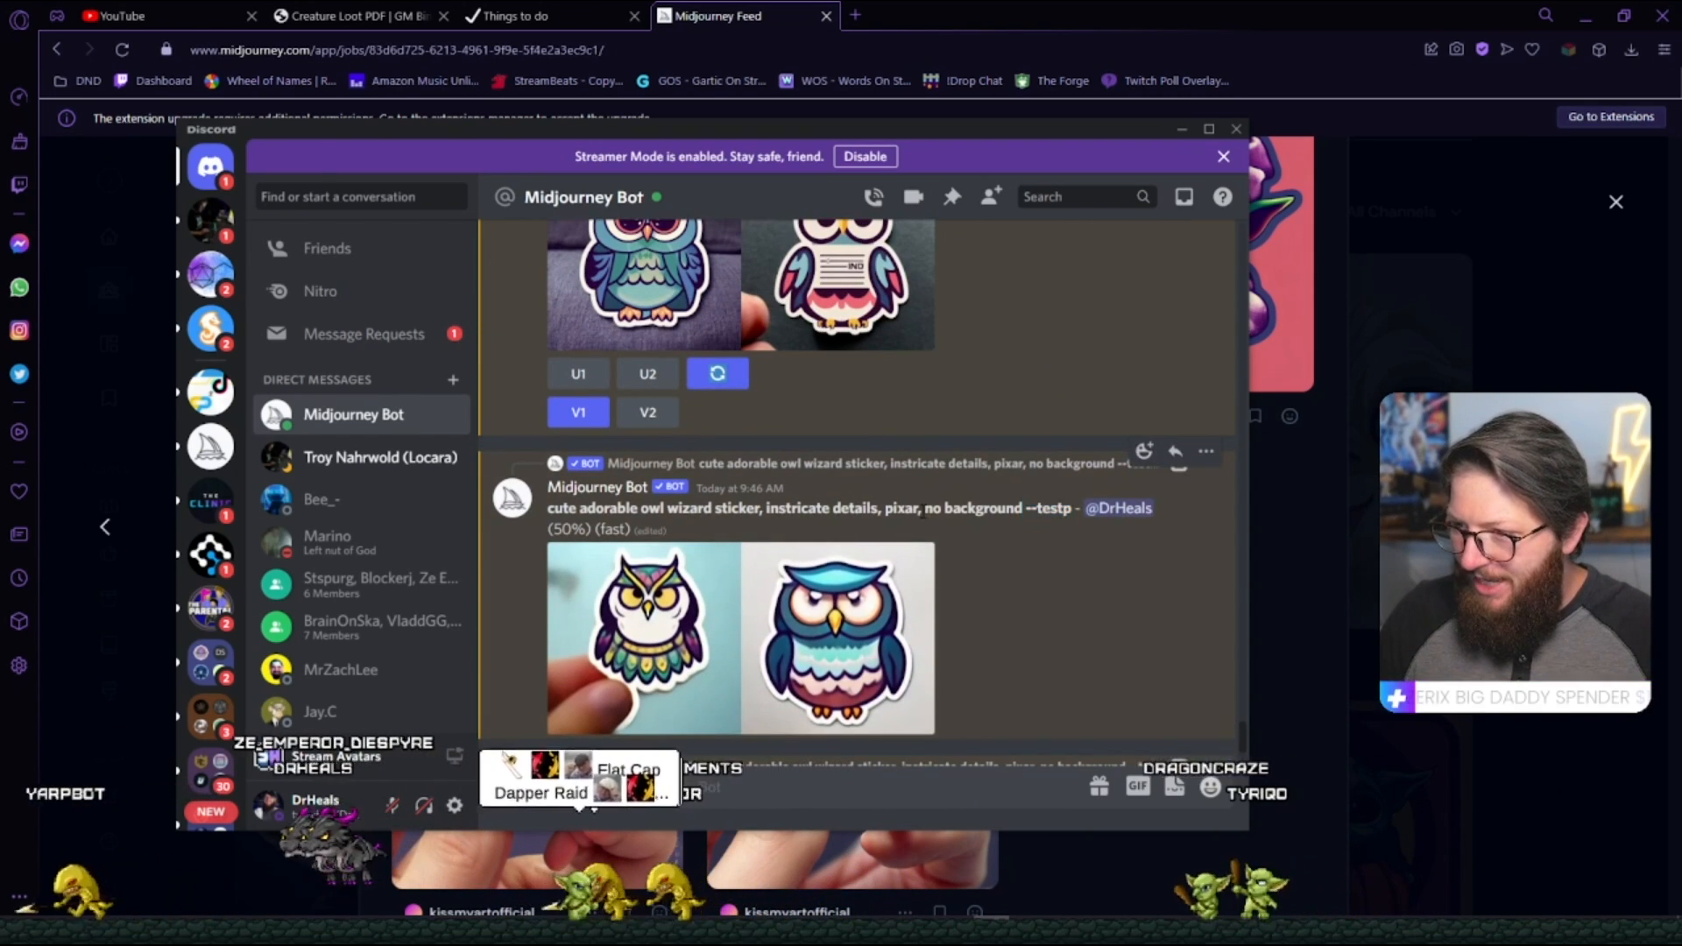
scroll("up", 3)
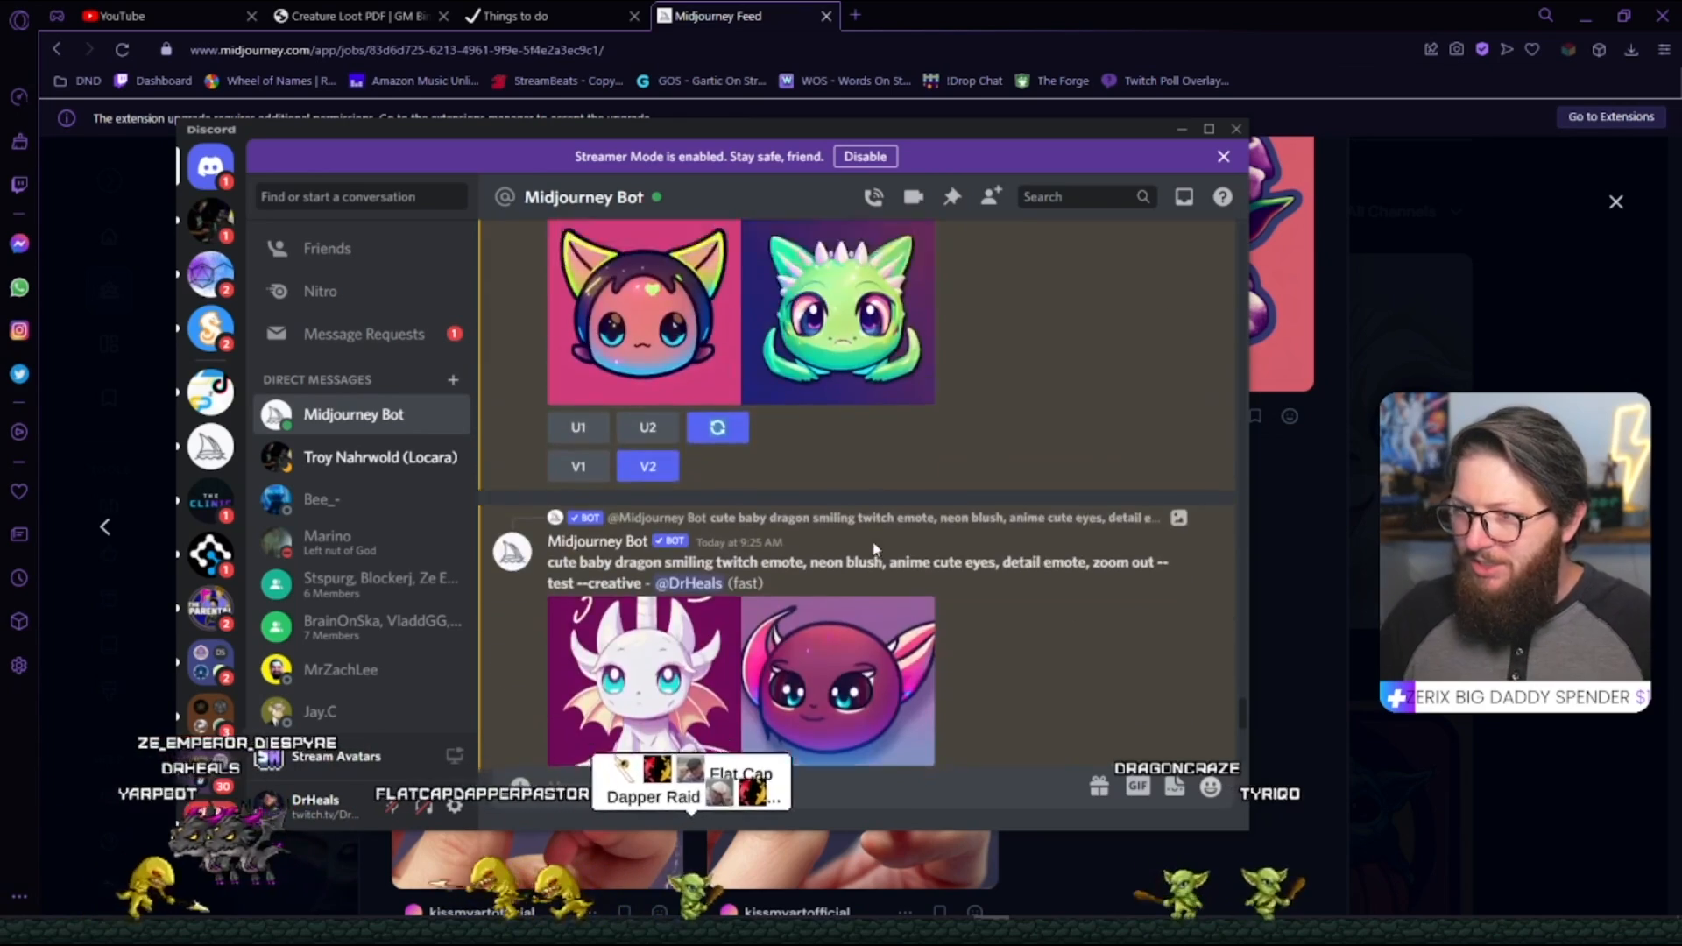
scroll("down", 3)
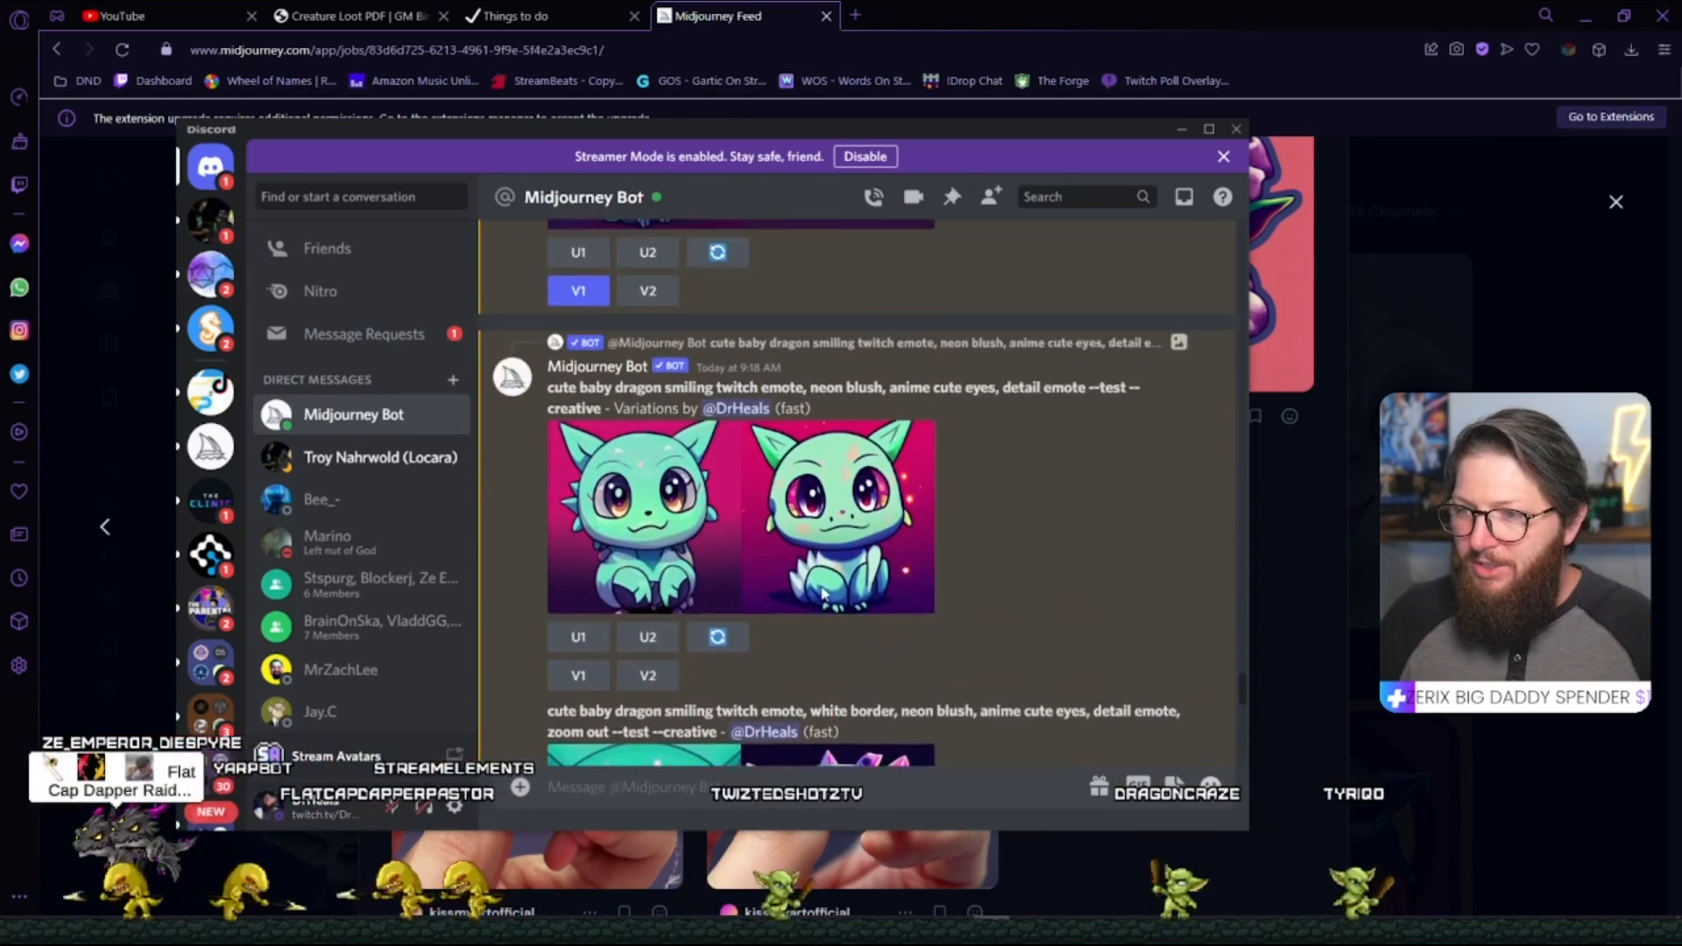
left_click(739, 515)
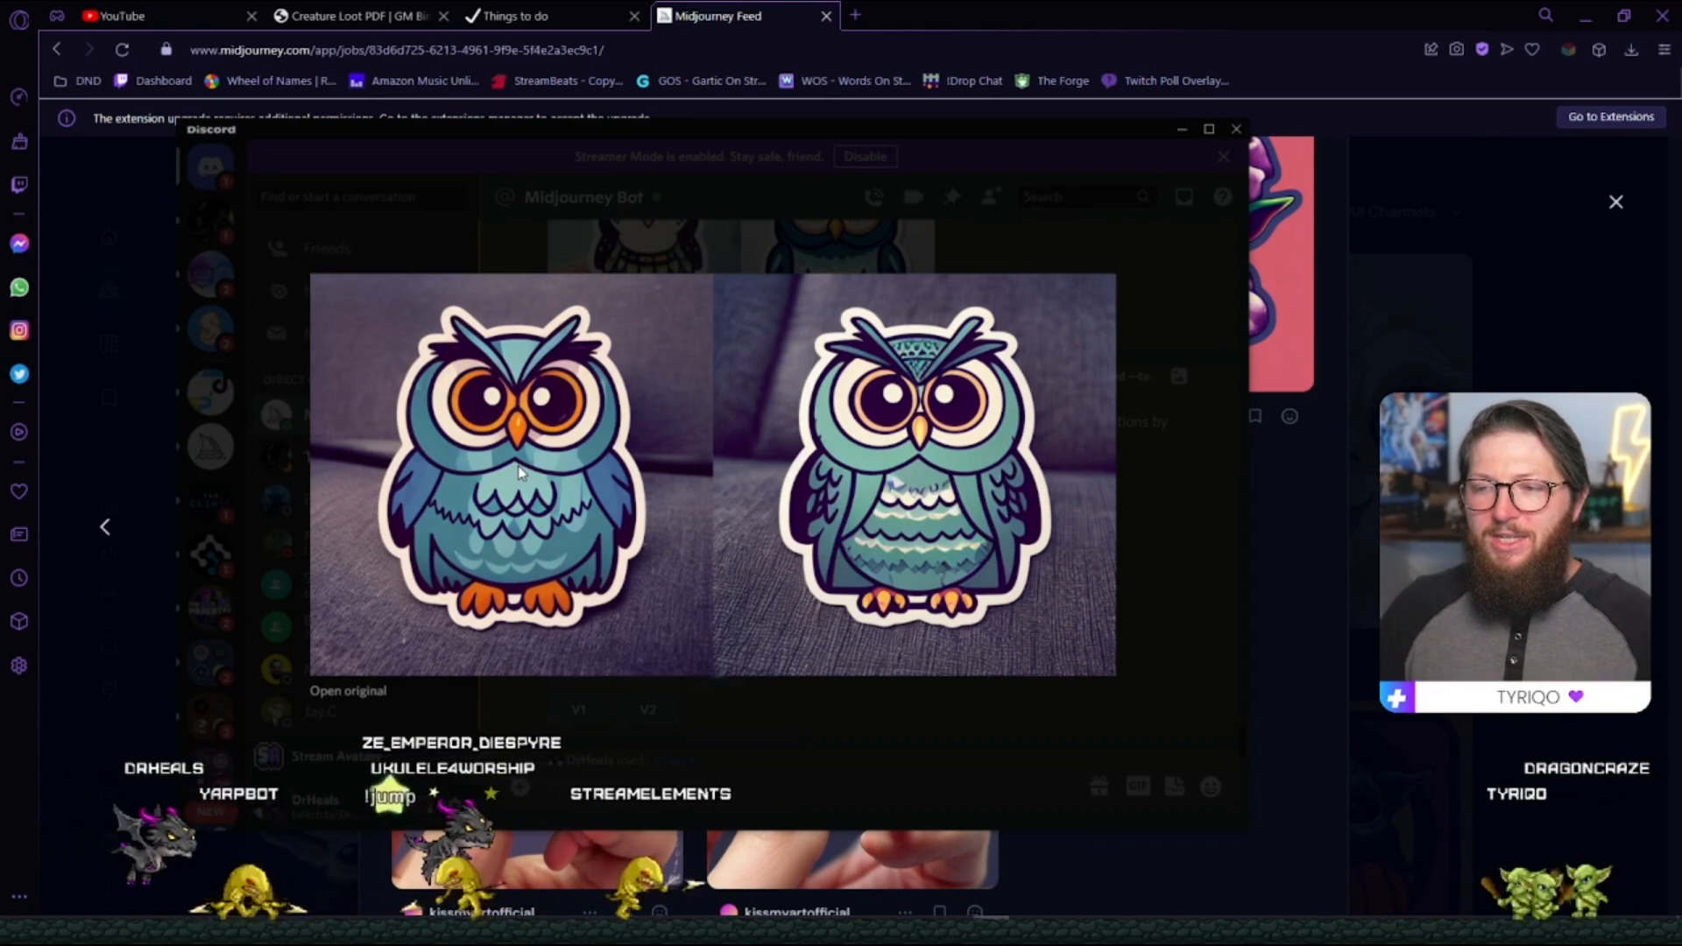
mouse_move(839, 708)
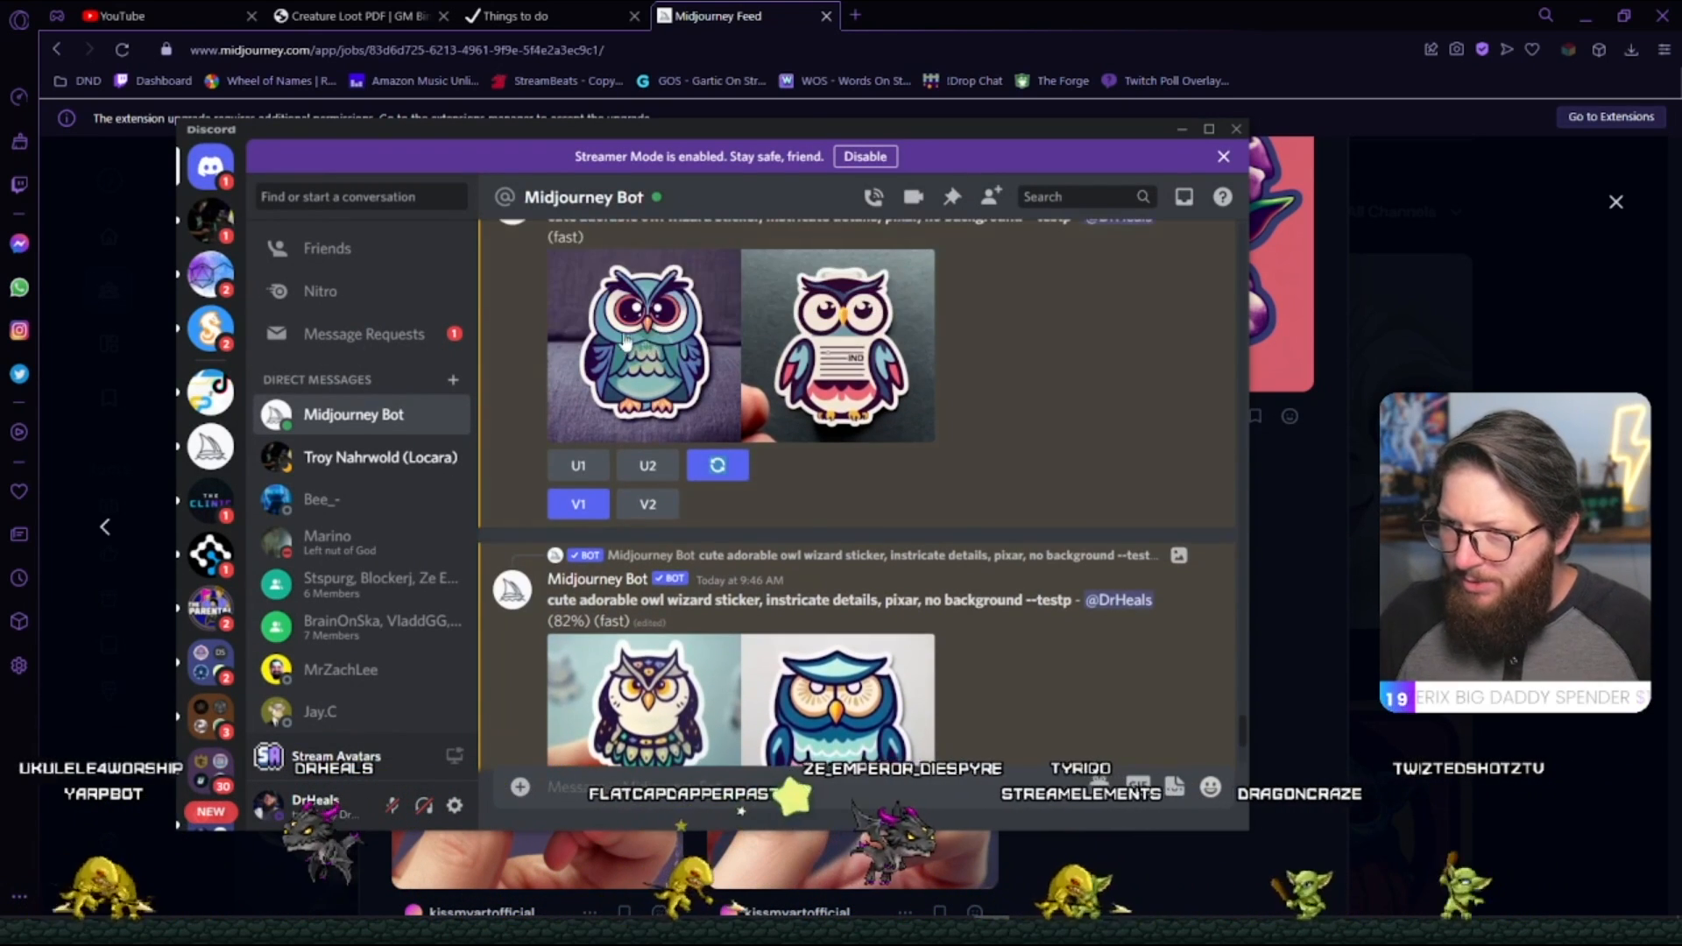
scroll("down", 3)
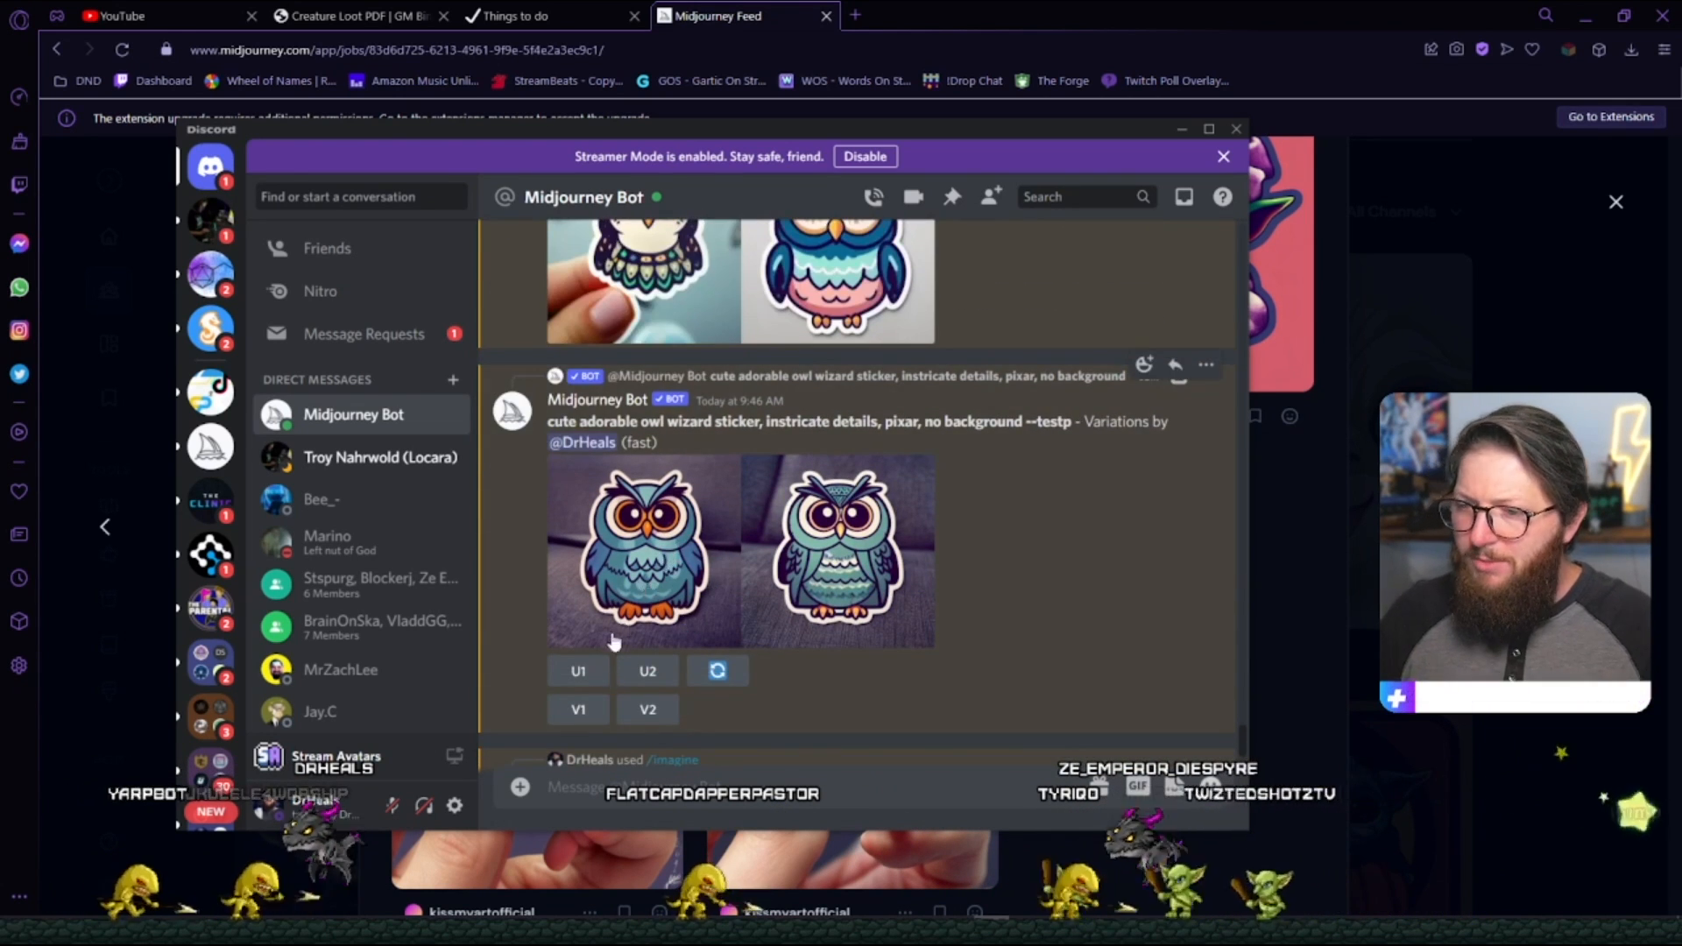
Upscale the first teal owl wizard variation (U1) into a single large sticker image.
left_click(577, 671)
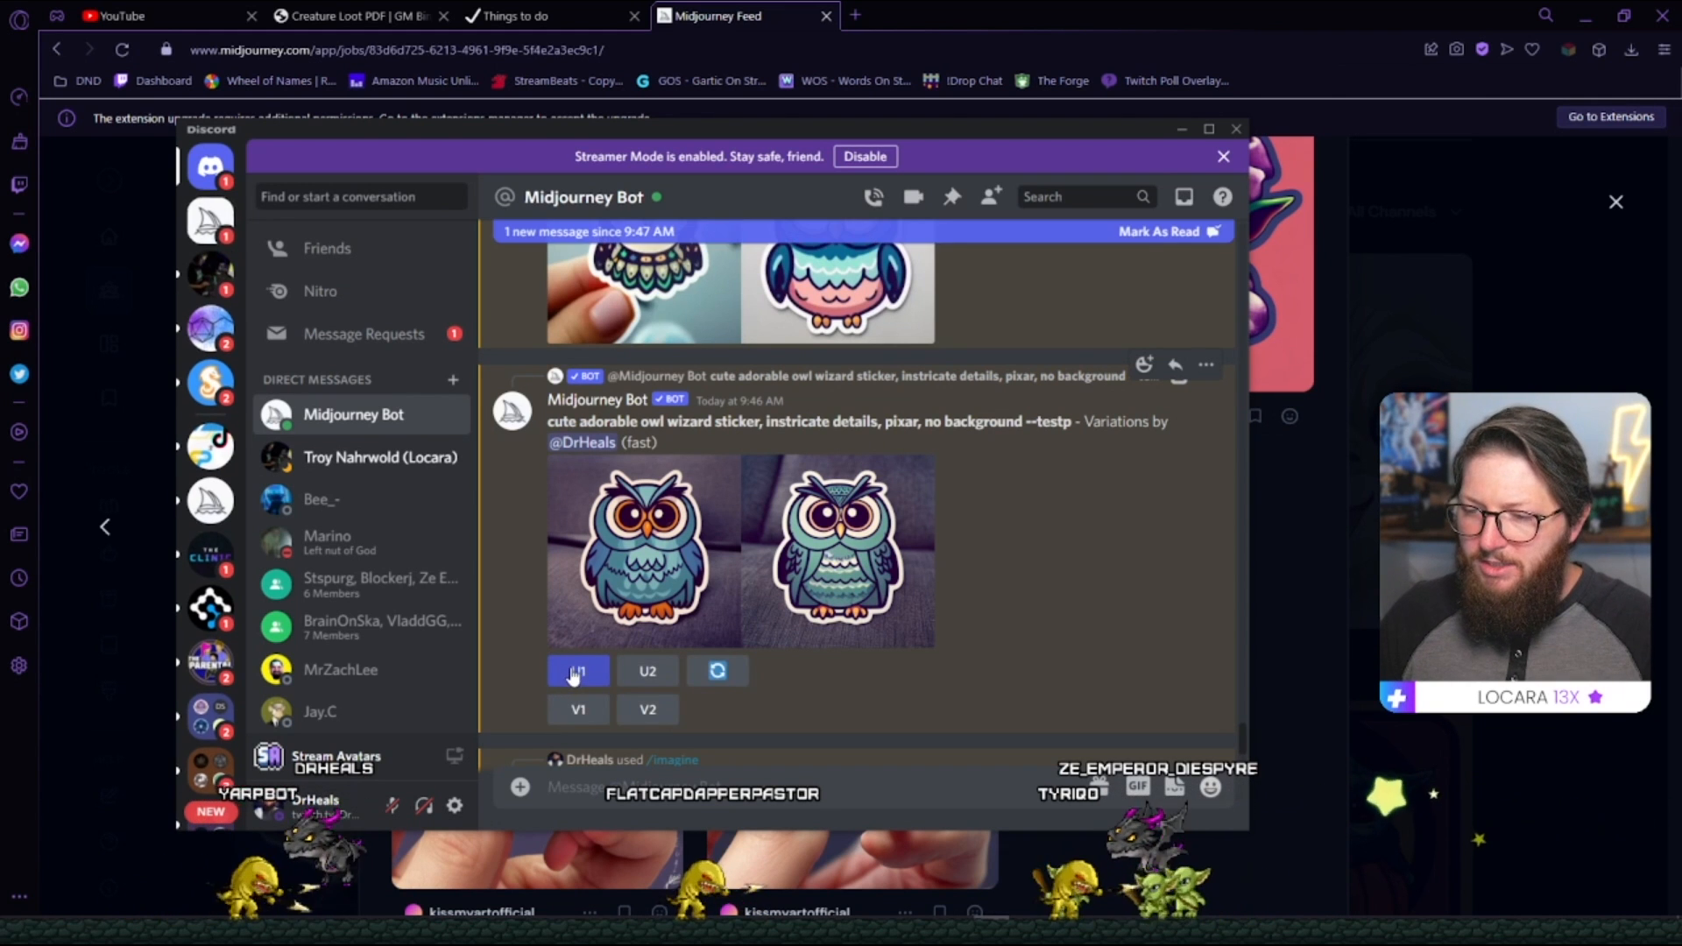
scroll("down", 3)
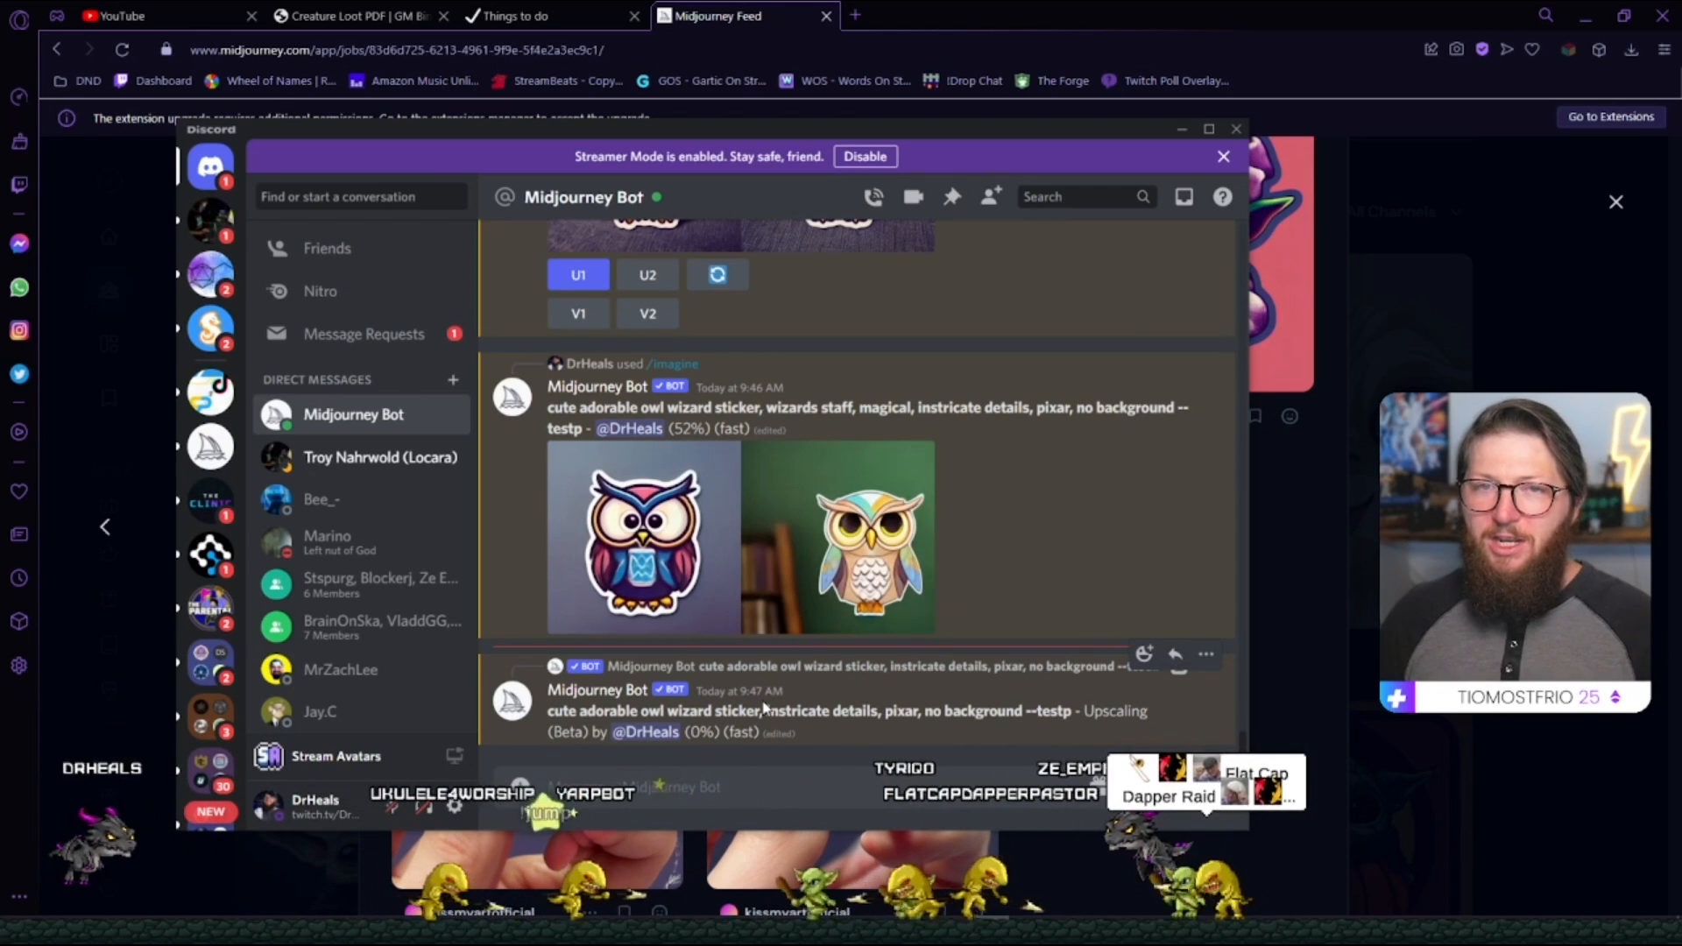
scroll("down", 3)
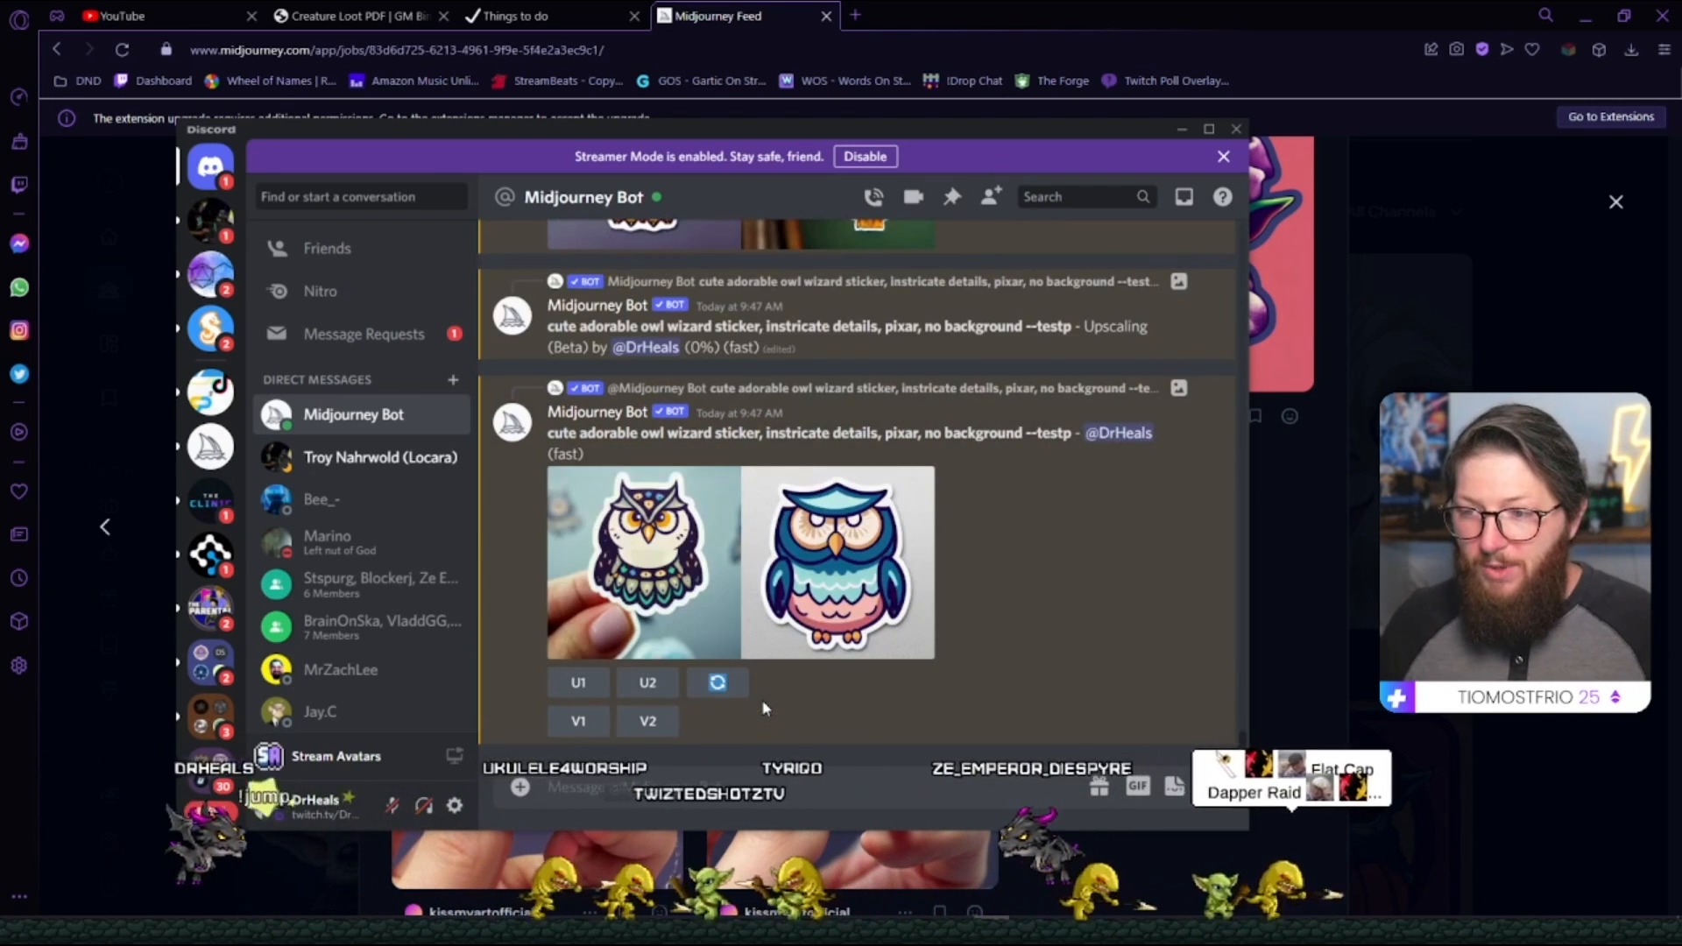
scroll("up", 3)
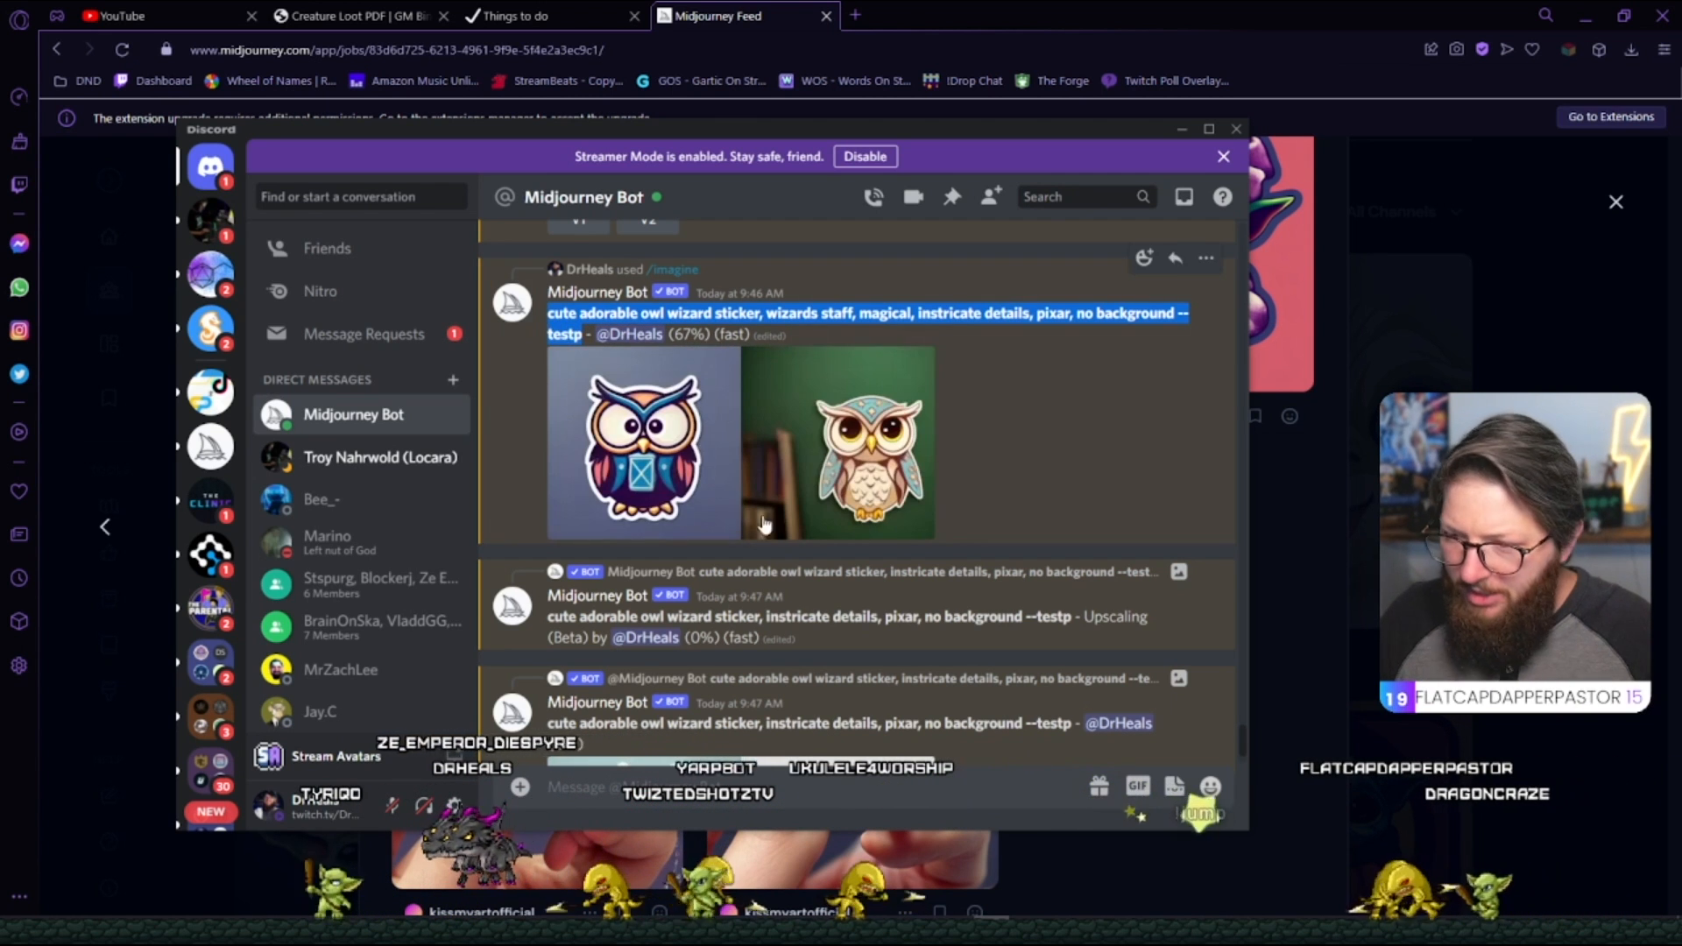
scroll("down", 3)
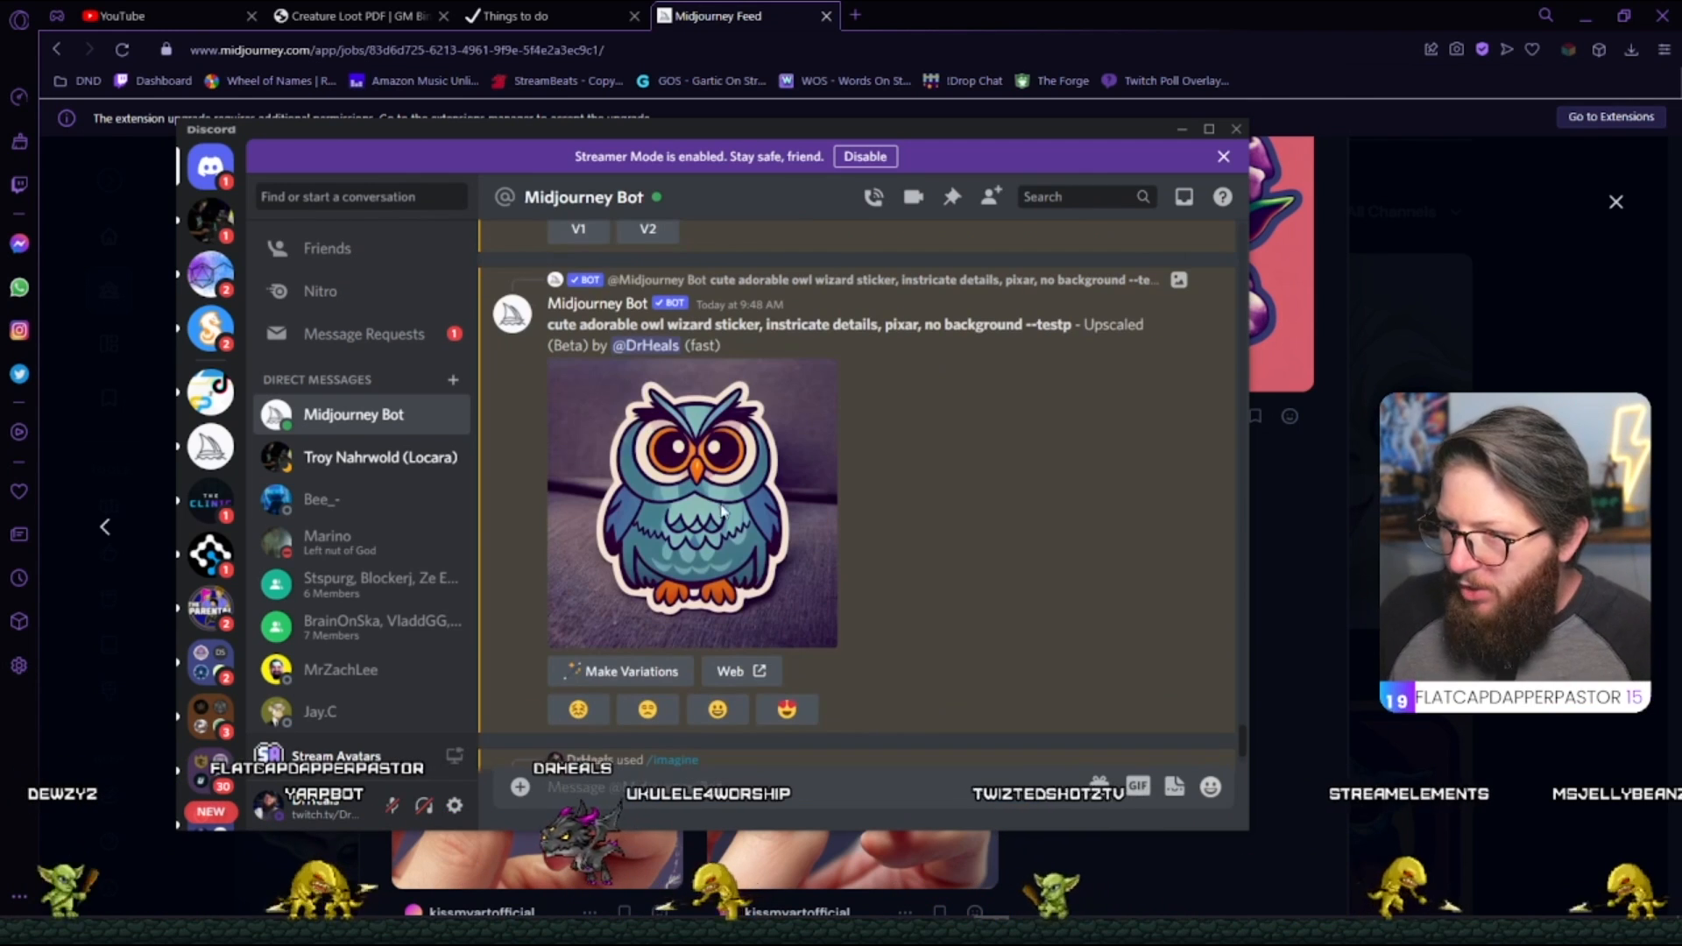
left_click(692, 505)
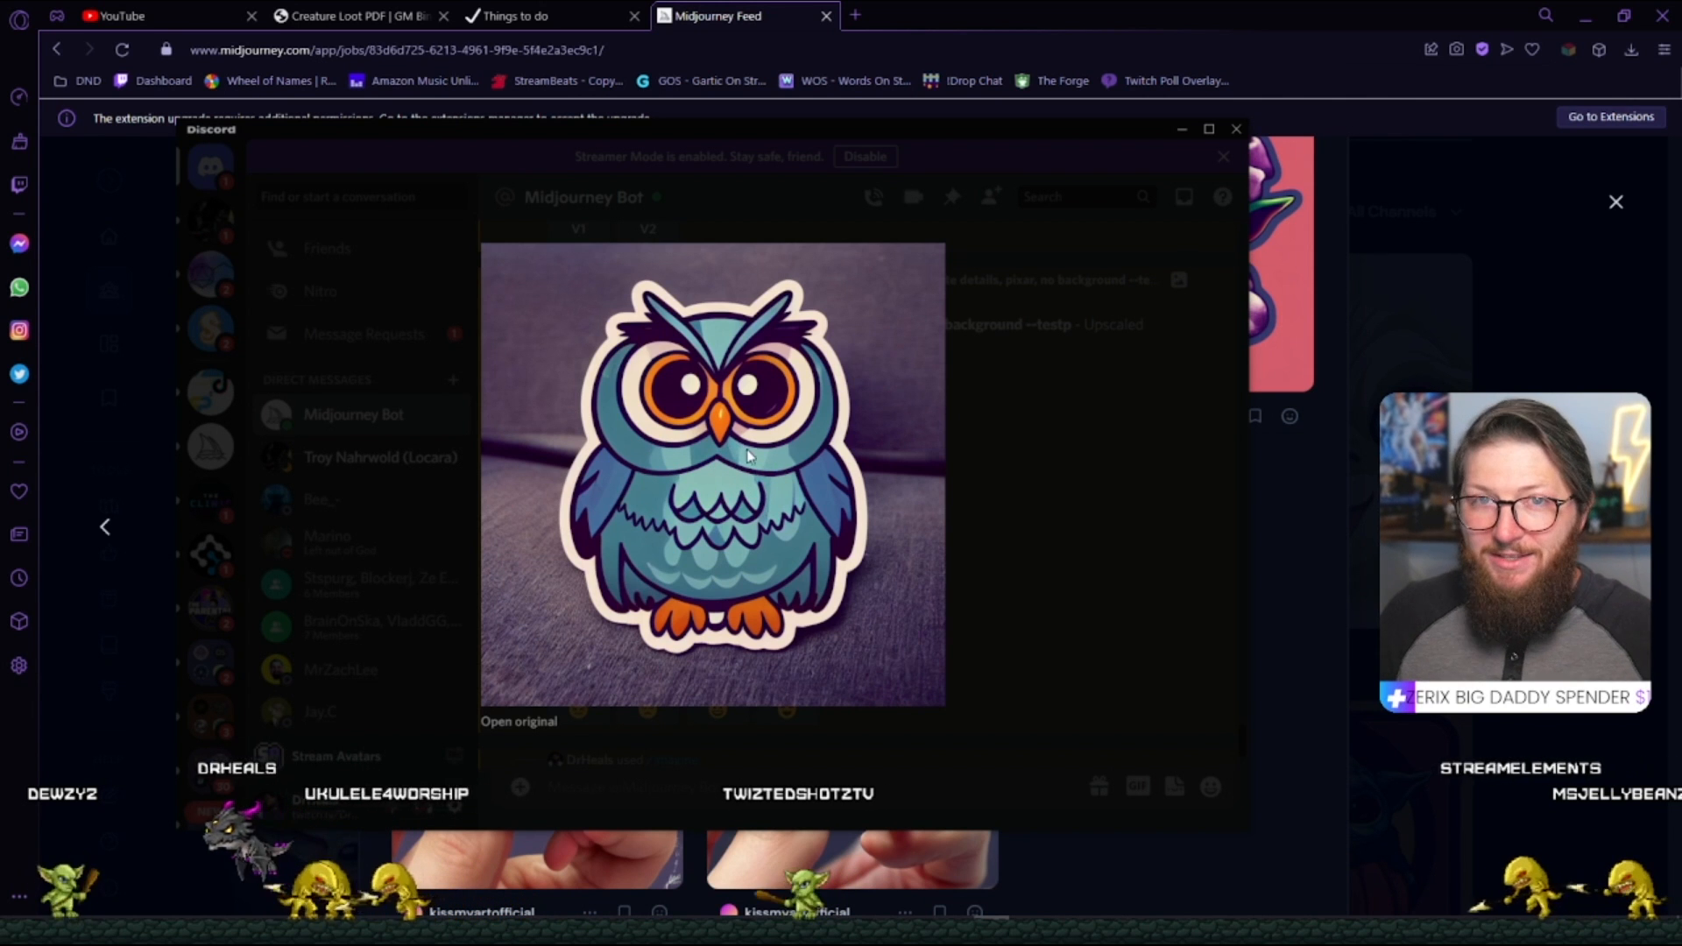
left_click(1006, 487)
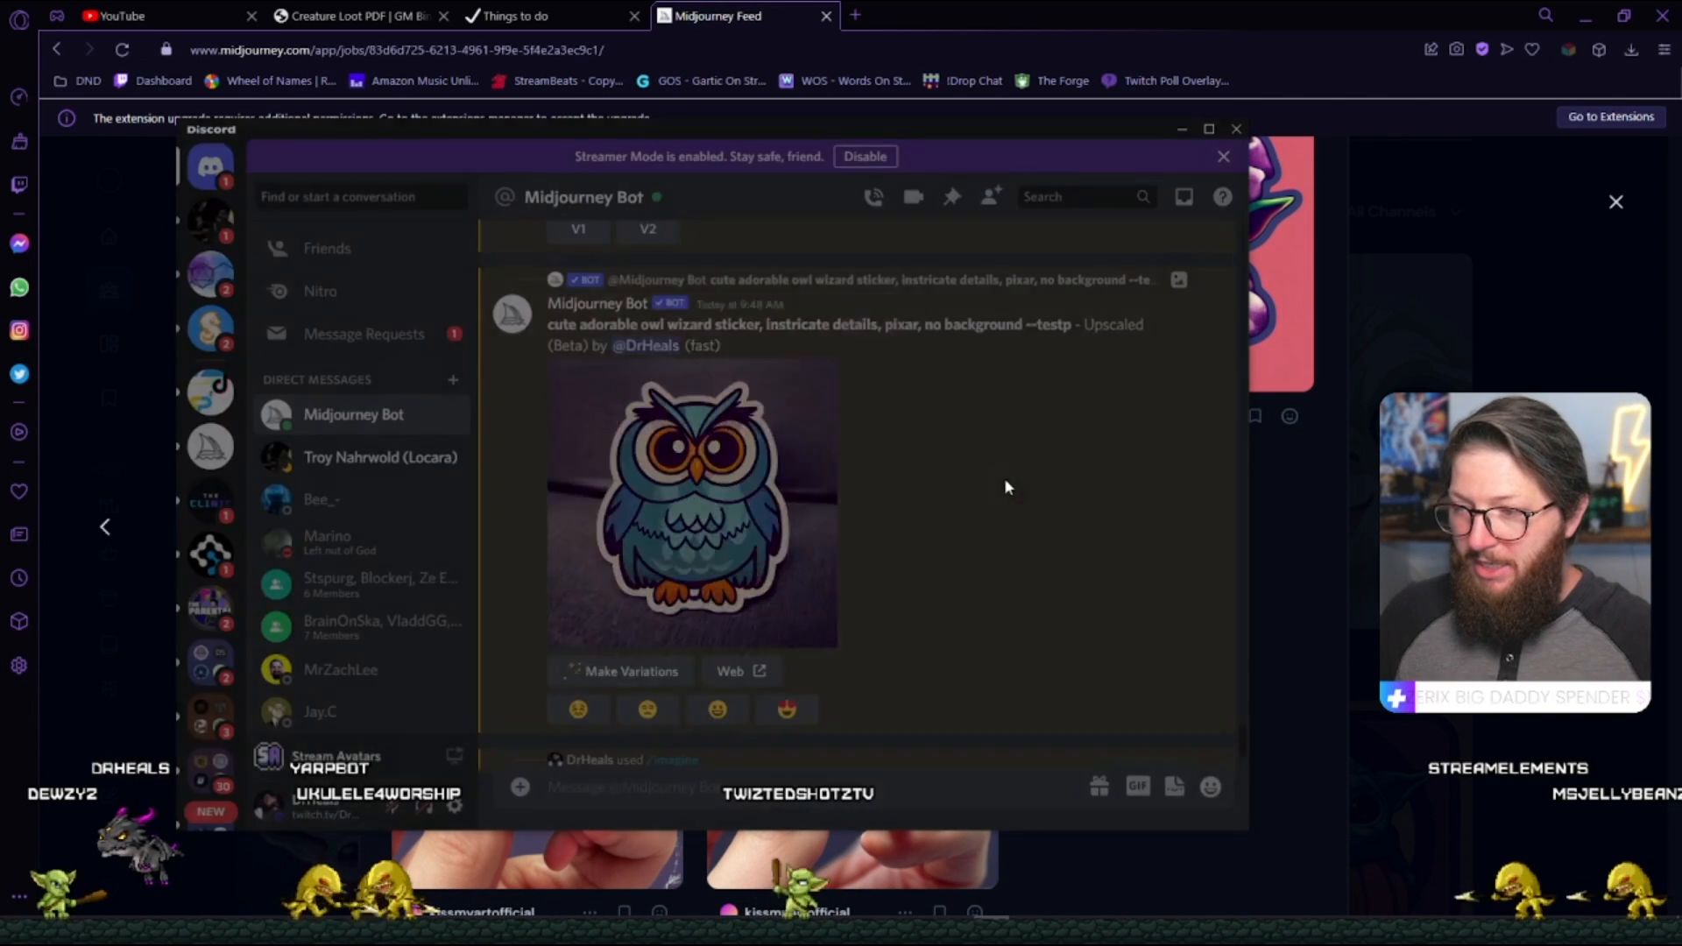
scroll("down", 3)
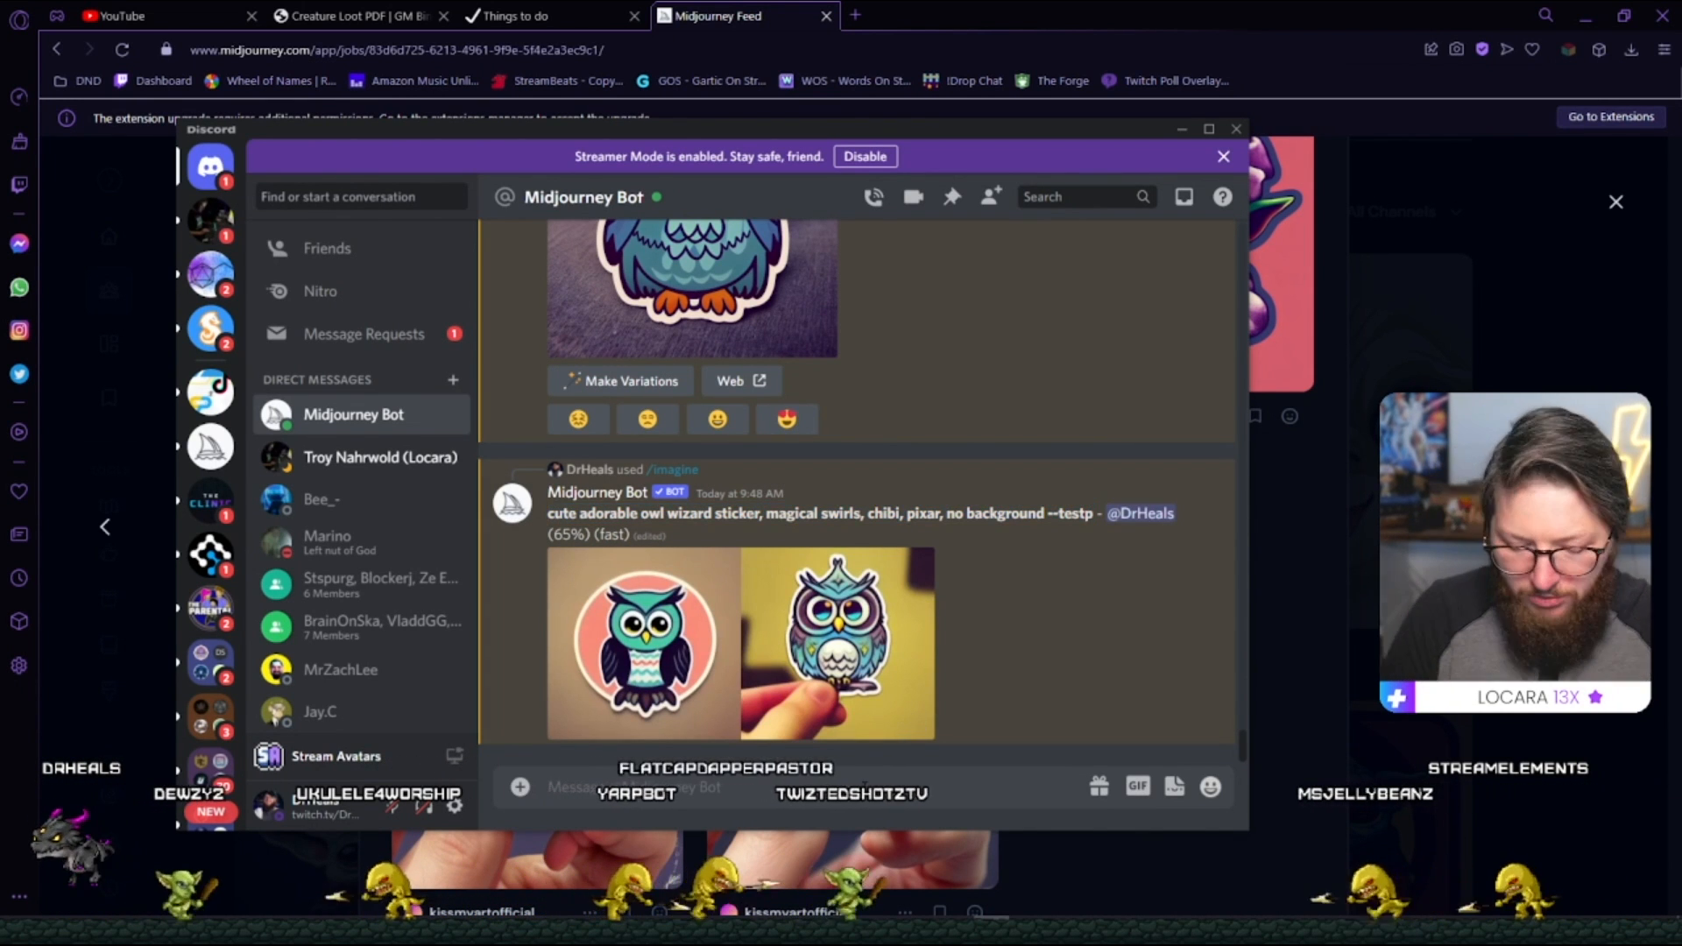
Preview the purple and wizard owl image grid in Midjourney, then switch over to Canva.
scroll("down", 3)
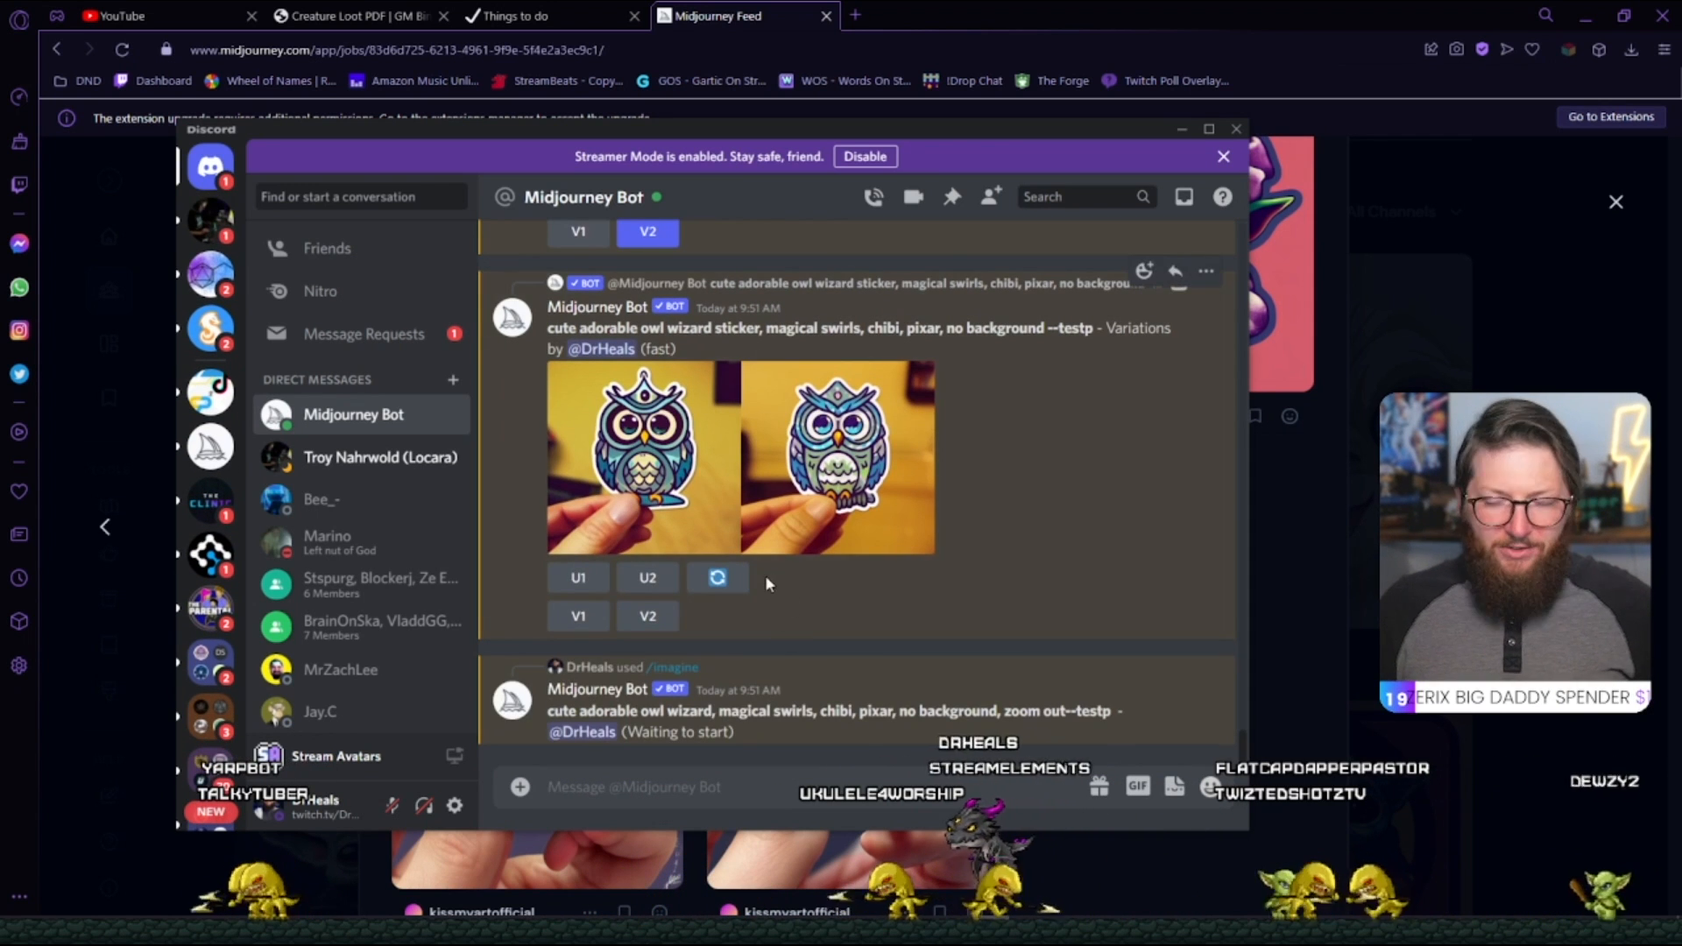
scroll("up", 3)
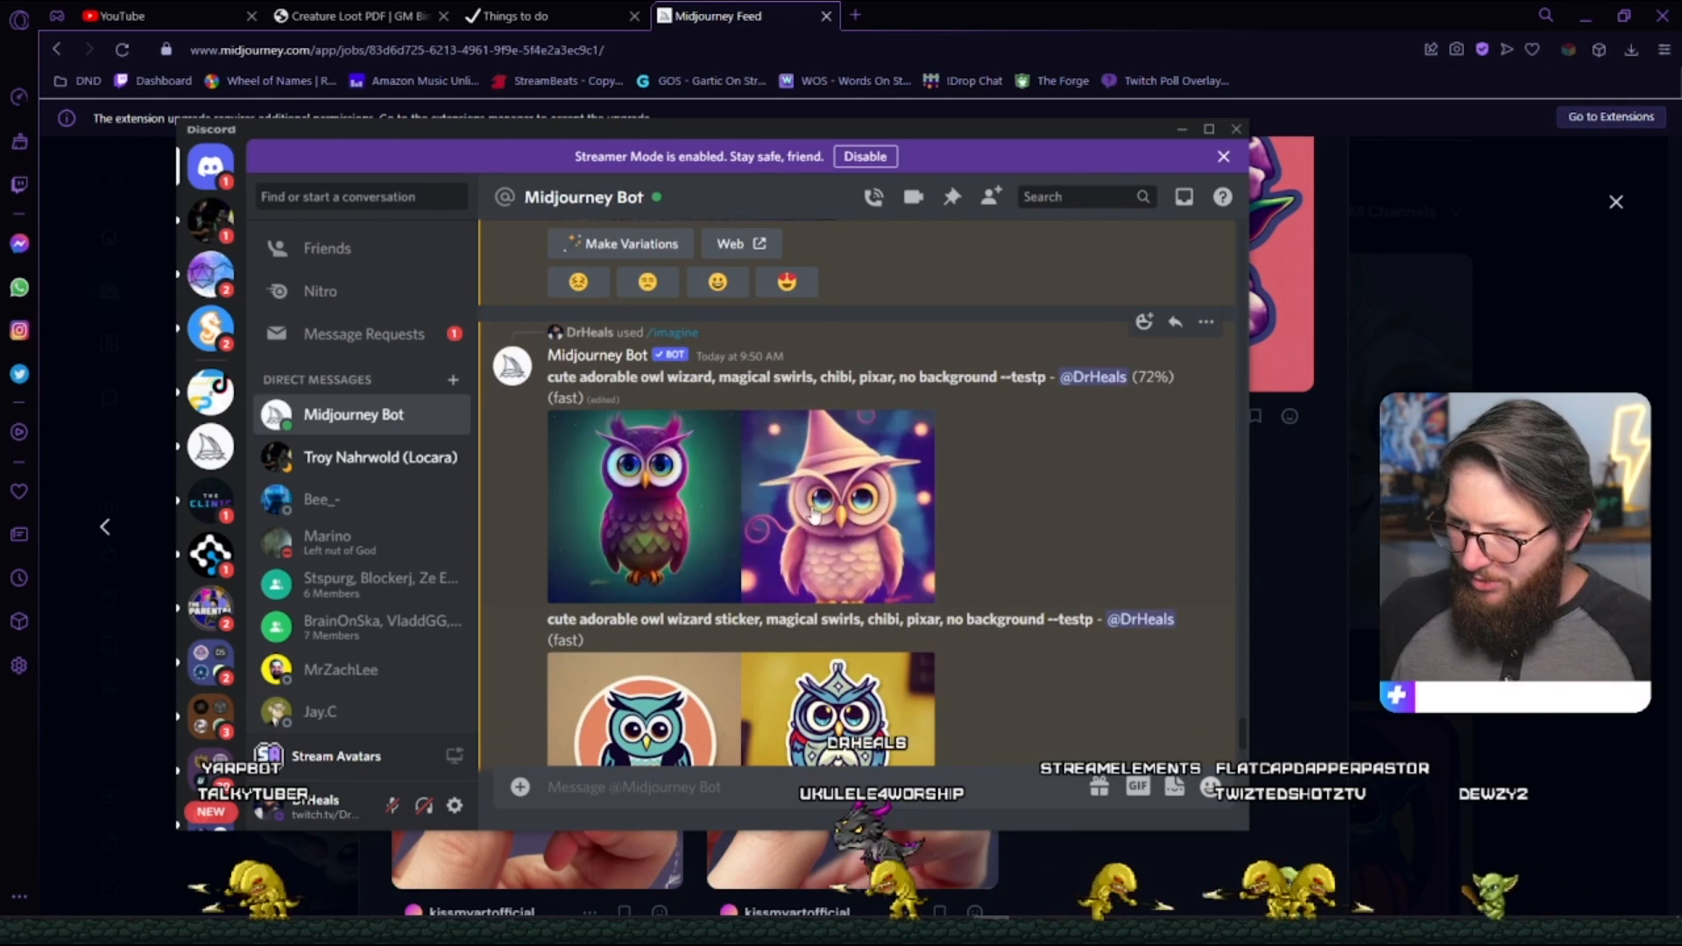
left_click(740, 504)
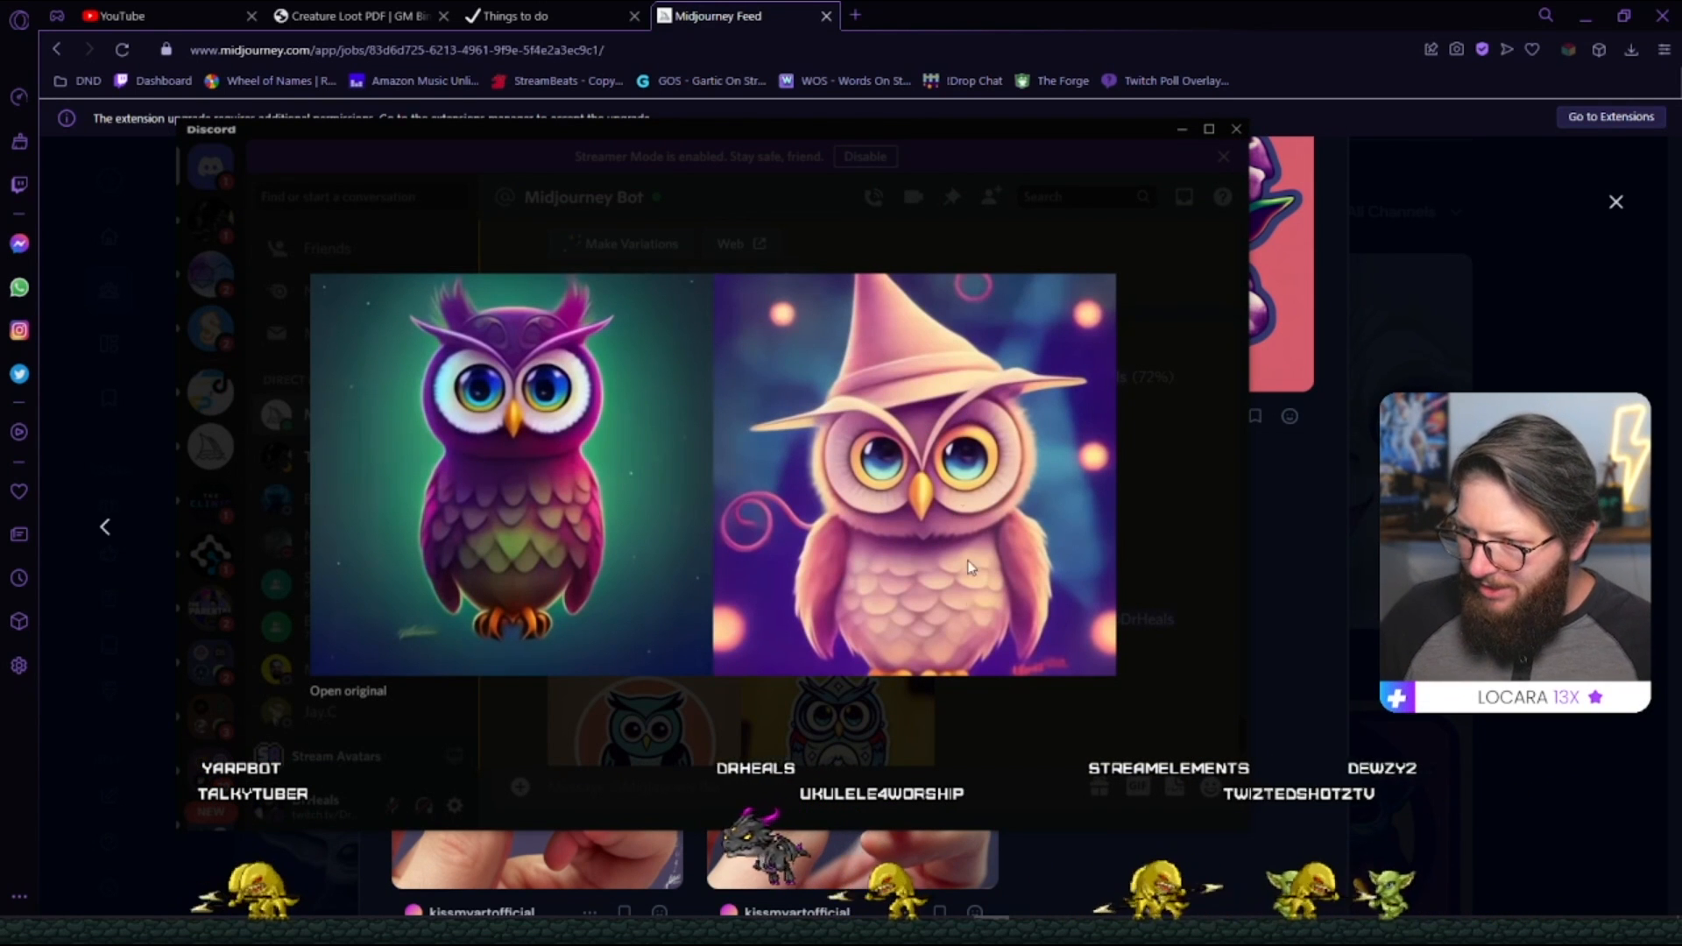
mouse_move(1182, 477)
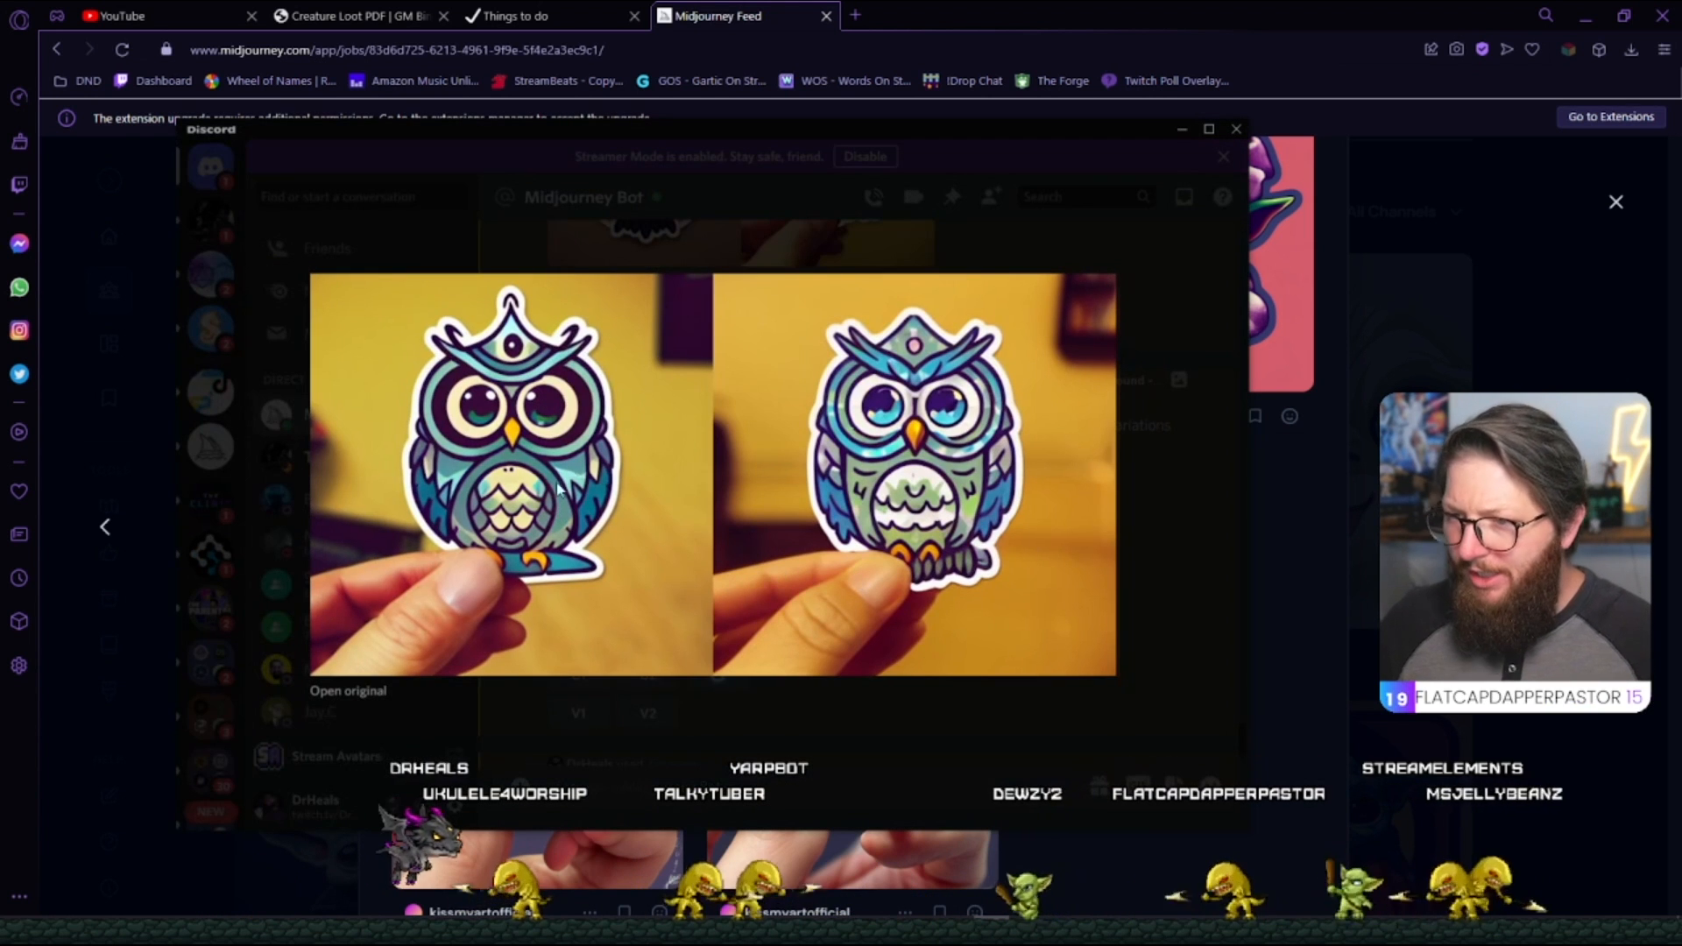
mouse_move(499, 601)
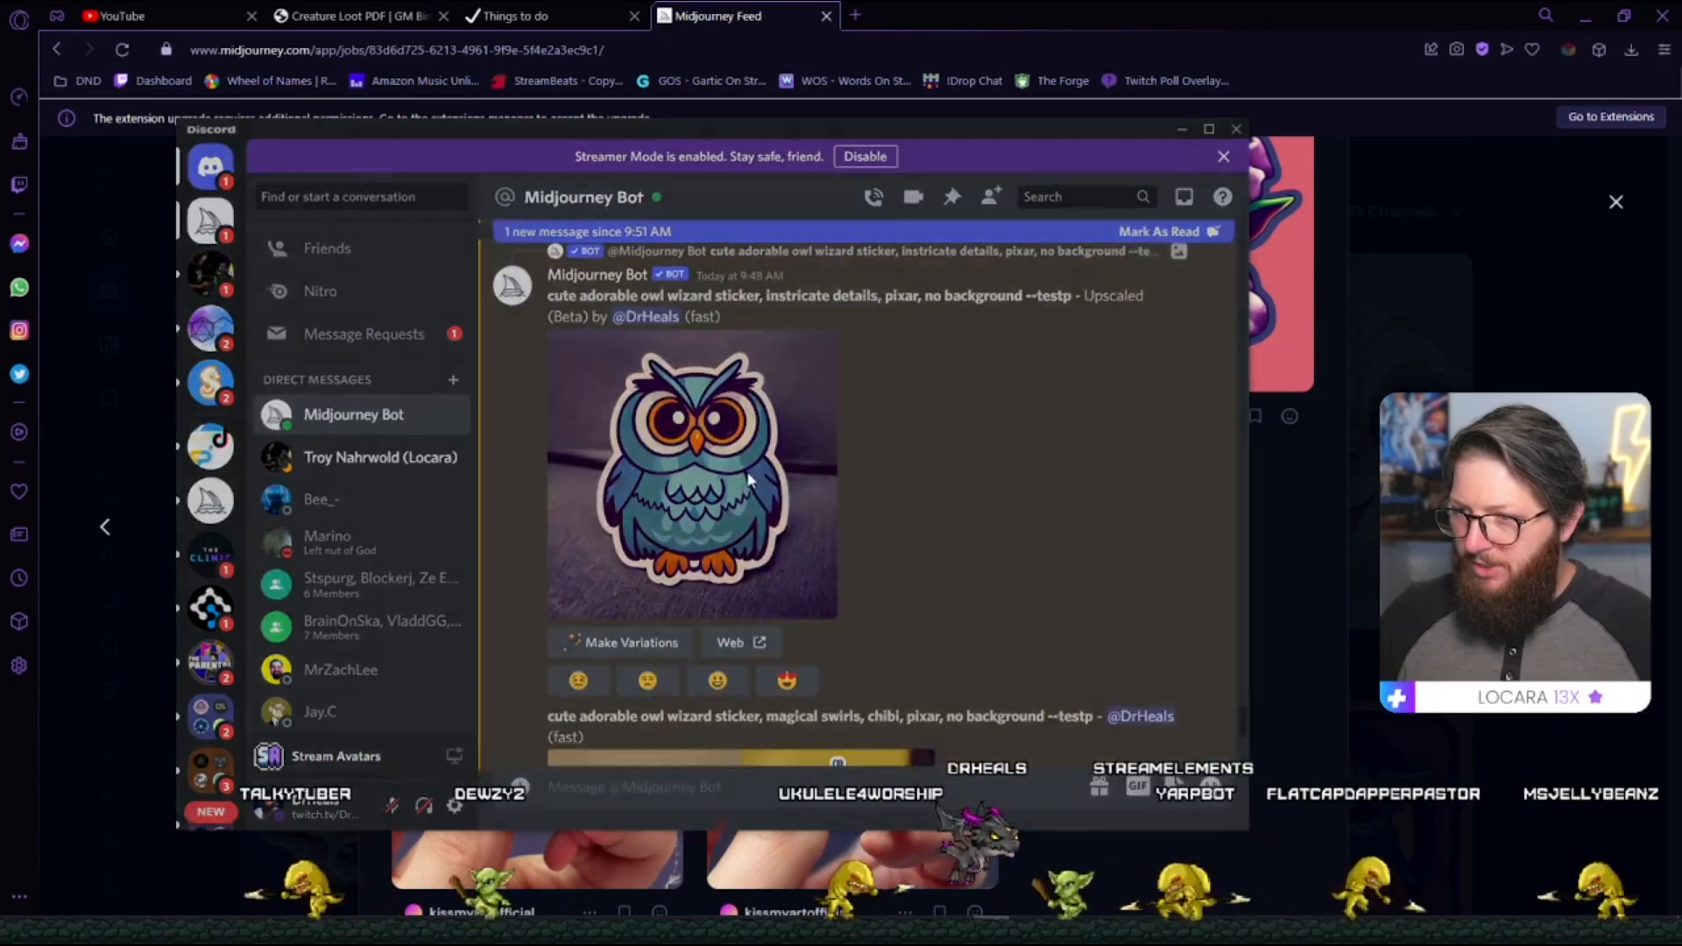
left_click(692, 477)
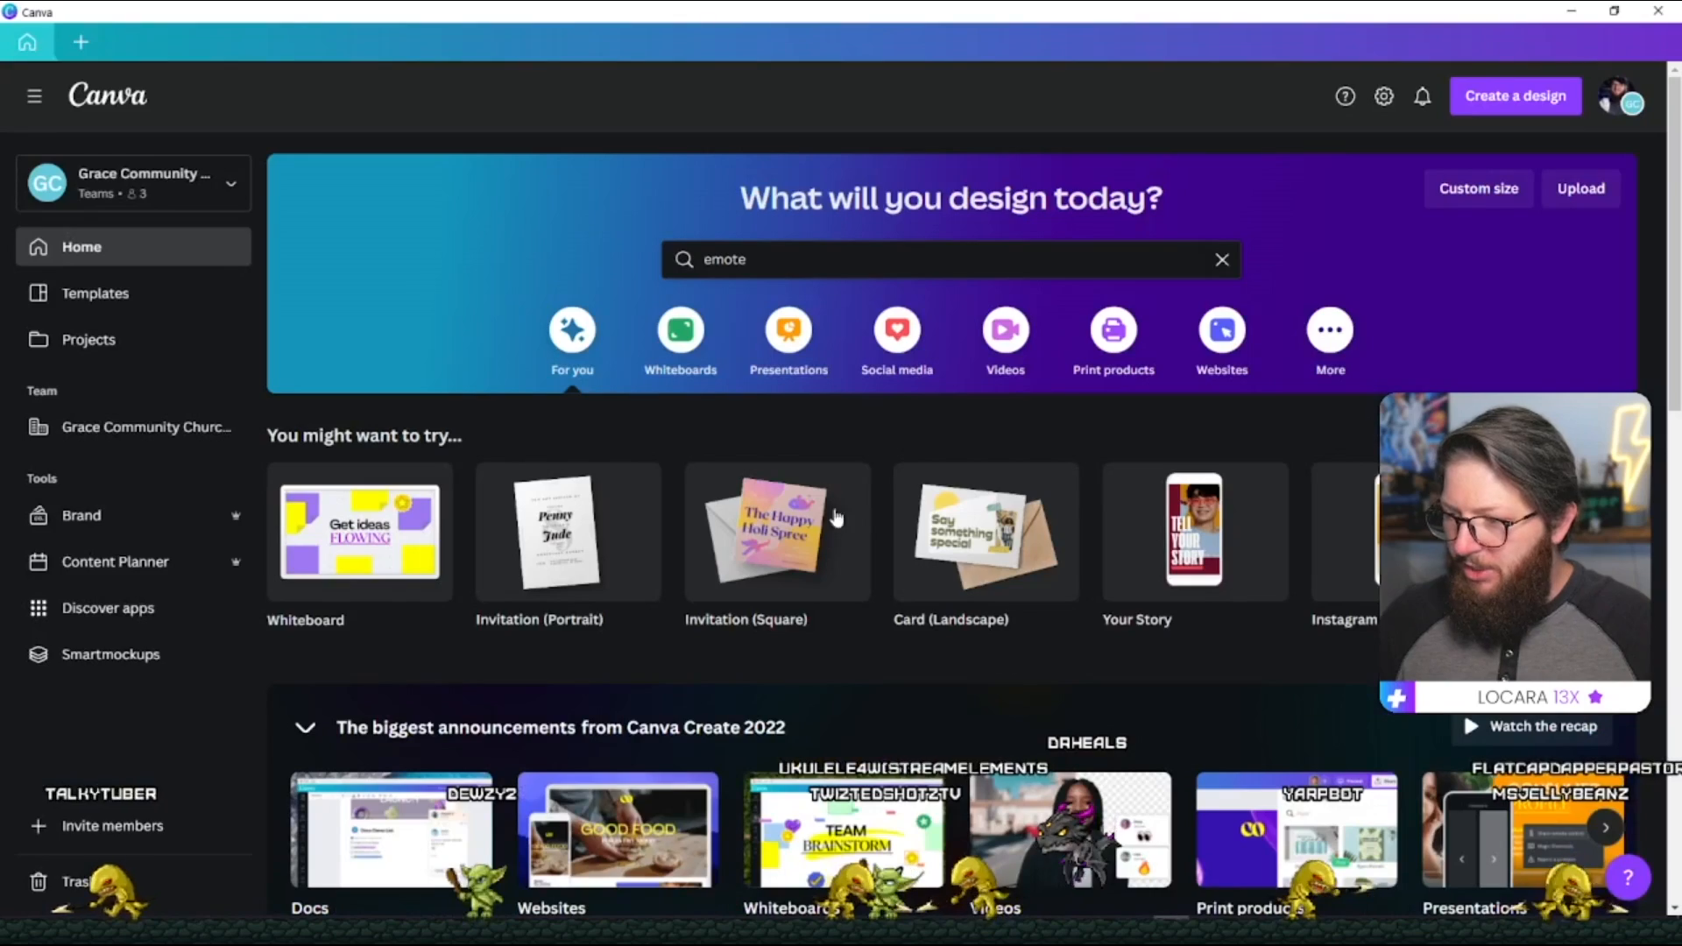
Create a custom 1000 × 1000 px design and place the uploaded teal owl image on its page.
left_click(1514, 95)
type("1000")
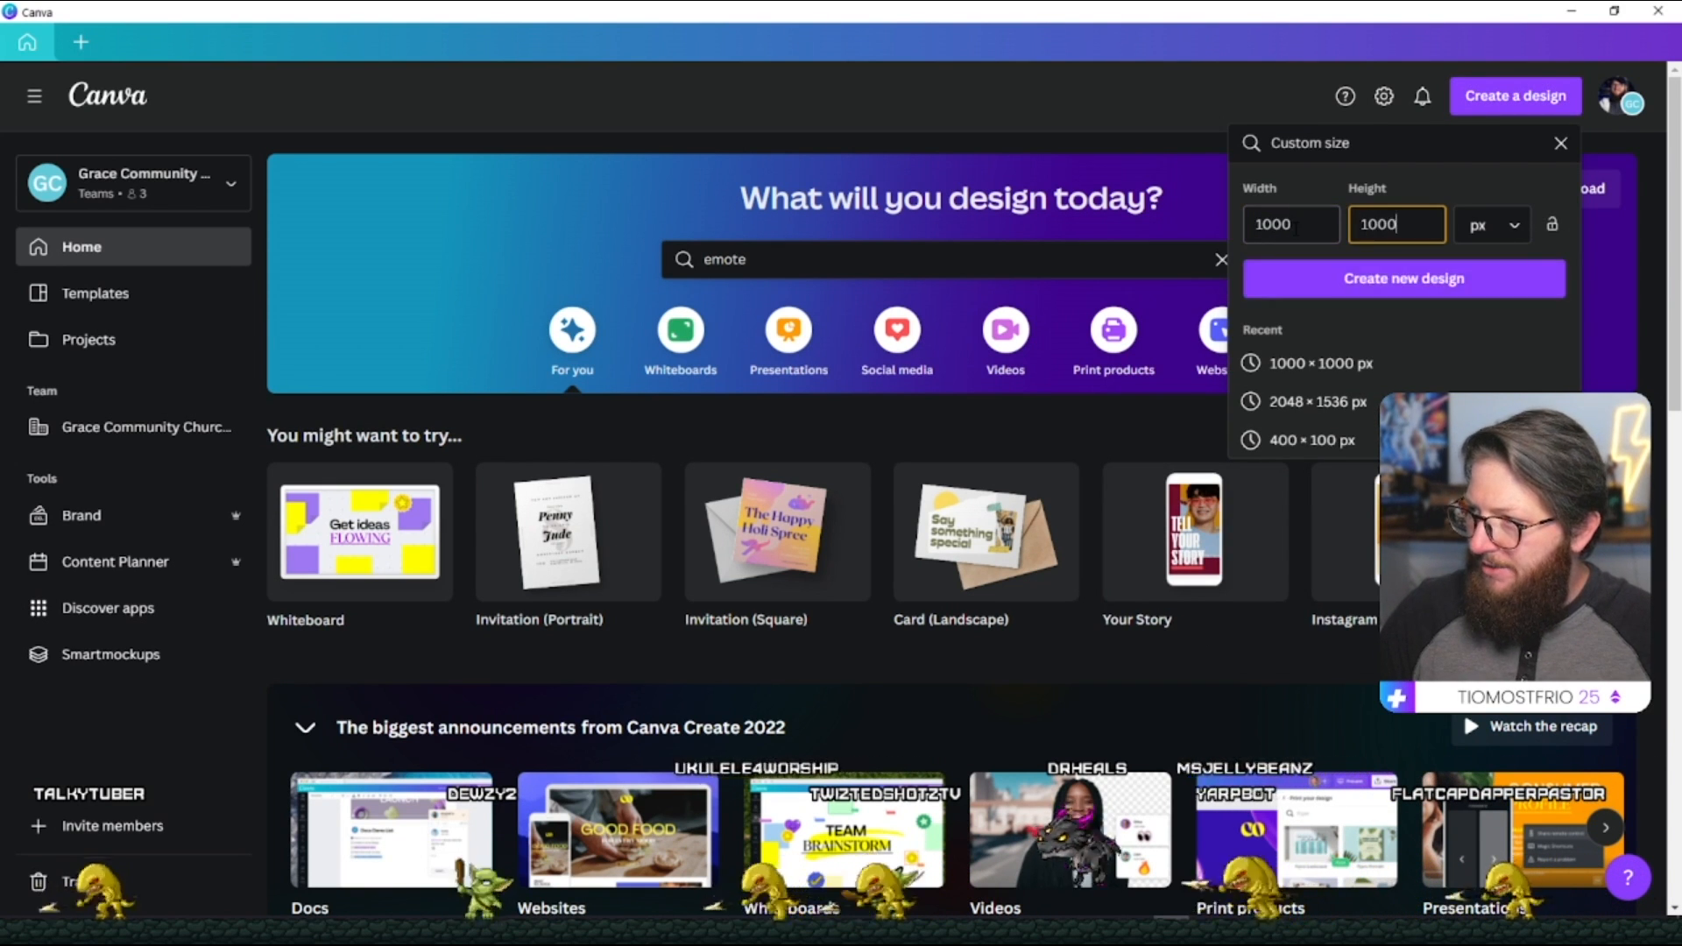
left_click(1401, 279)
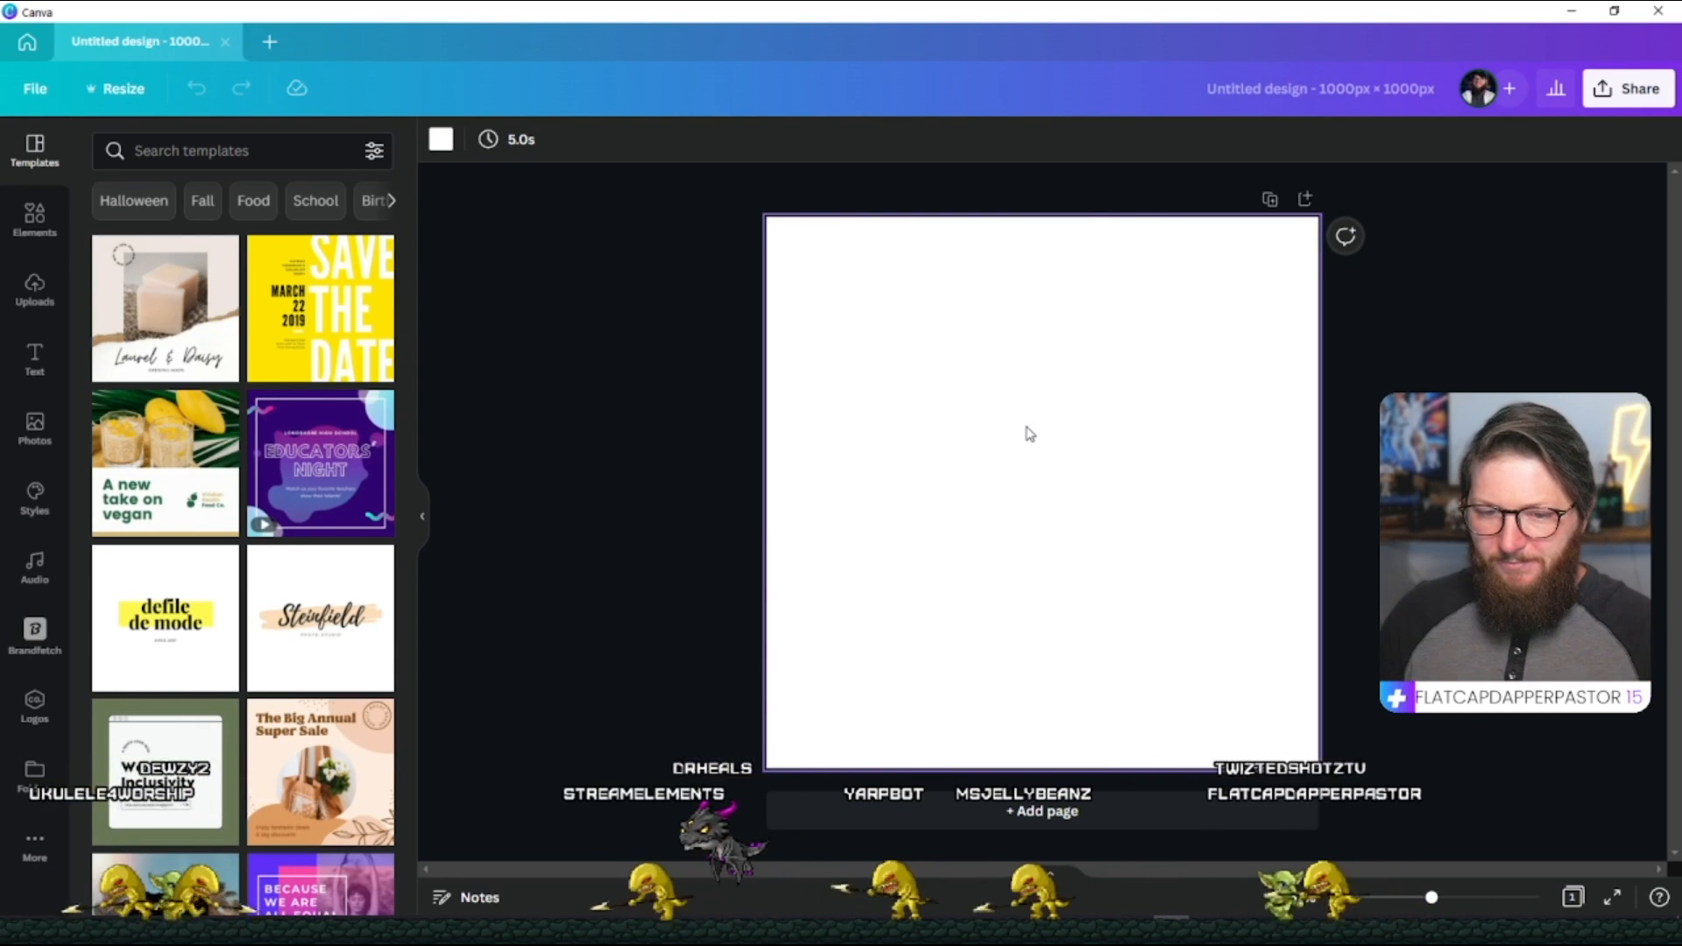
left_click(35, 289)
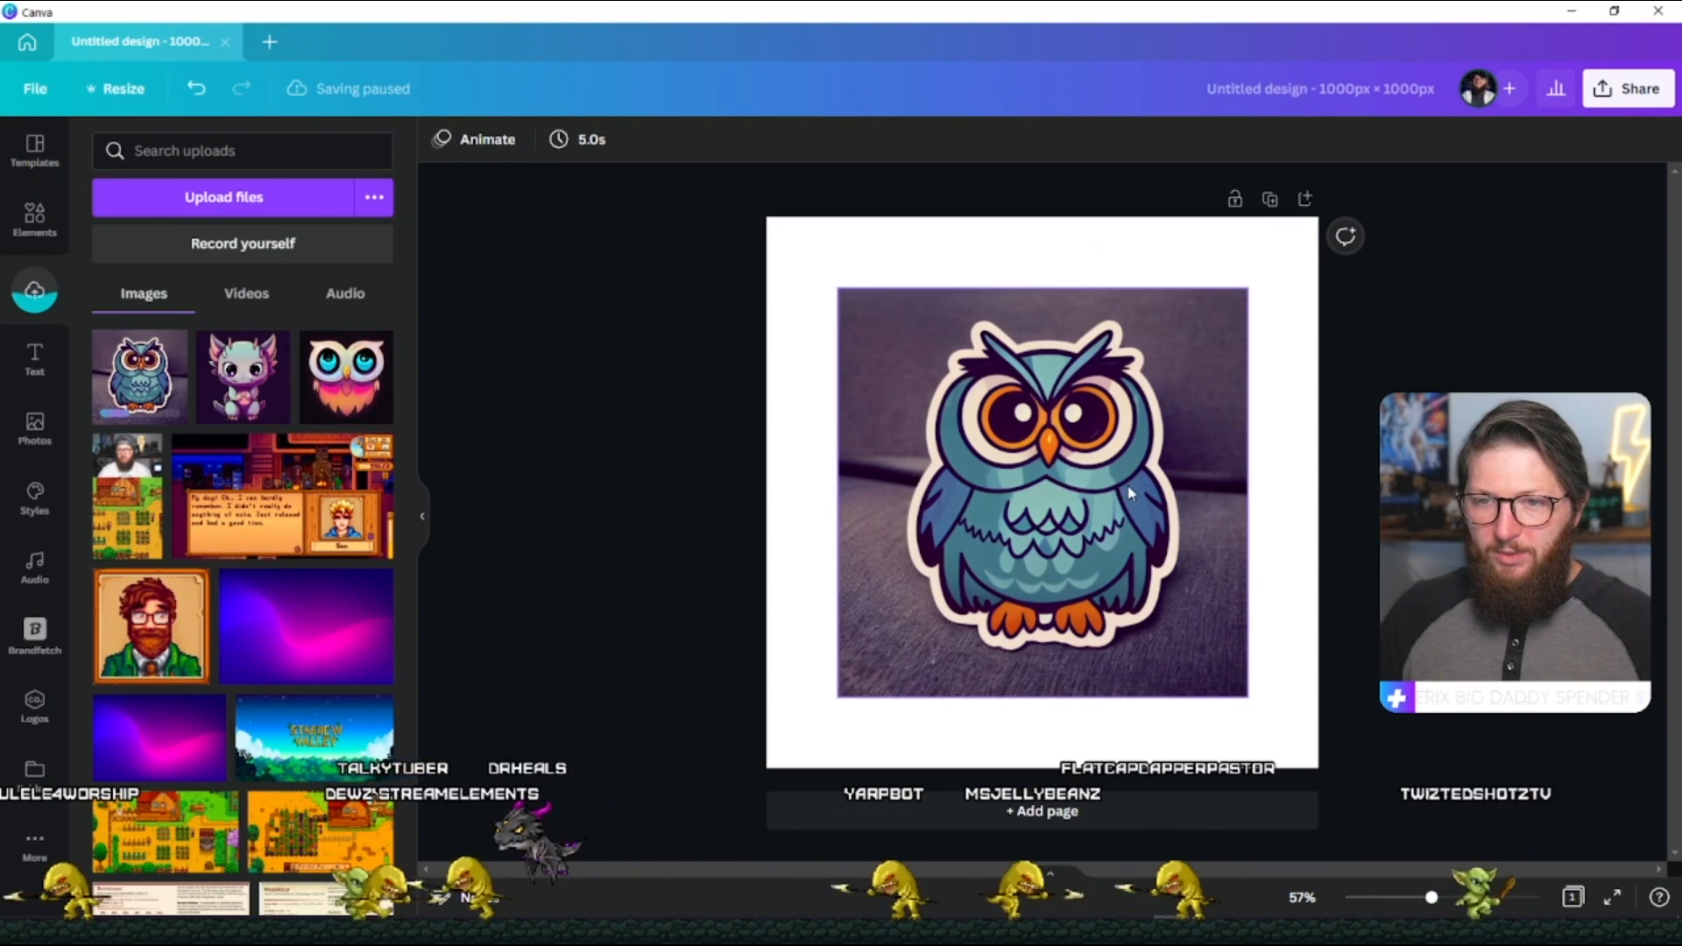
mouse_move(1072, 424)
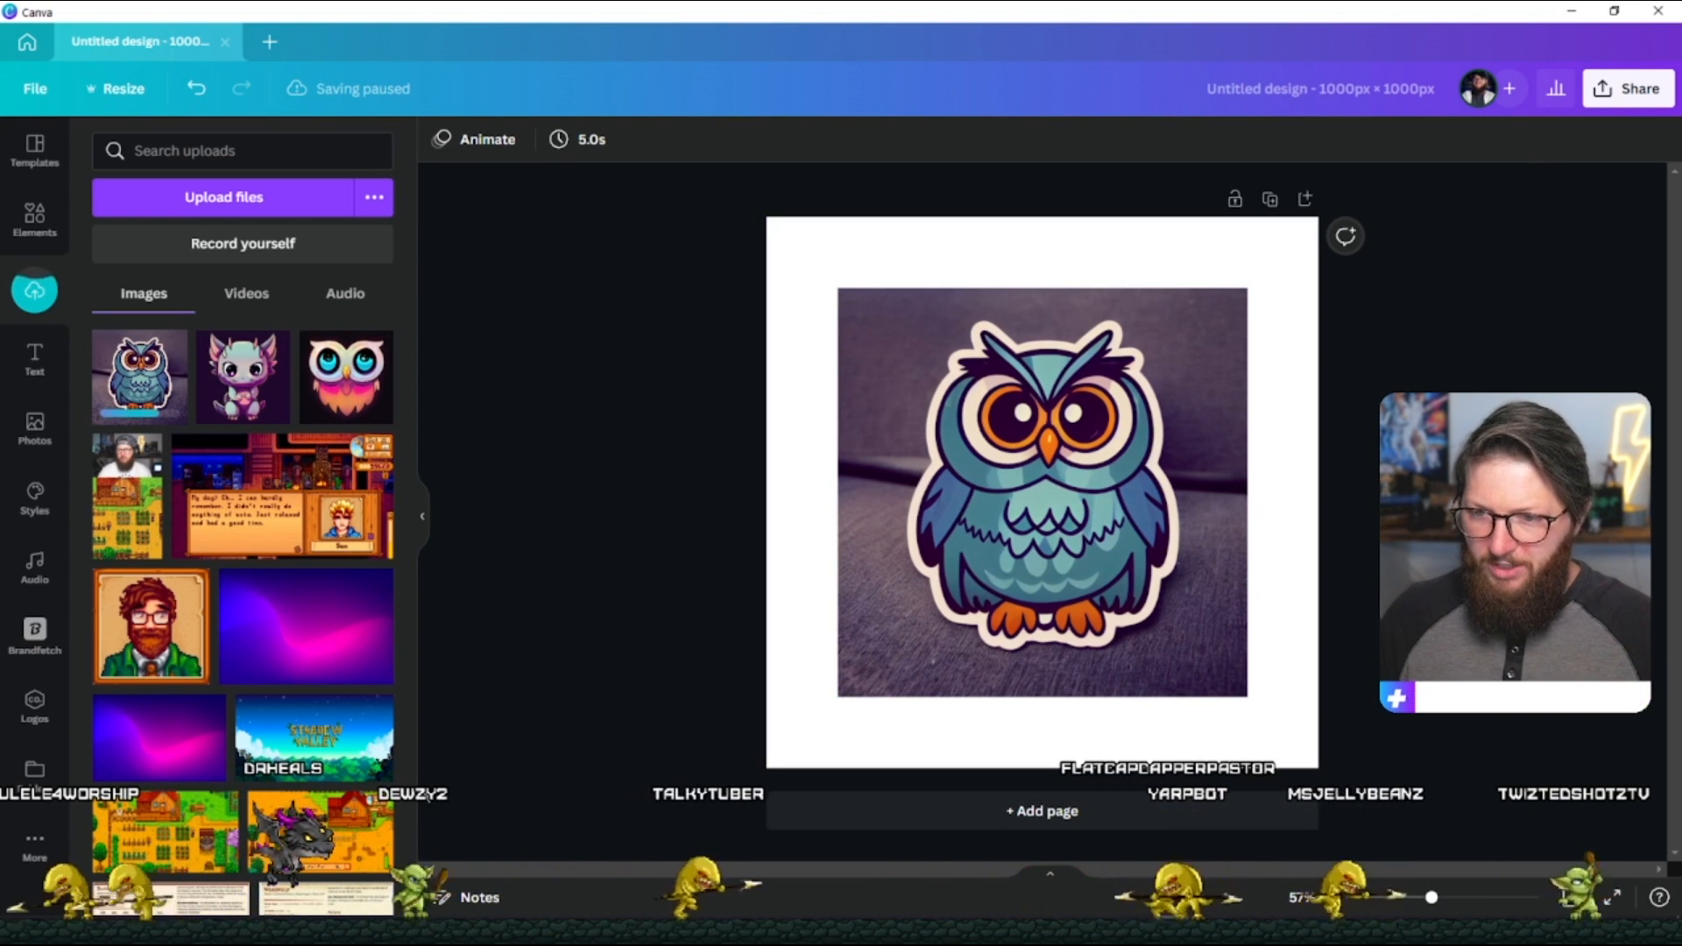
Run Background Remover on the owl image, touch up with a smaller Erase brush, and keep the result.
left_click(1041, 494)
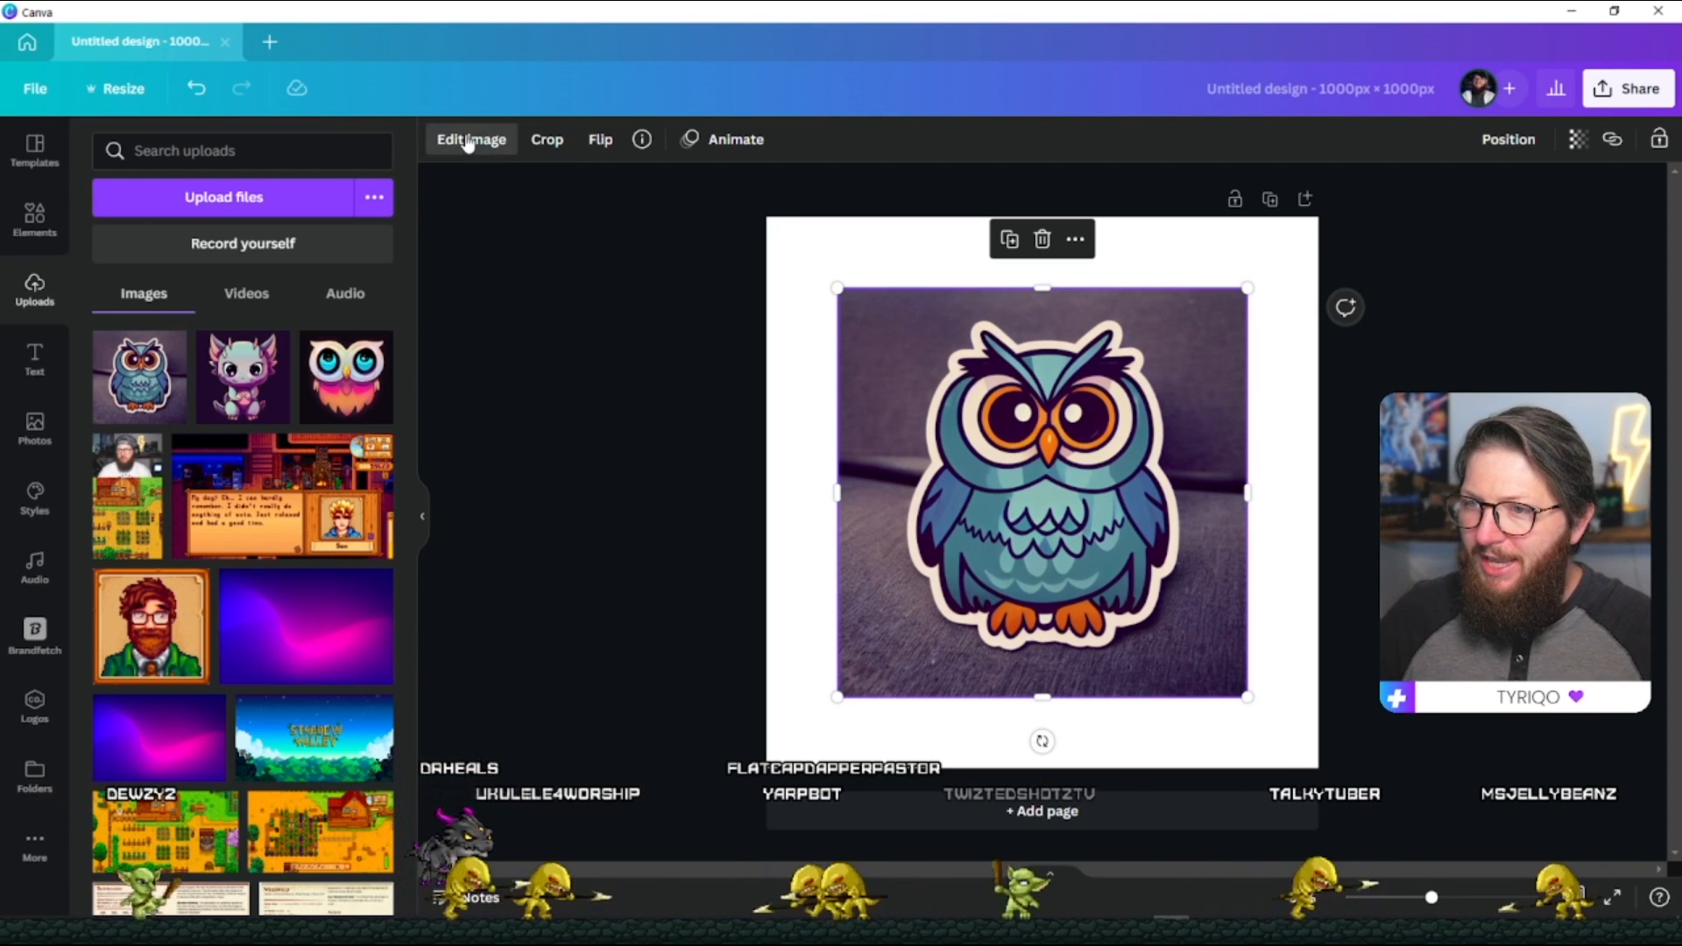
left_click(470, 138)
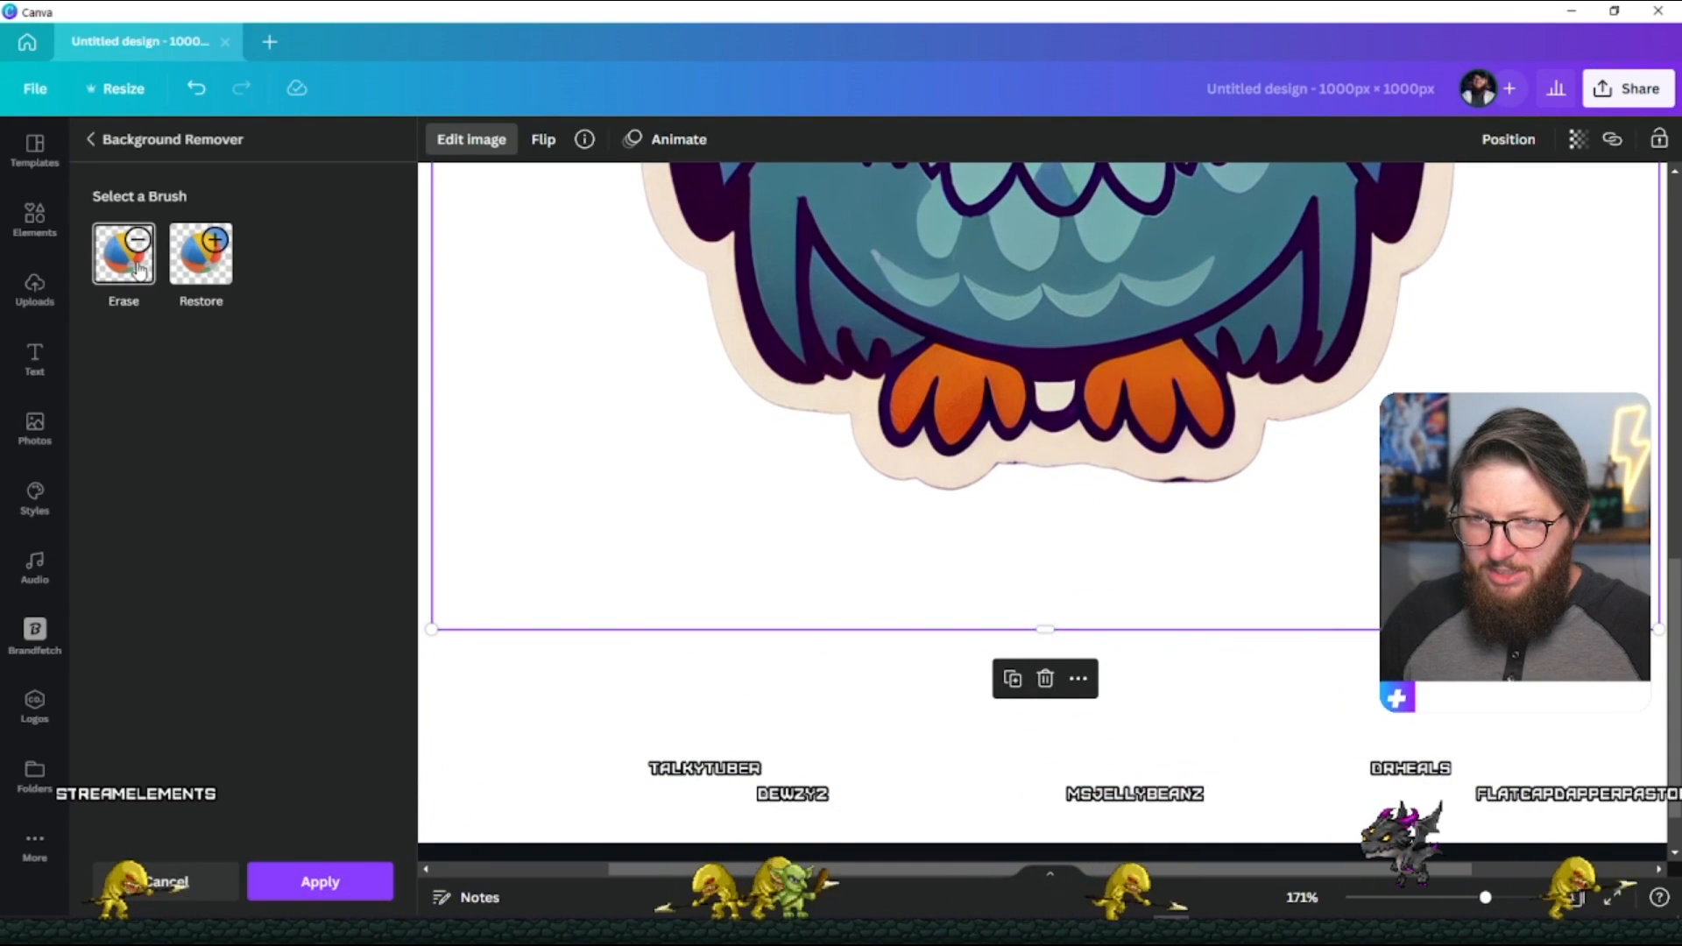
left_click(122, 254)
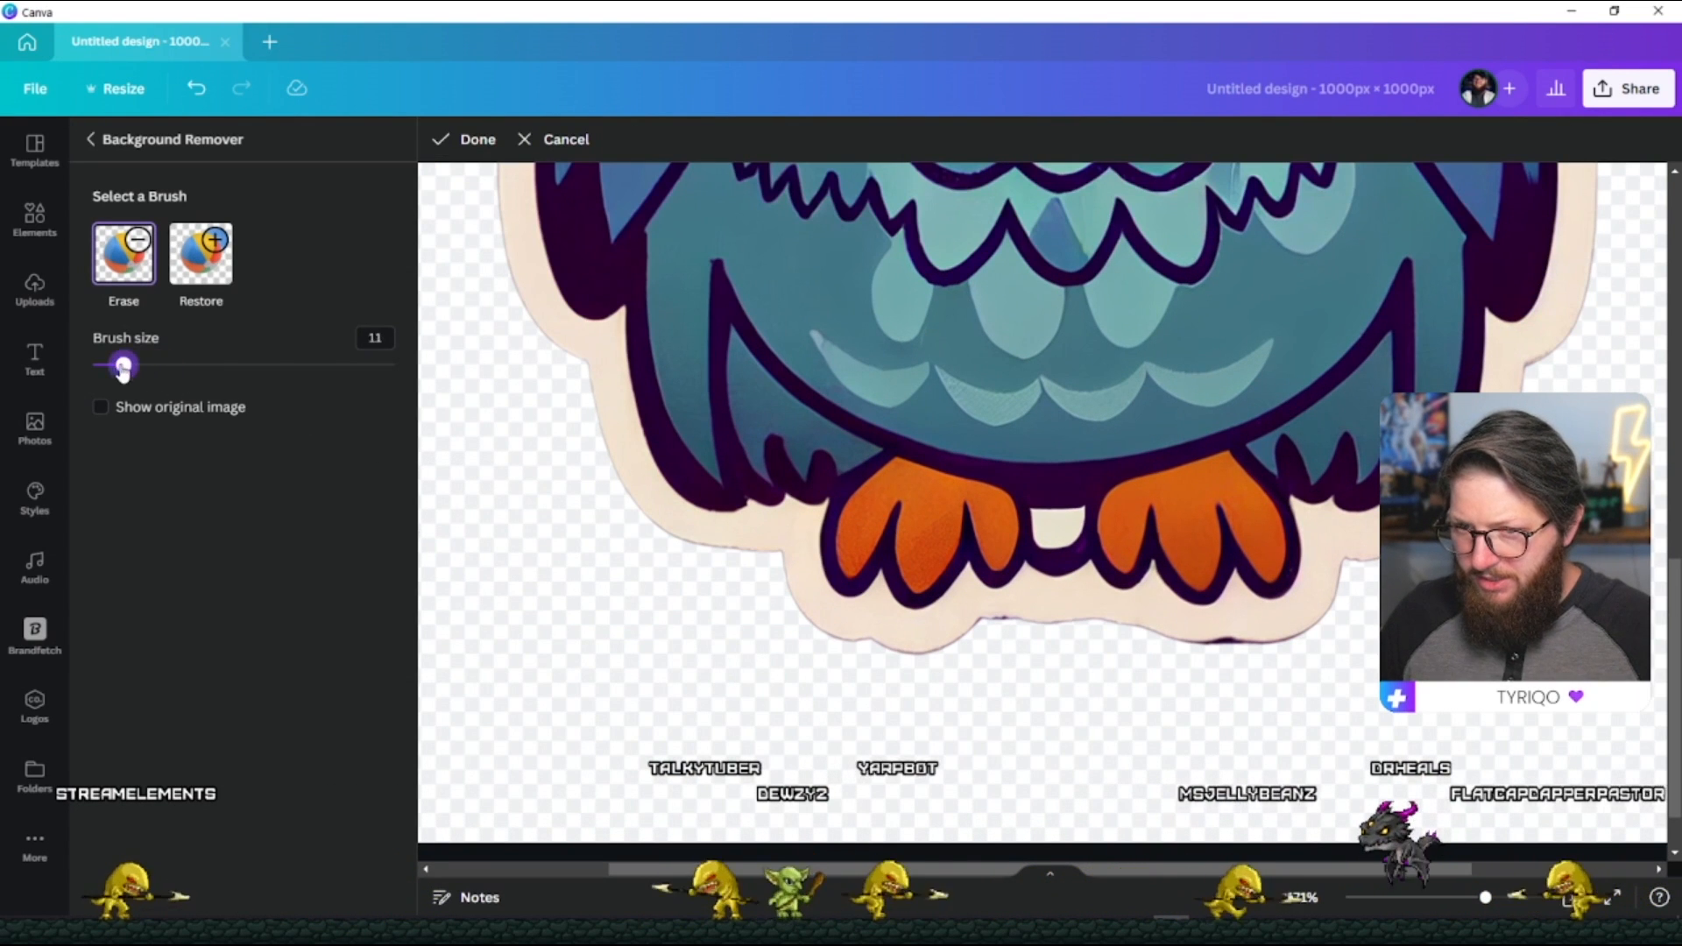
left_click_drag(120, 365, 104, 364)
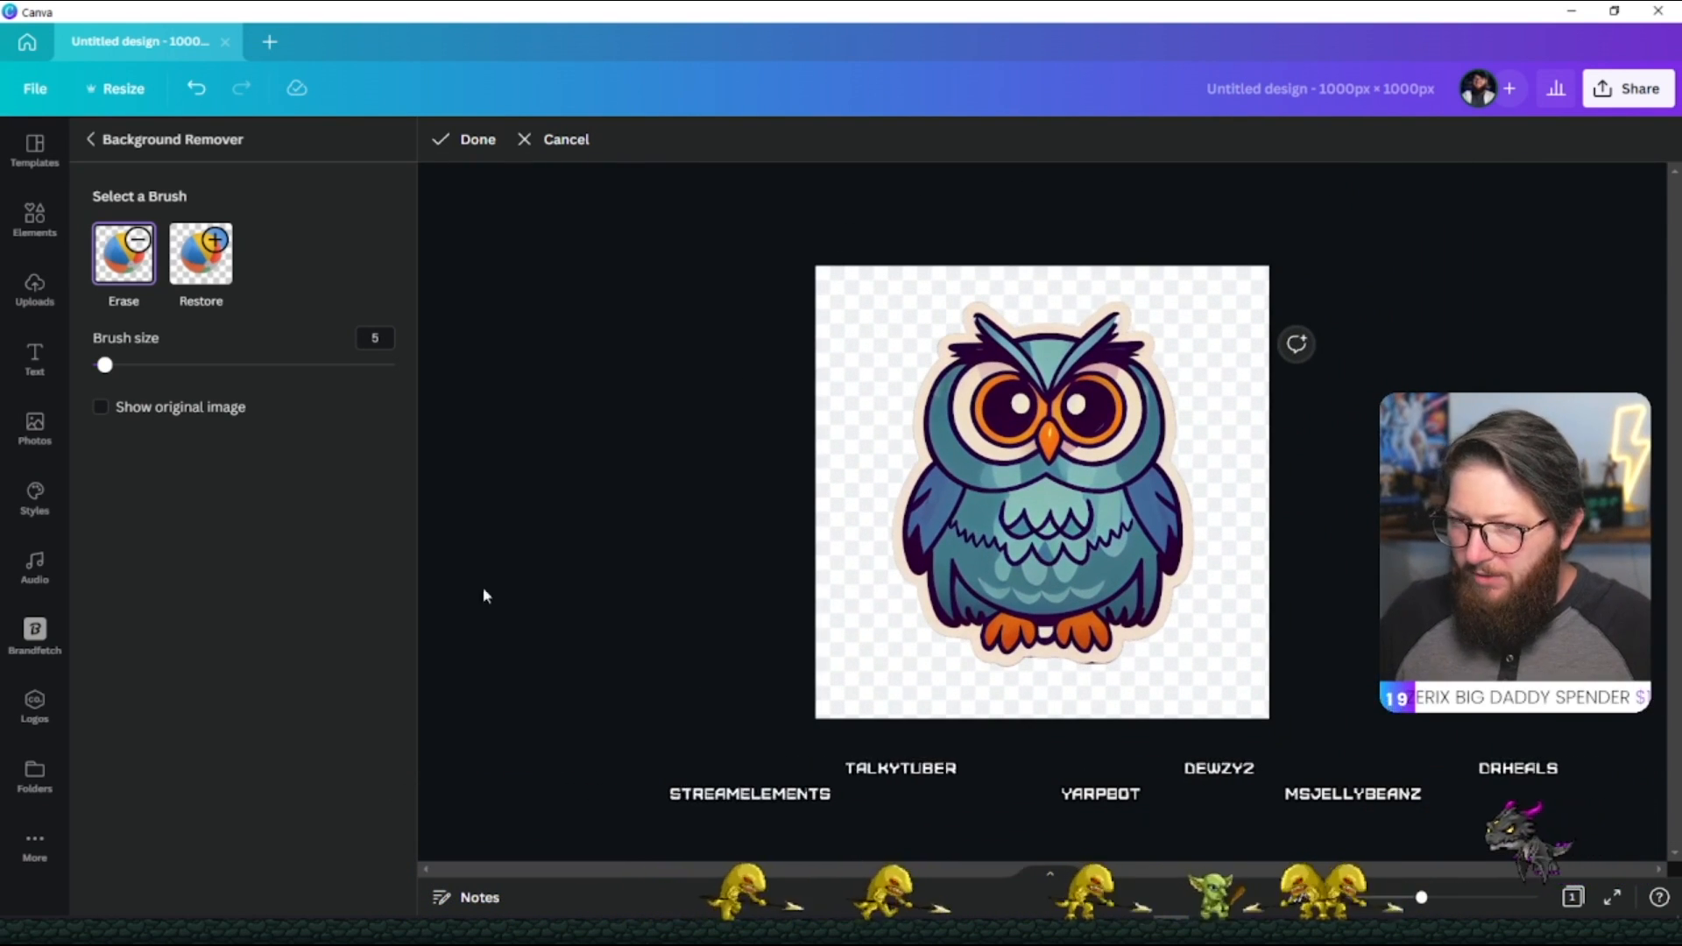
left_click(462, 138)
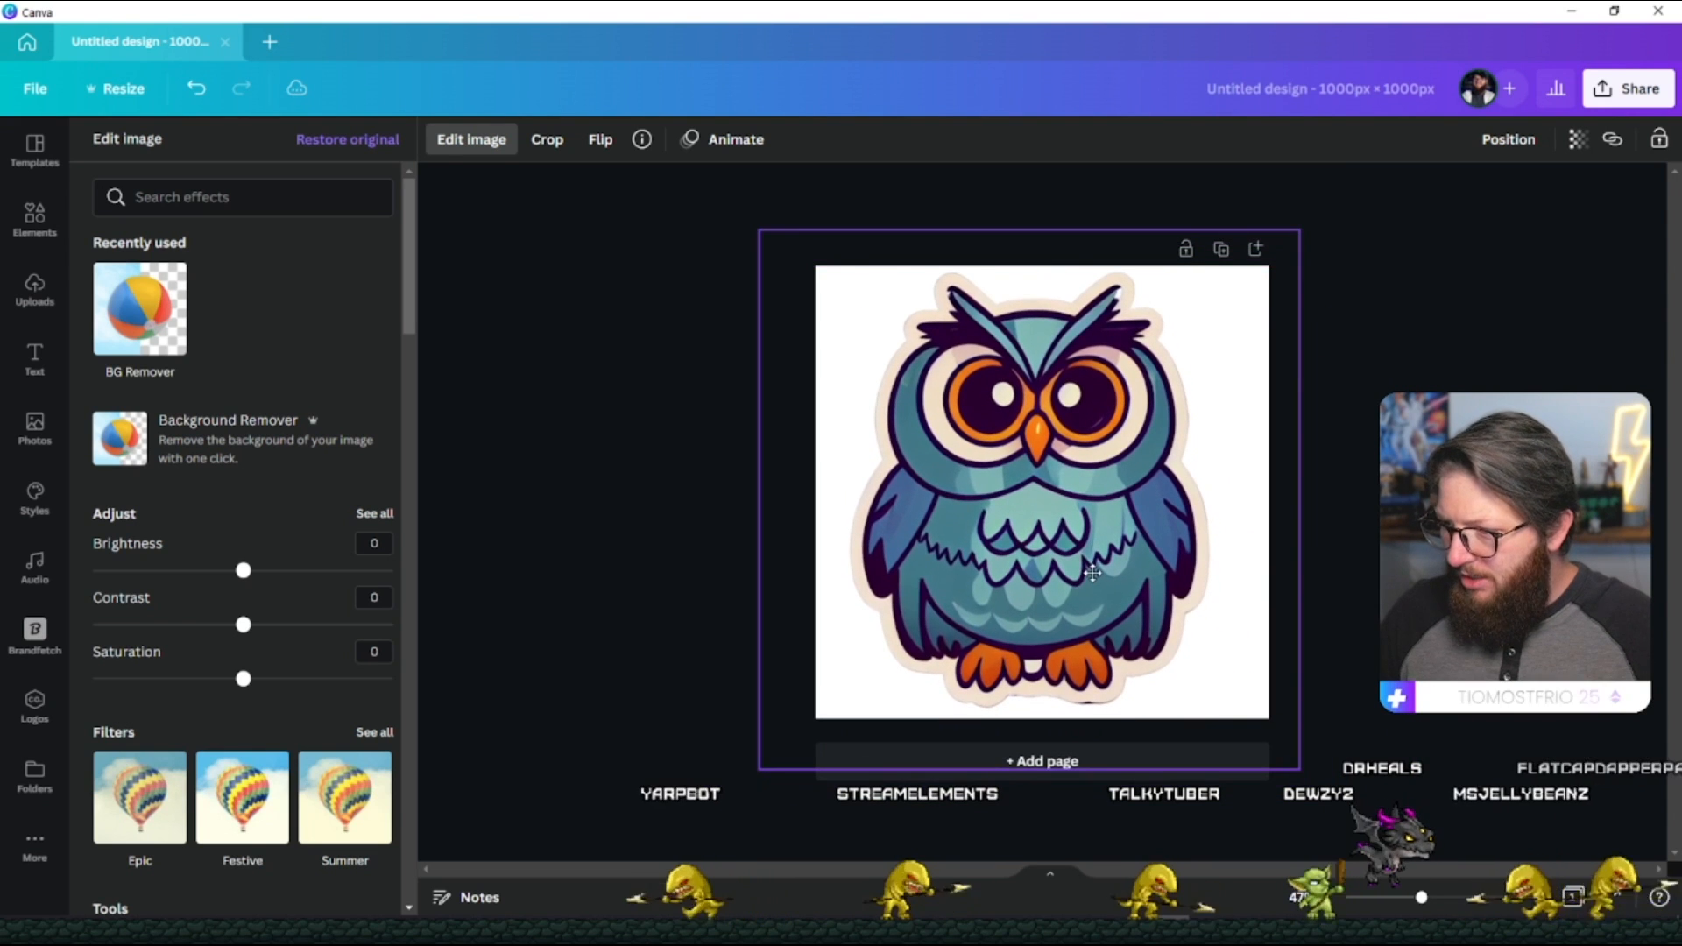
Duplicate the owl page to a second page for adding the pink hearts graphic.
left_click(34, 289)
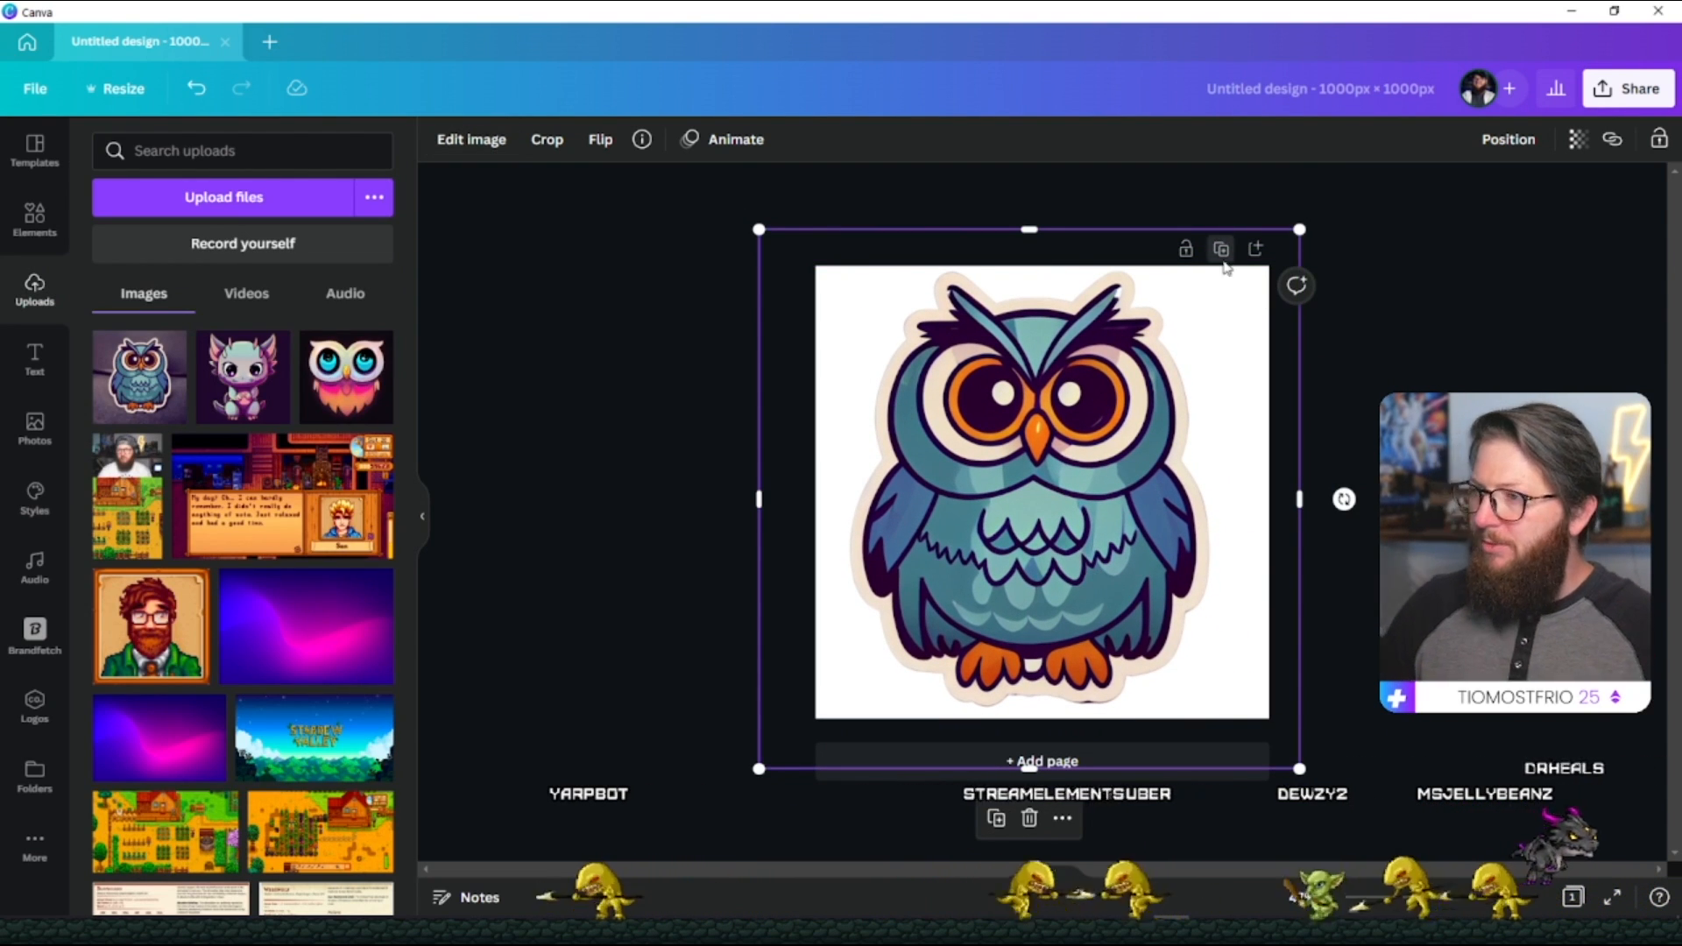
left_click(1039, 761)
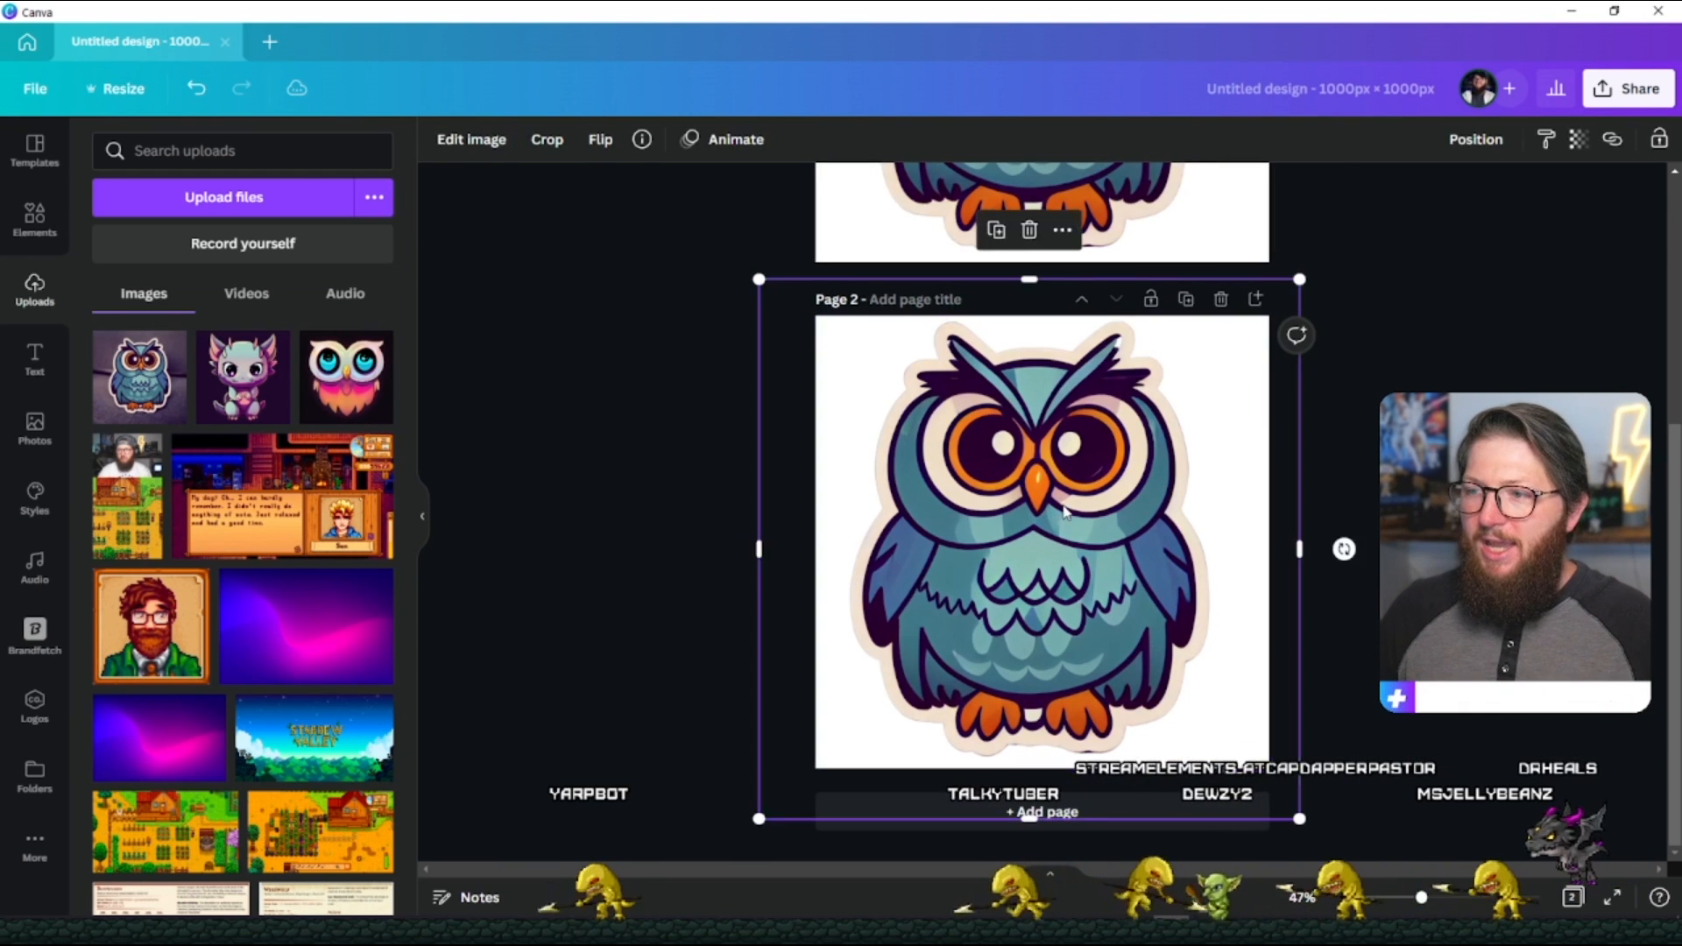
left_click(35, 220)
type("hearts")
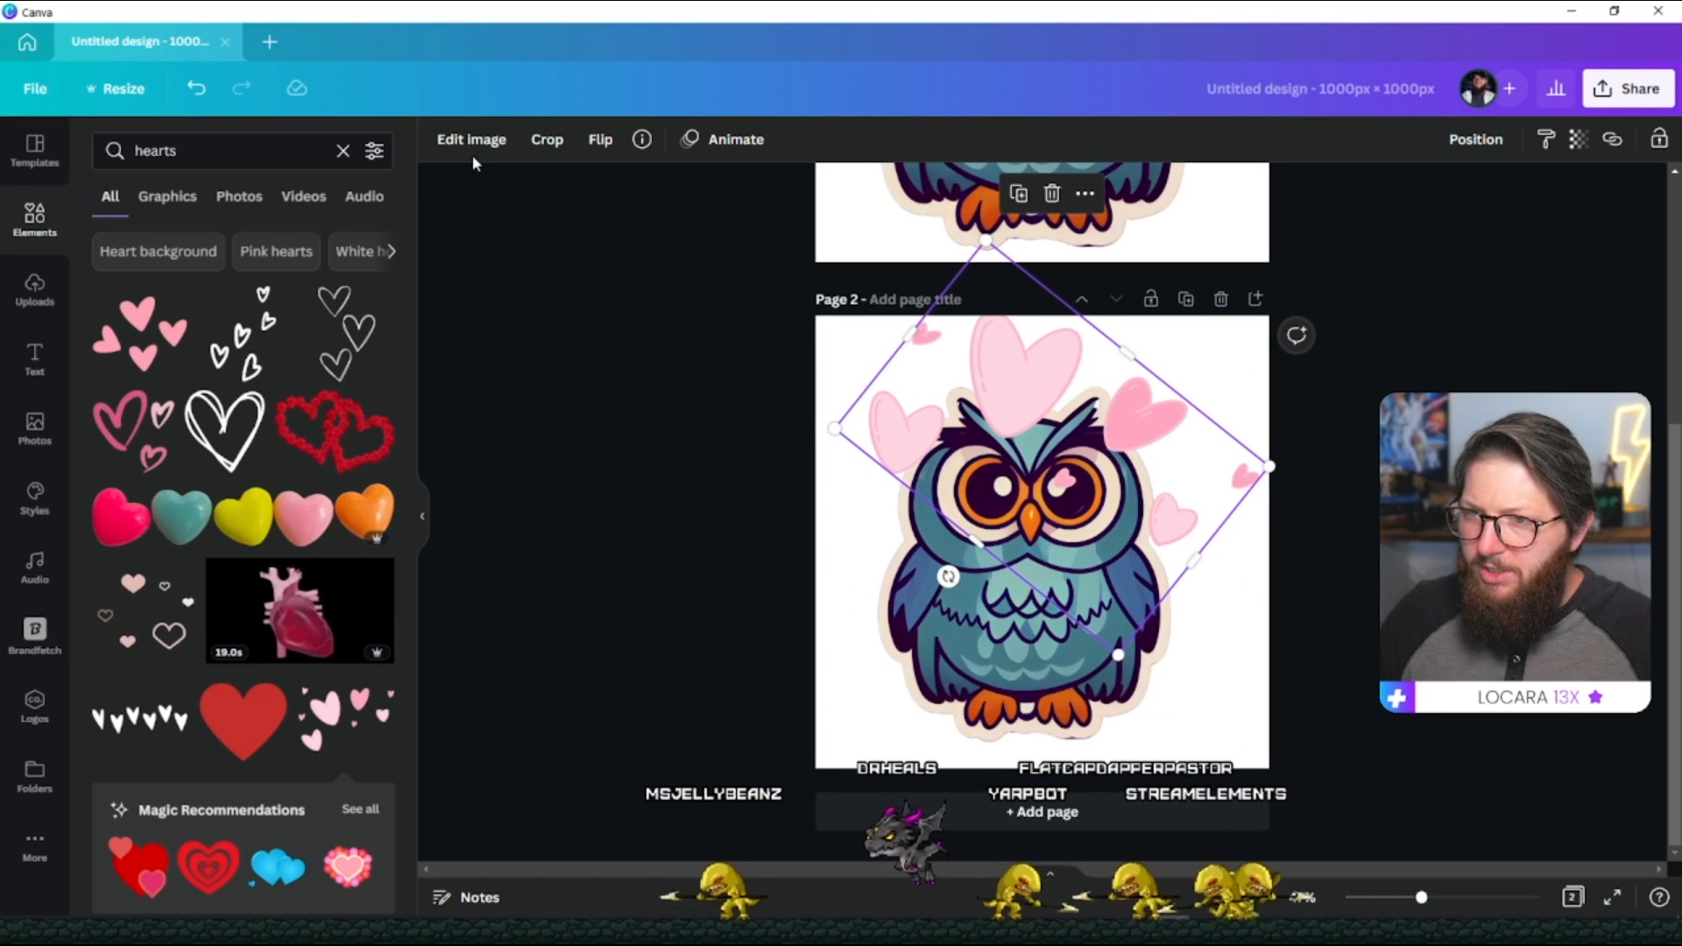
left_click(470, 139)
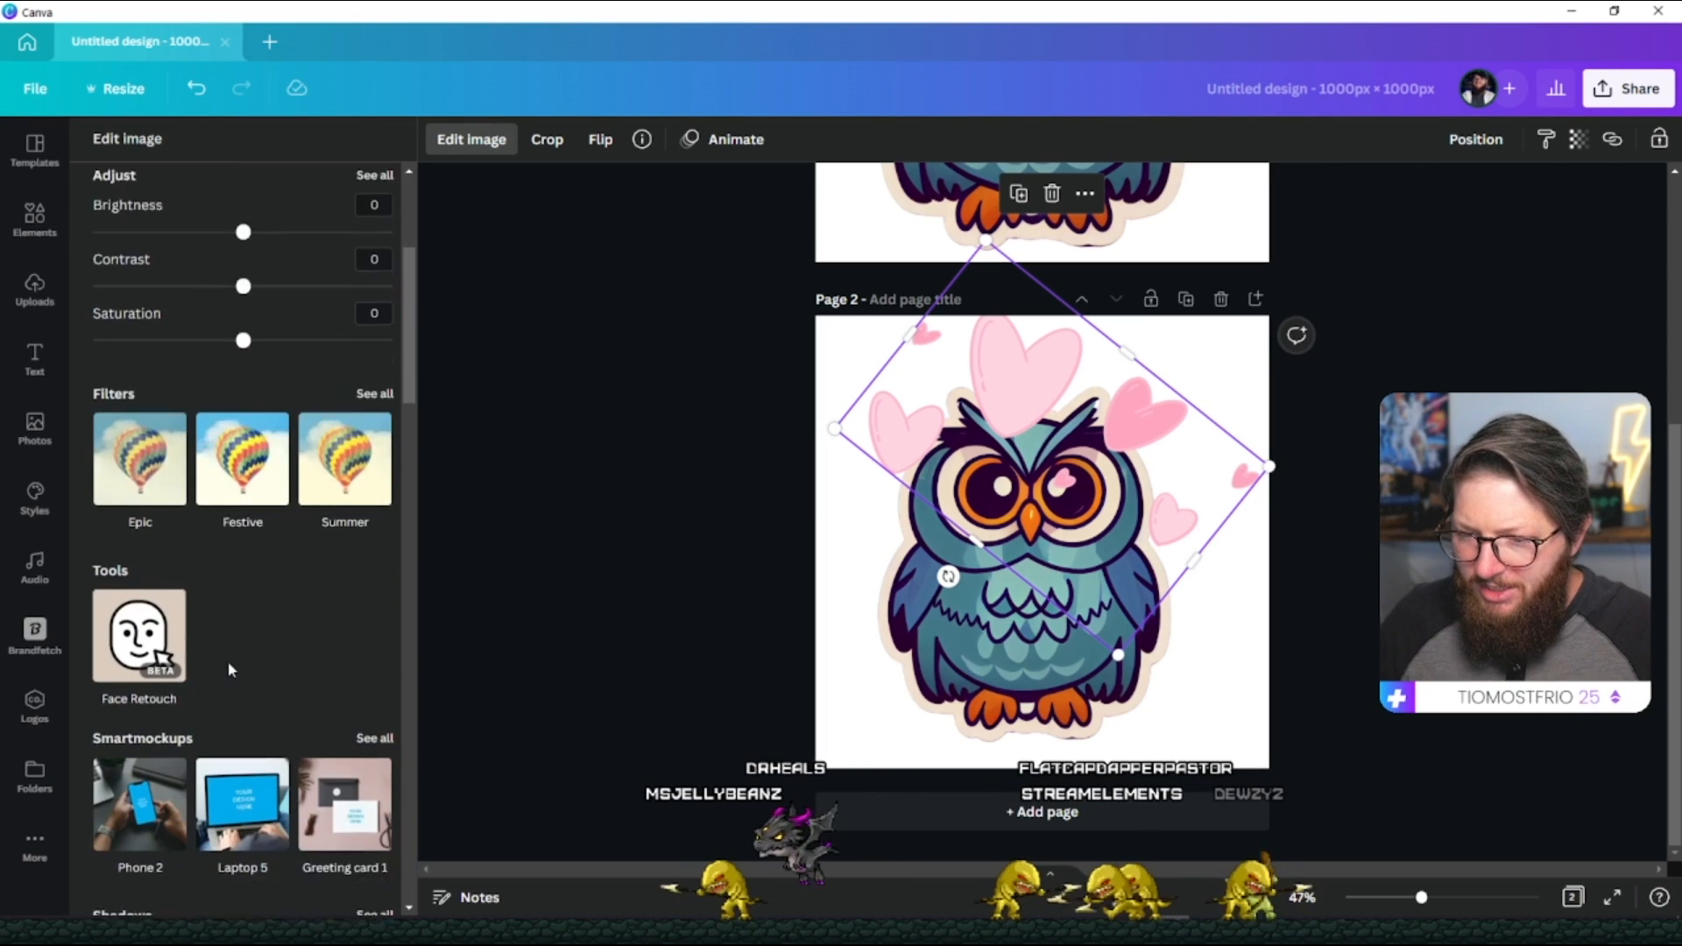
scroll("down", 3)
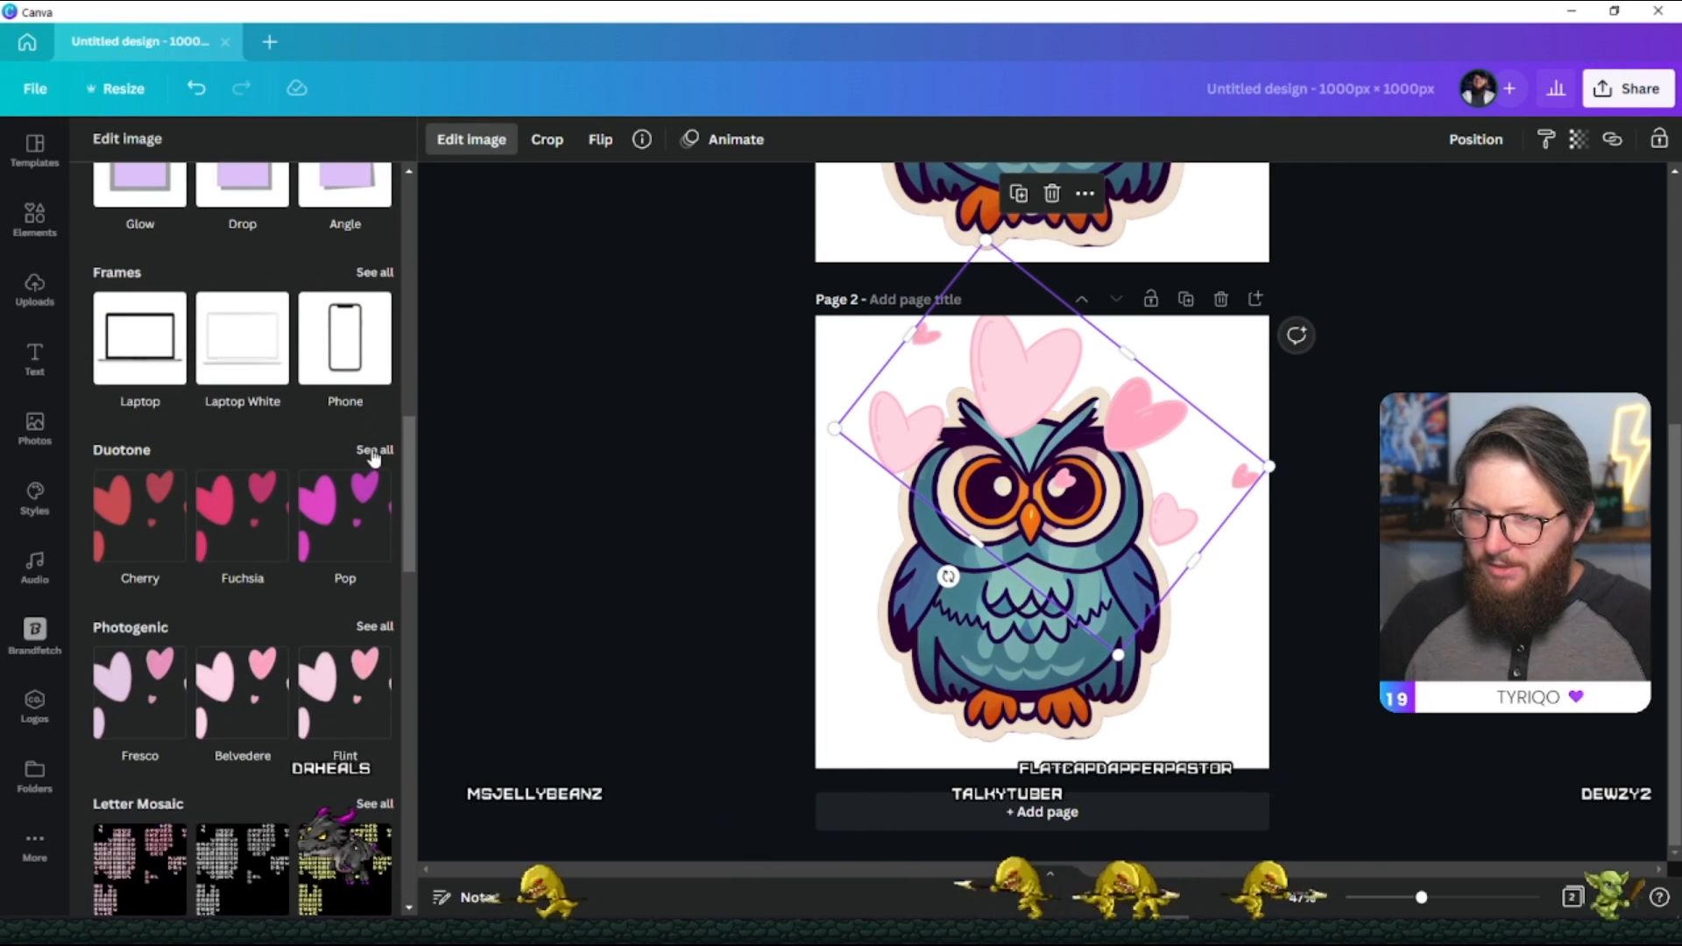
left_click(374, 449)
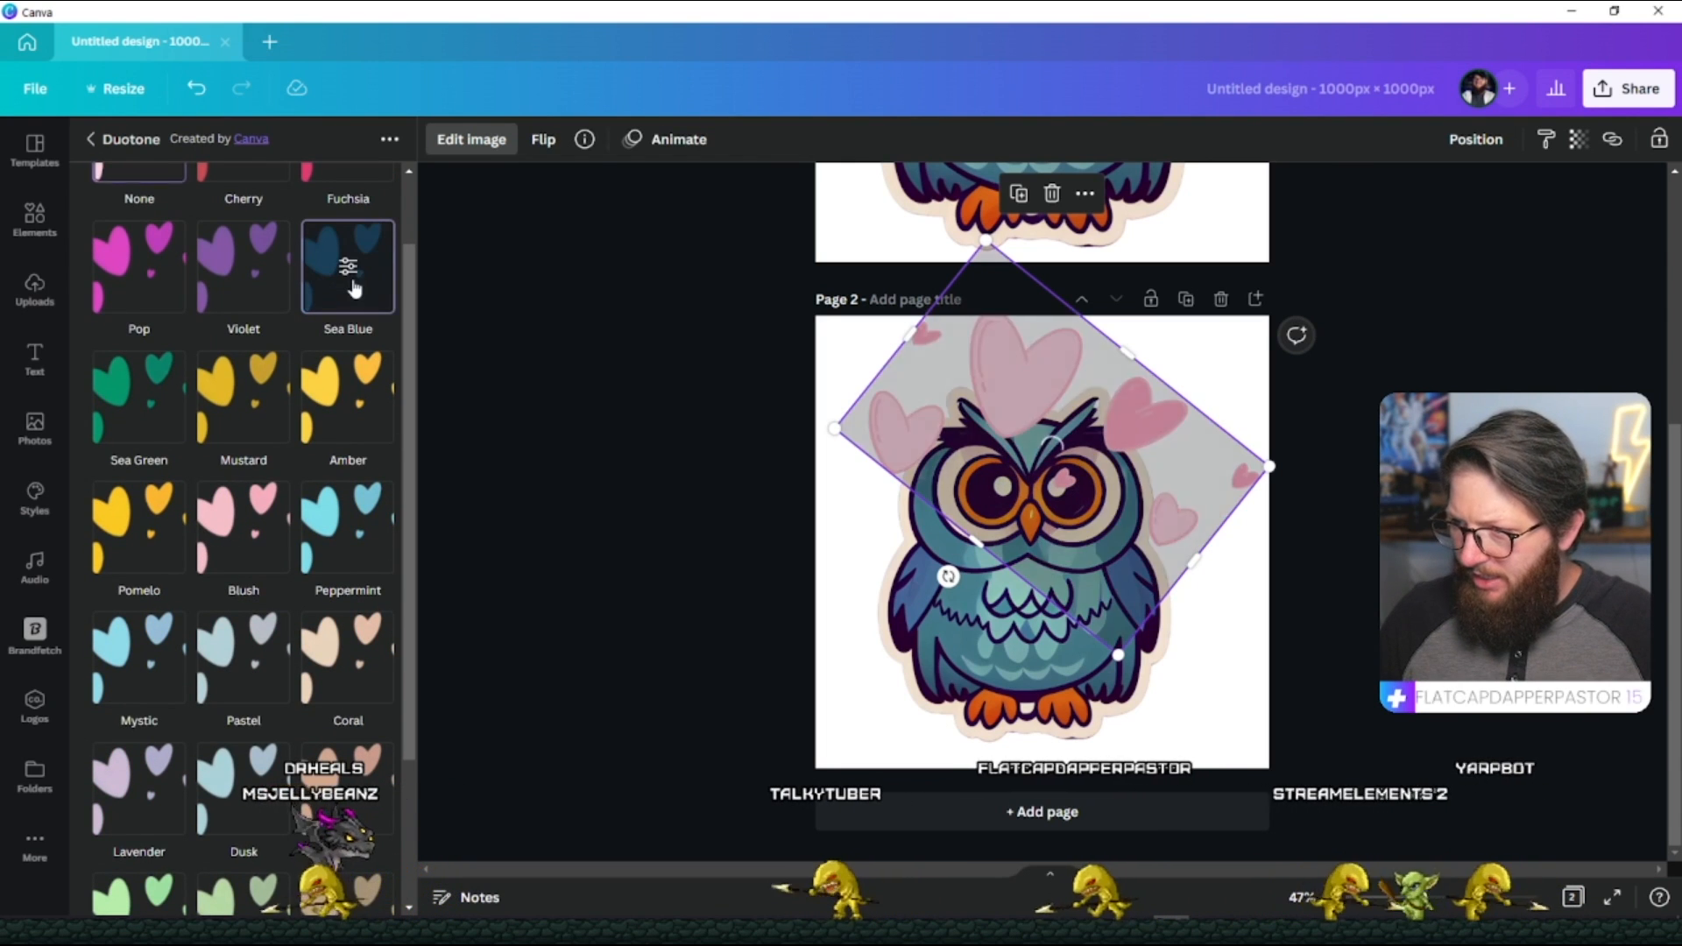
left_click(347, 267)
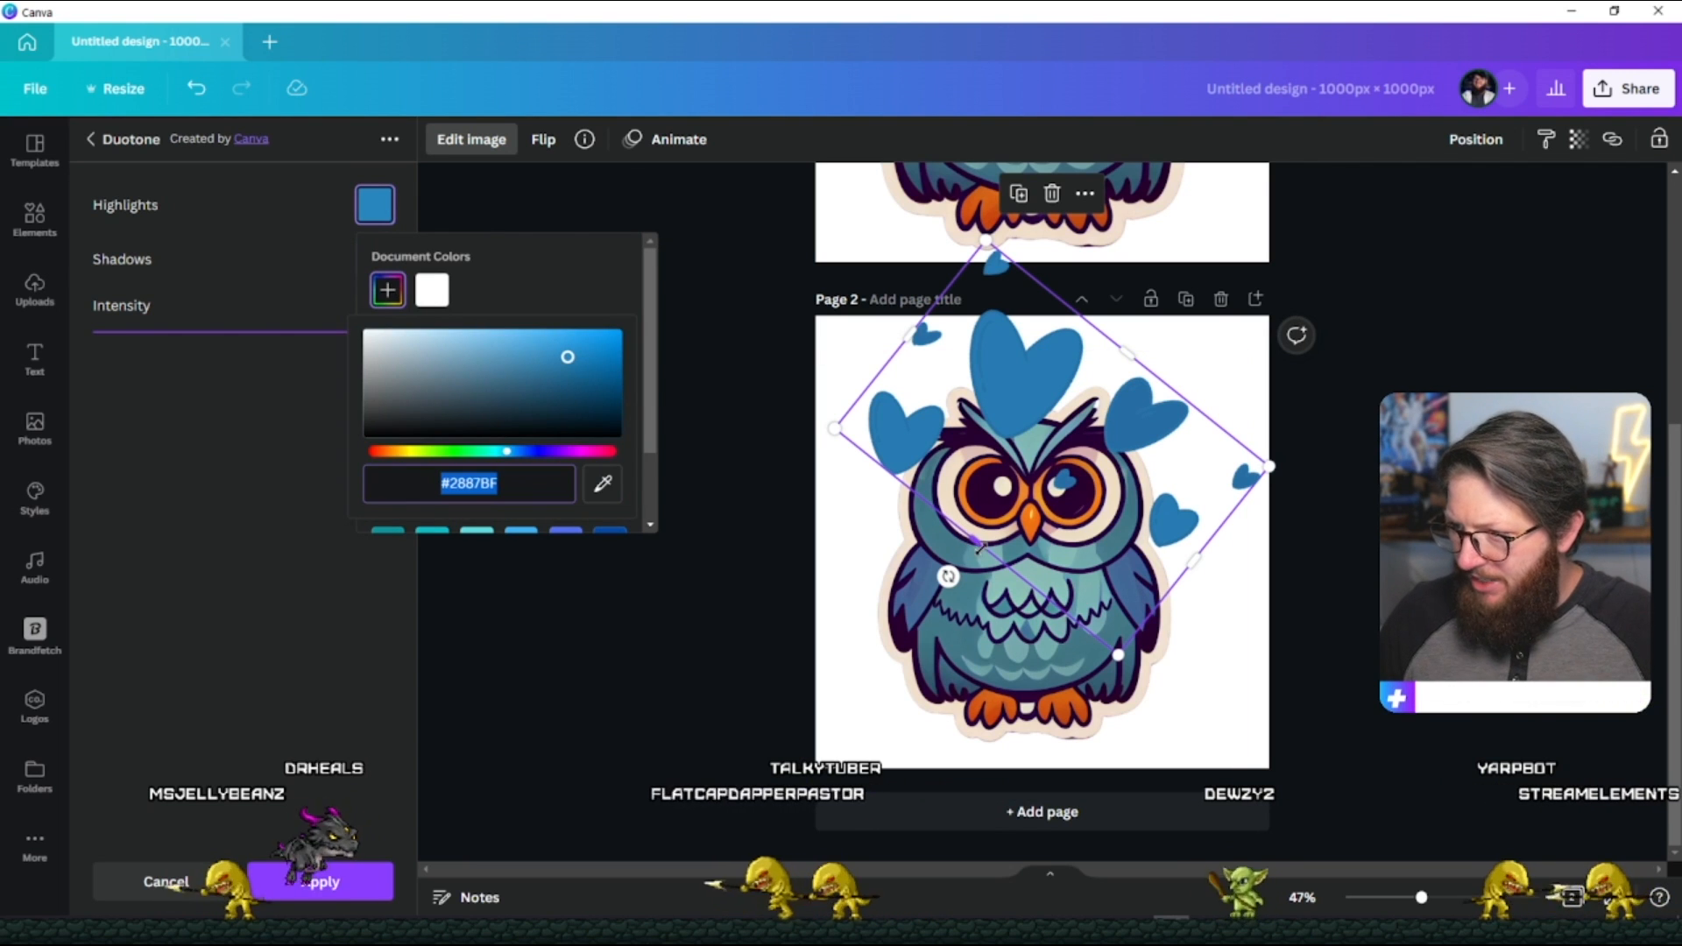
left_click(387, 289)
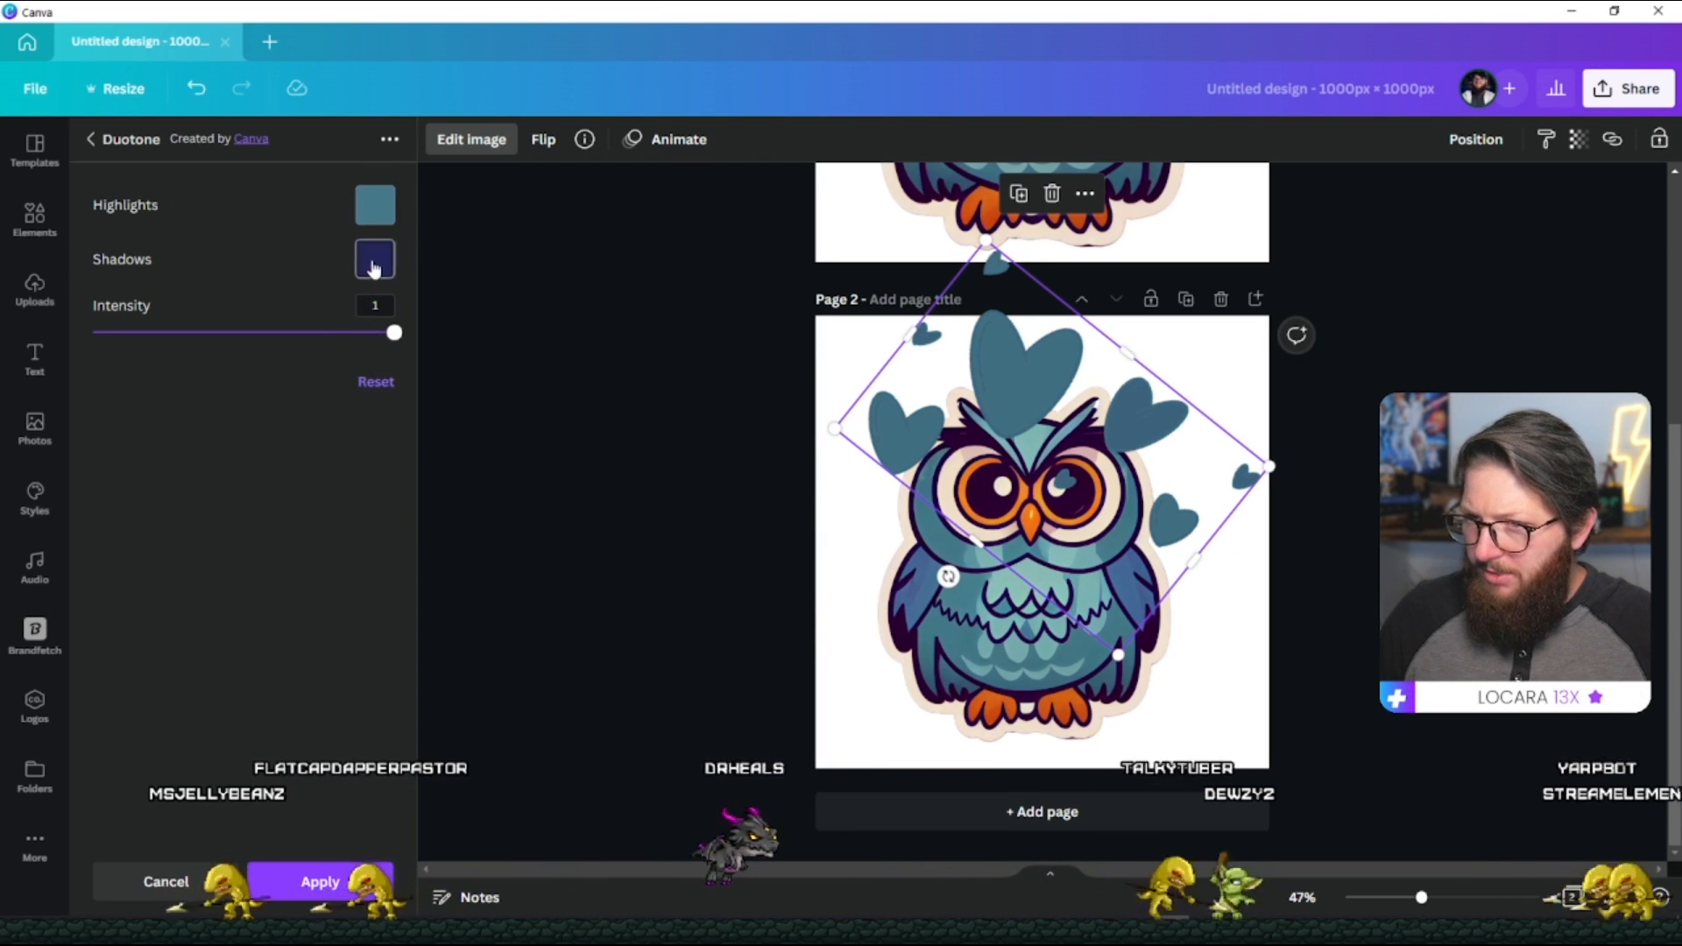
left_click(375, 259)
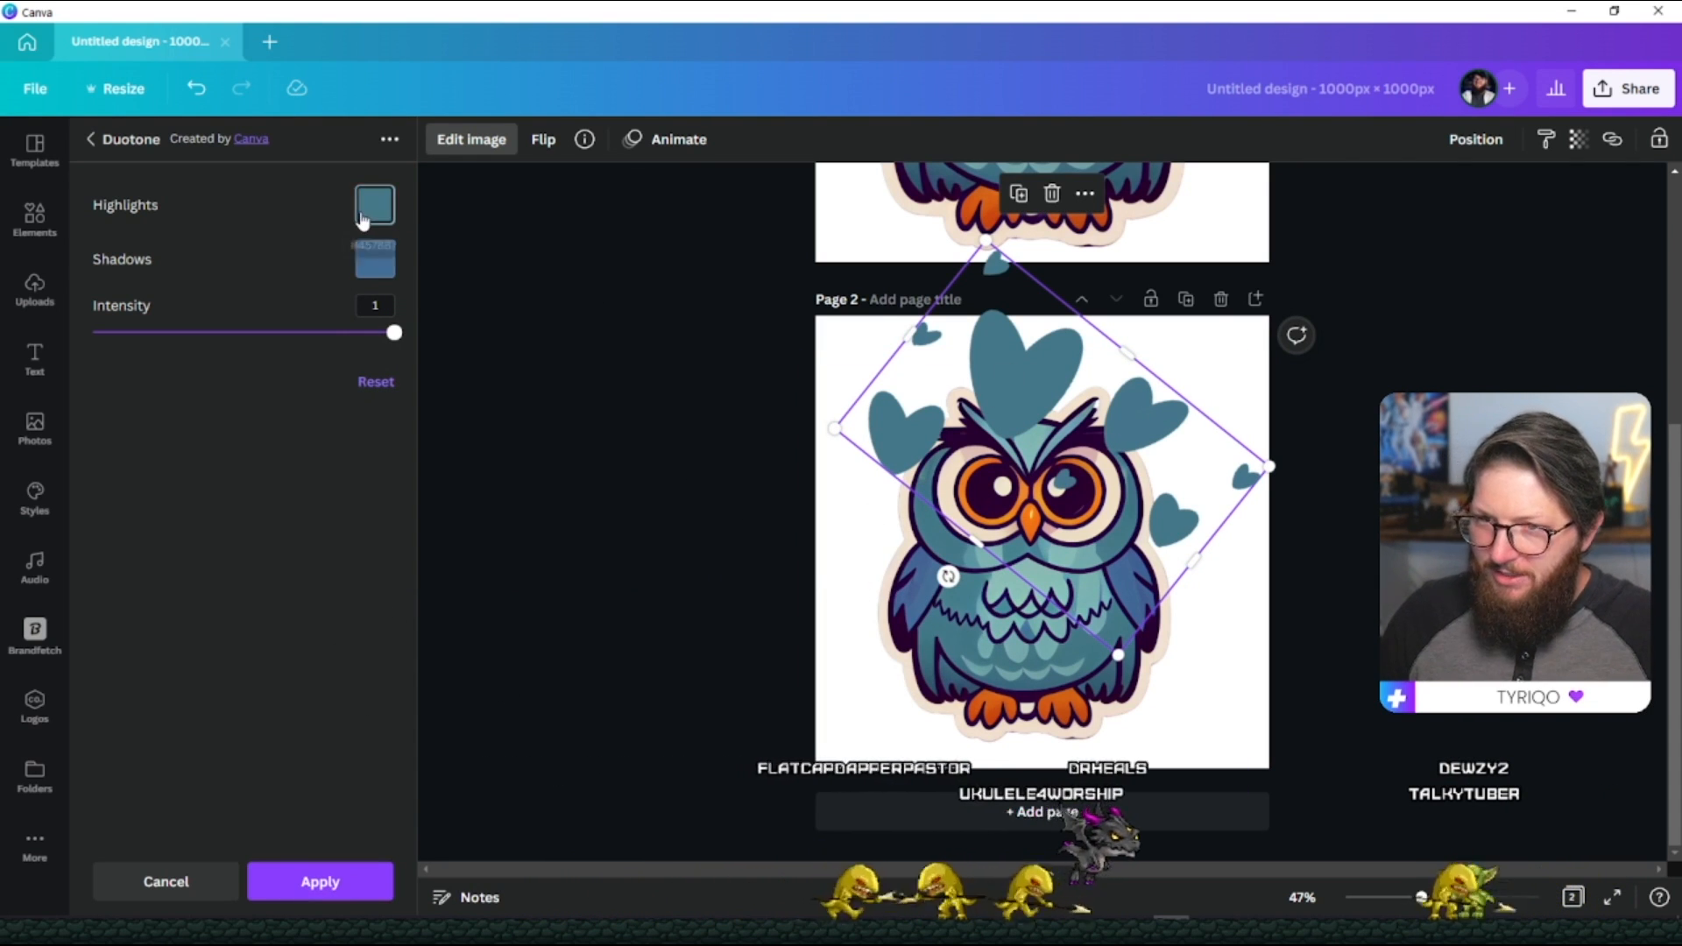
left_click(375, 205)
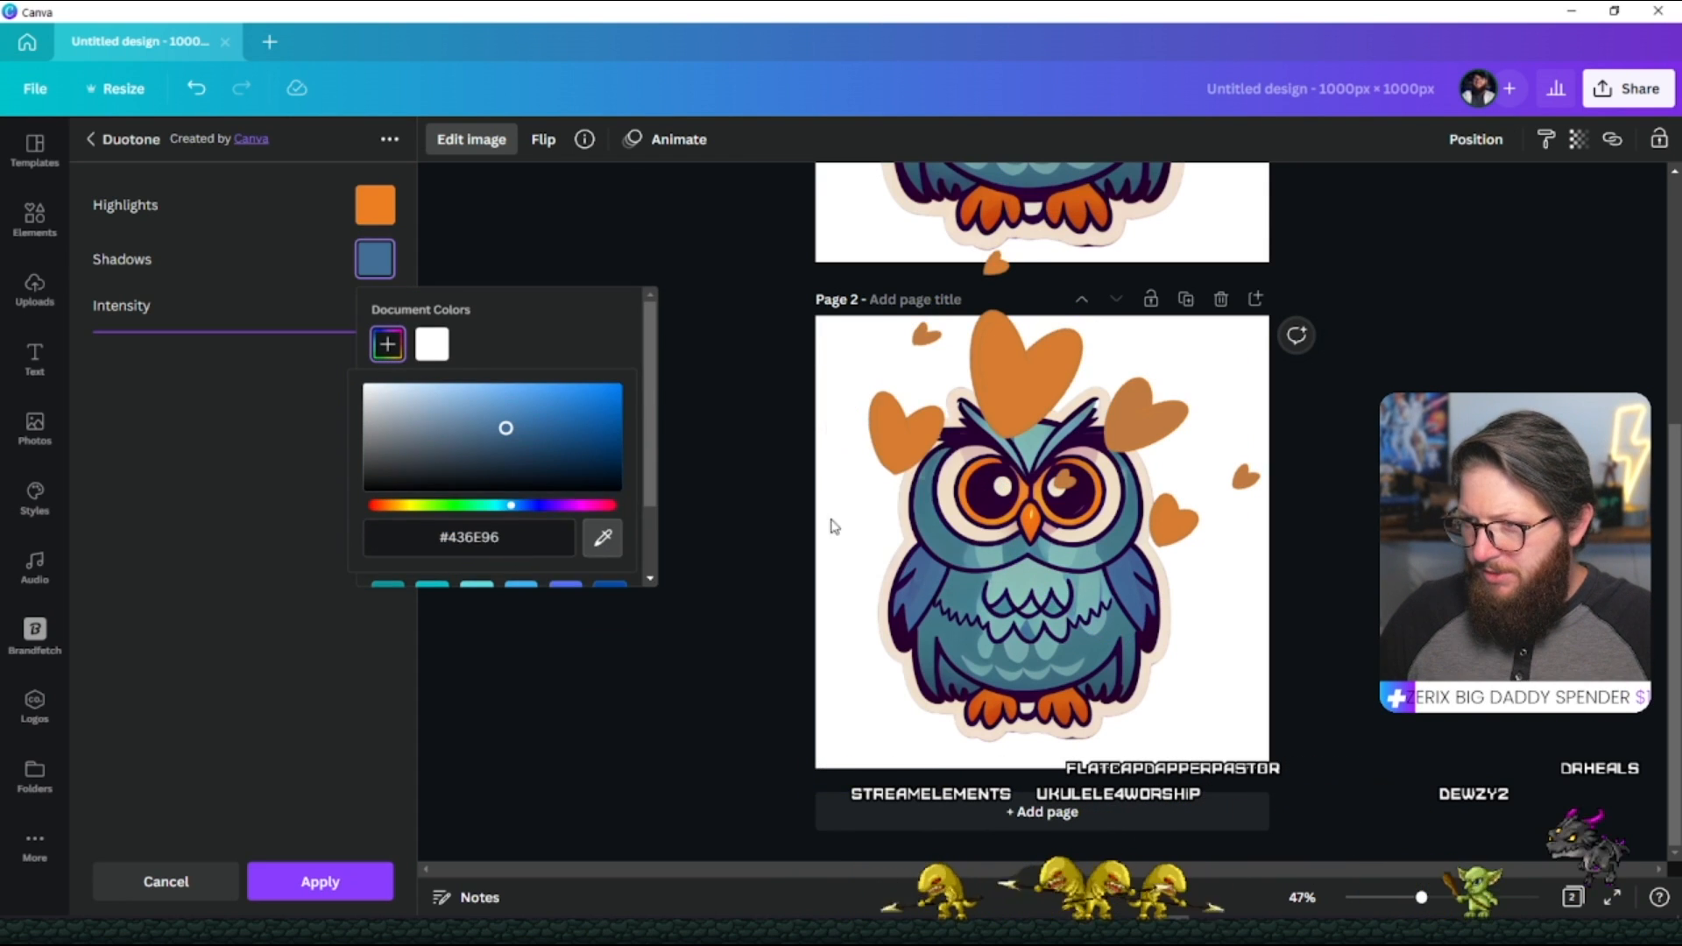
left_click(601, 538)
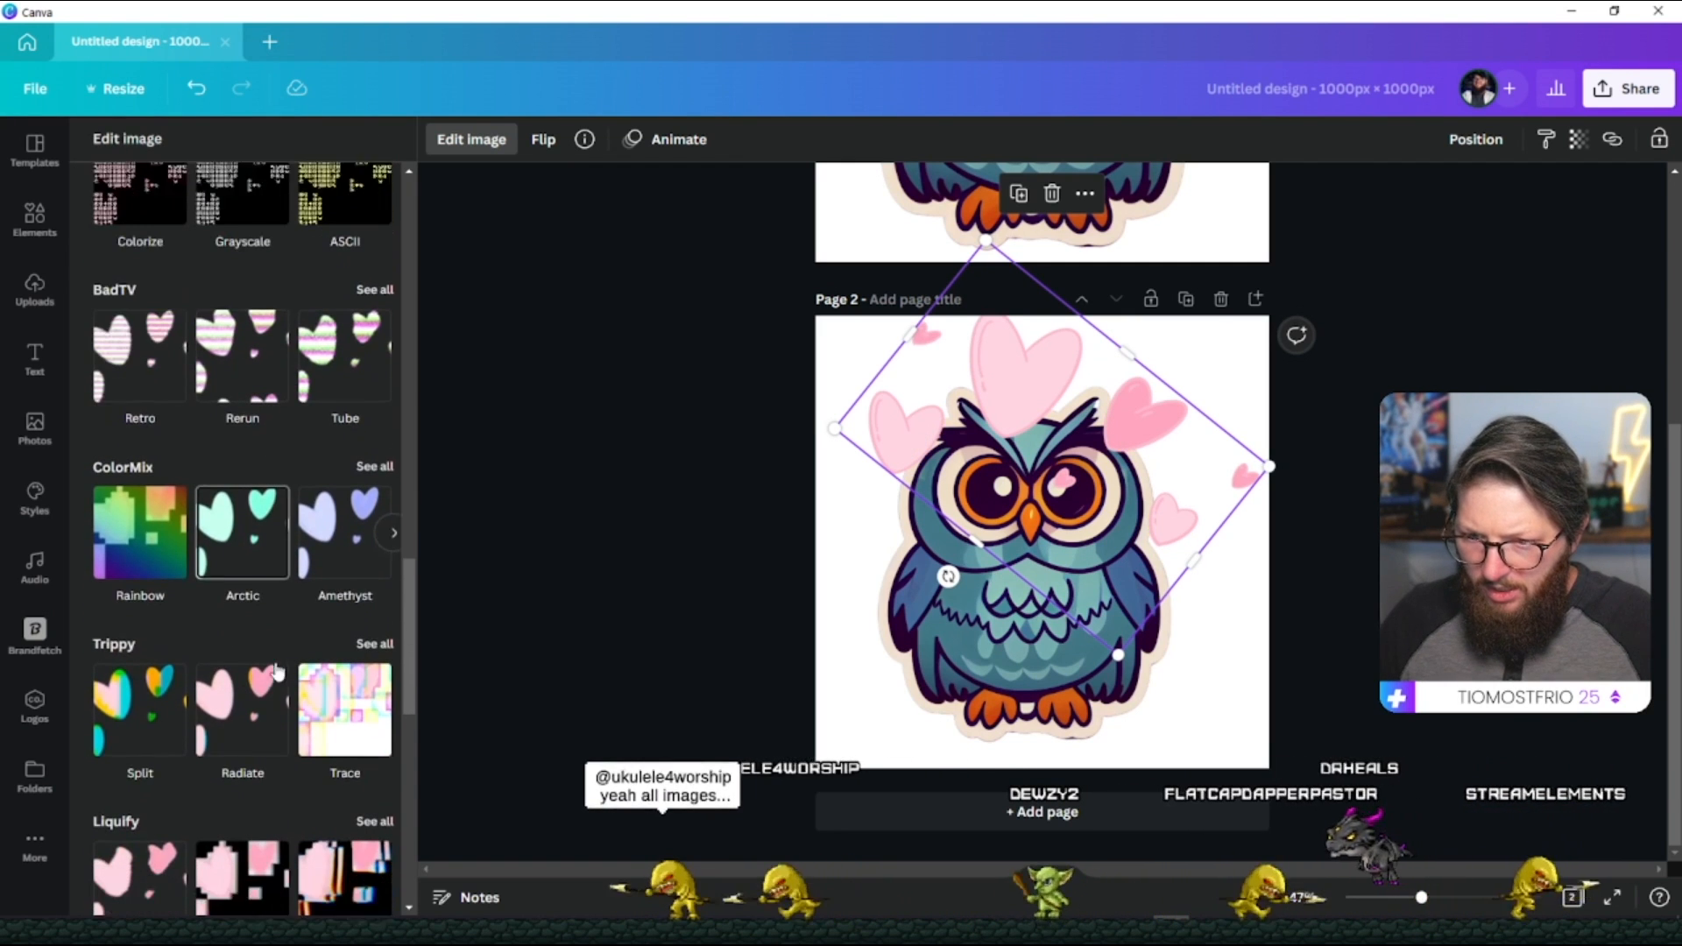
Try a ColorMix effect and hue shift toward yellow on the hearts, then abandon the recolour.
left_click(375, 466)
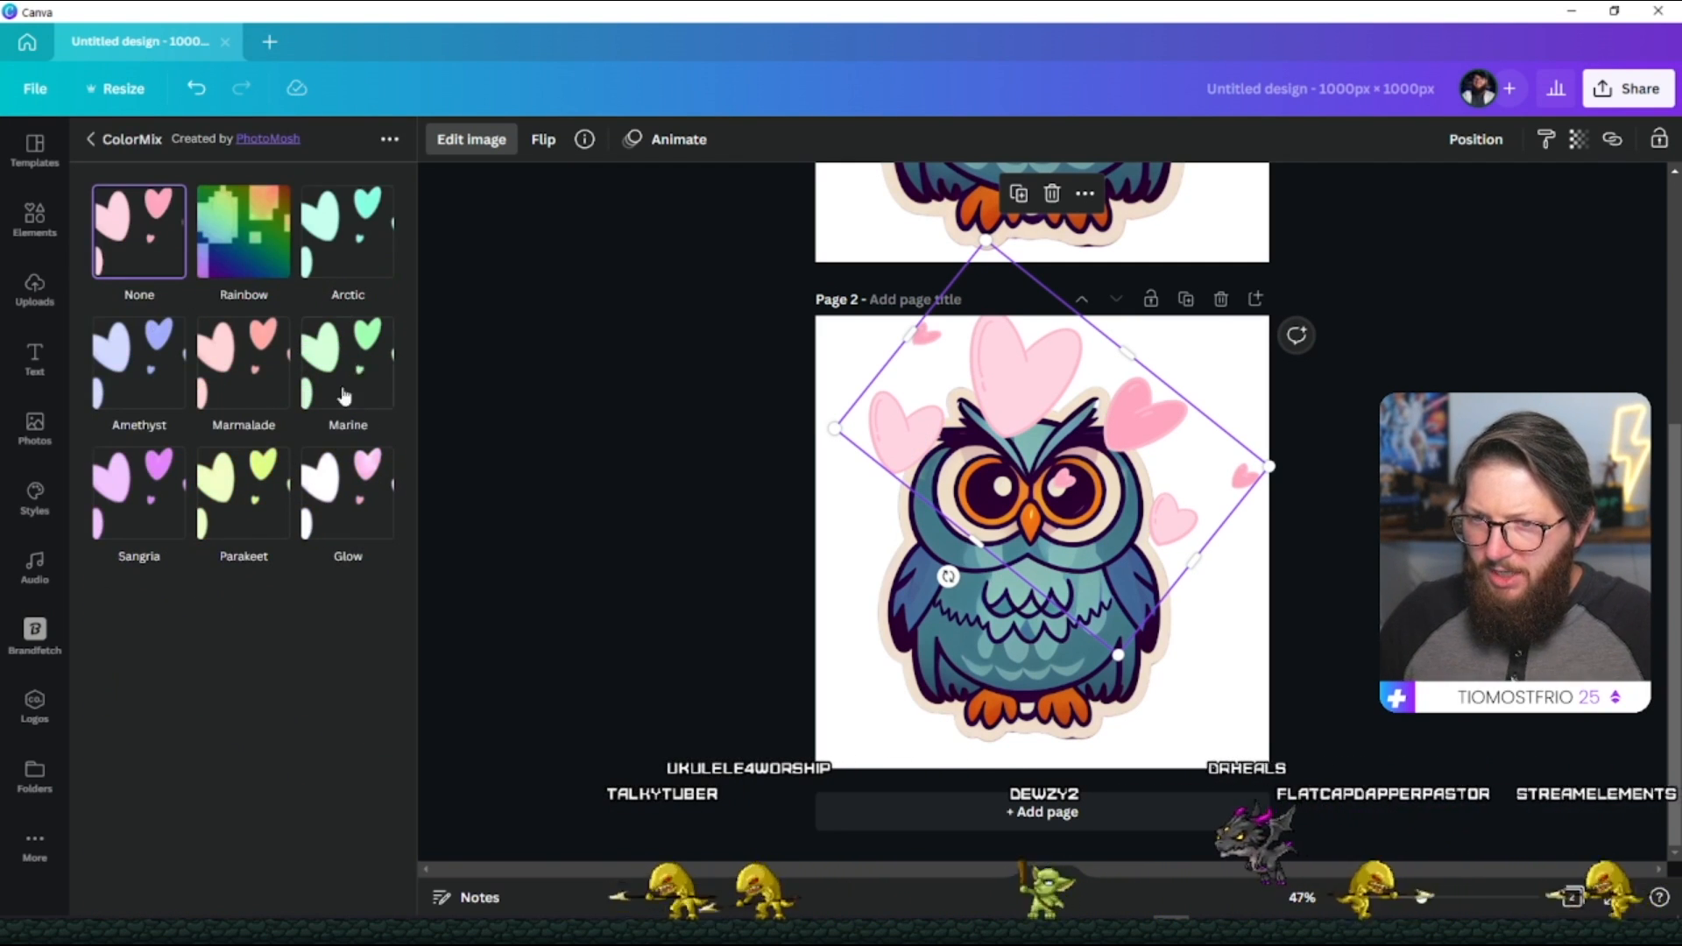
left_click(139, 361)
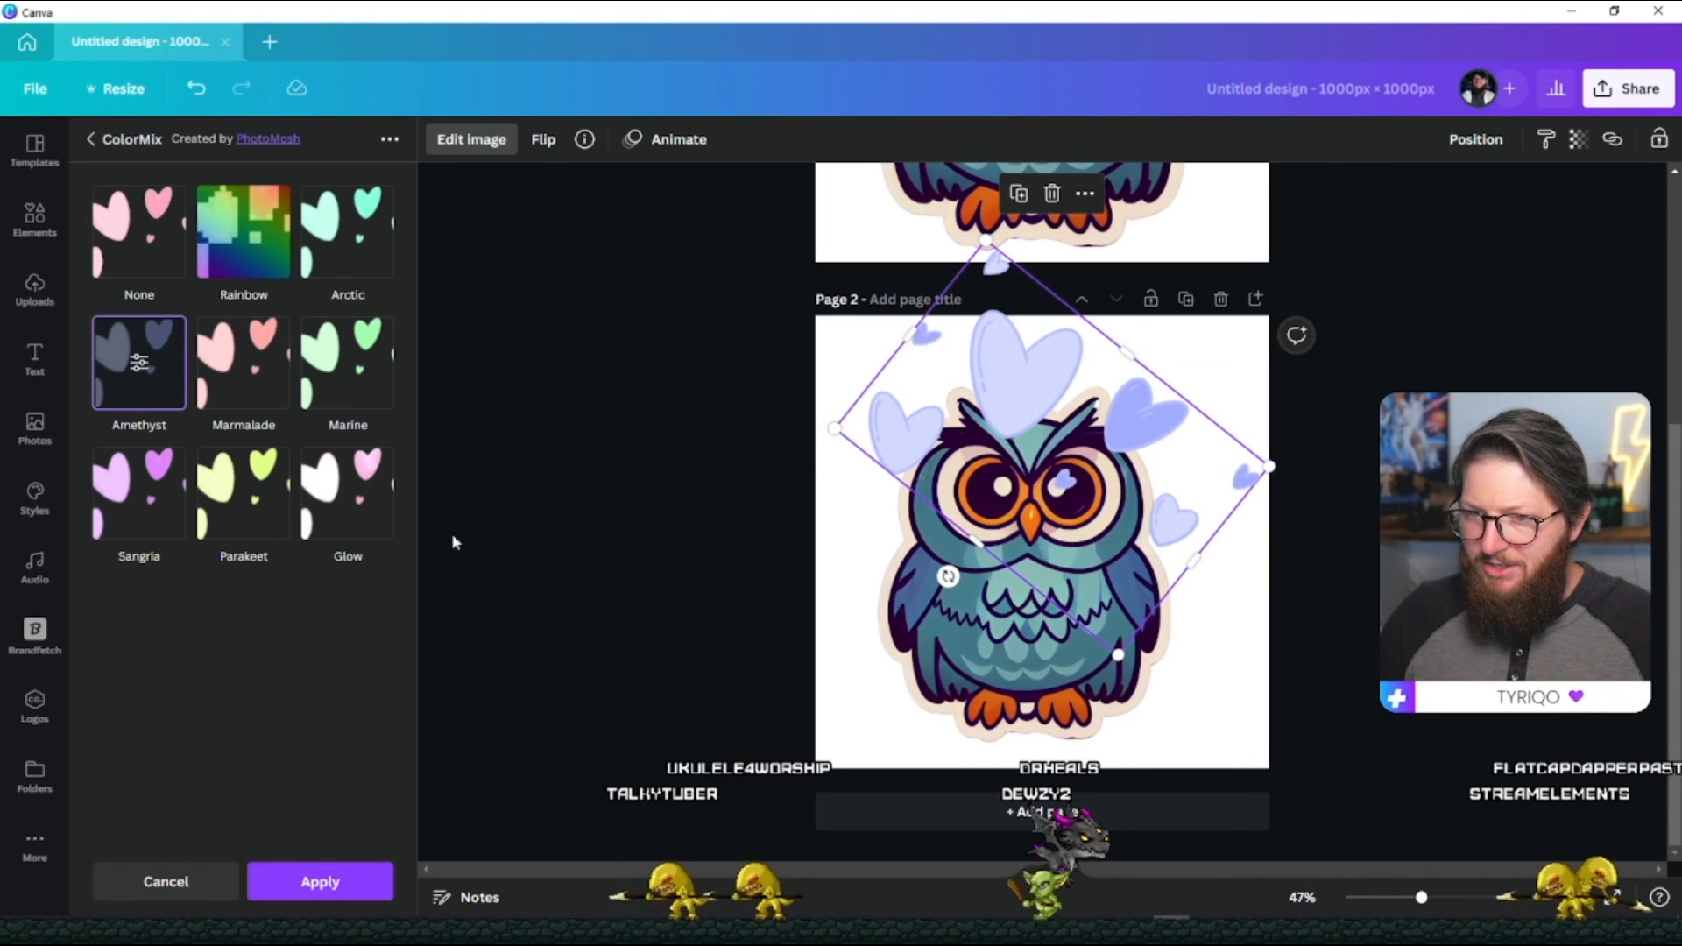
left_click(138, 361)
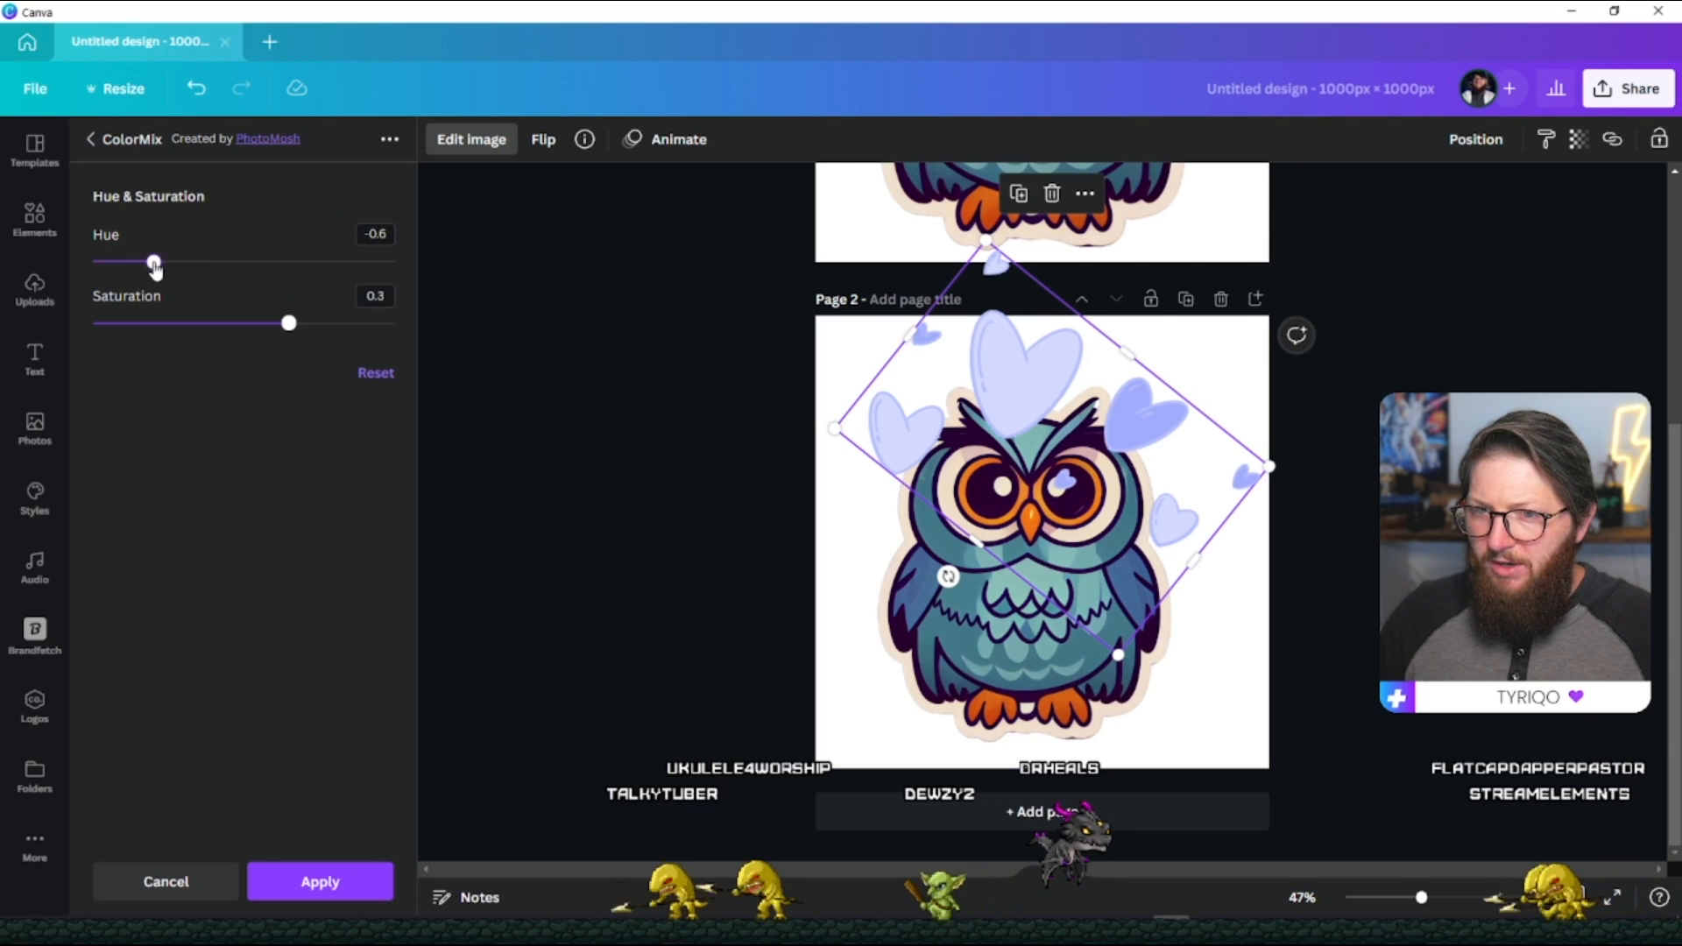
left_click_drag(154, 261, 287, 261)
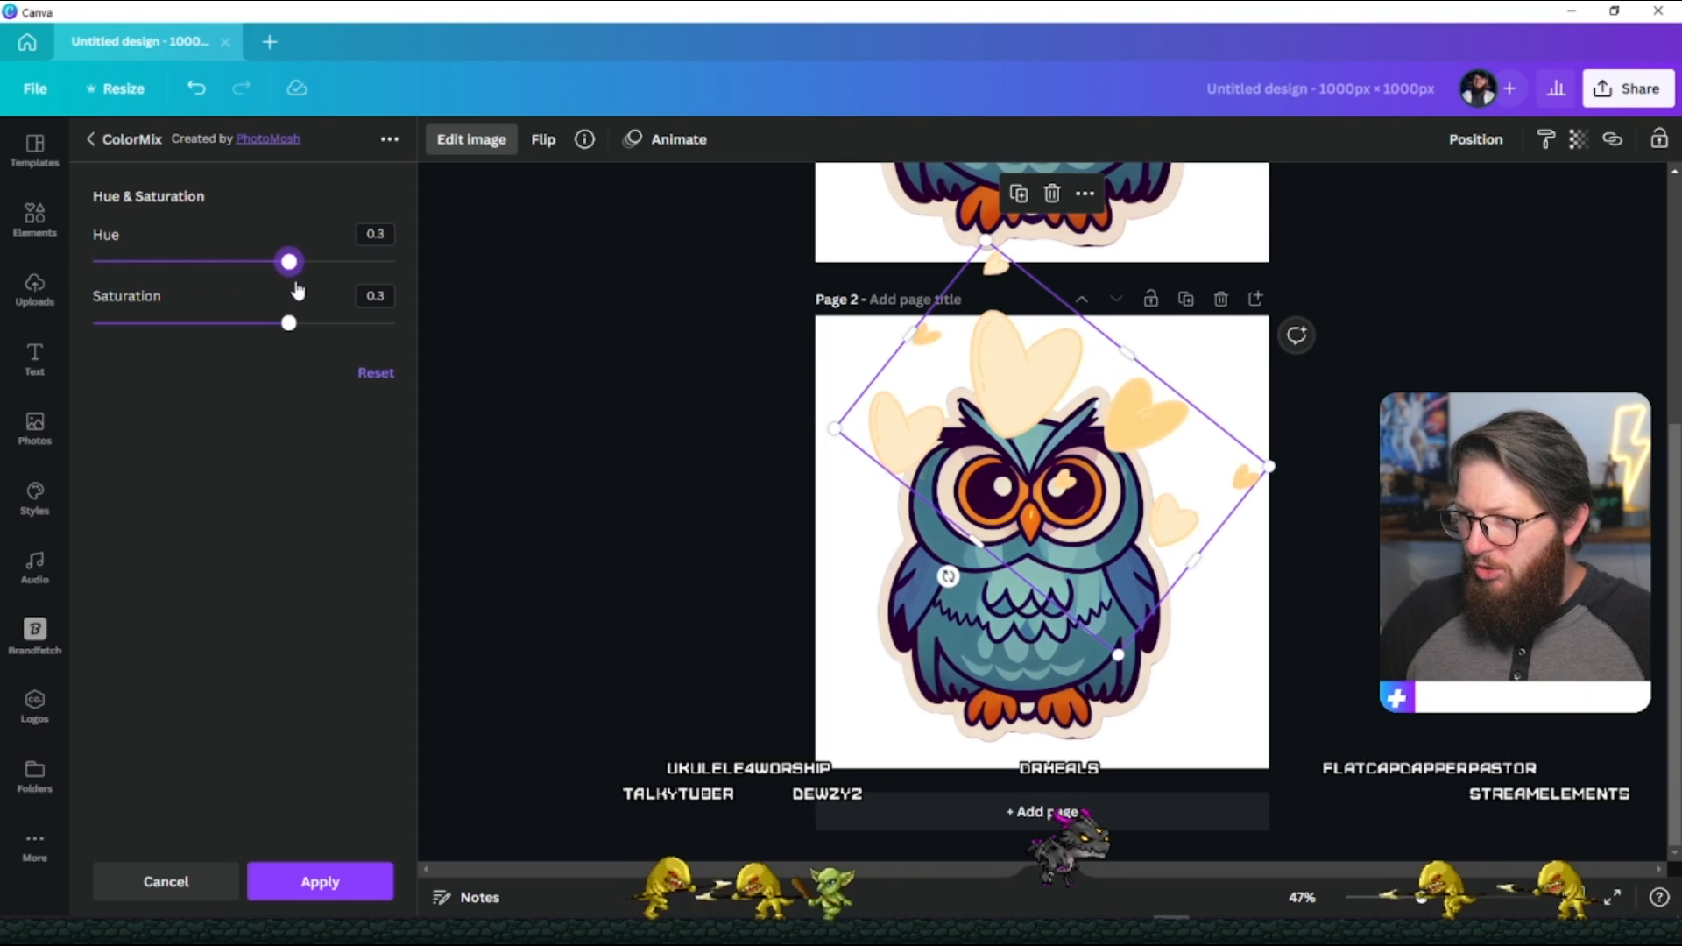
left_click_drag(289, 261, 378, 261)
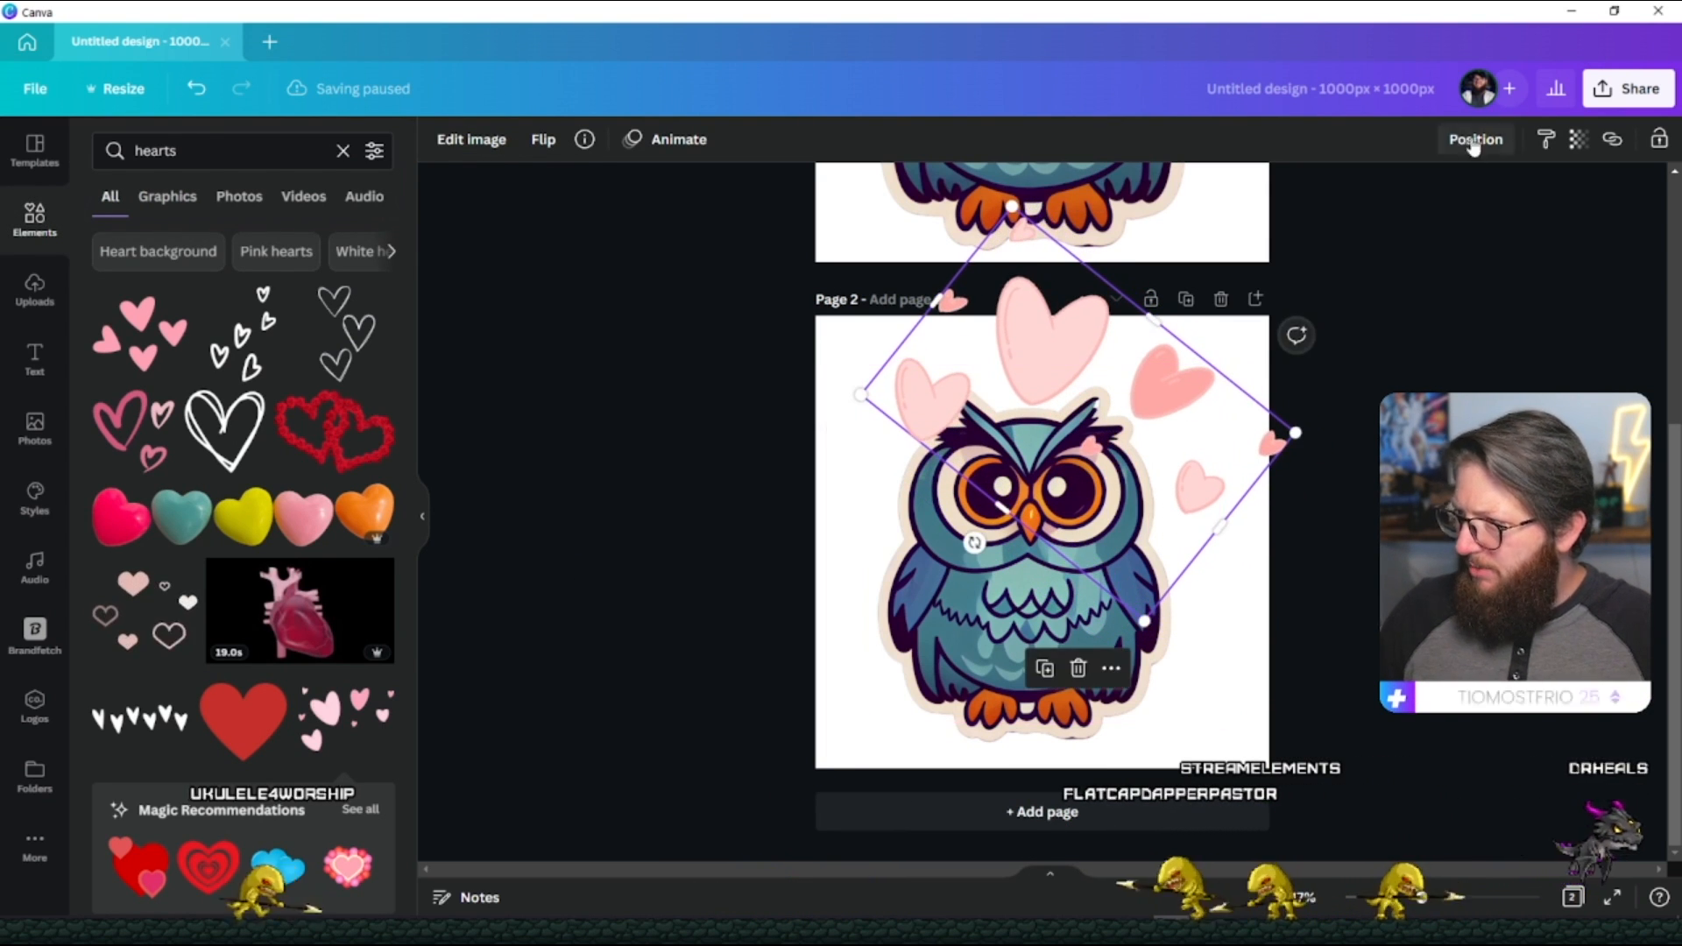
left_click(1475, 138)
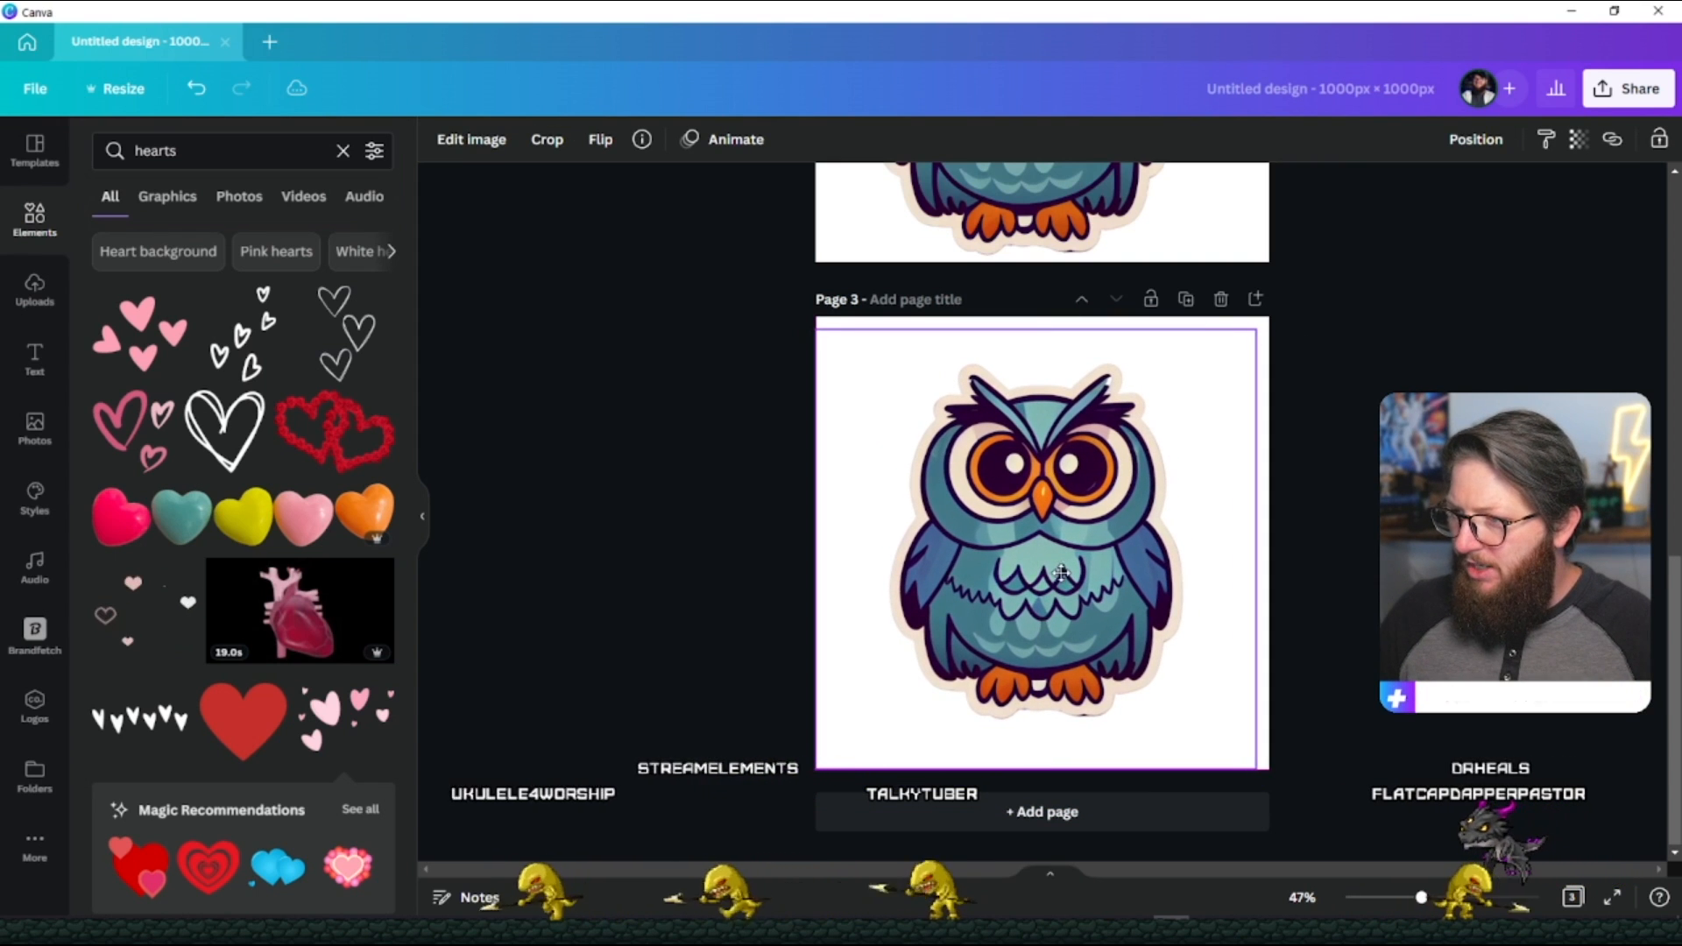
Add the red anger-mark graphic and position it tilted over the owl's brow.
left_click(1041, 547)
type("anger")
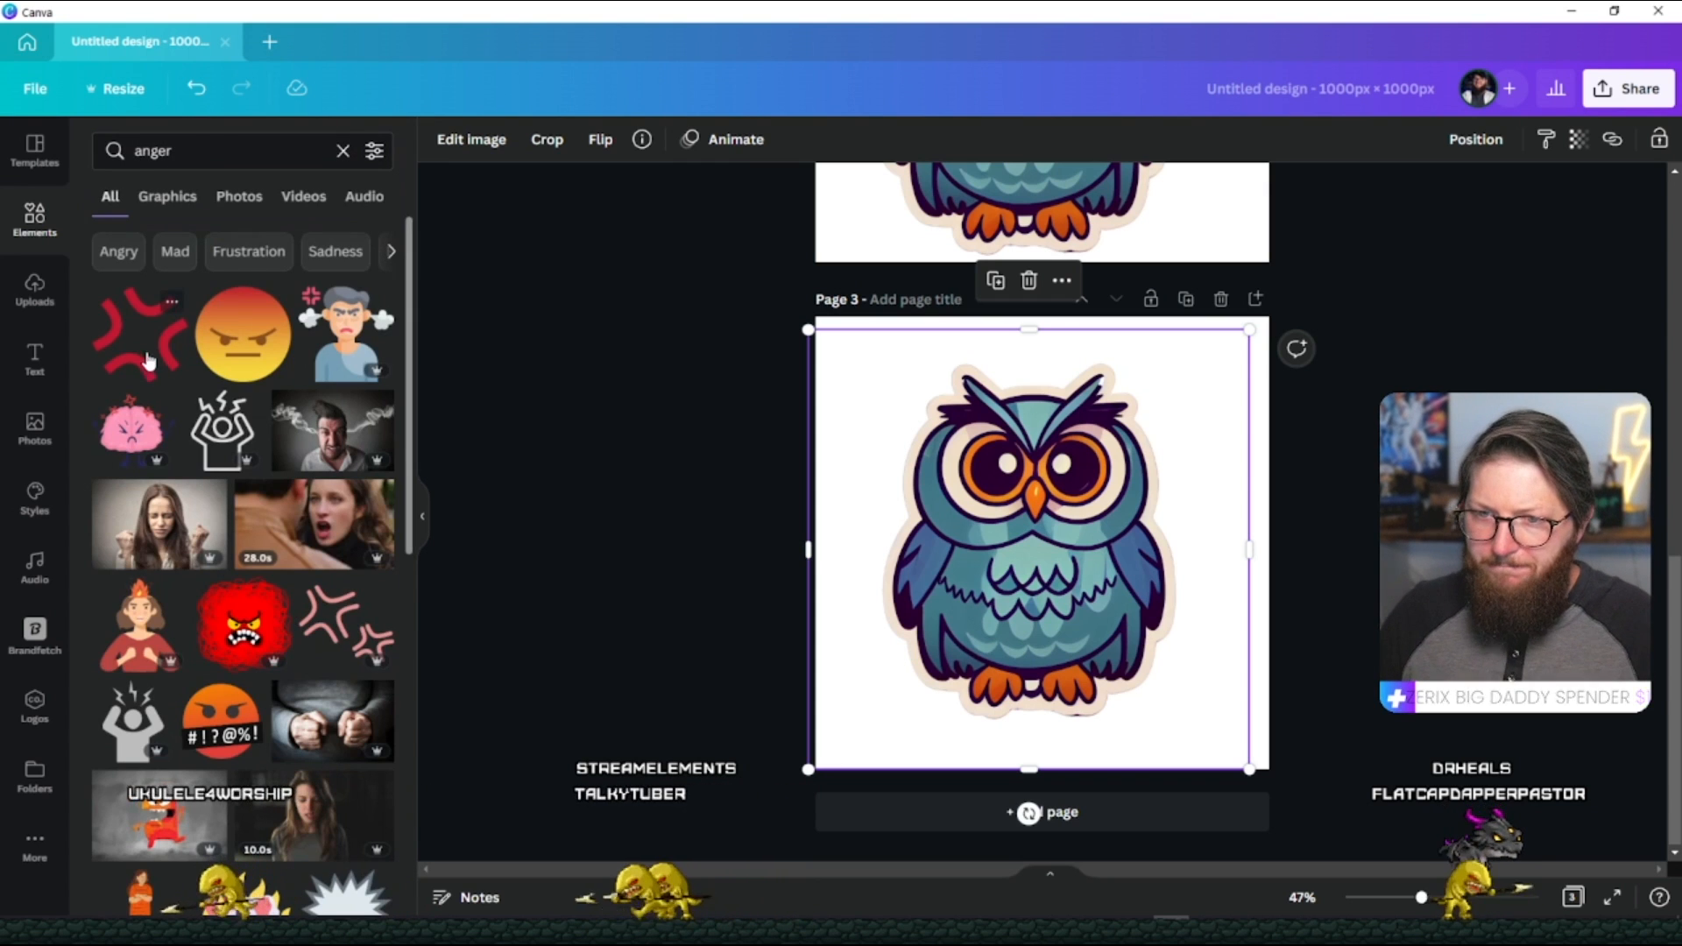
left_click(136, 327)
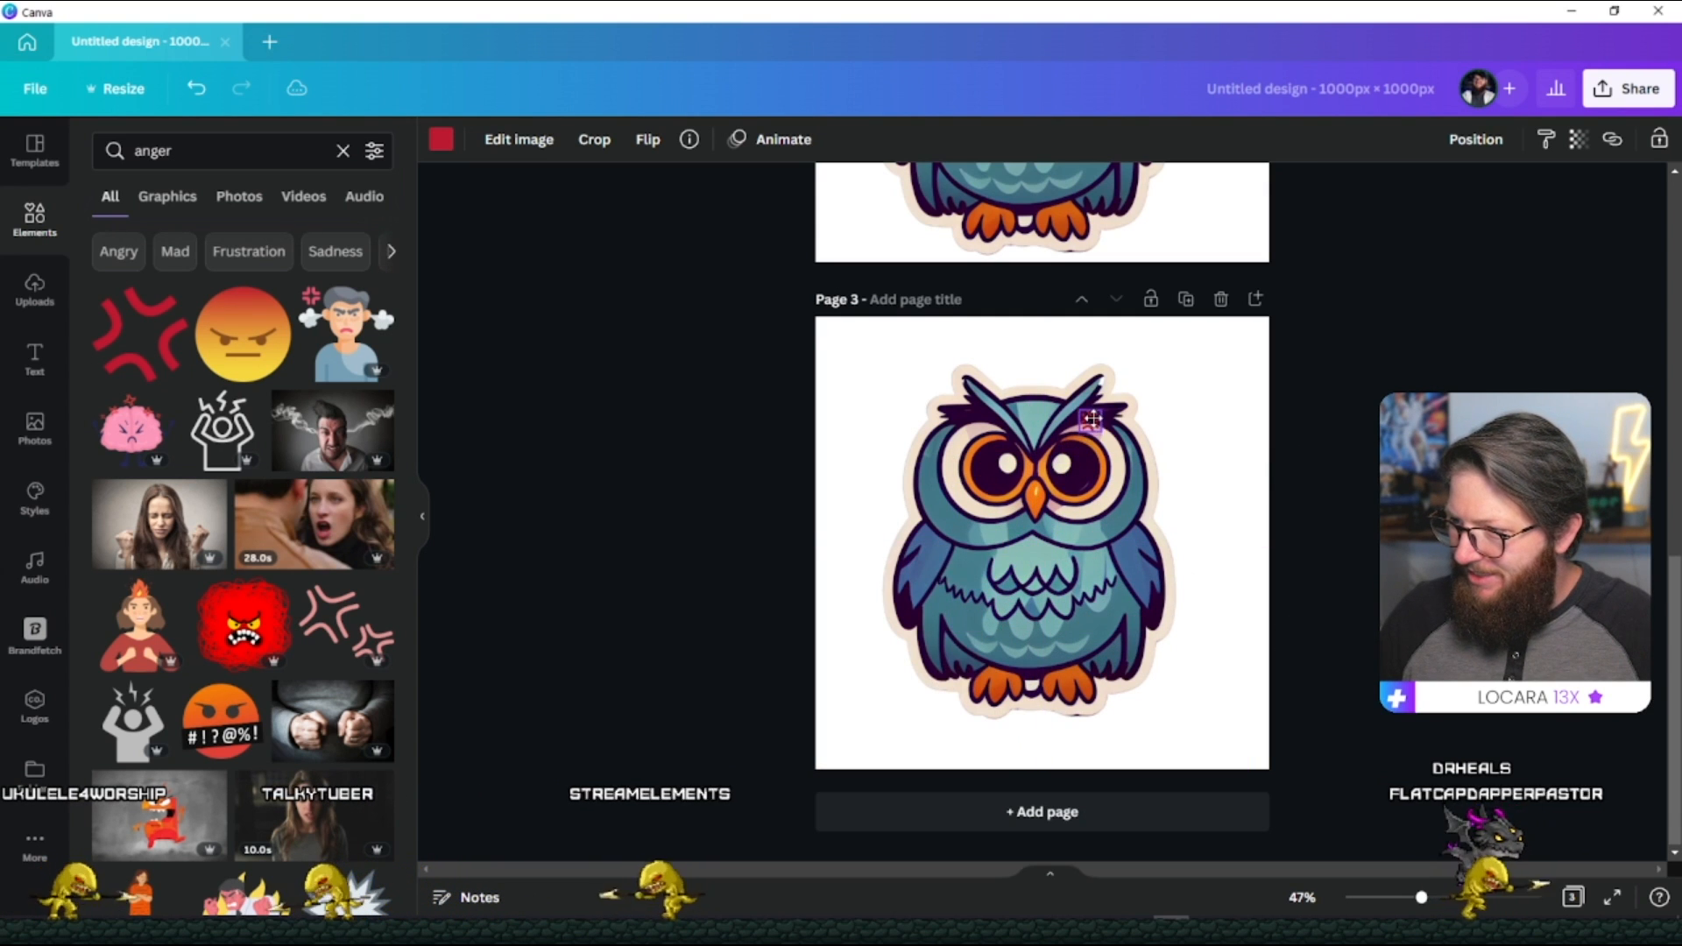
left_click(1088, 419)
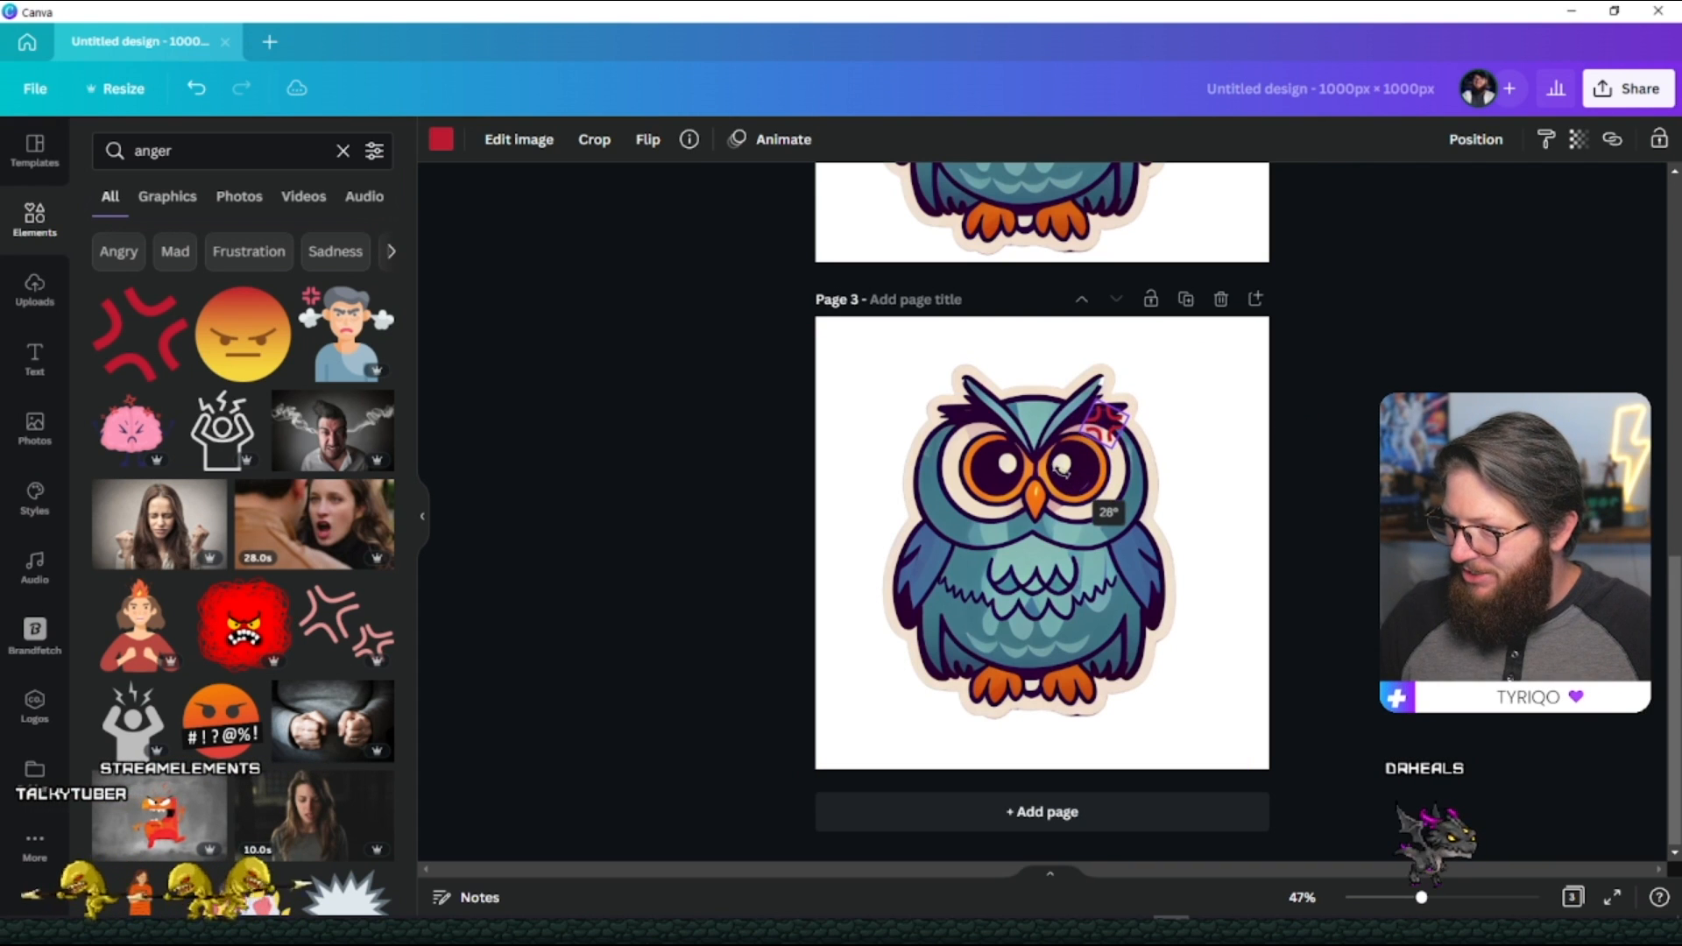
left_click(1028, 541)
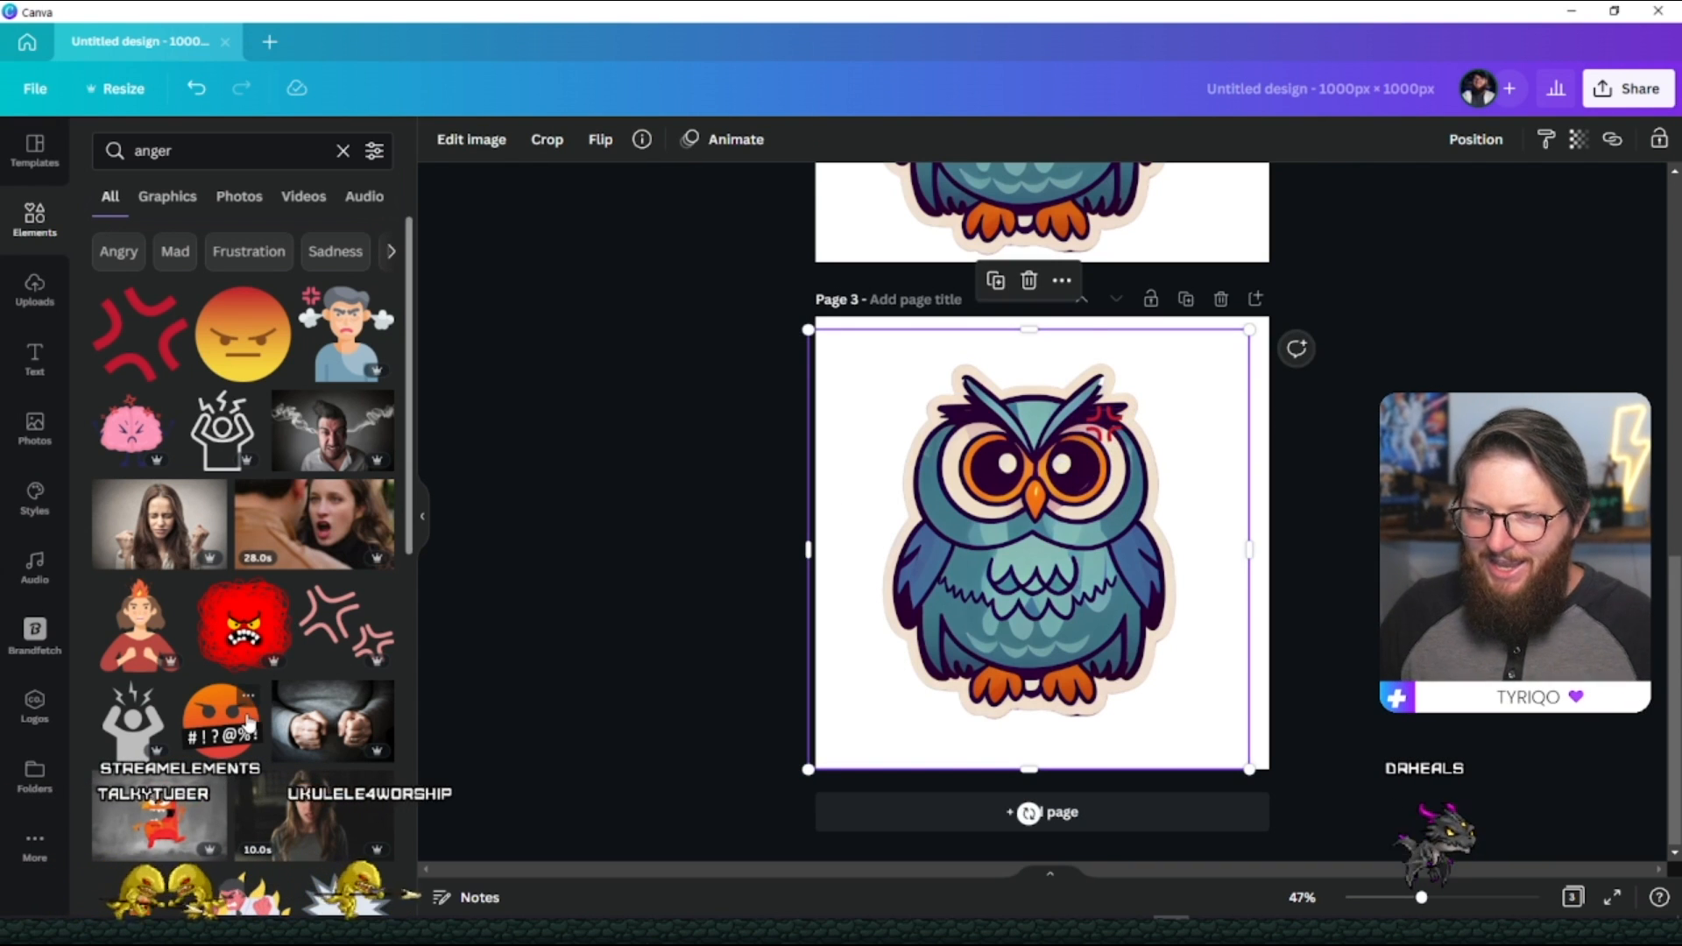
Browse further anger graphics in Elements and start a fresh element search.
scroll("down", 3)
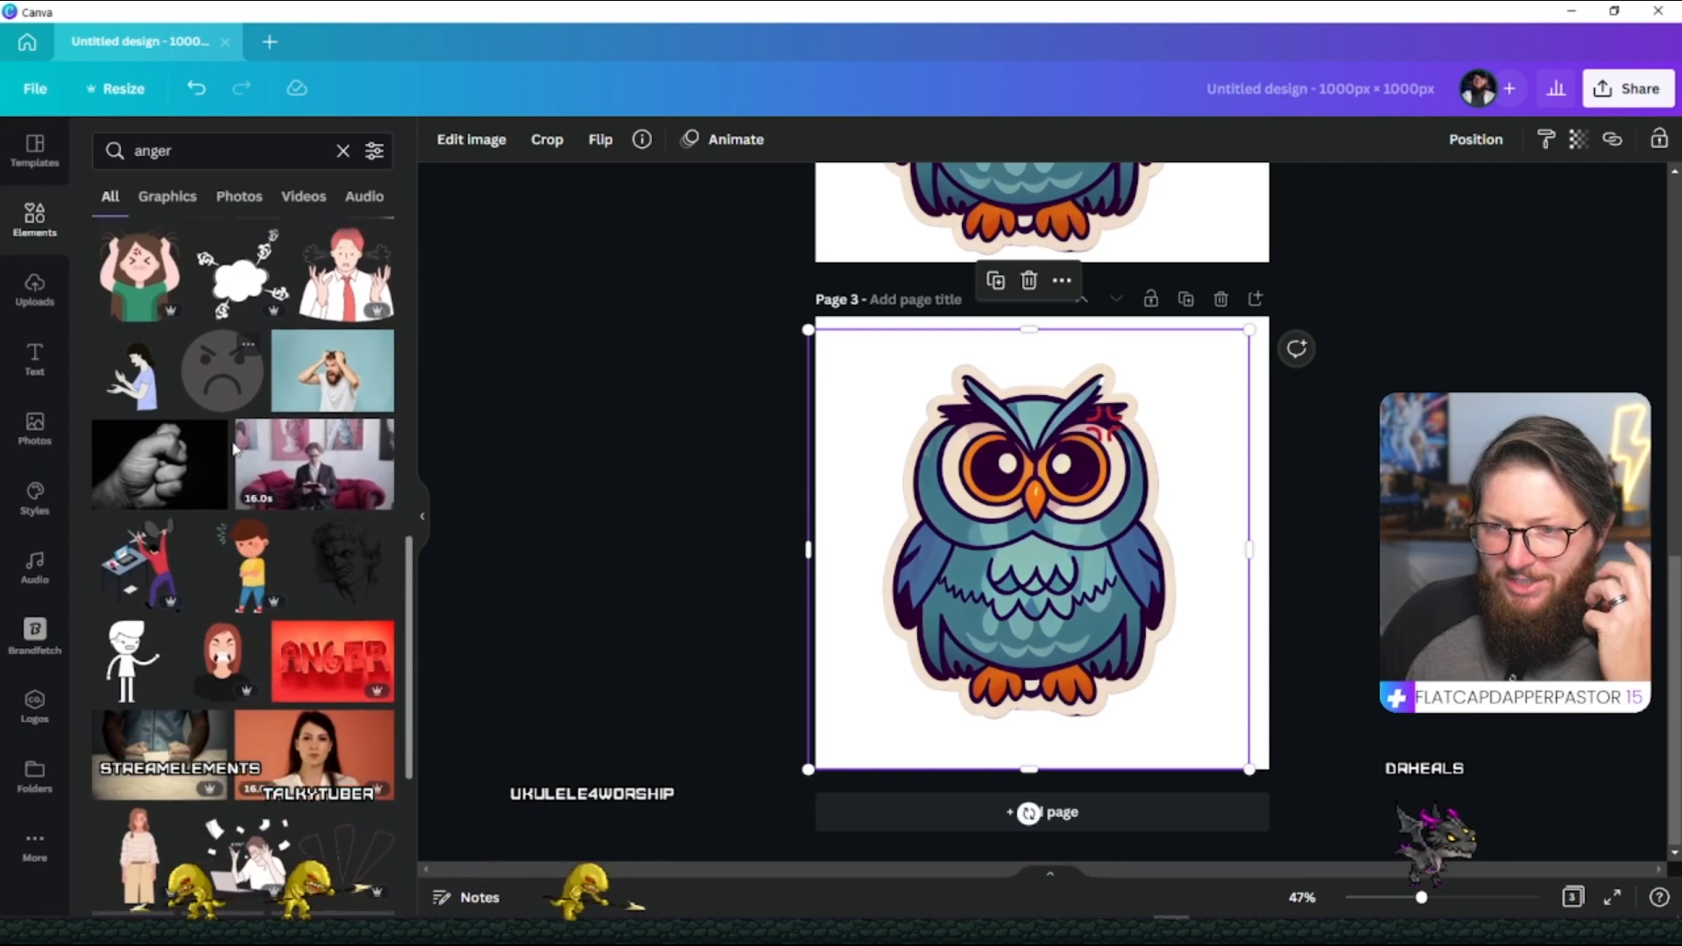
scroll("down", 3)
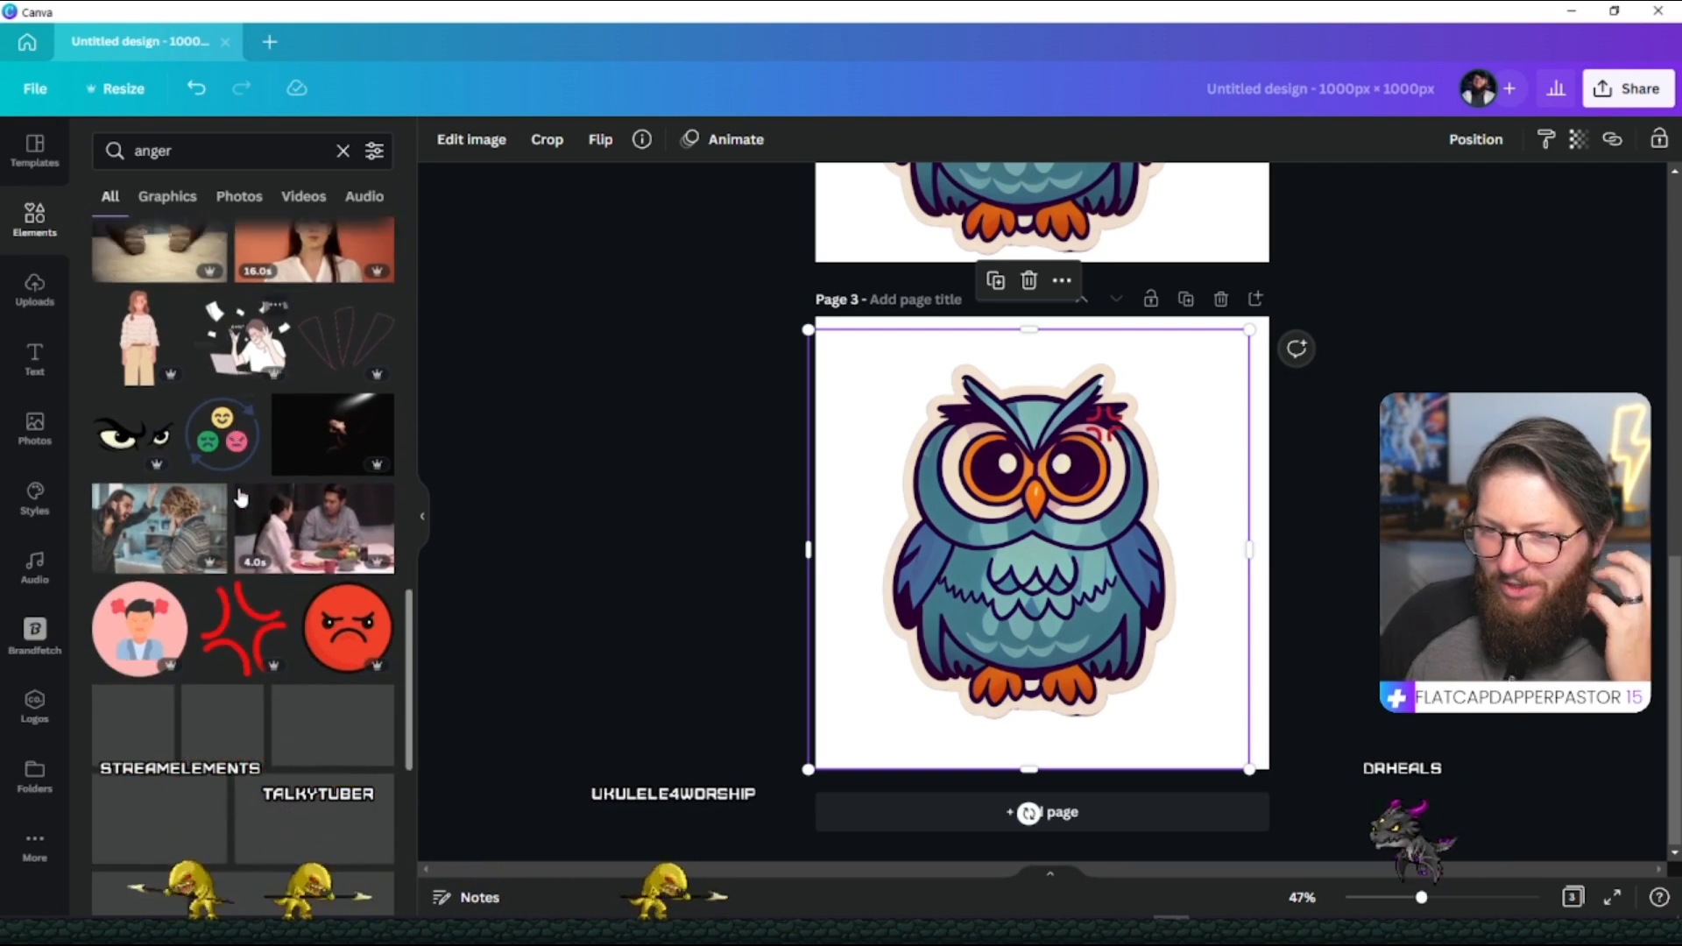
scroll("down", 3)
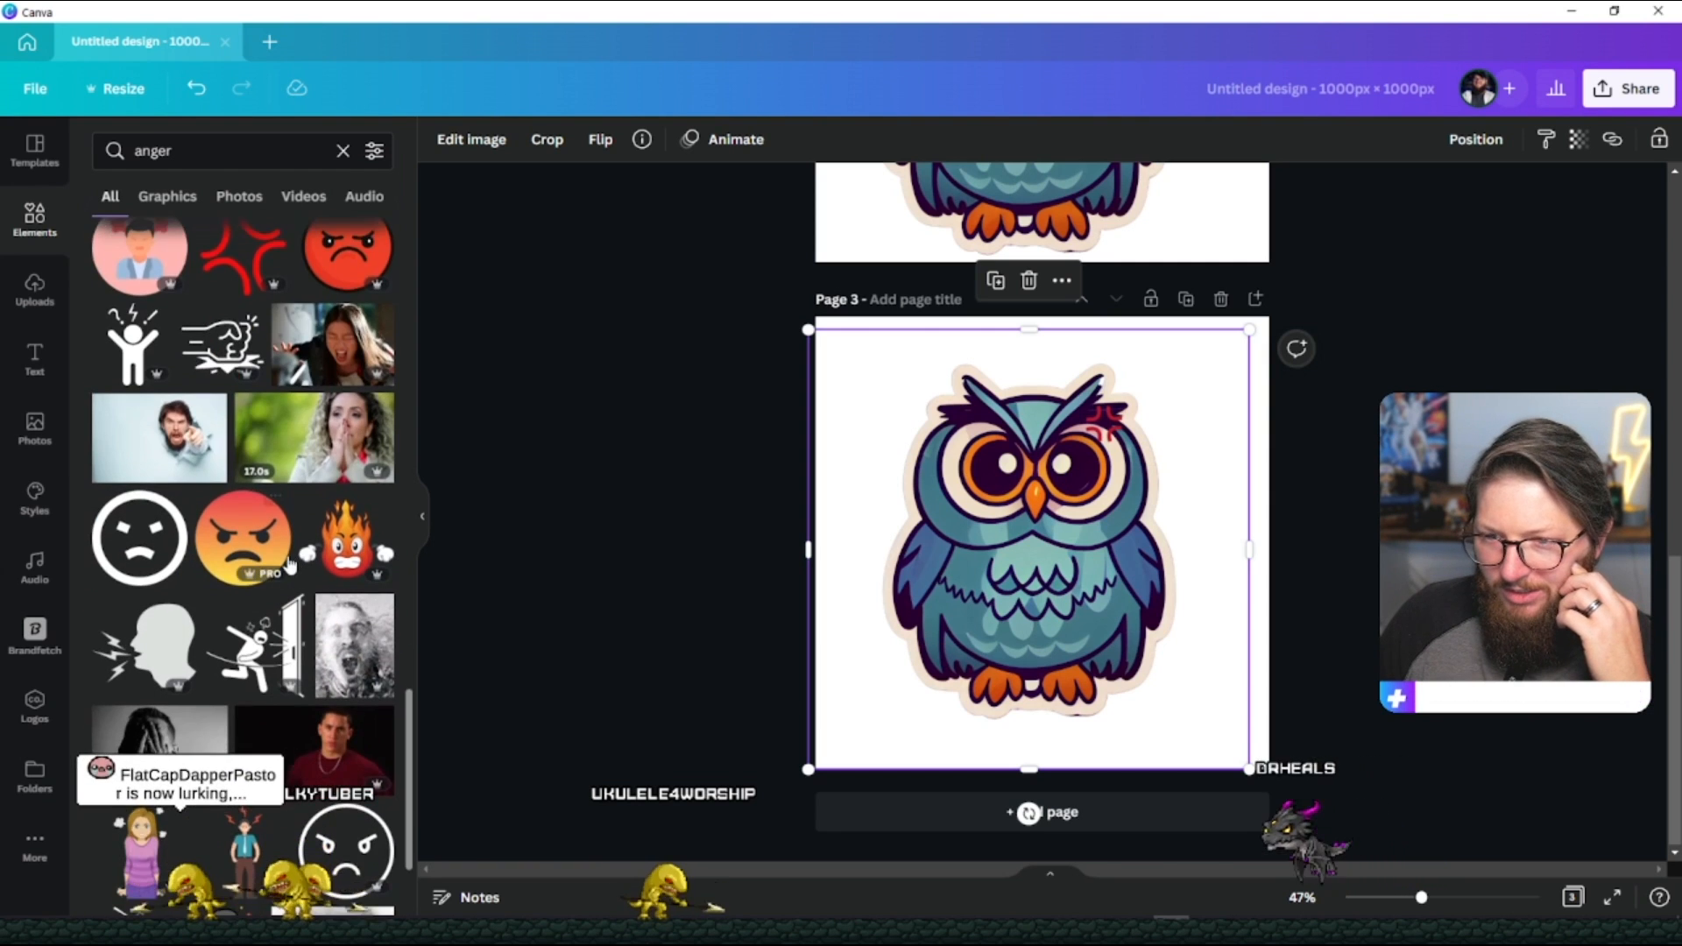
scroll("down", 3)
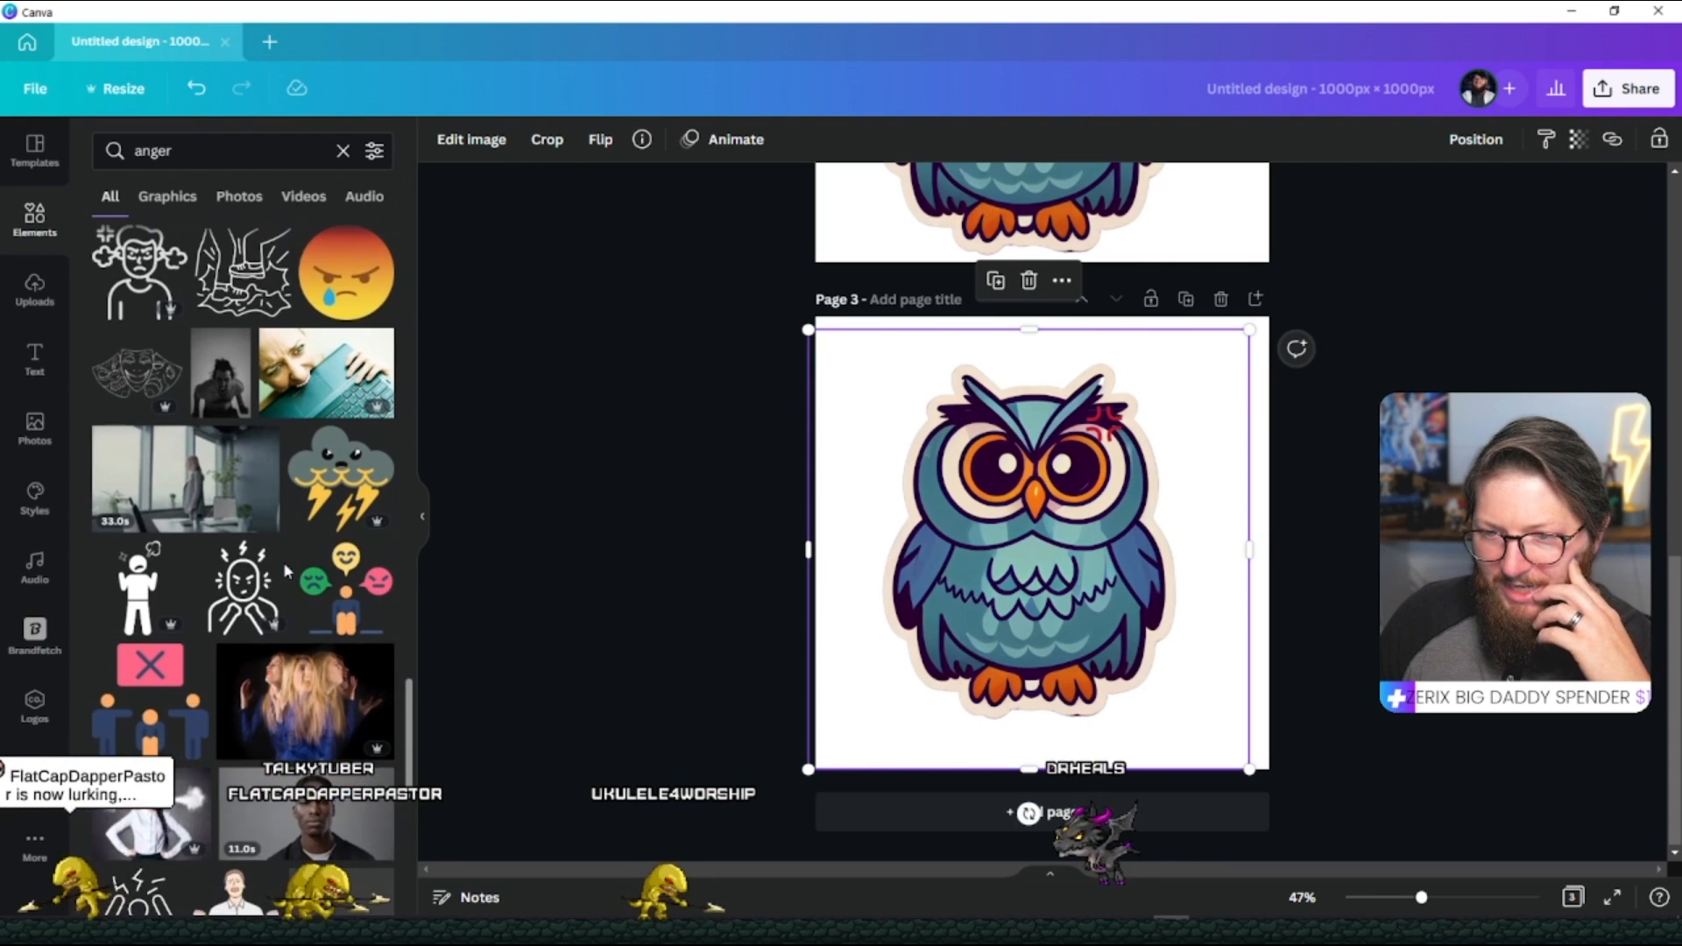
left_click(213, 151)
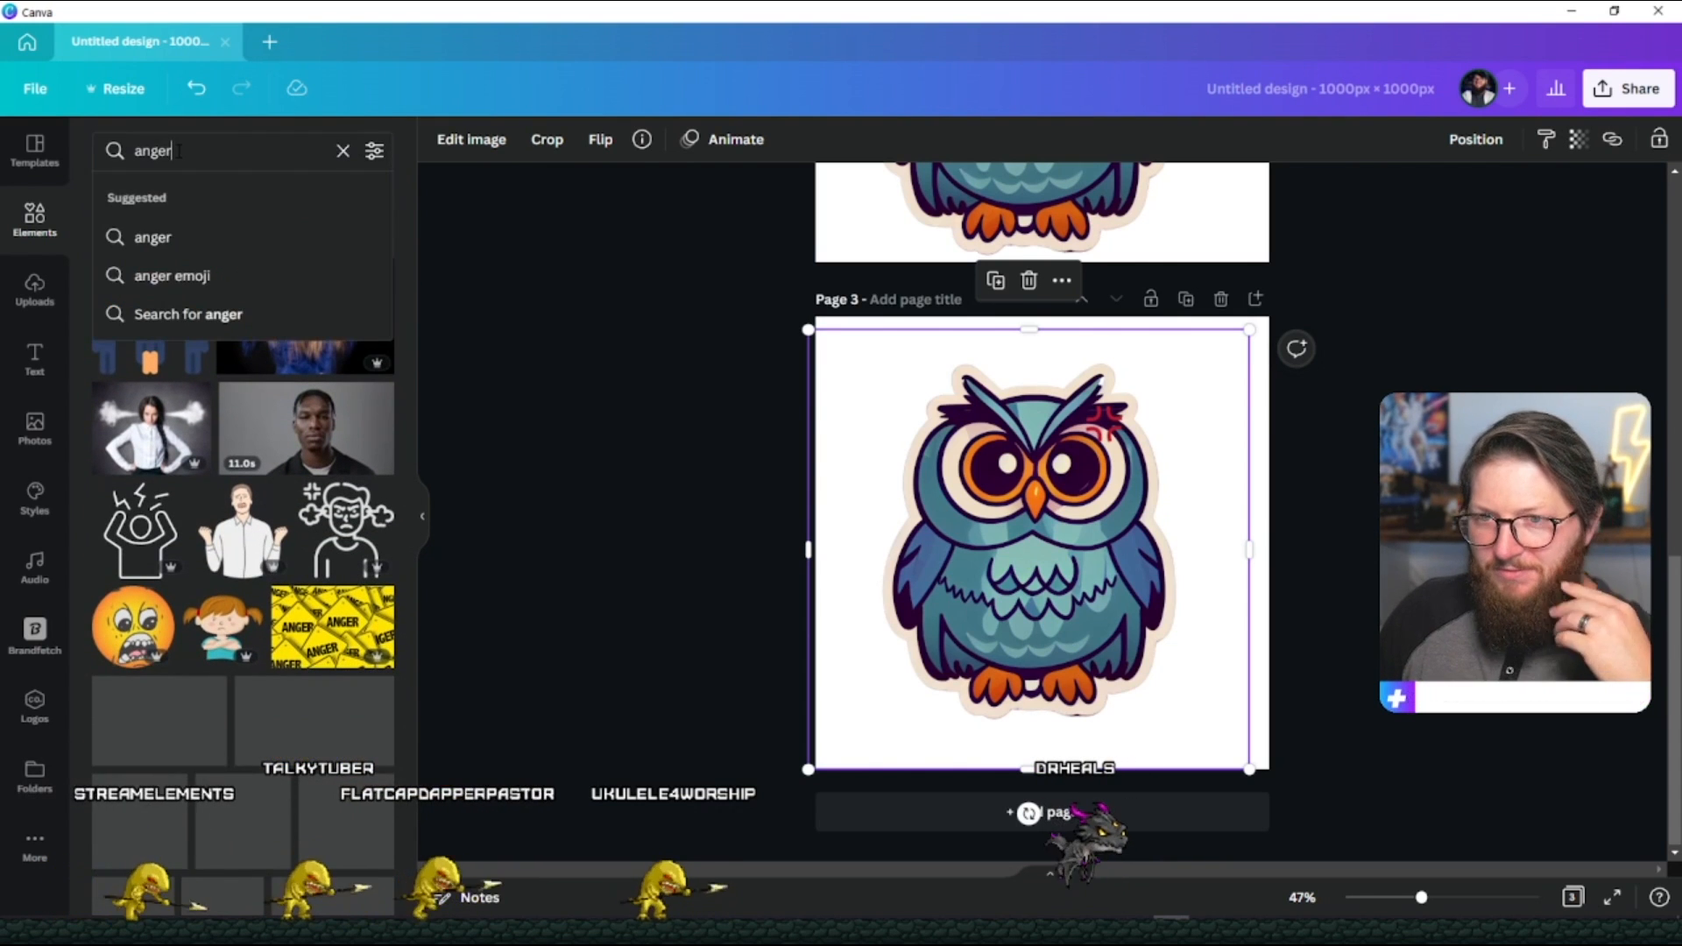
Search Elements for 'fire' and add the flame ring graphic around the owl, selecting it to resize.
type("fire")
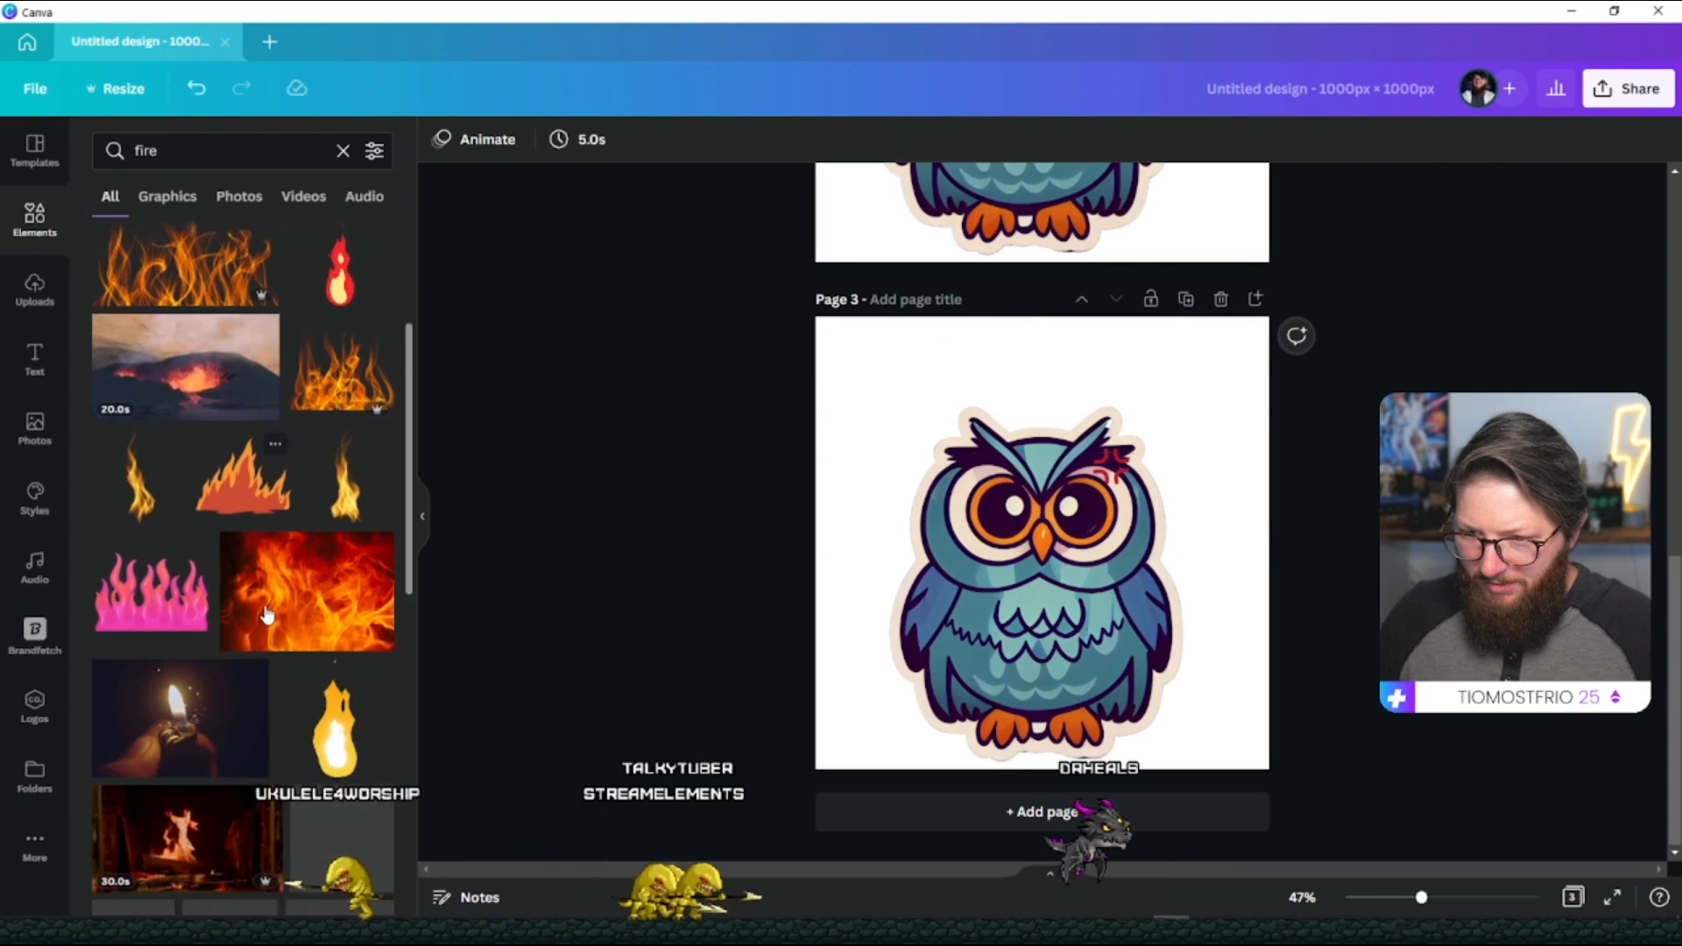
scroll("down", 3)
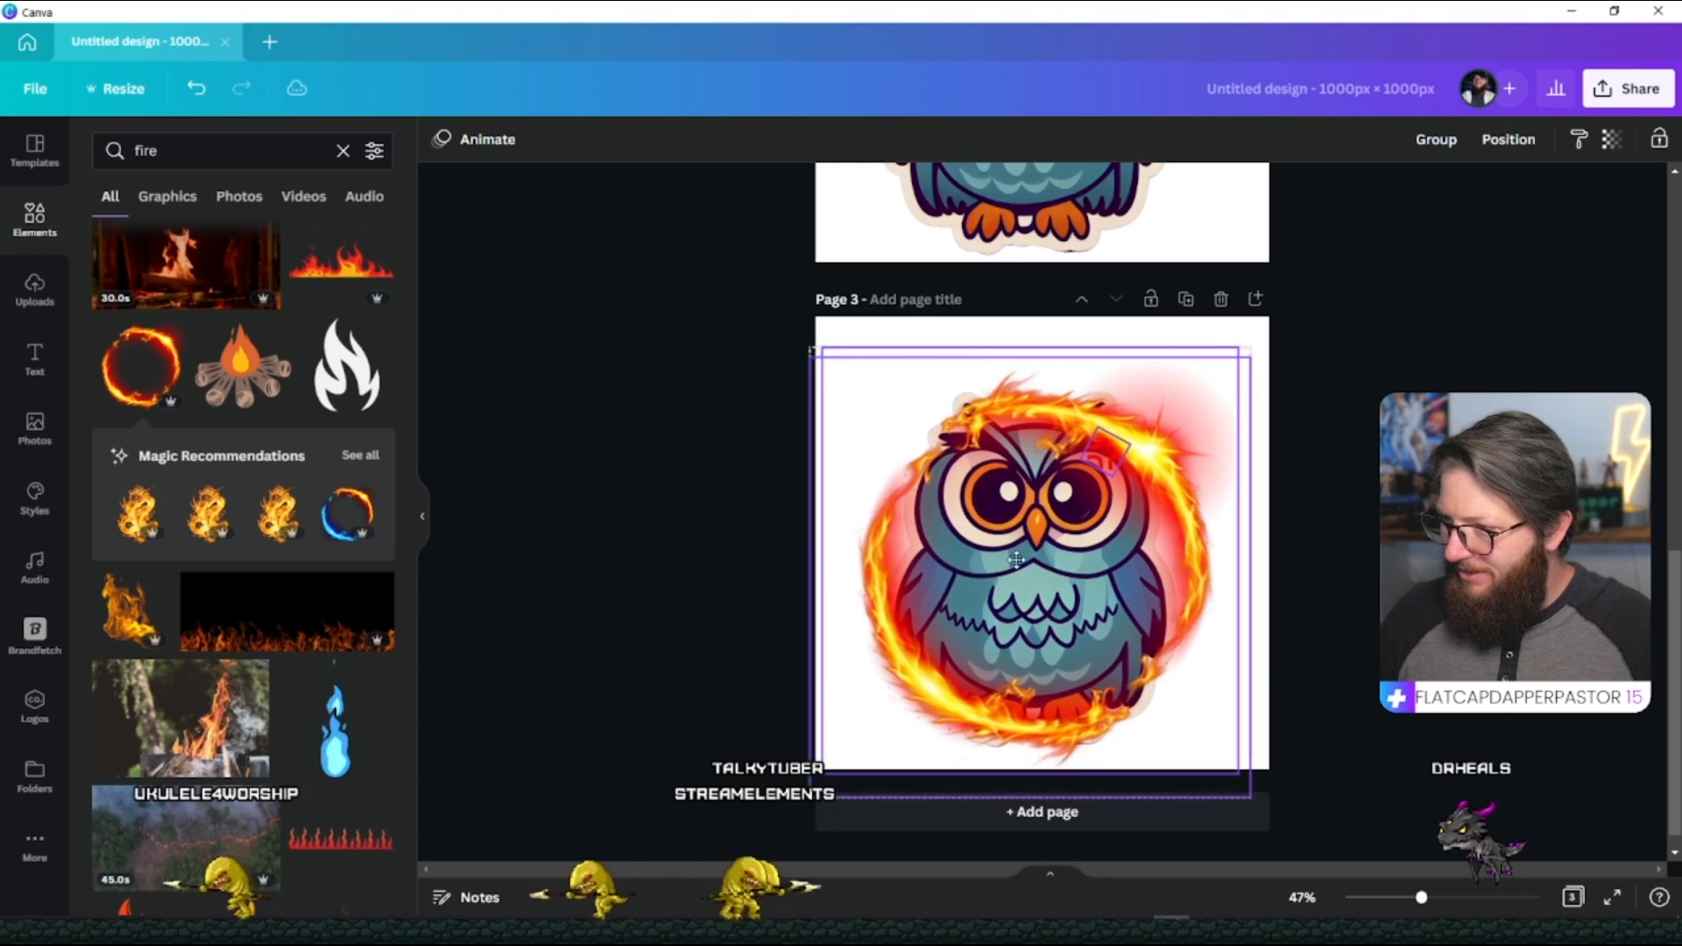
left_click(1016, 560)
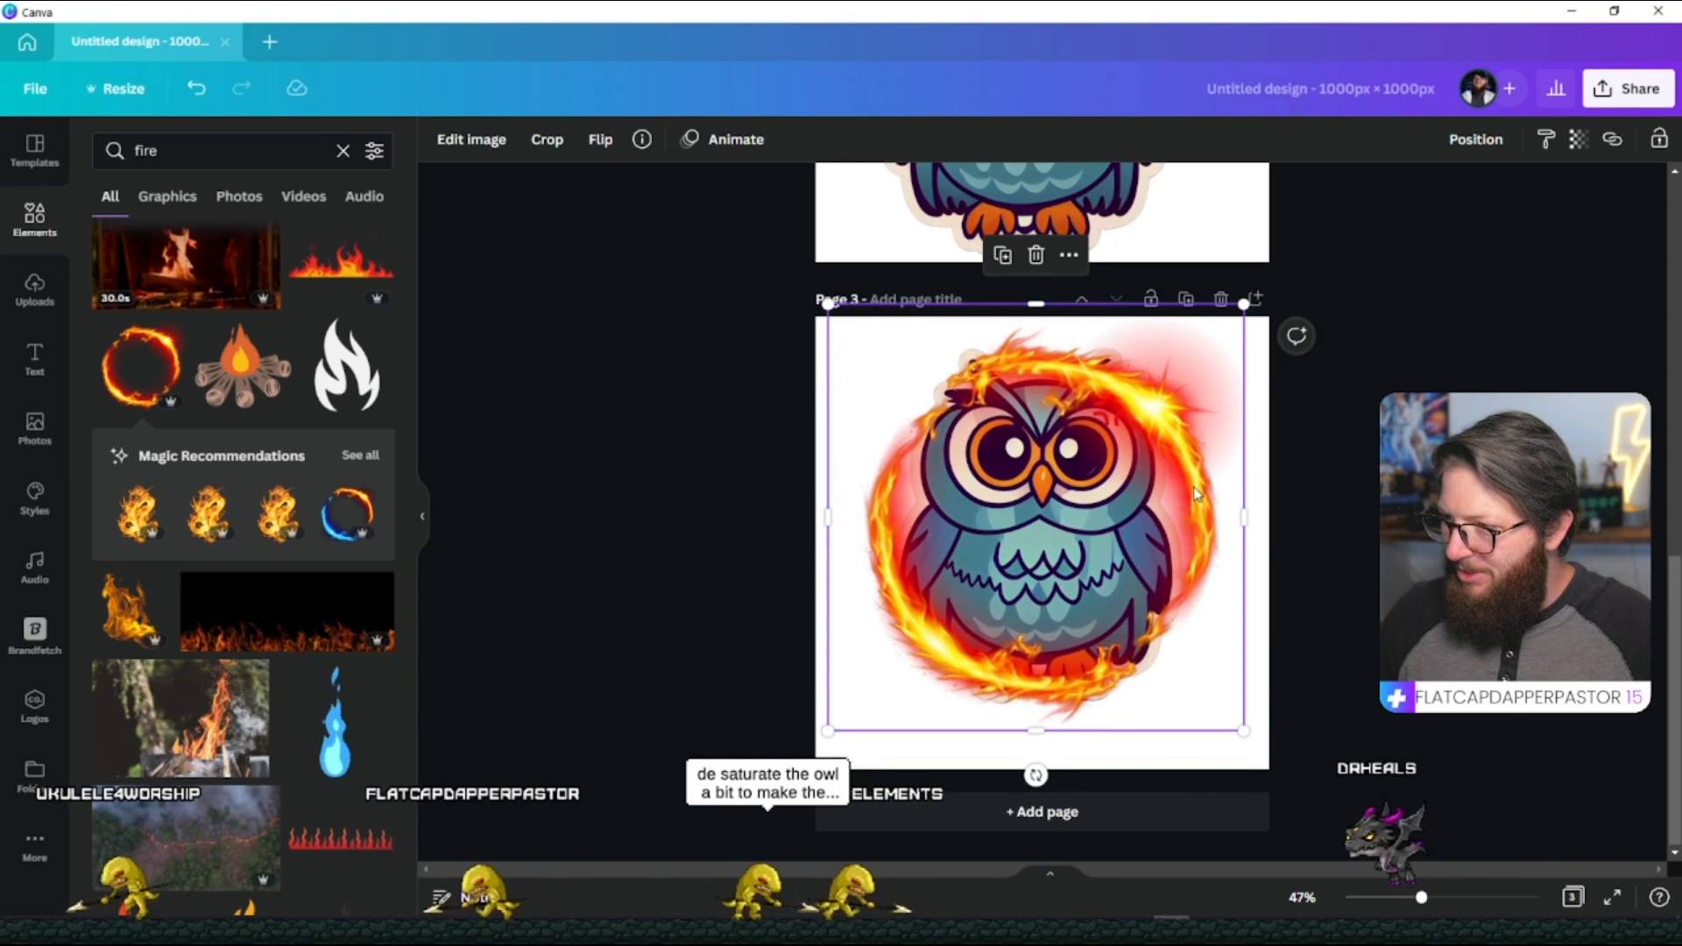
Tint the flame ring with ColorMix Amethyst and shift its hue and saturation between pink and blue.
left_click(469, 138)
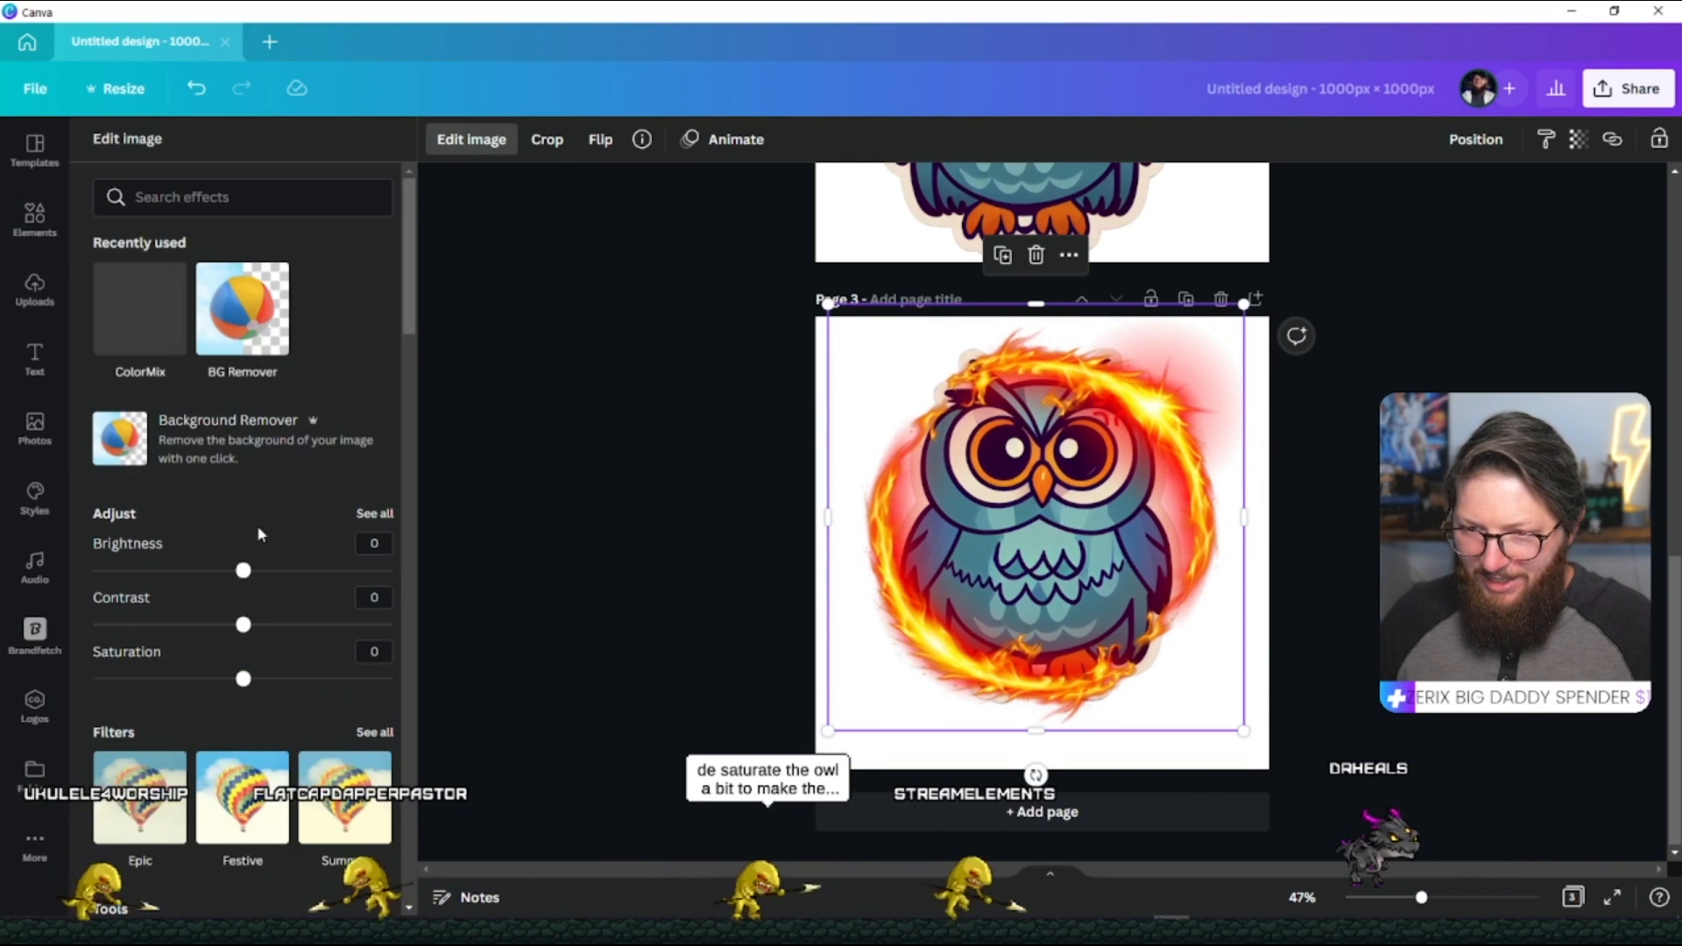
scroll("down", 3)
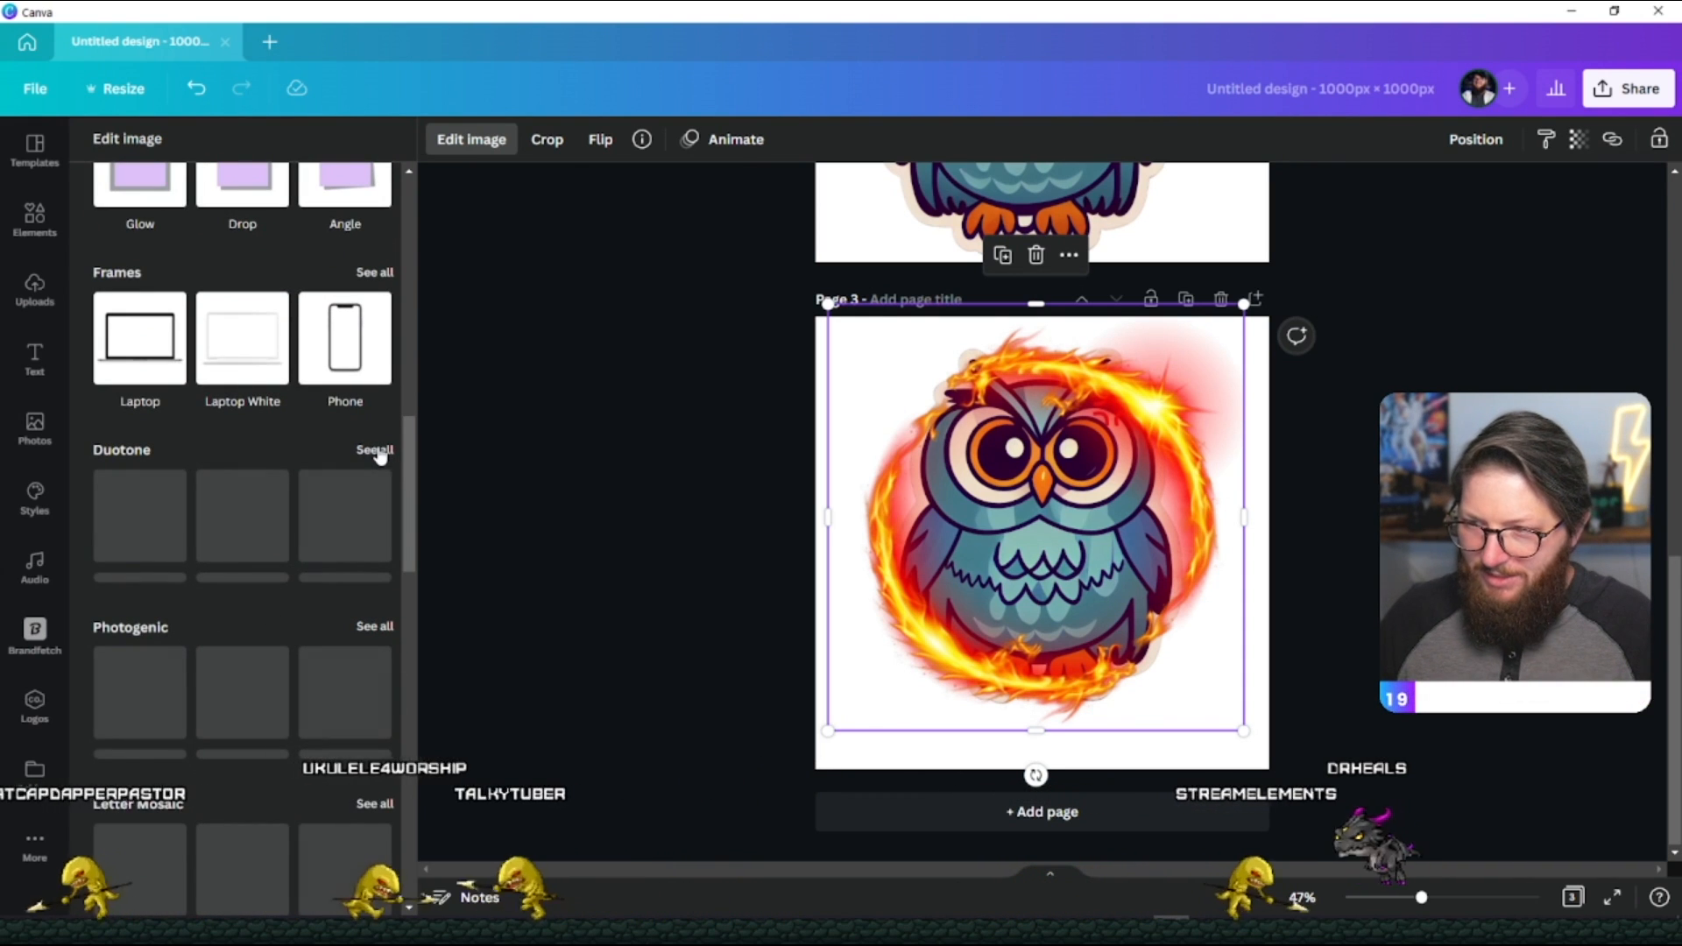
scroll("down", 3)
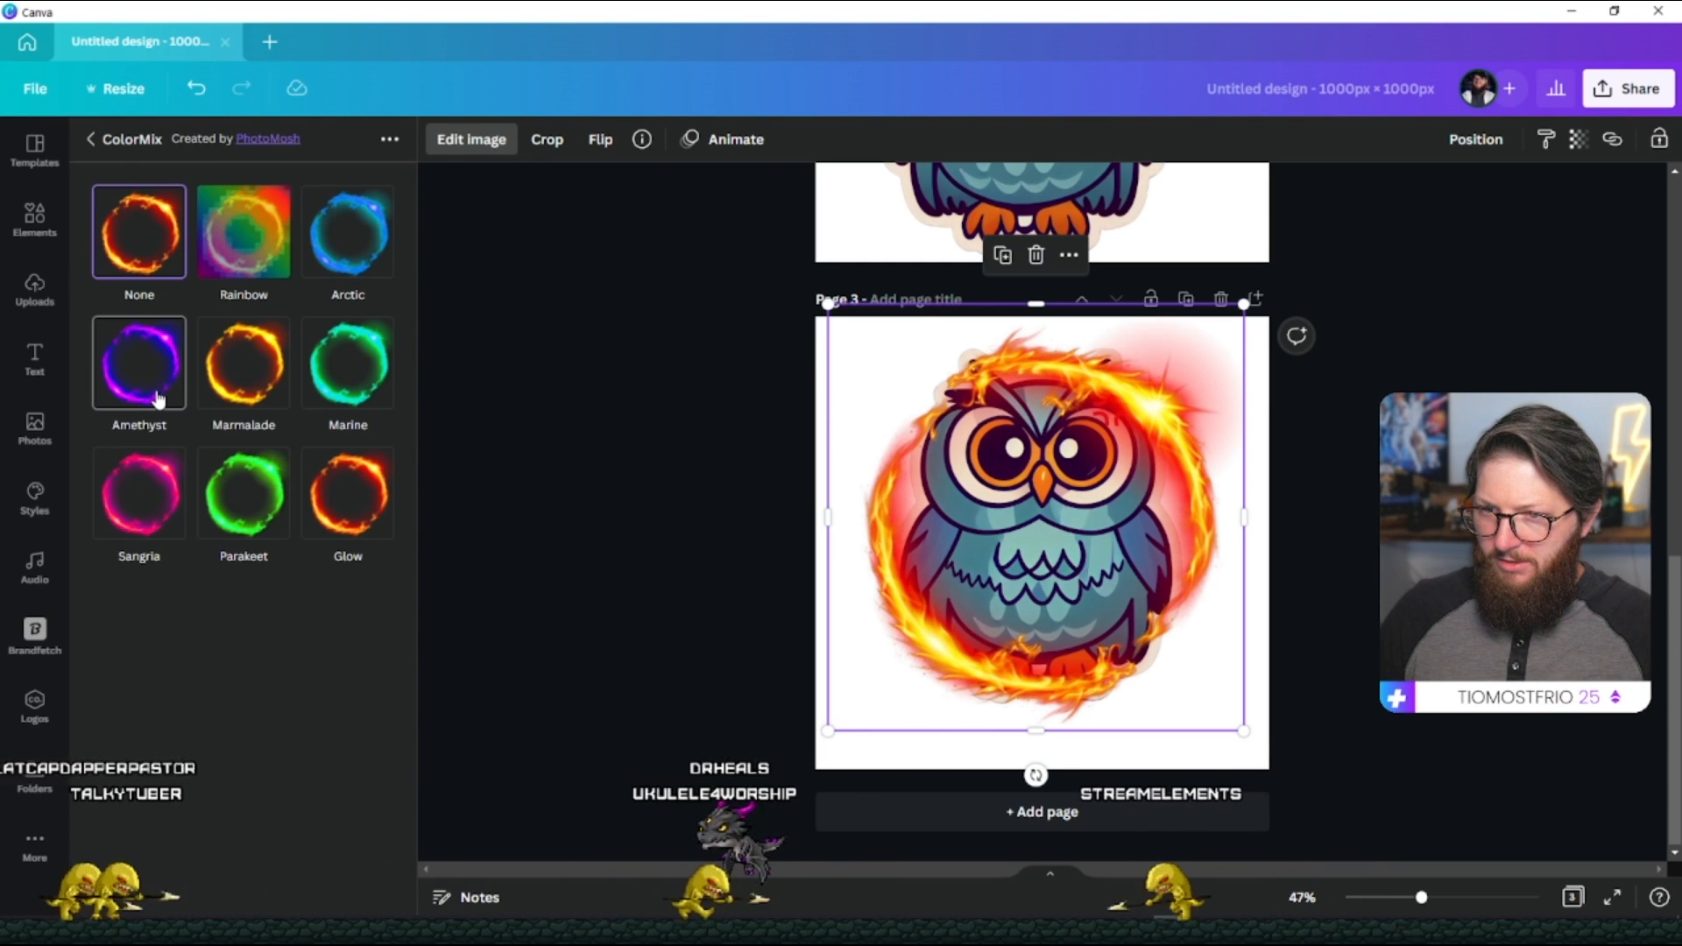
left_click(138, 363)
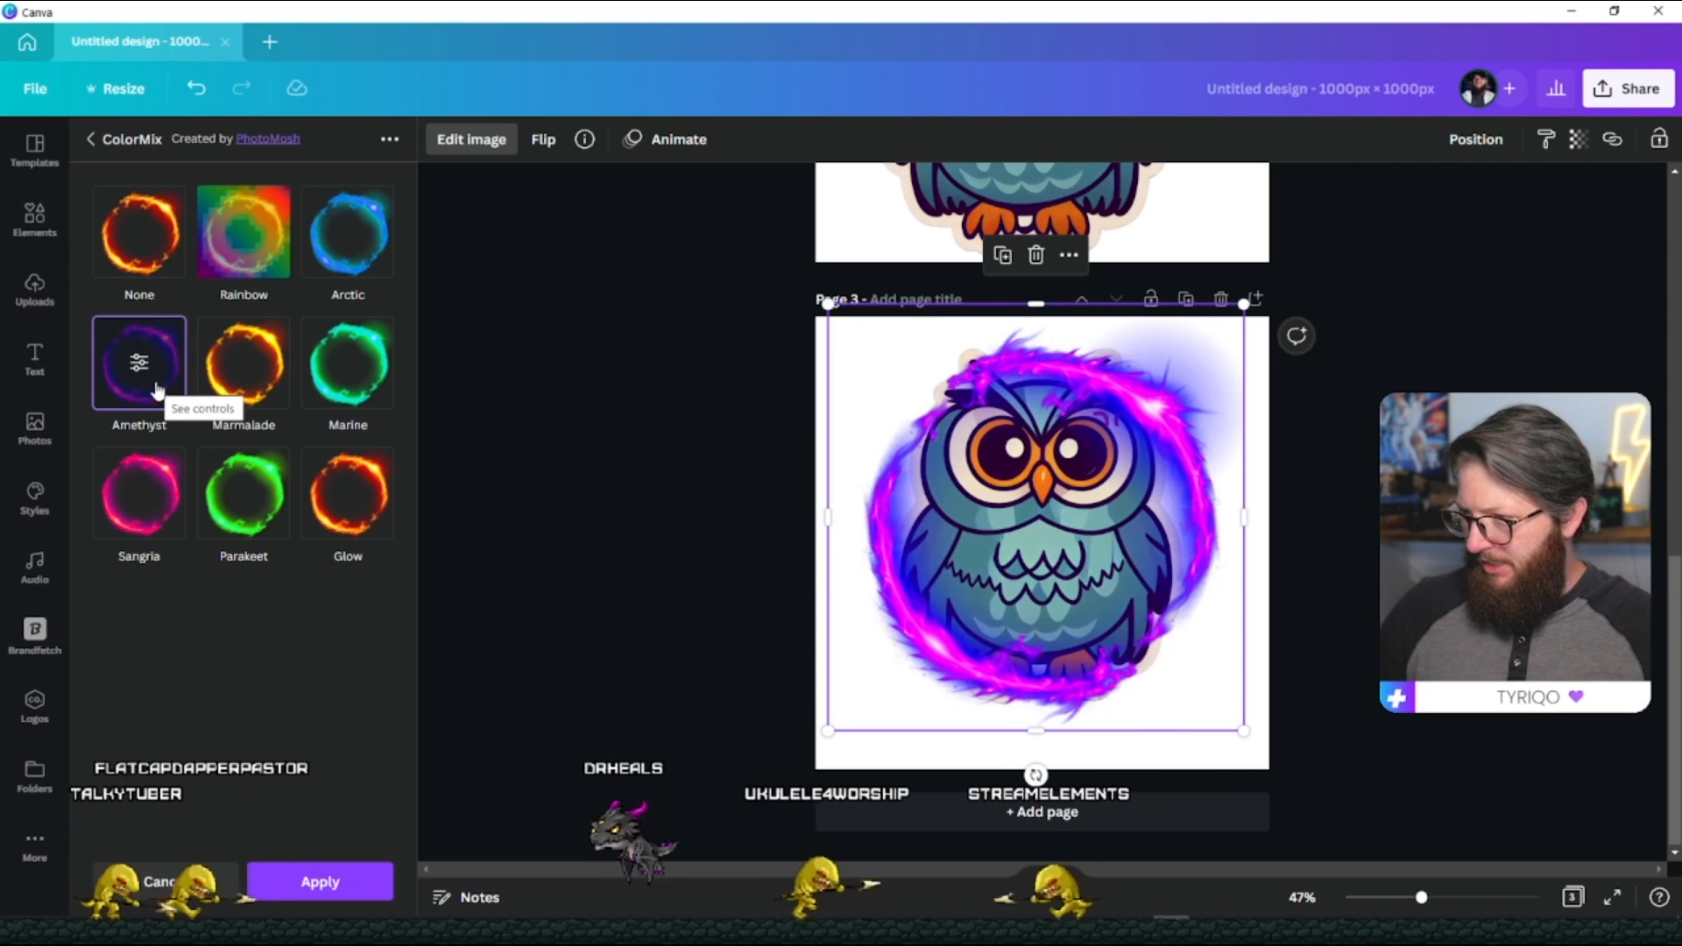
left_click(139, 361)
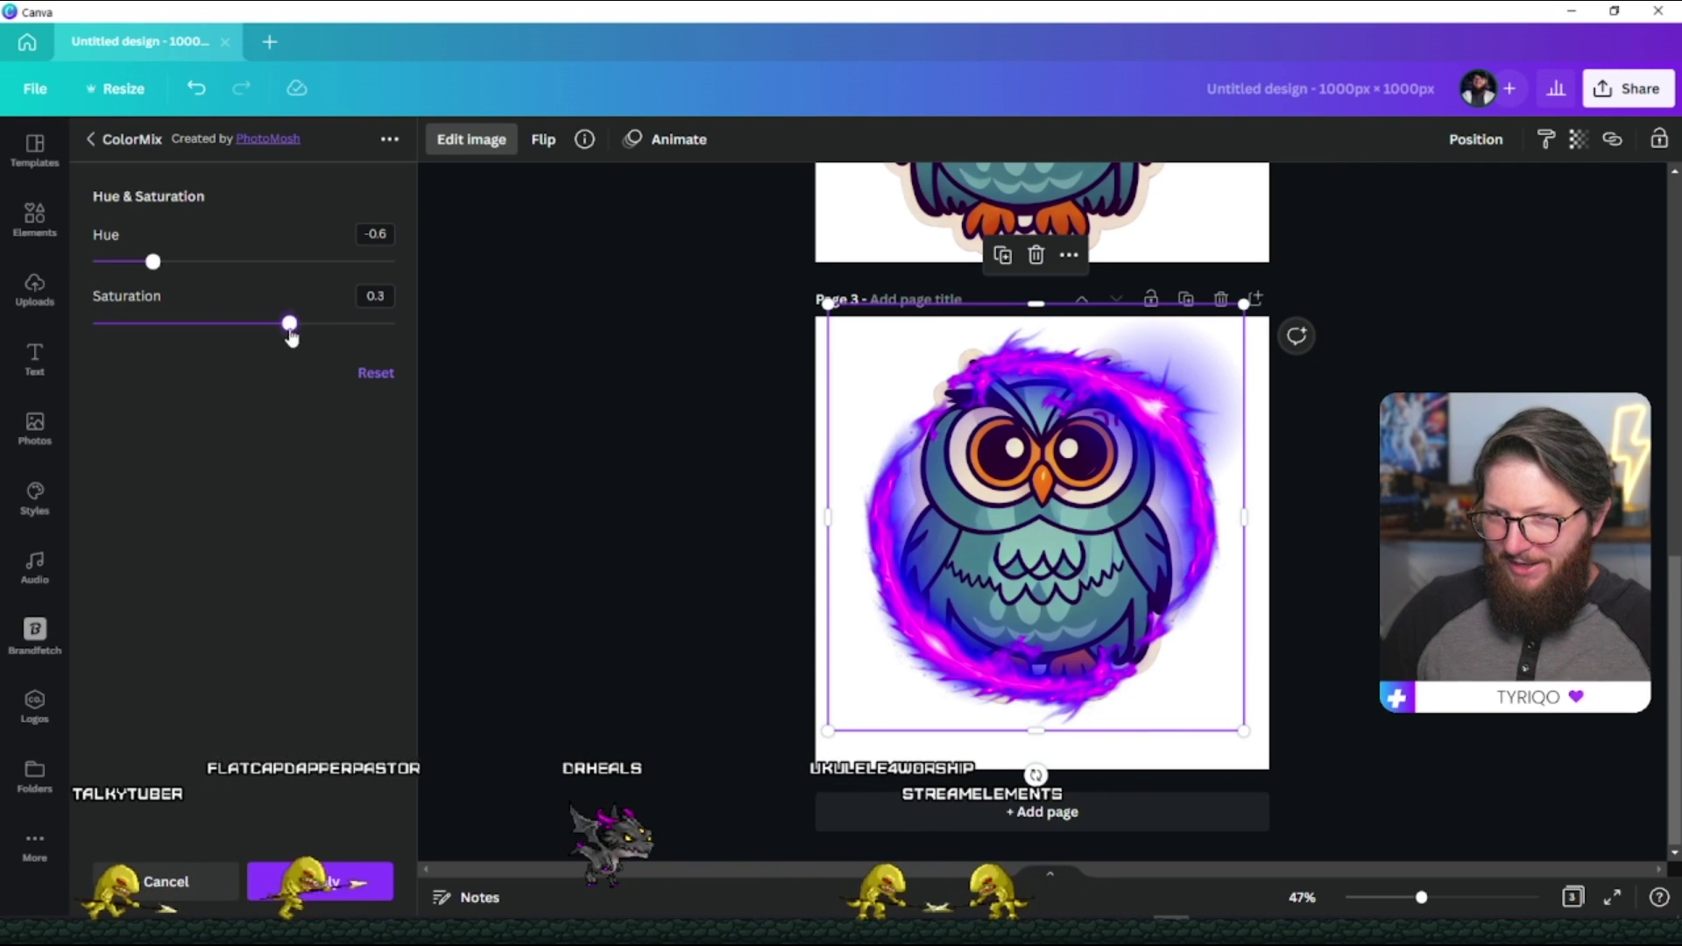
left_click_drag(153, 261, 228, 263)
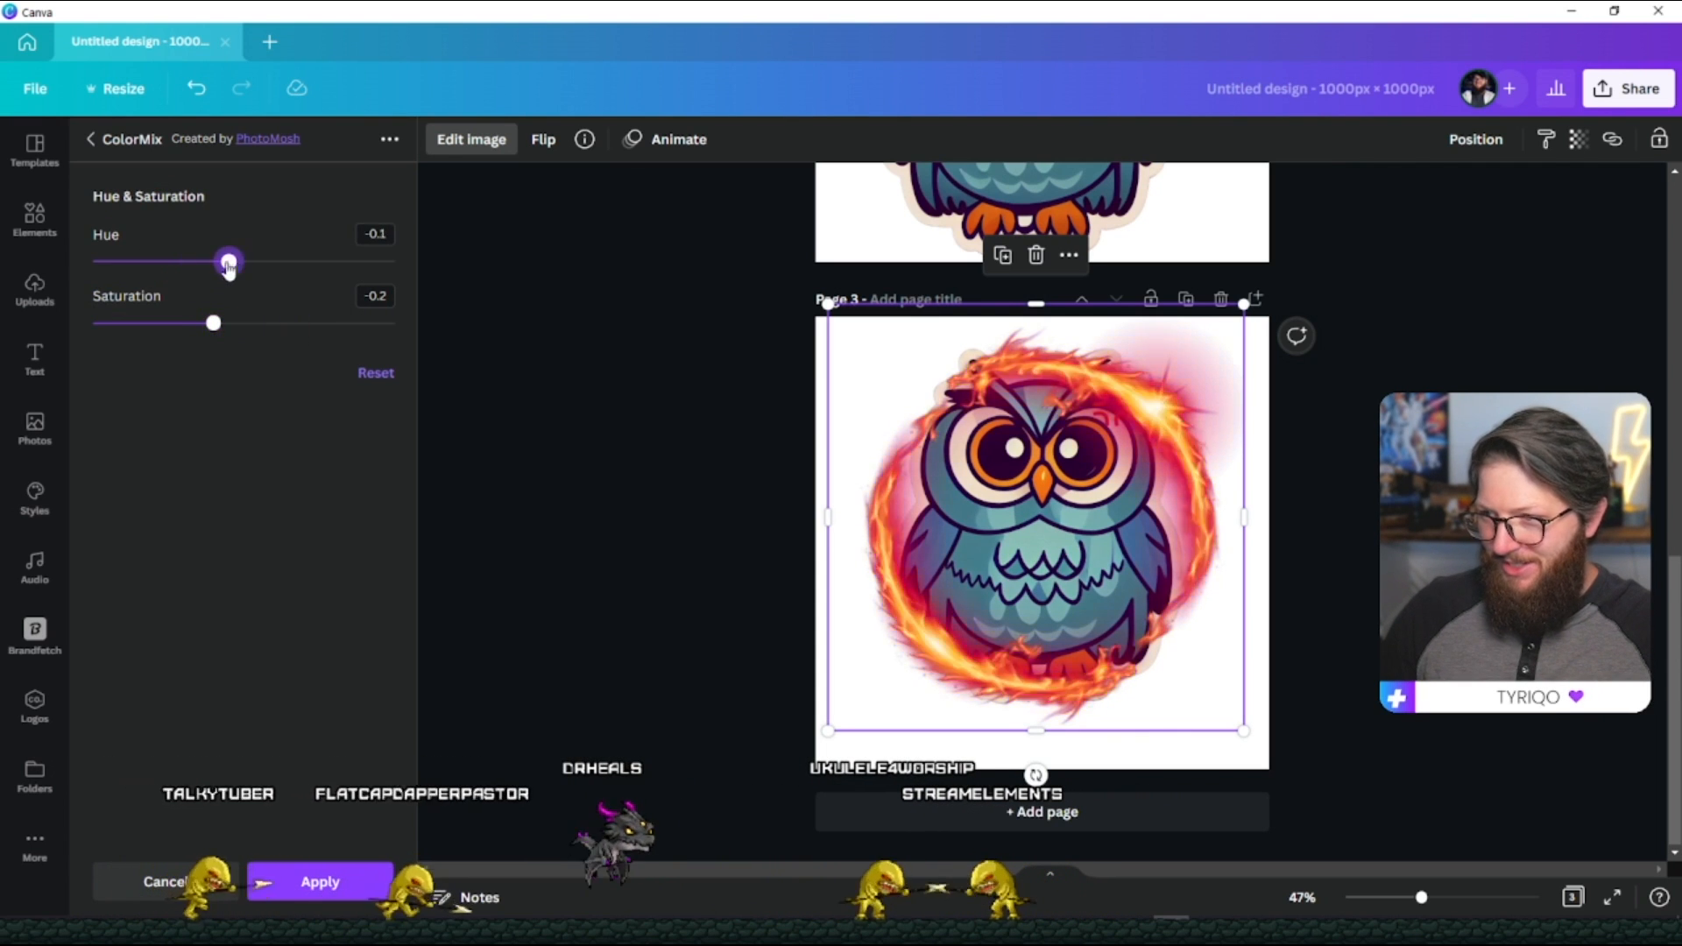
left_click_drag(228, 261, 212, 261)
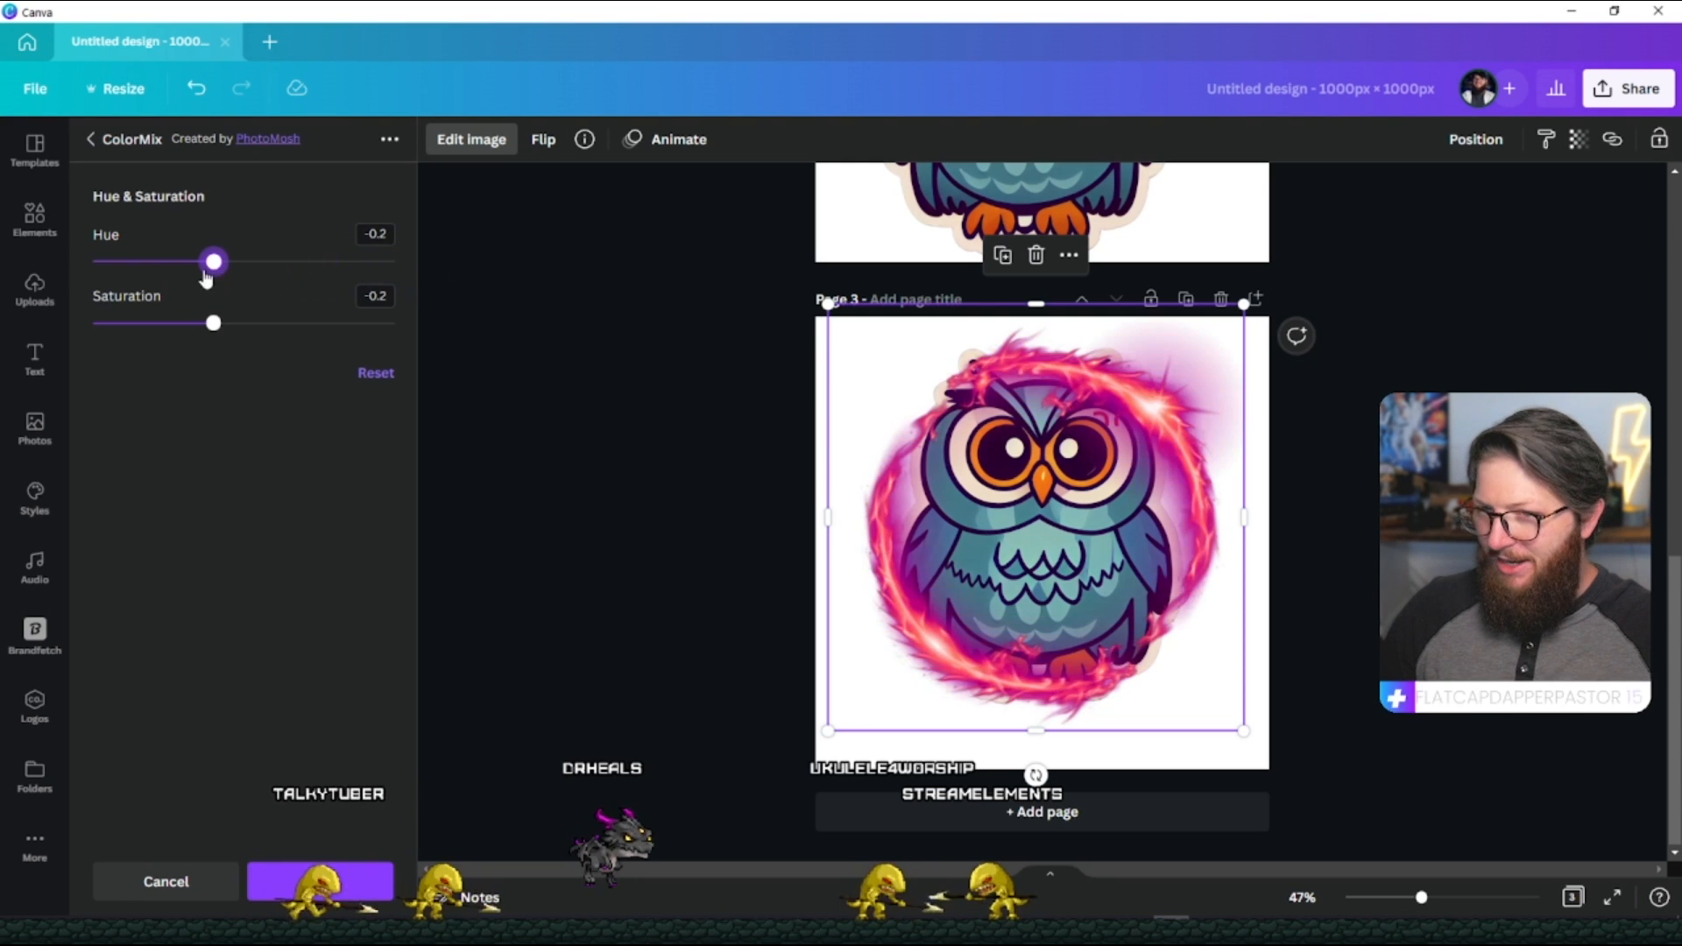
left_click_drag(212, 261, 106, 261)
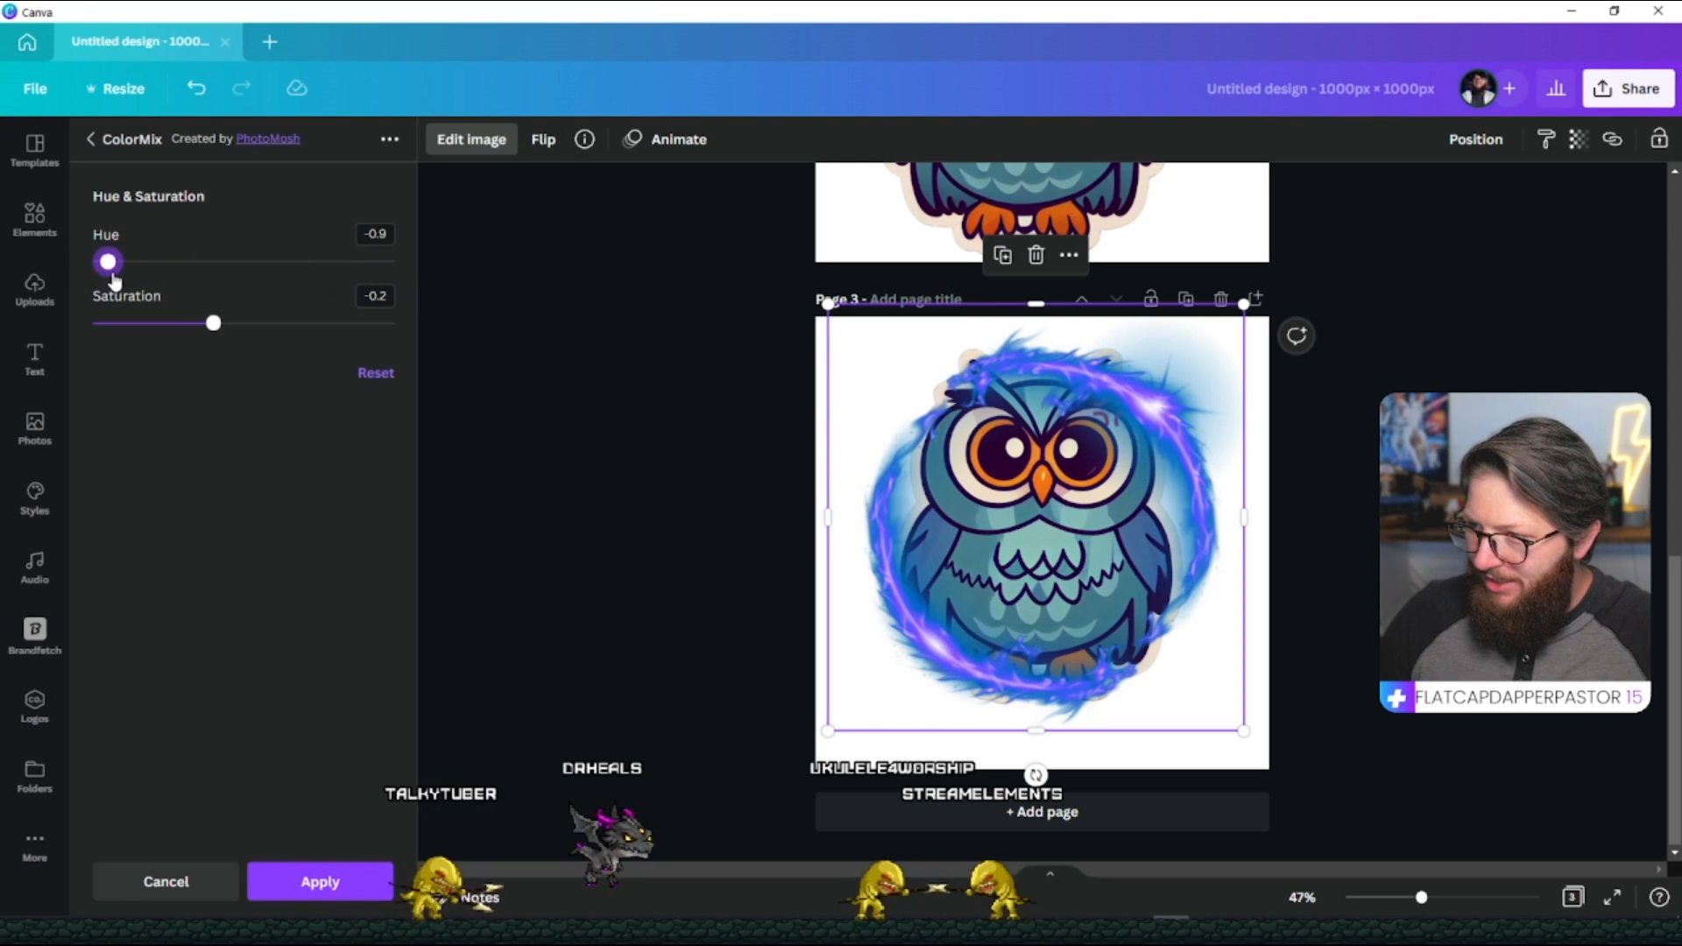
left_click_drag(107, 261, 122, 261)
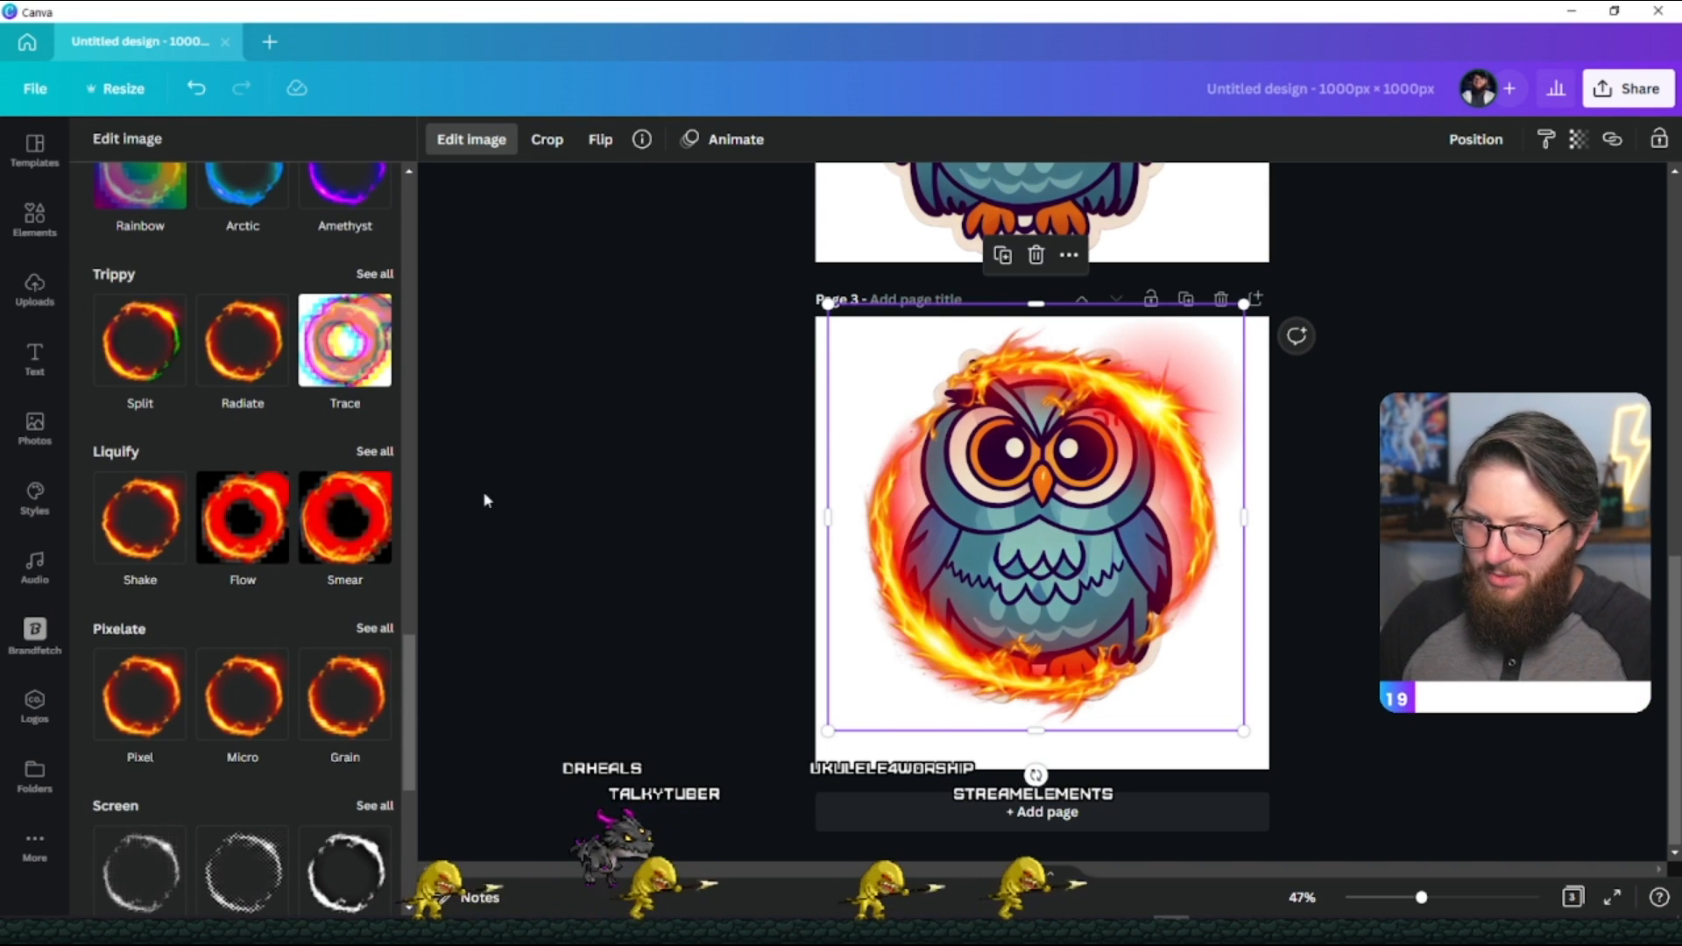
Try the Sliced glitch effect on the flame ring, then discard it.
left_click(242, 566)
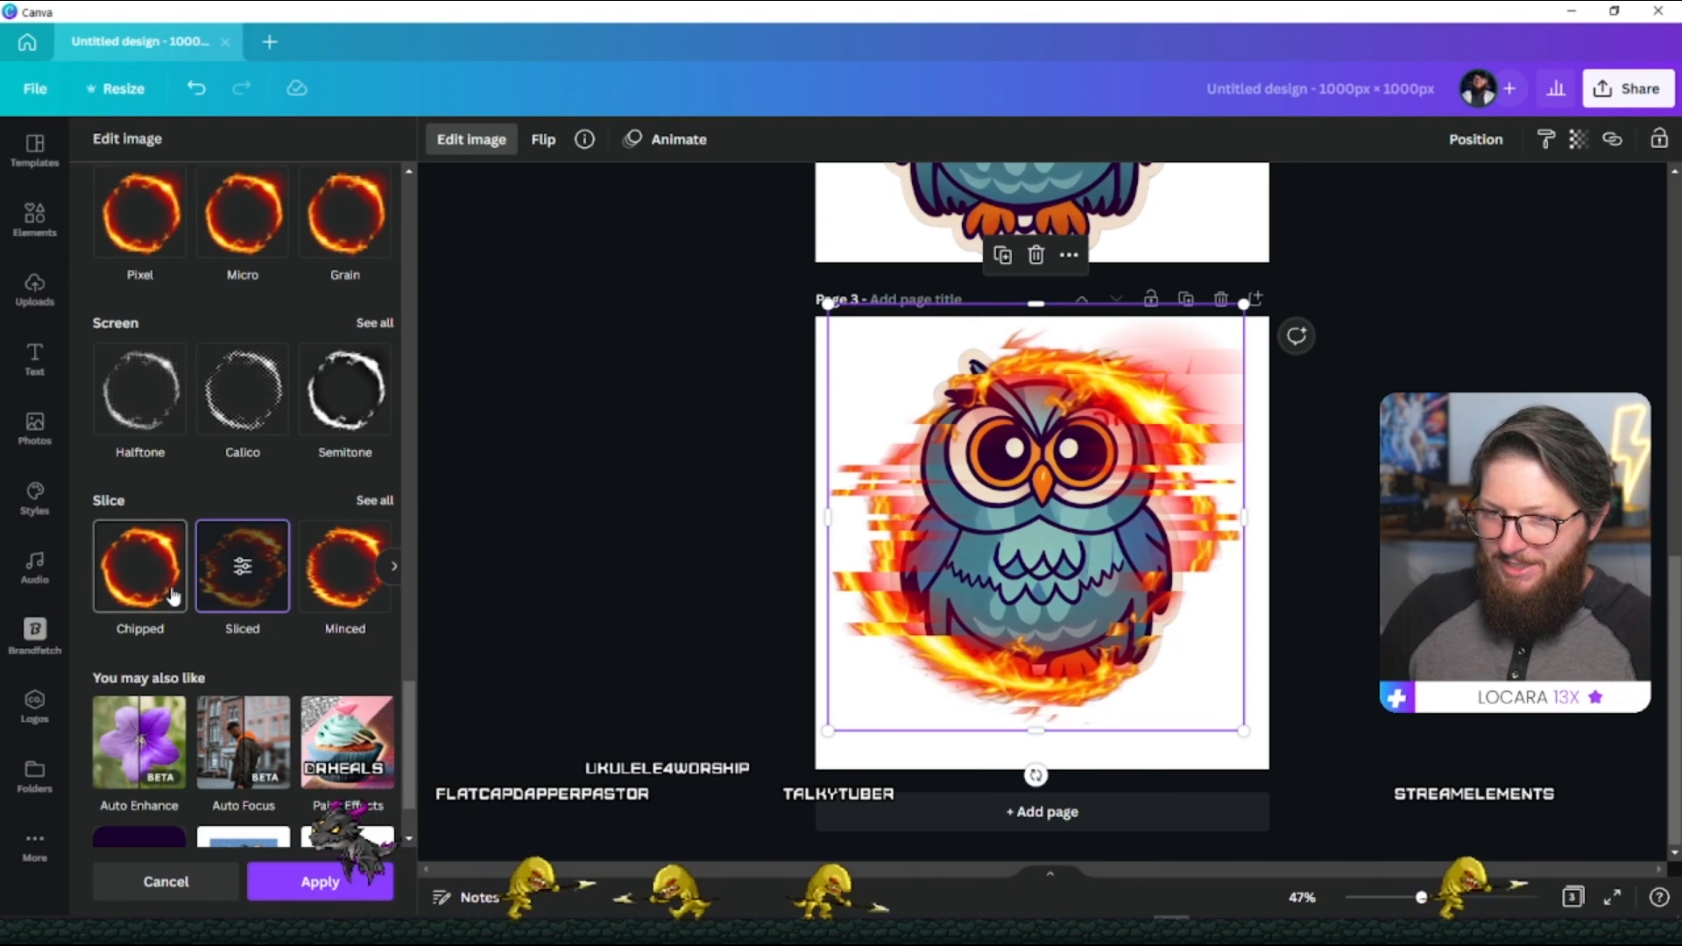
left_click(345, 566)
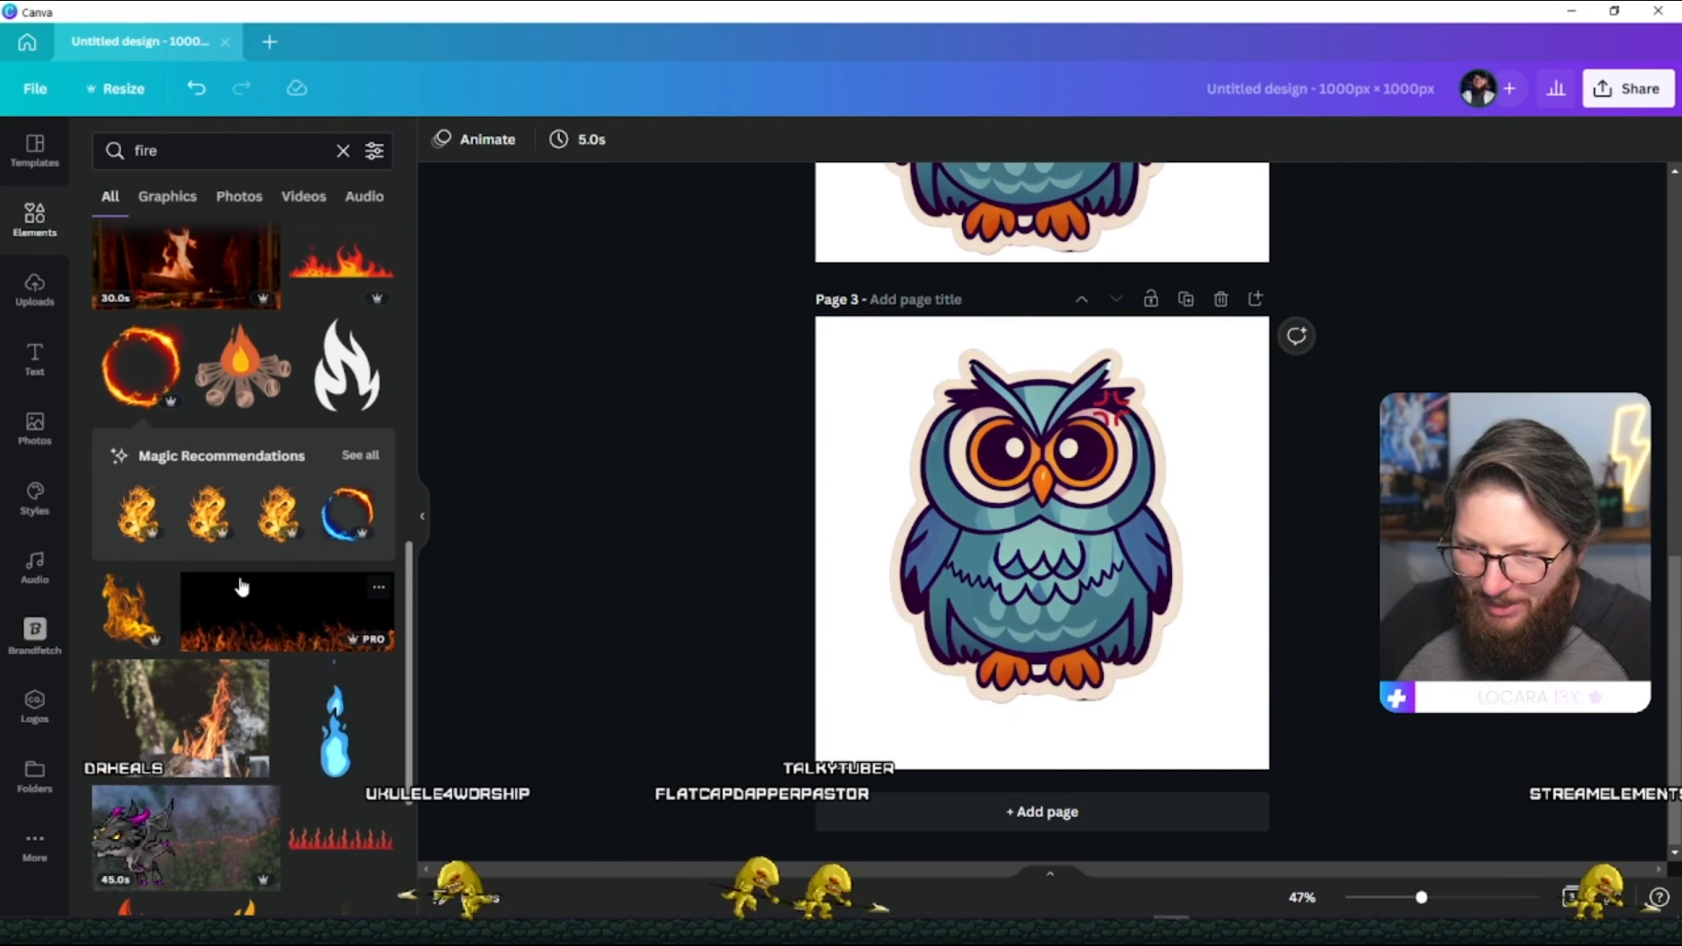
Send the fire graphic behind the owl using Position > Backward.
scroll("down", 3)
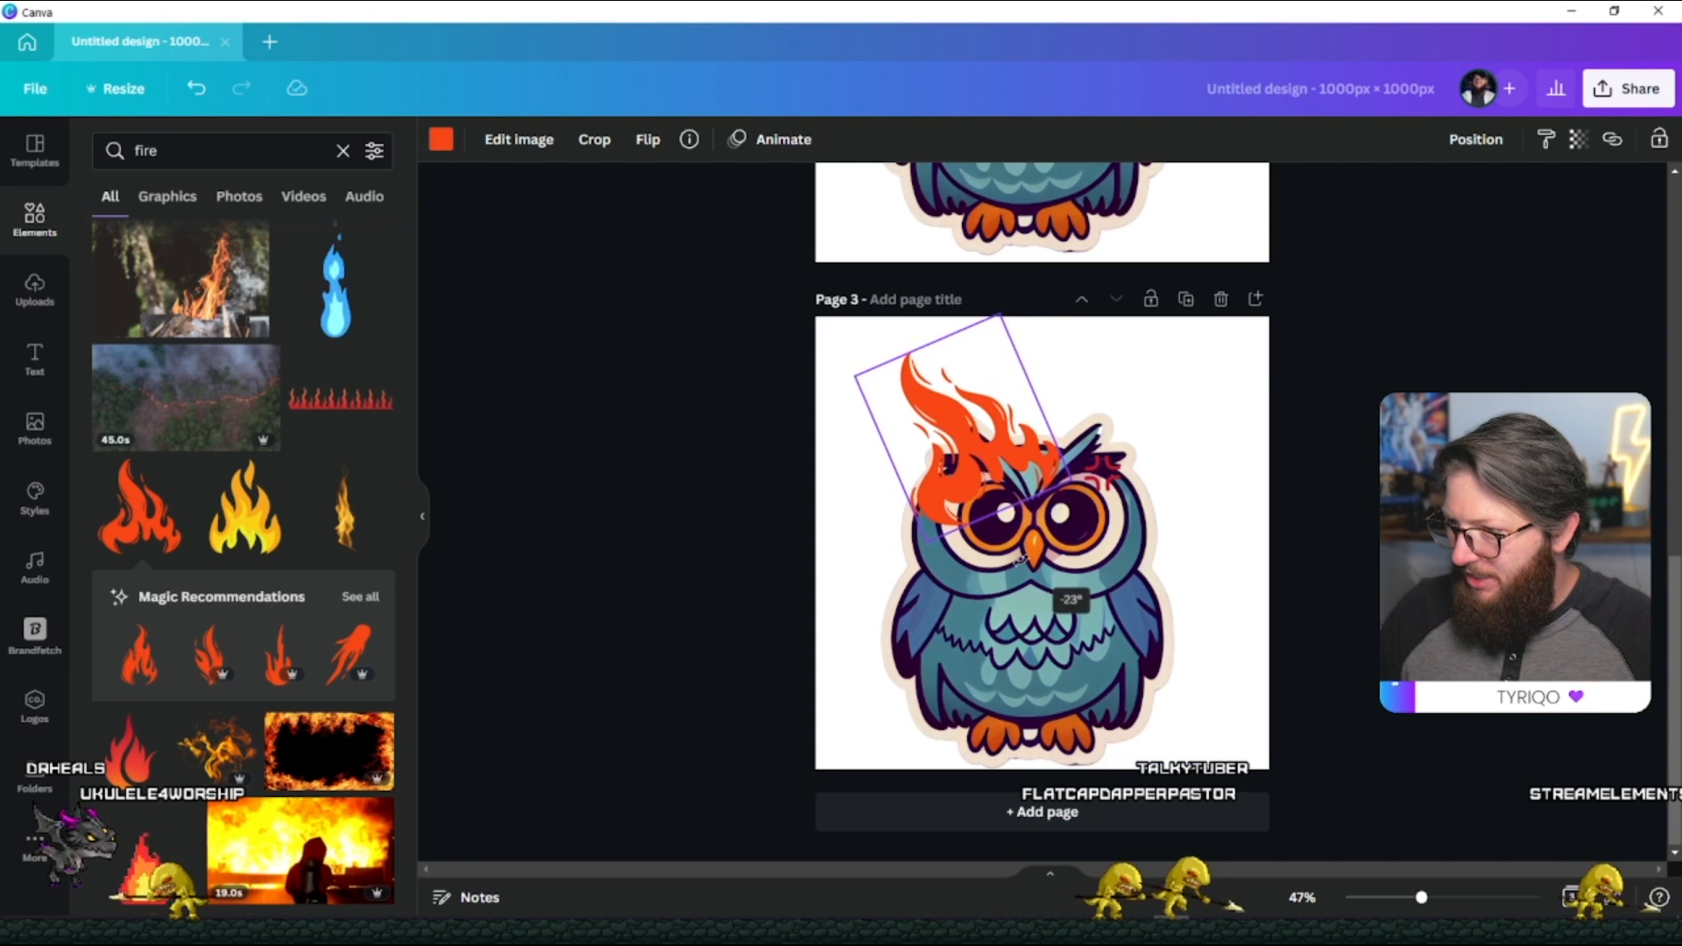
left_click(1475, 139)
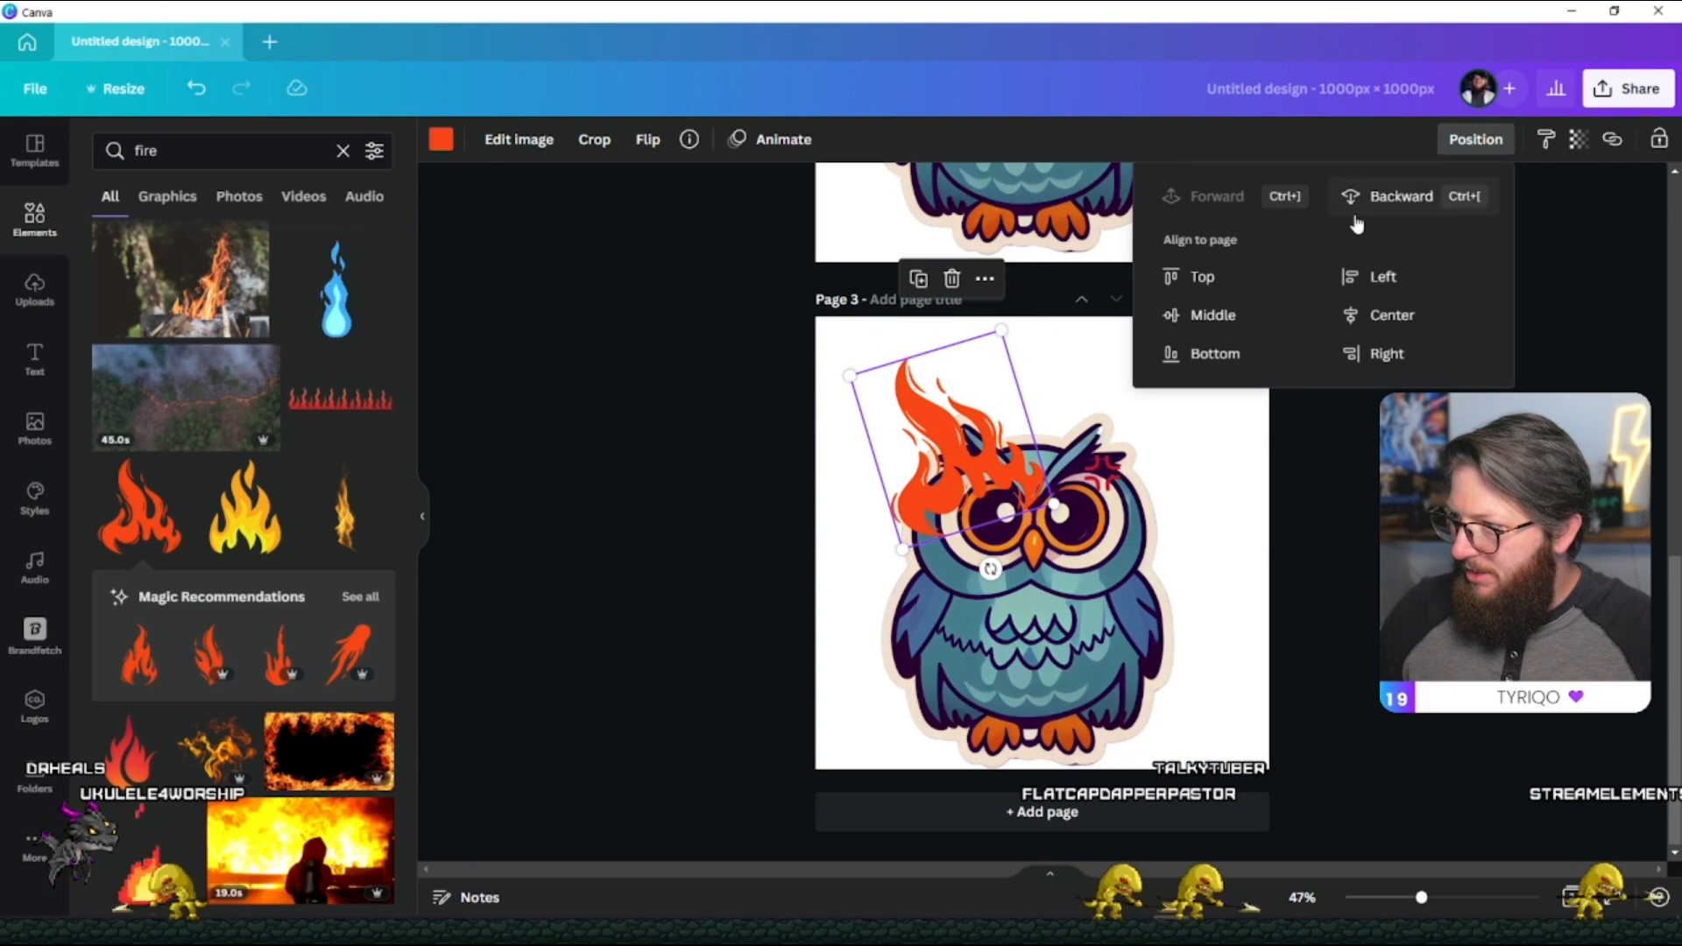
left_click(1400, 196)
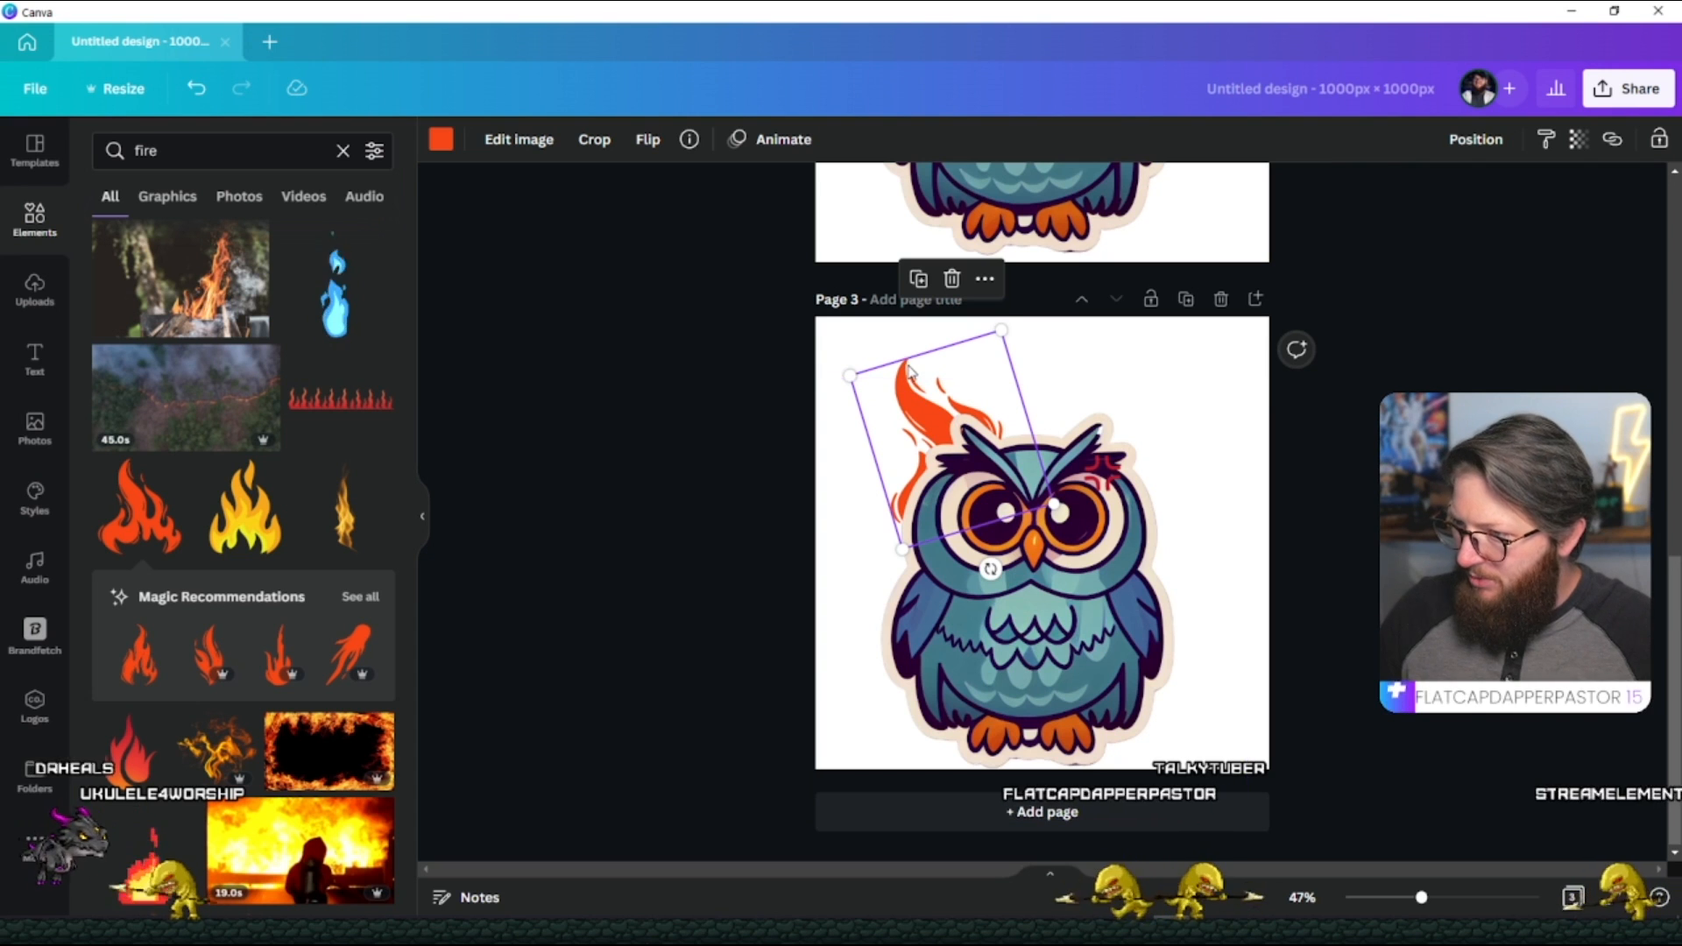
left_click(1359, 471)
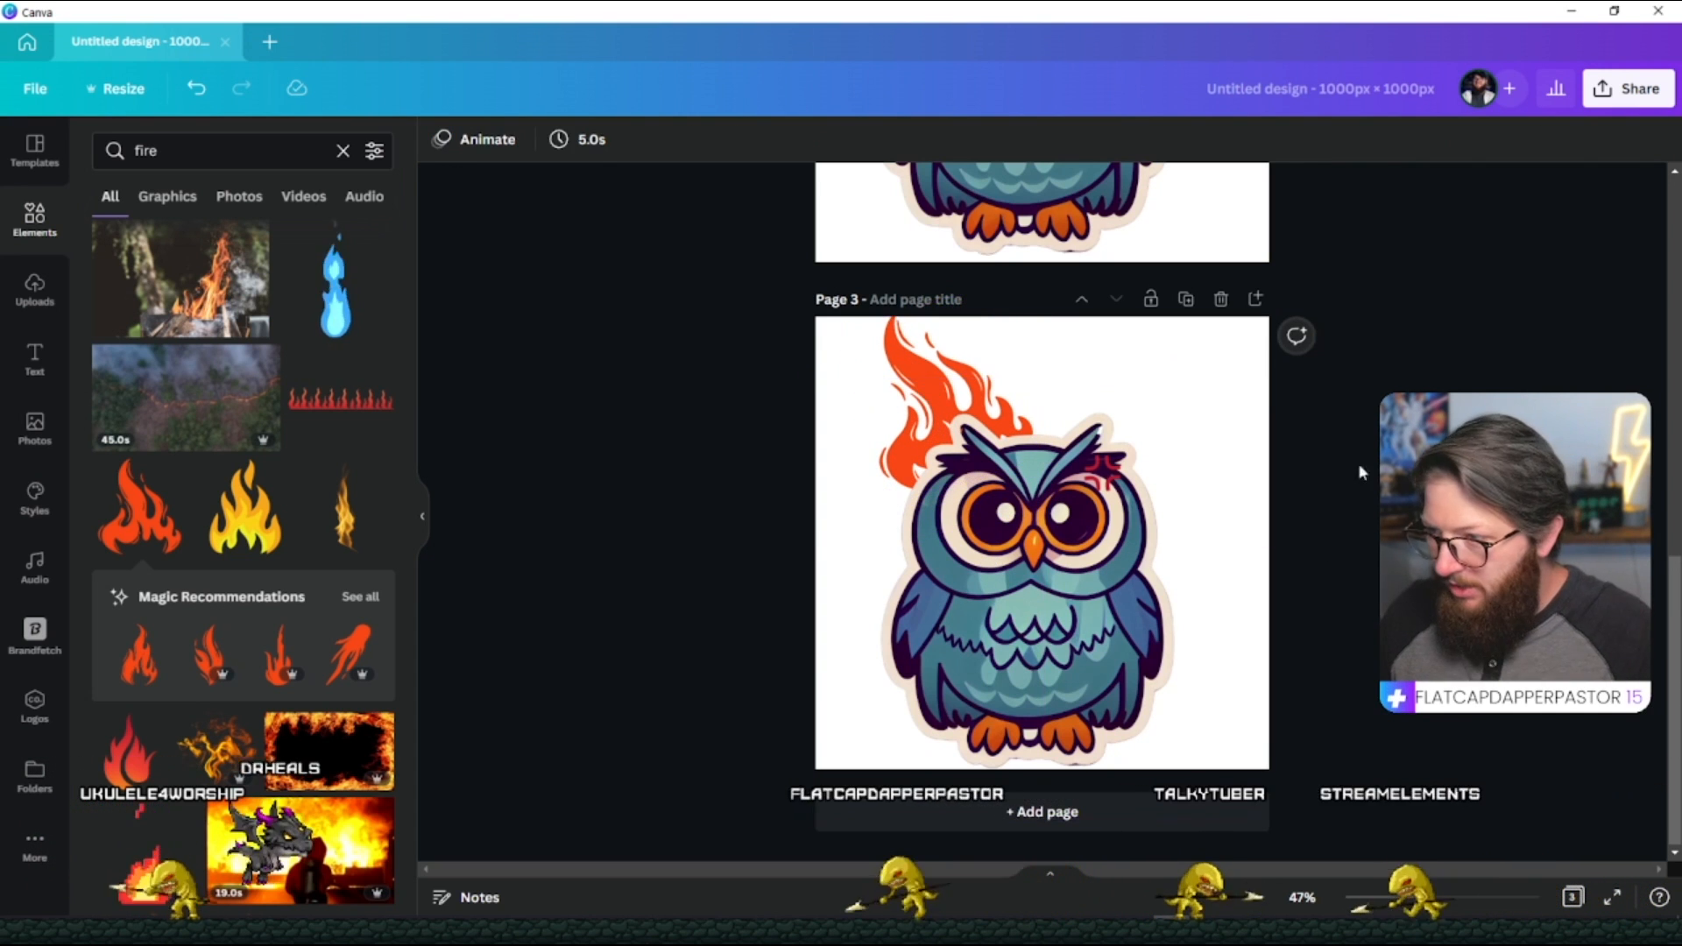
Duplicate the flame, flip it horizontally and place the copy on the right side of the owl's head.
left_click(955, 397)
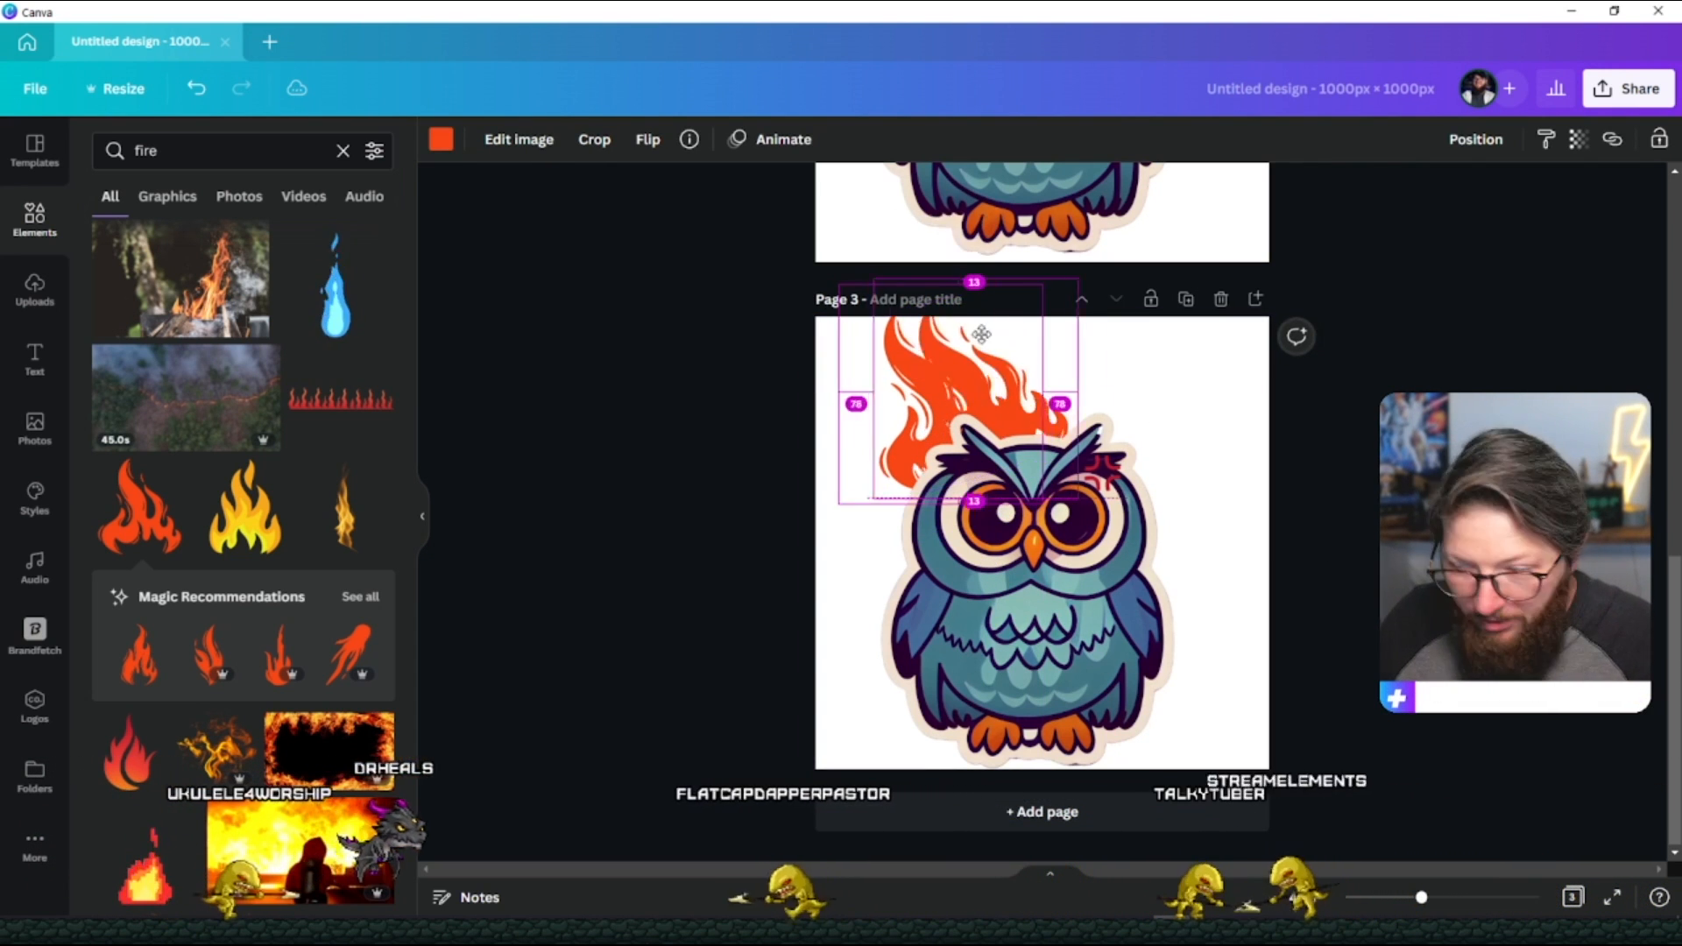
left_click(518, 140)
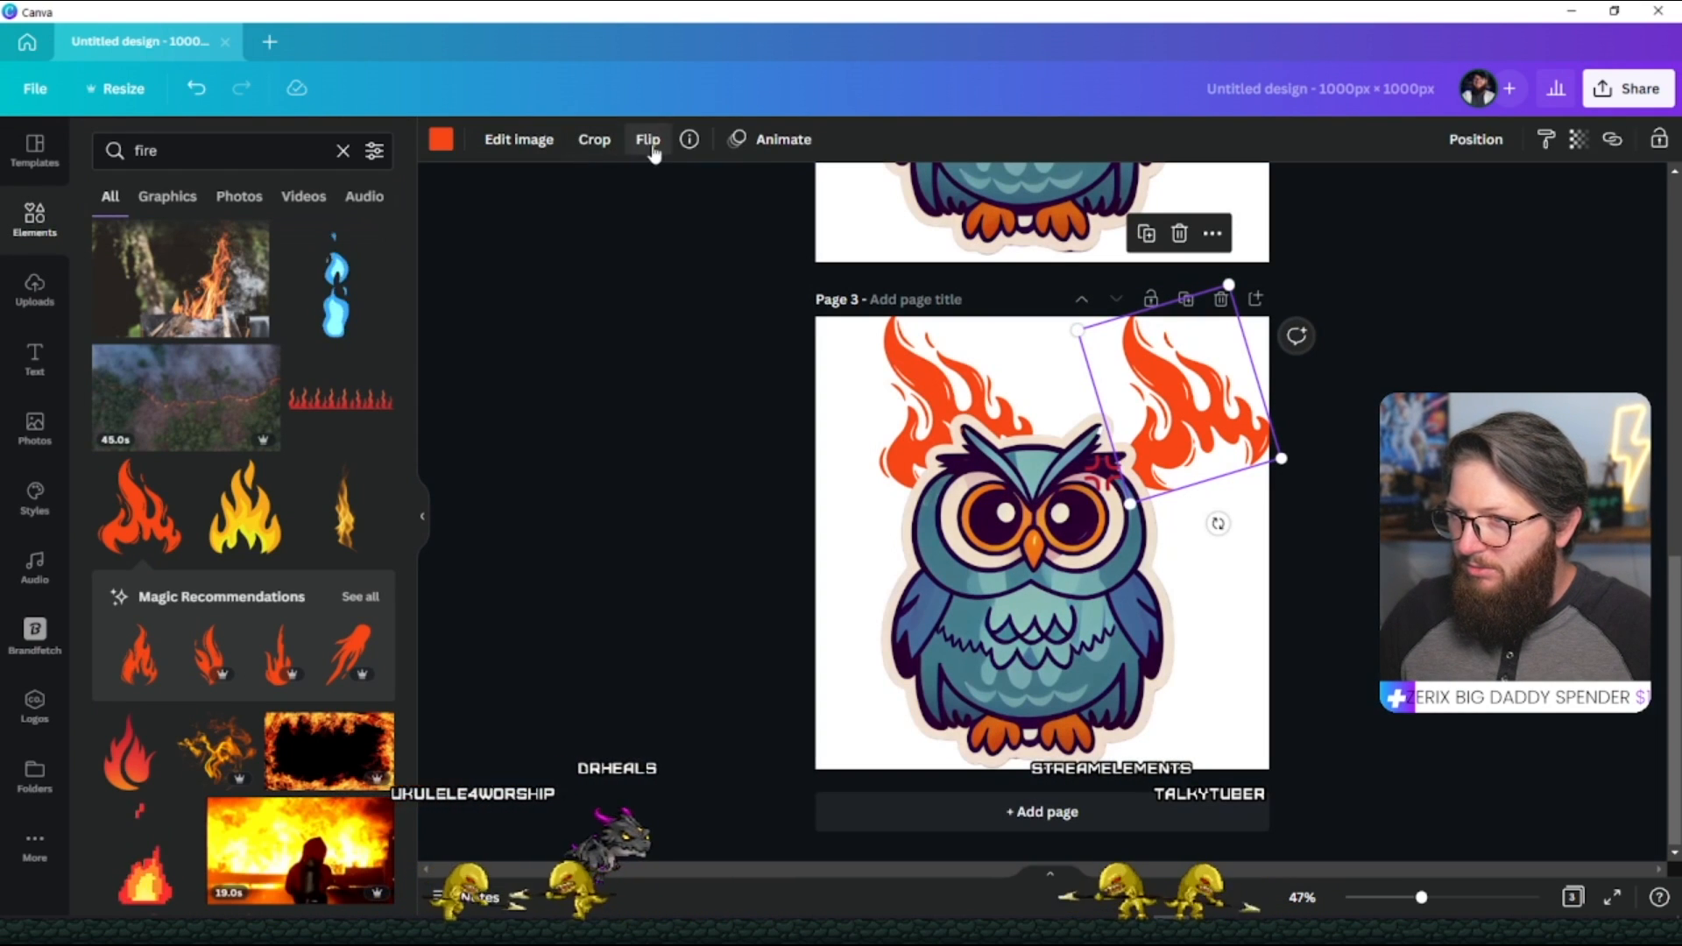
left_click(646, 140)
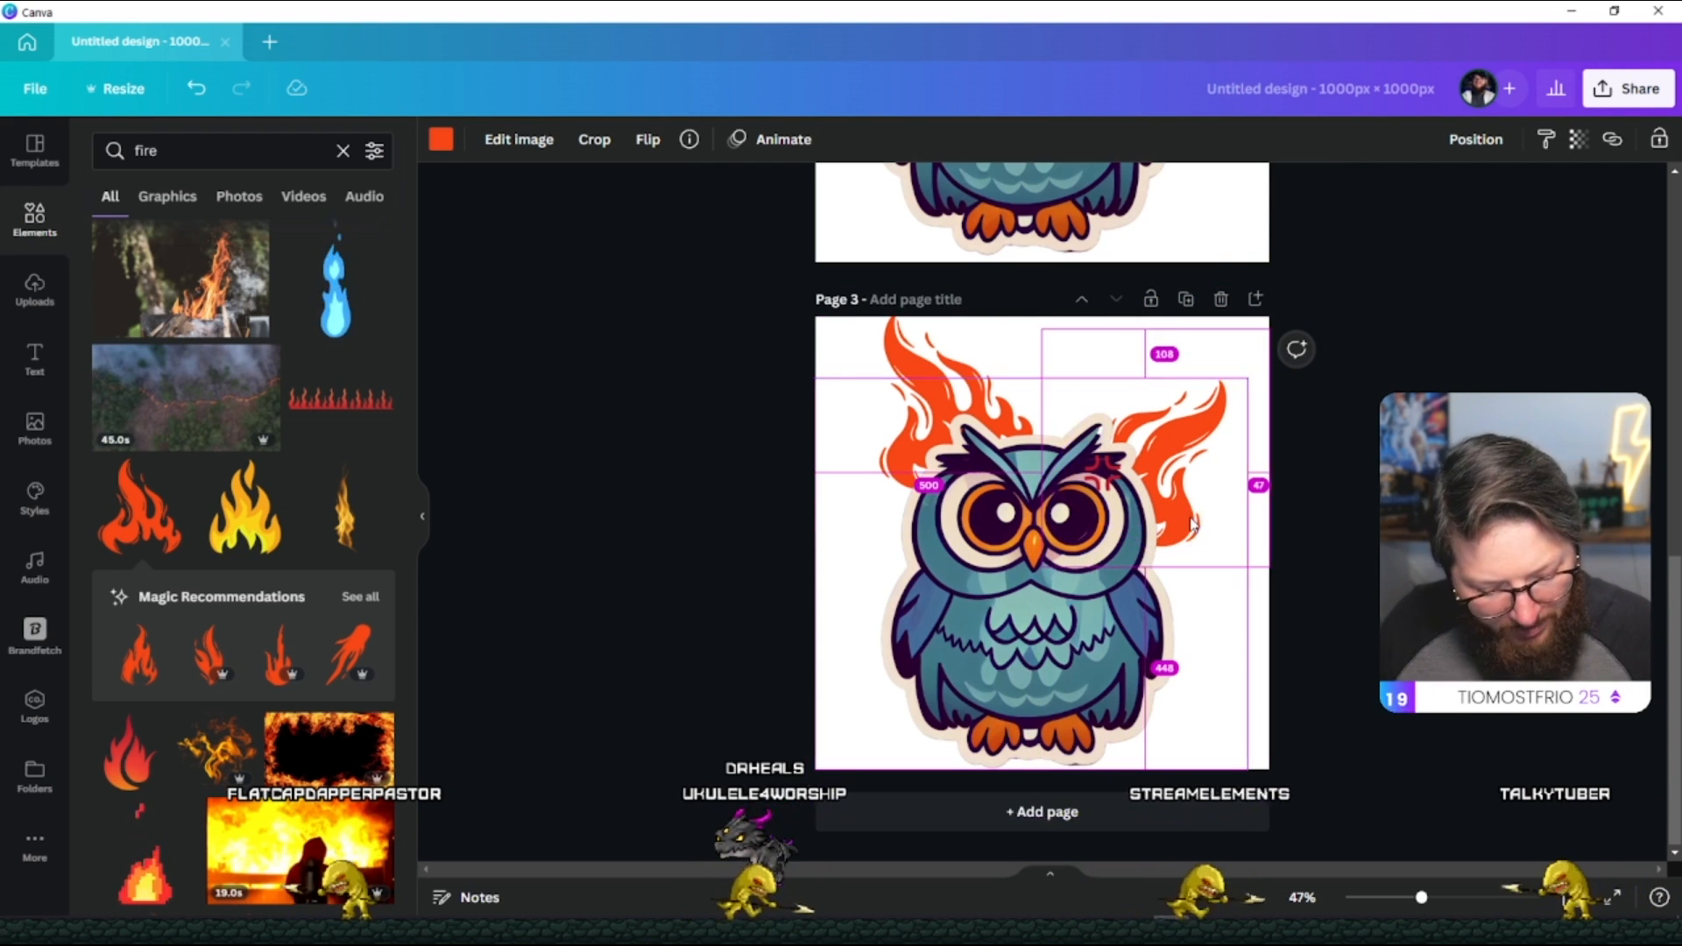
left_click(1247, 447)
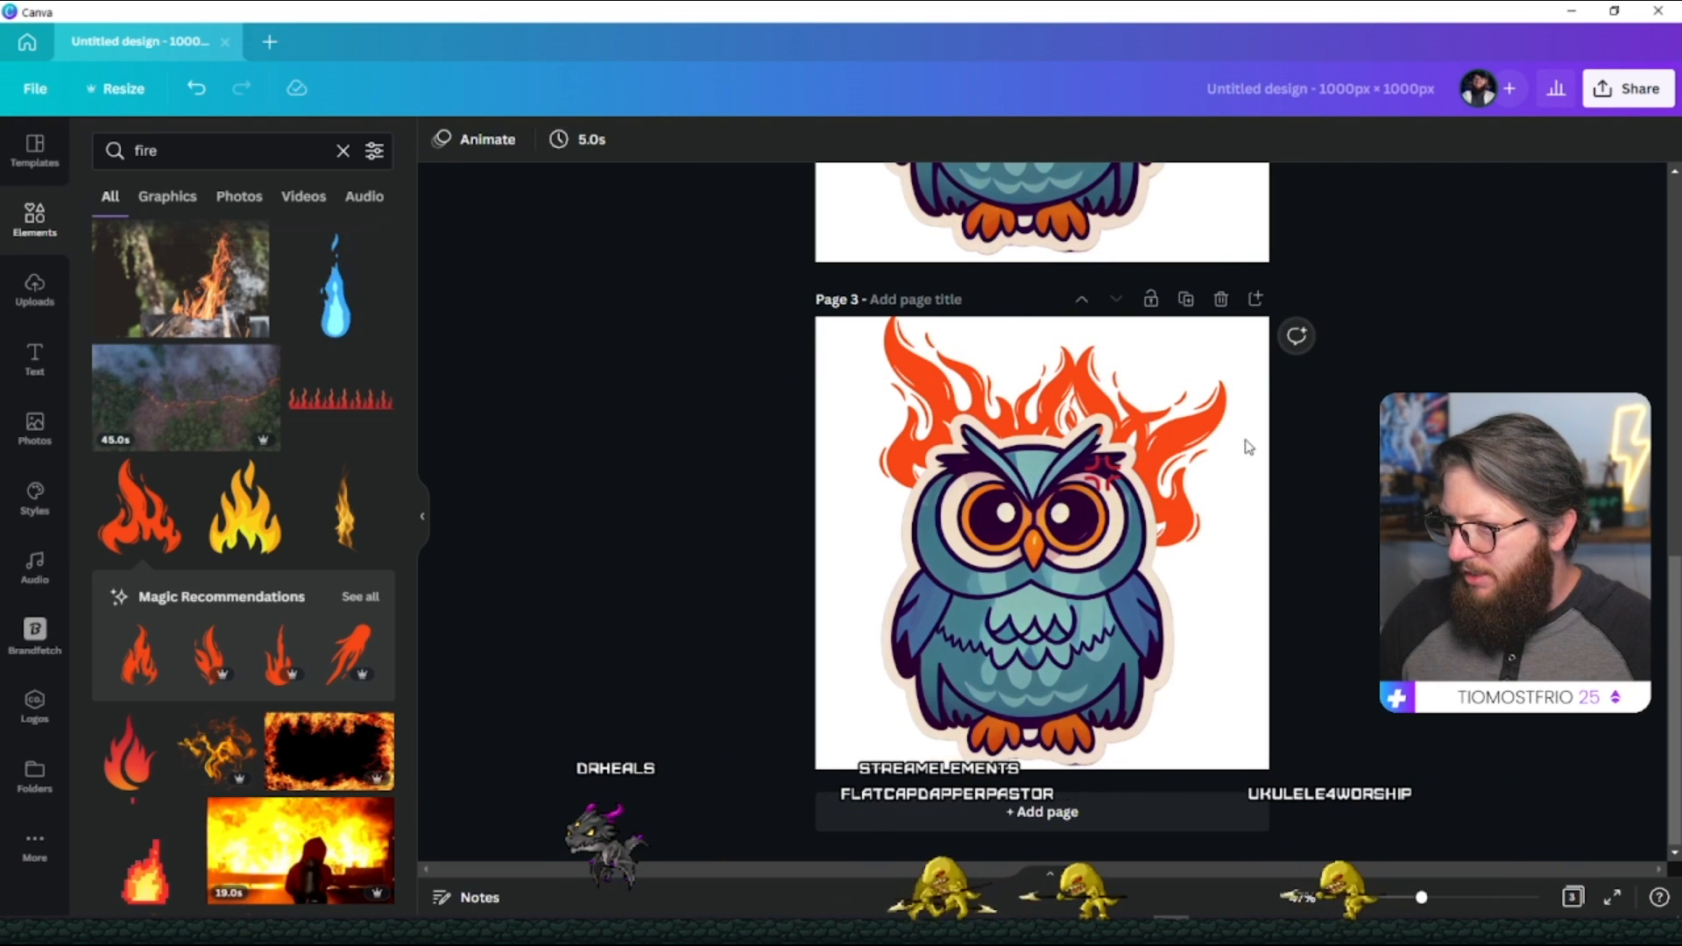
left_click(1083, 429)
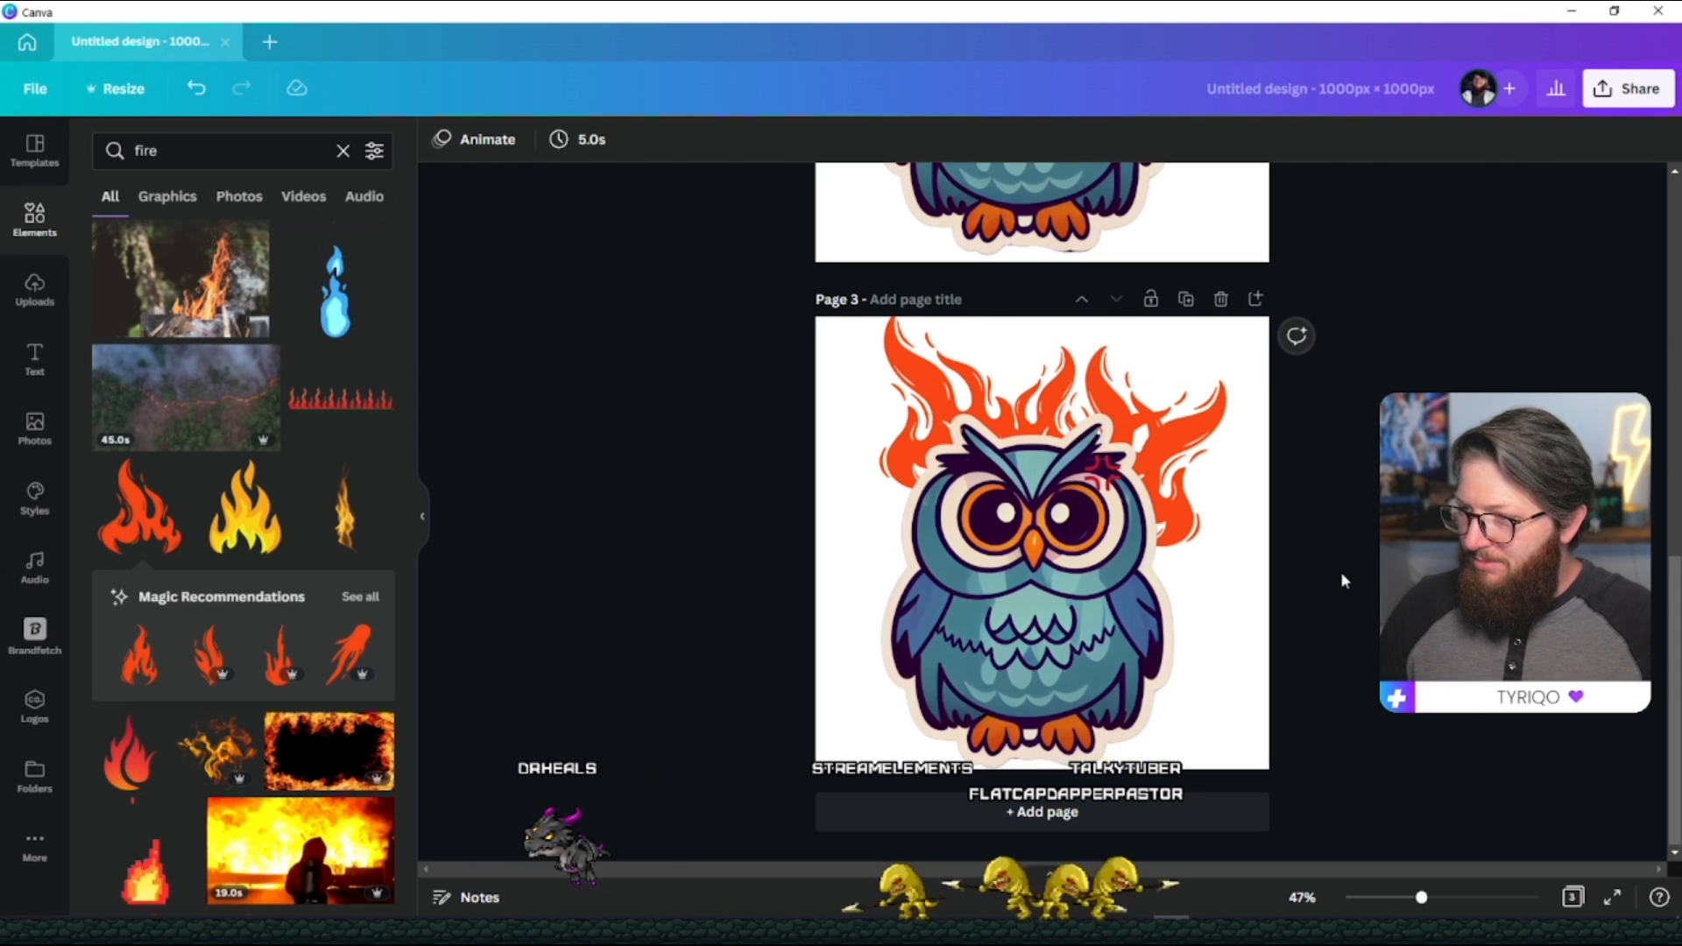
left_click(1041, 546)
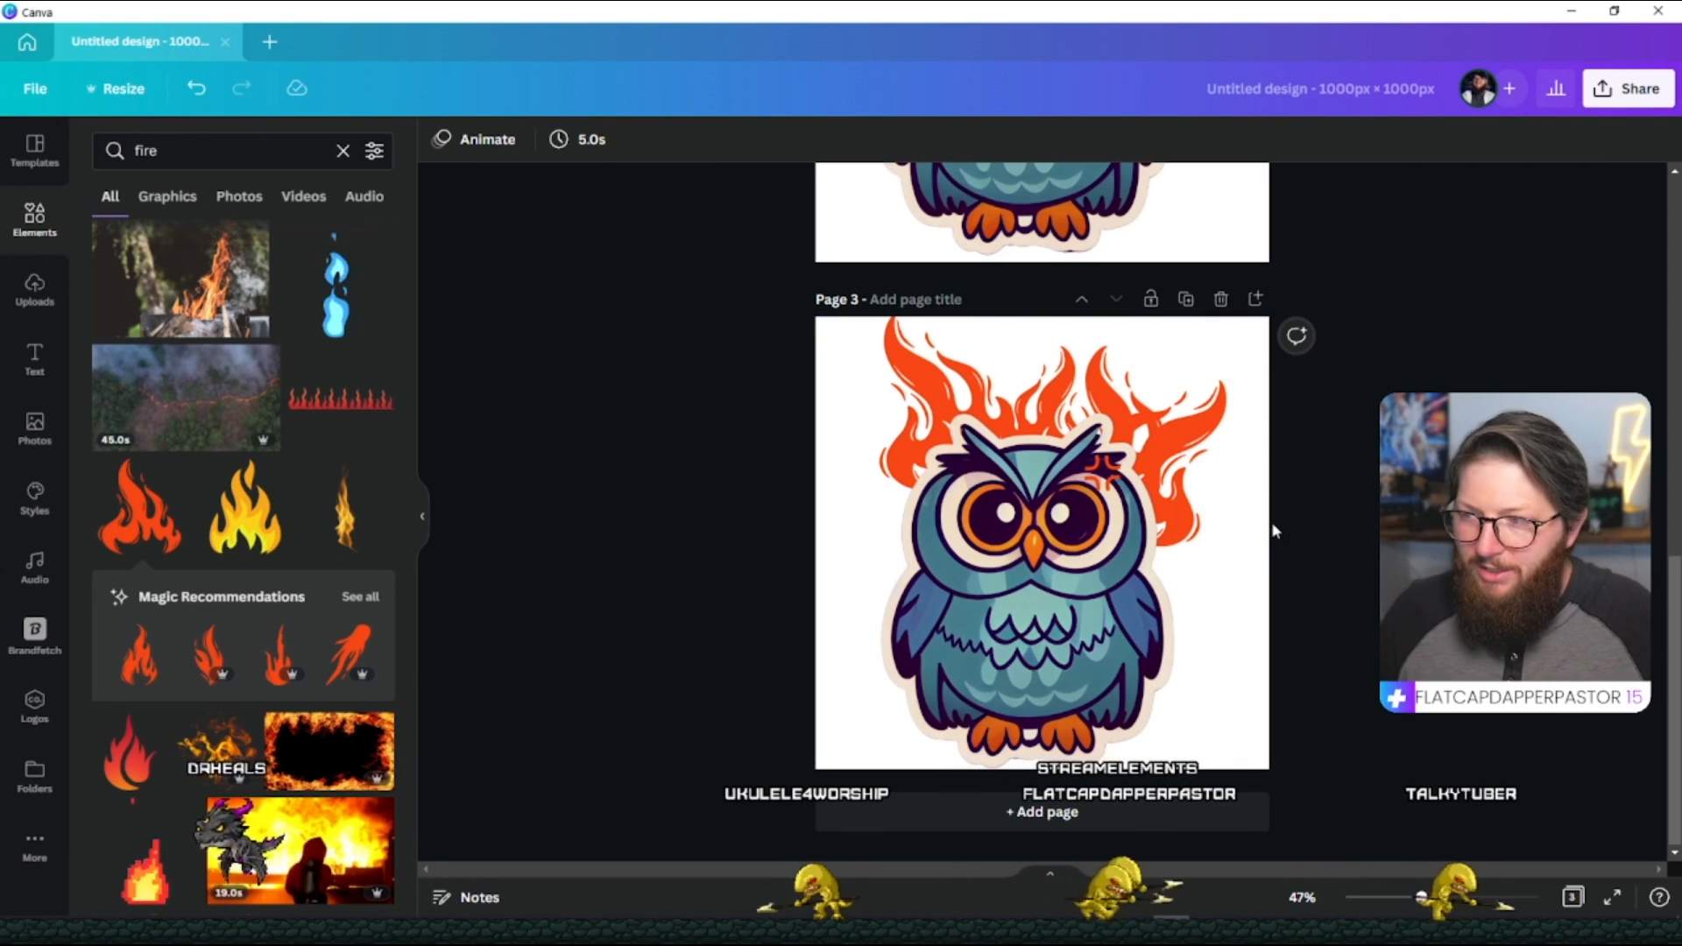
scroll("up", 3)
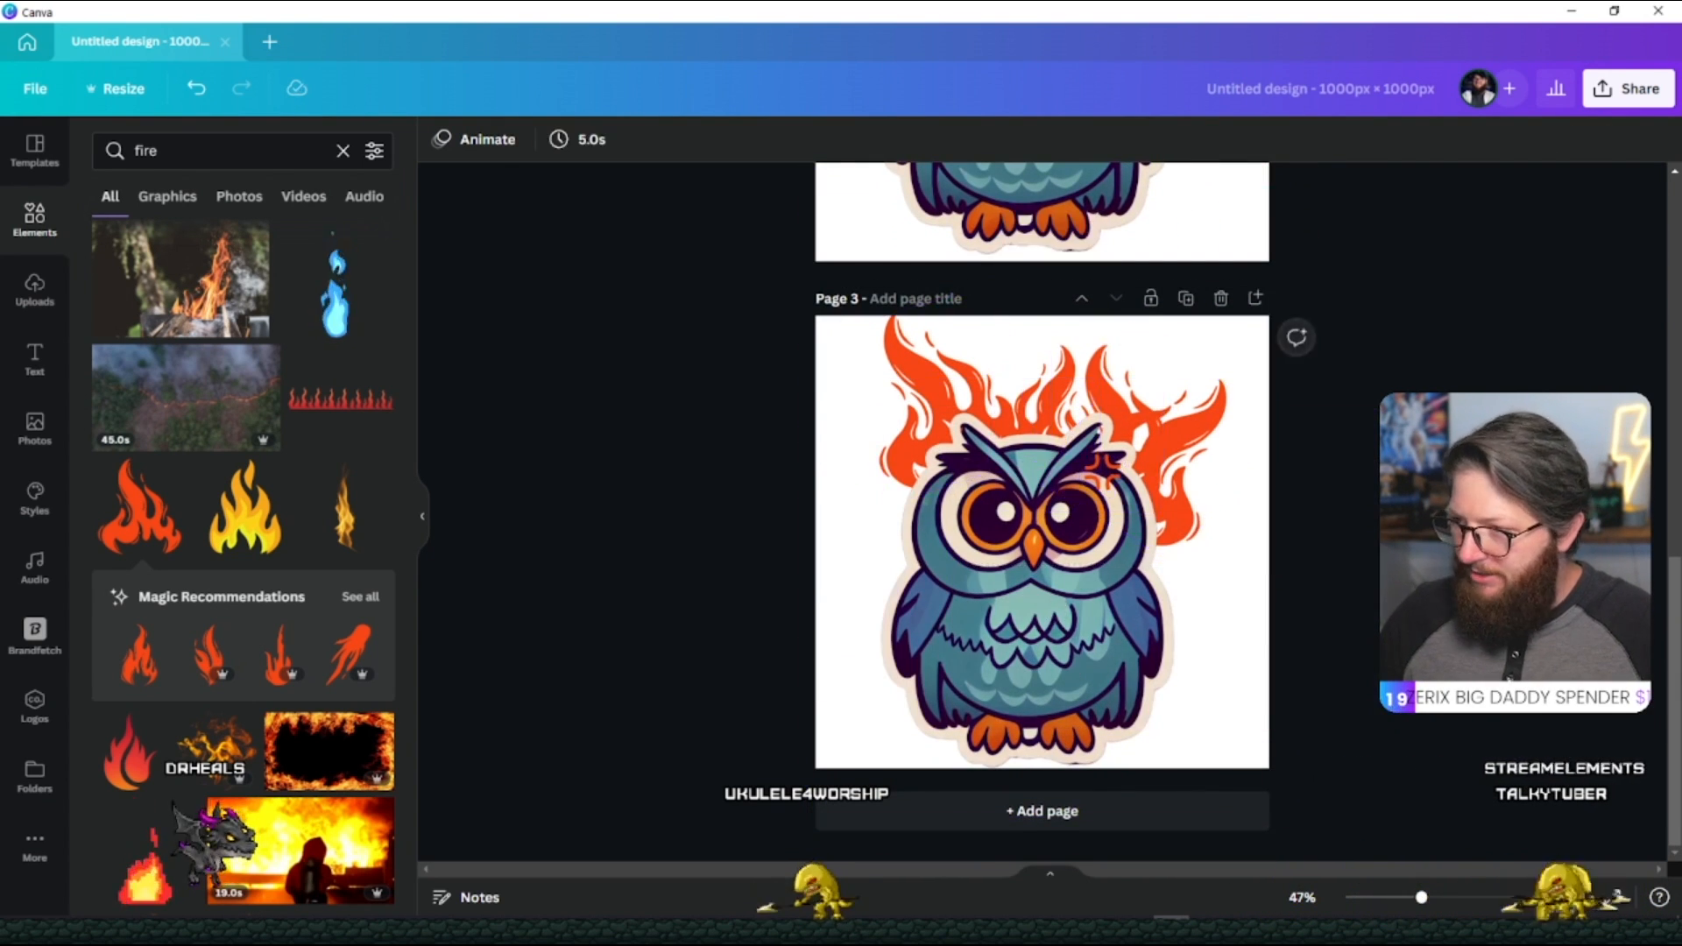
Download all three owl sticker pages as PNG via Share > Download.
left_click(1626, 87)
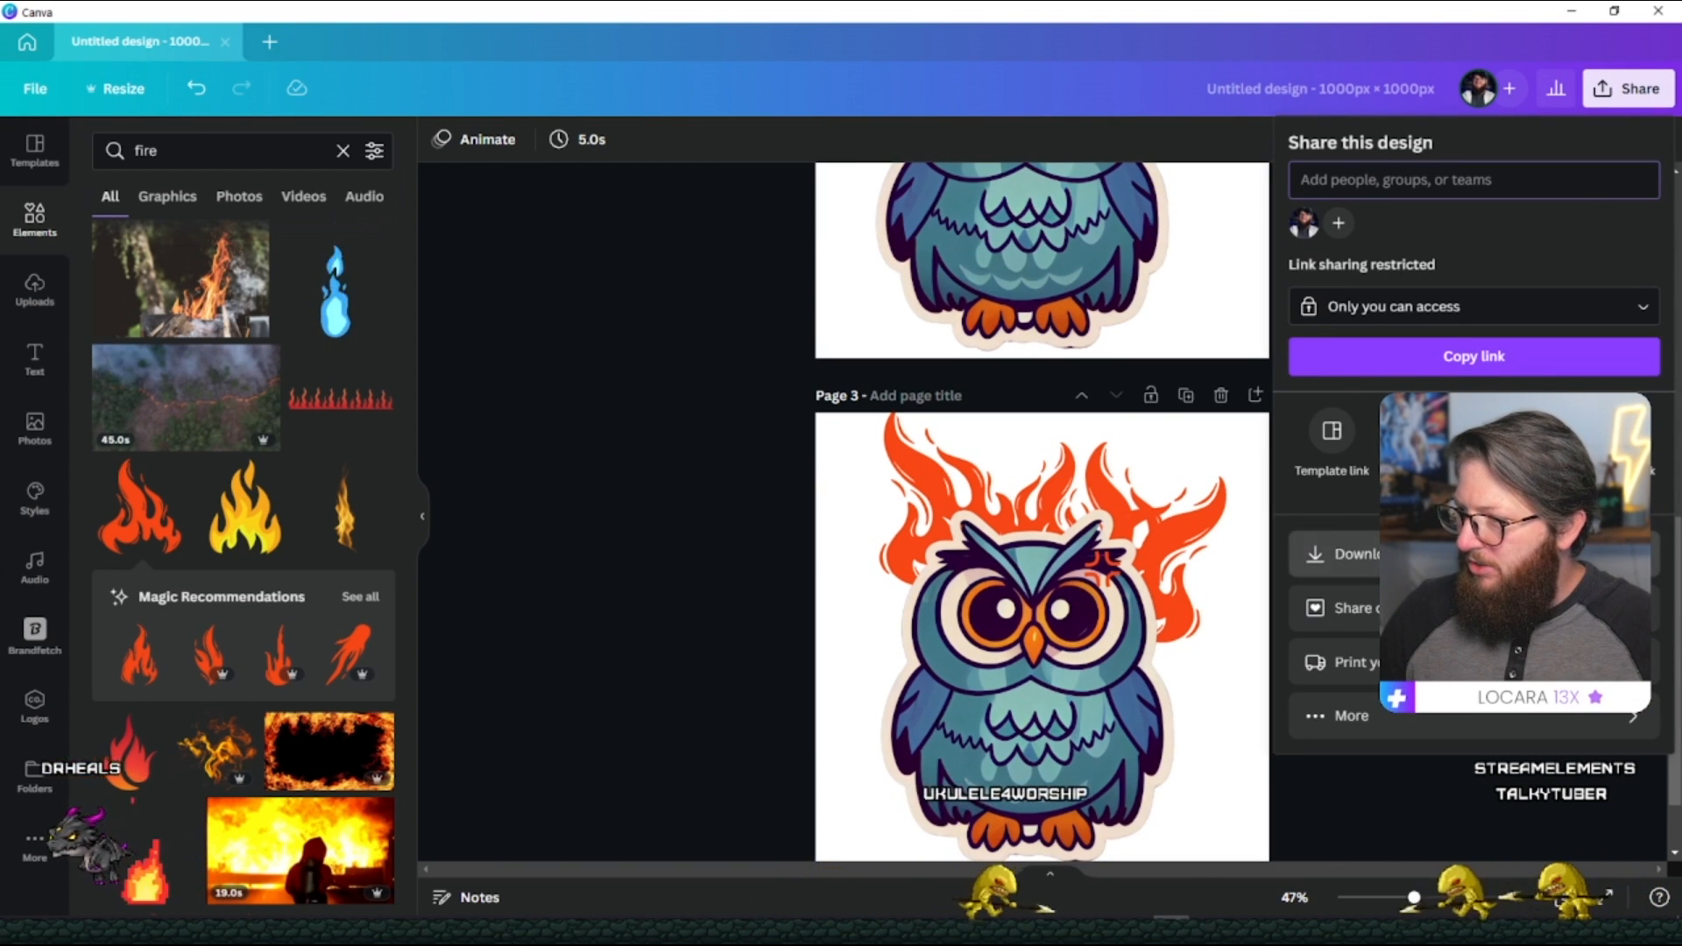
left_click(1354, 553)
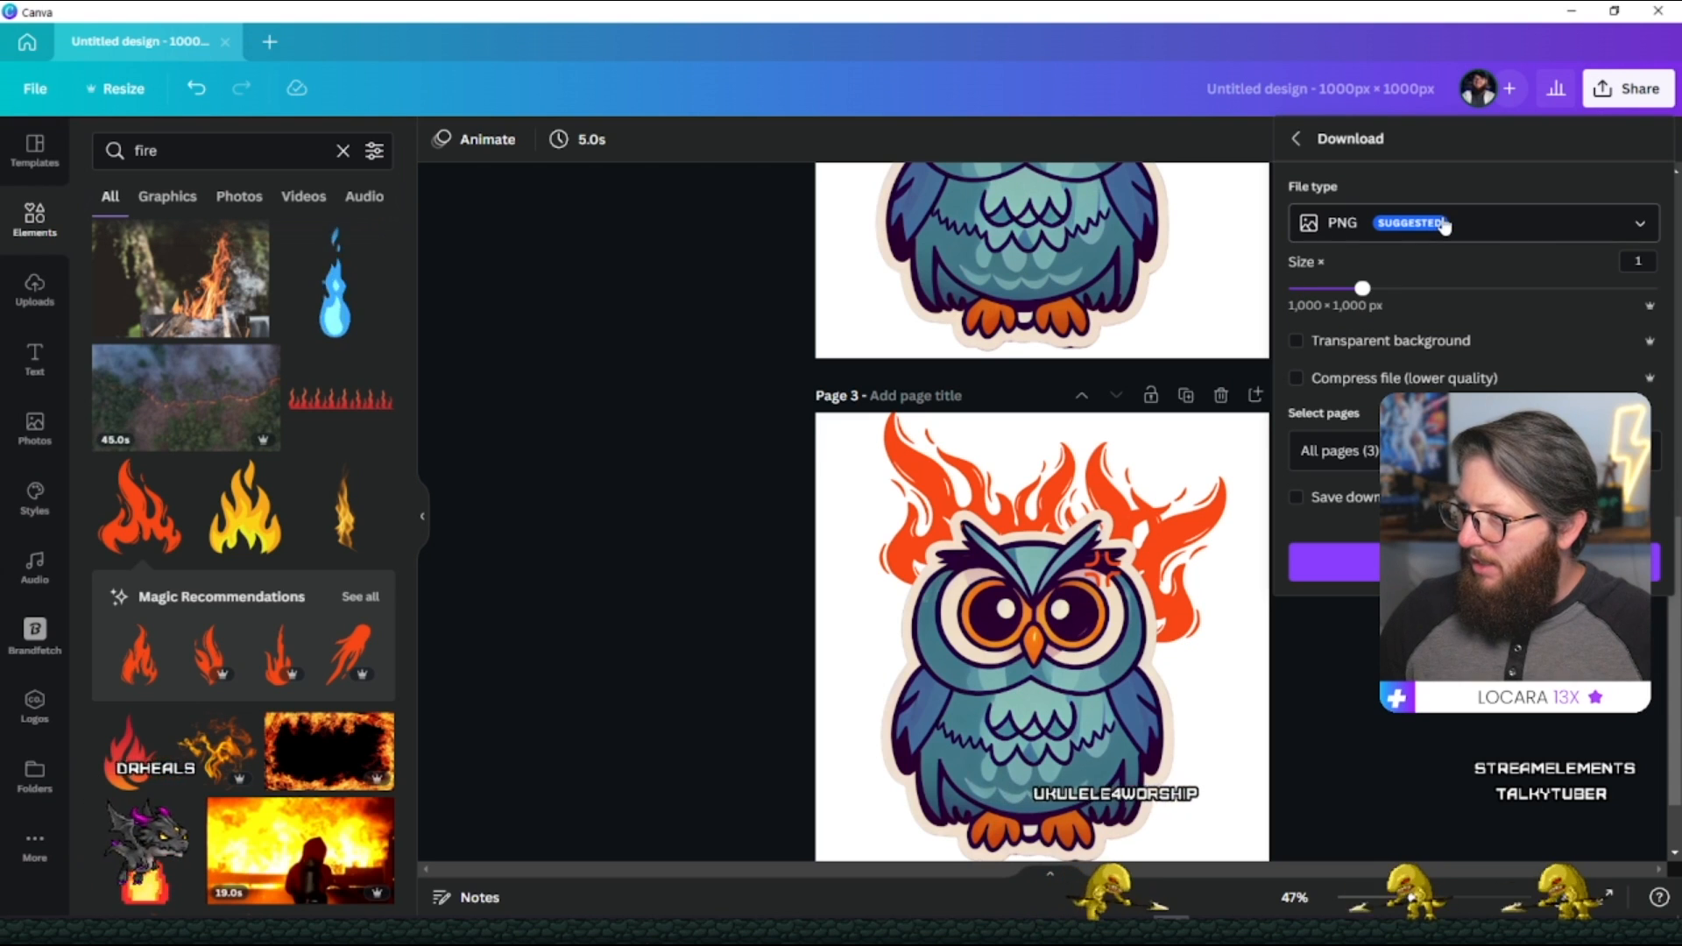
left_click(1296, 340)
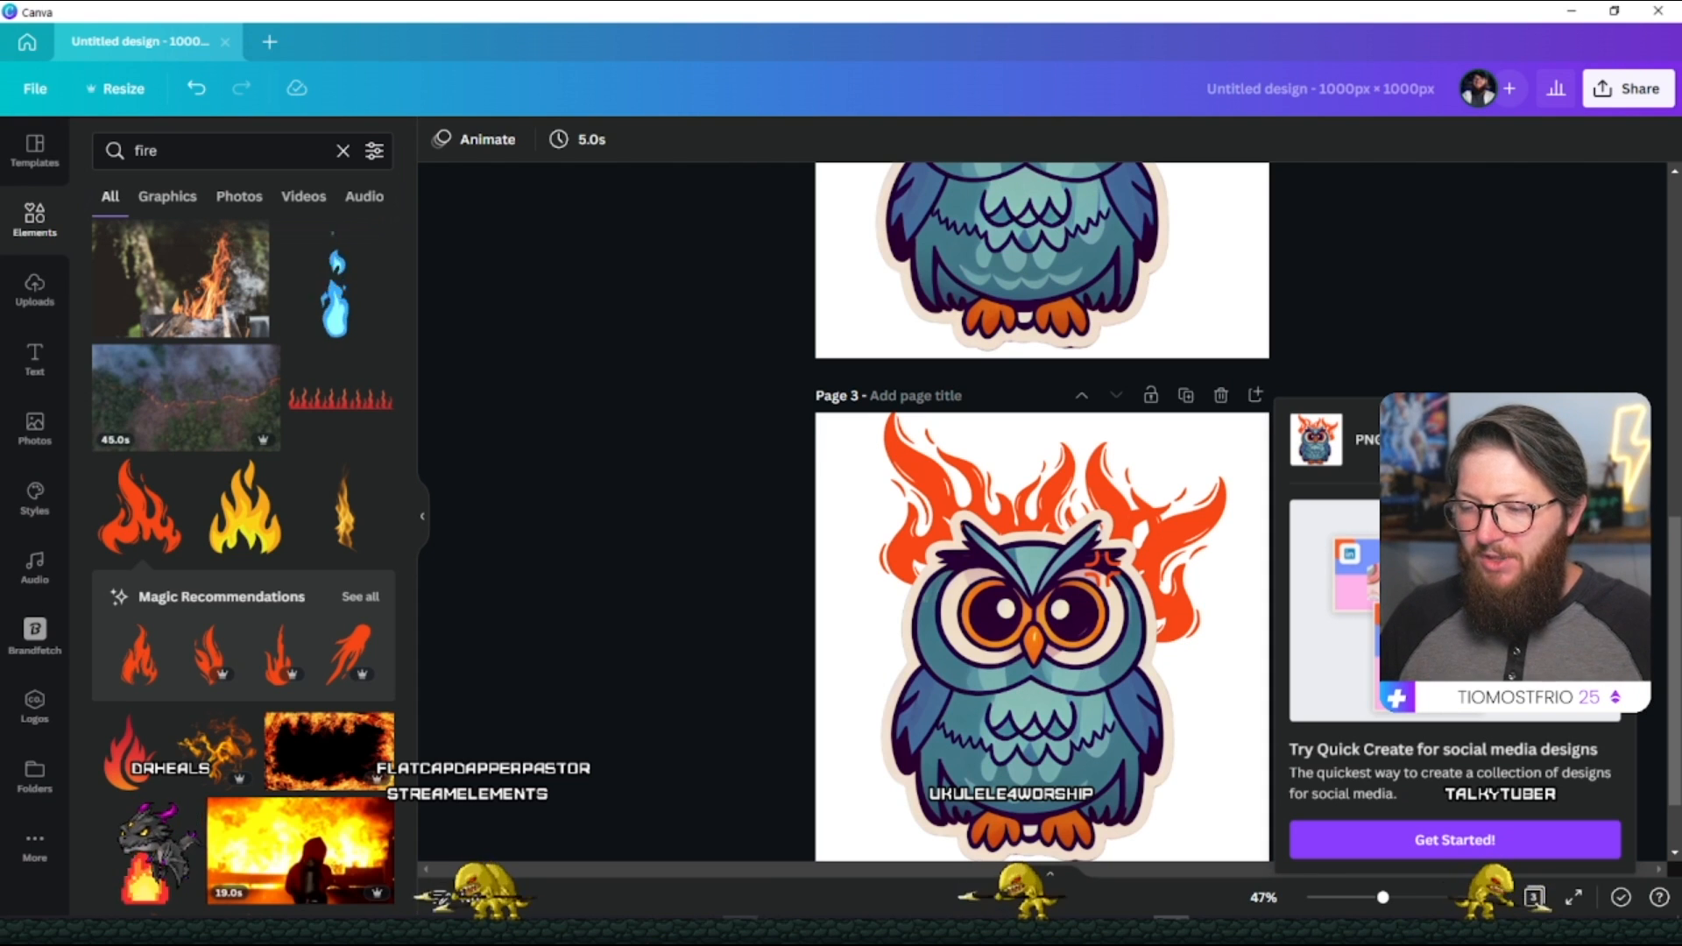
mouse_move(657, 668)
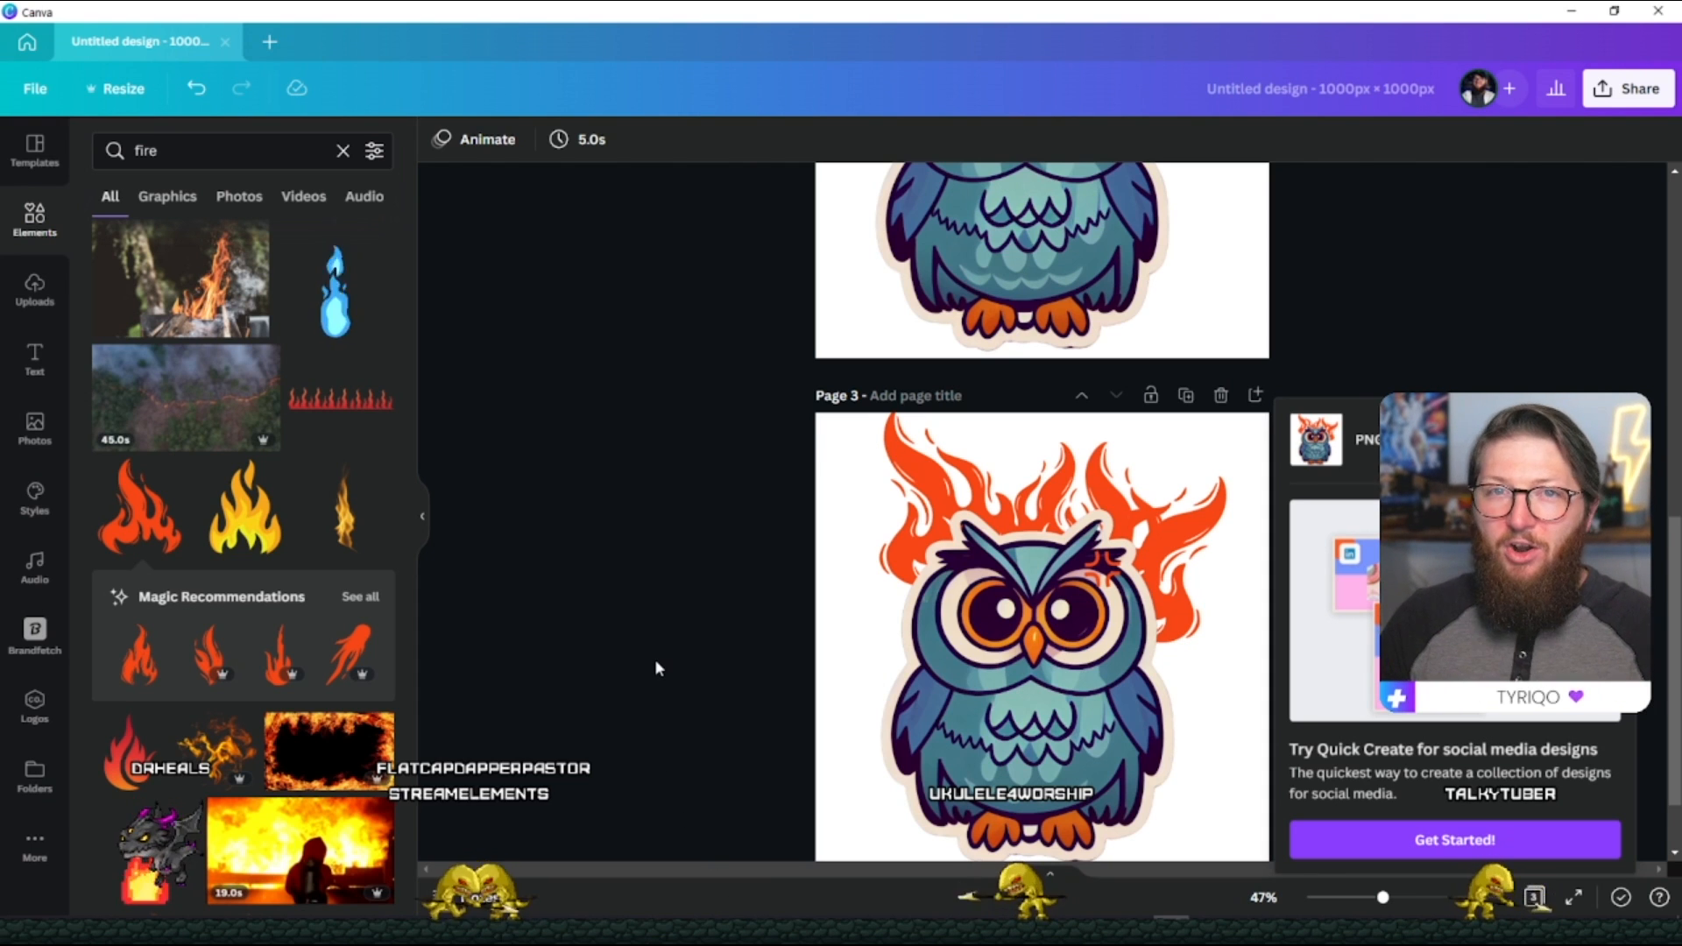
mouse_move(716, 667)
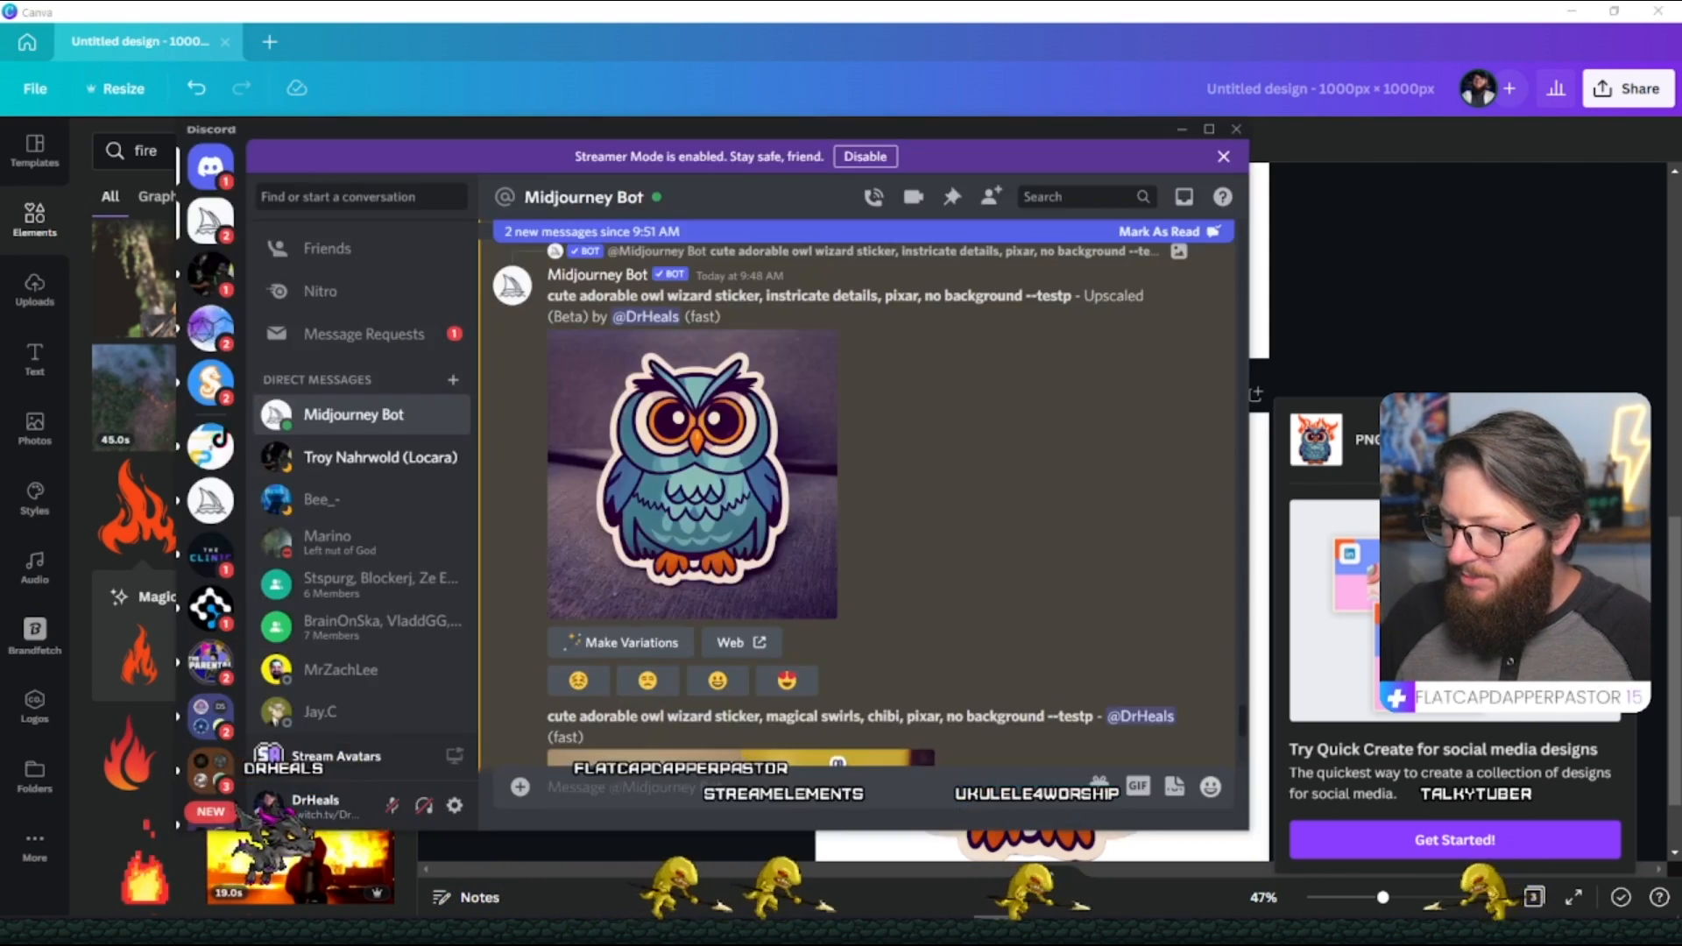
Scroll the Midjourney Bot DM and open the original full-size purple owl image.
scroll("down", 3)
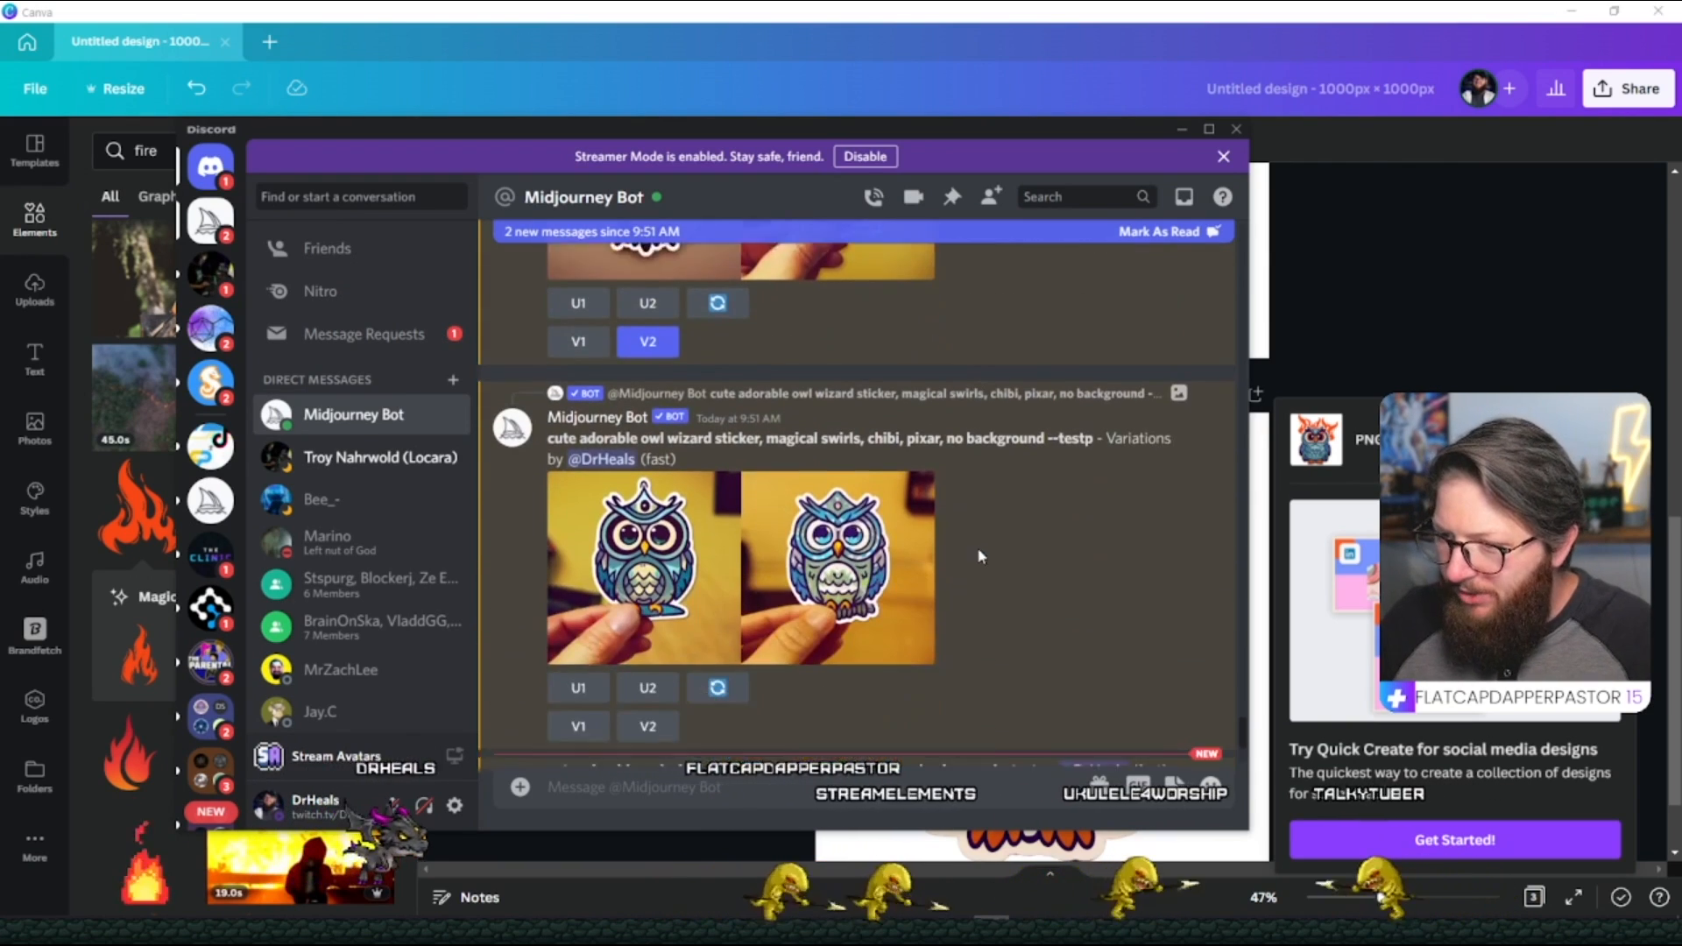
scroll("down", 3)
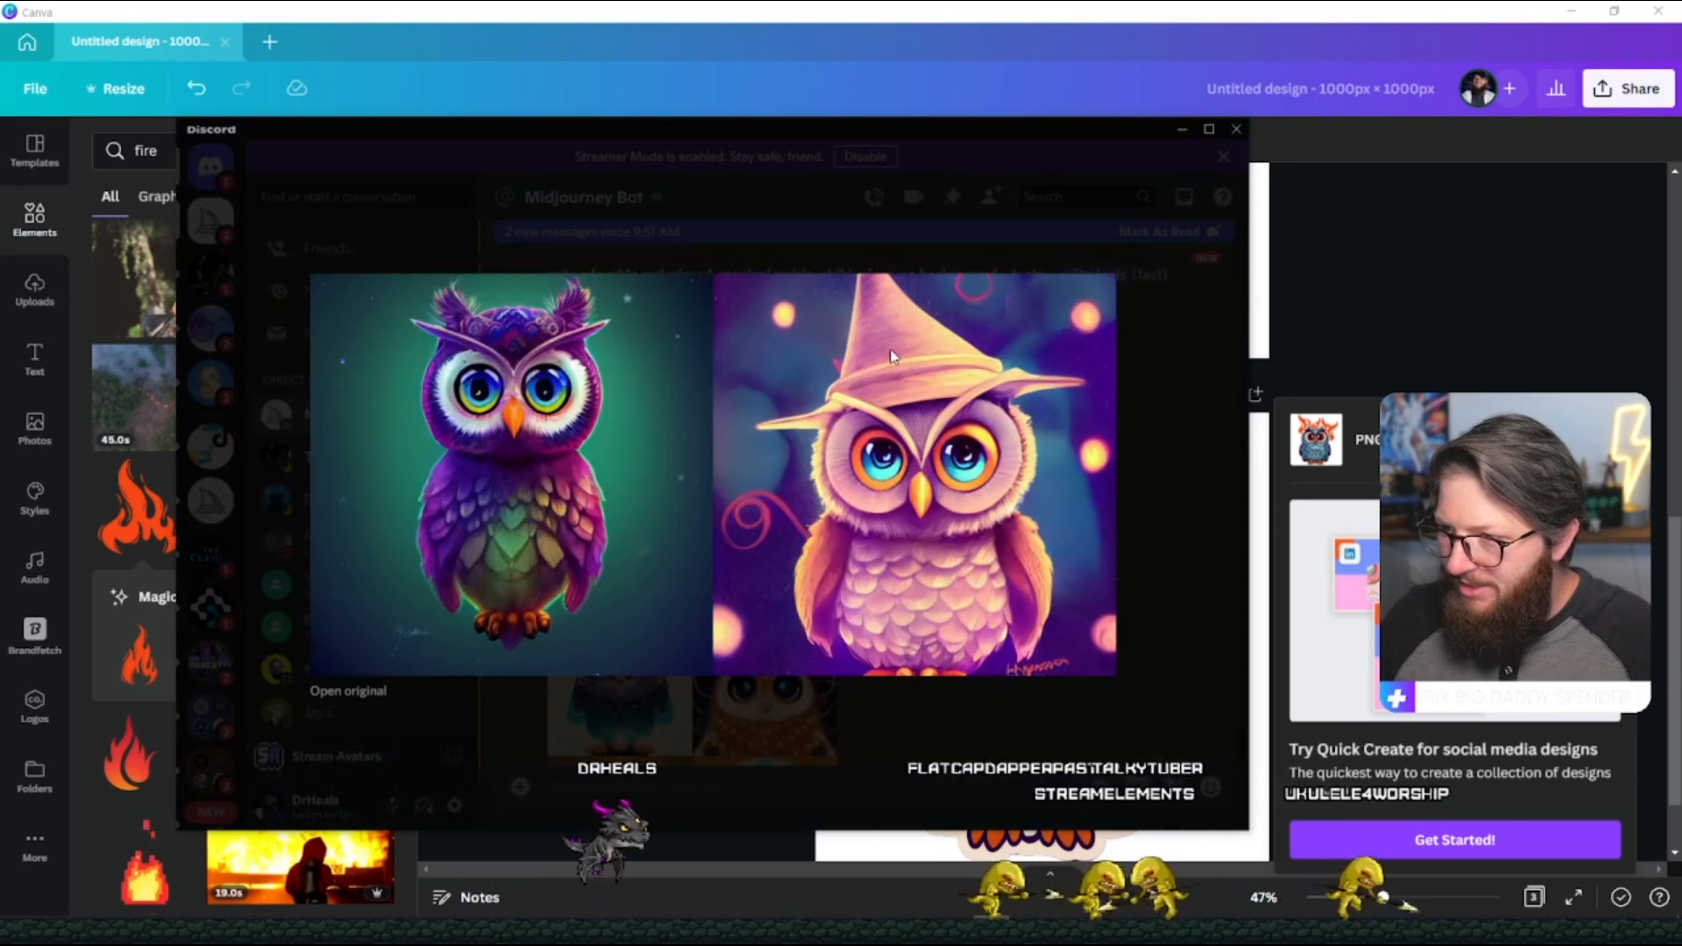
mouse_move(537, 531)
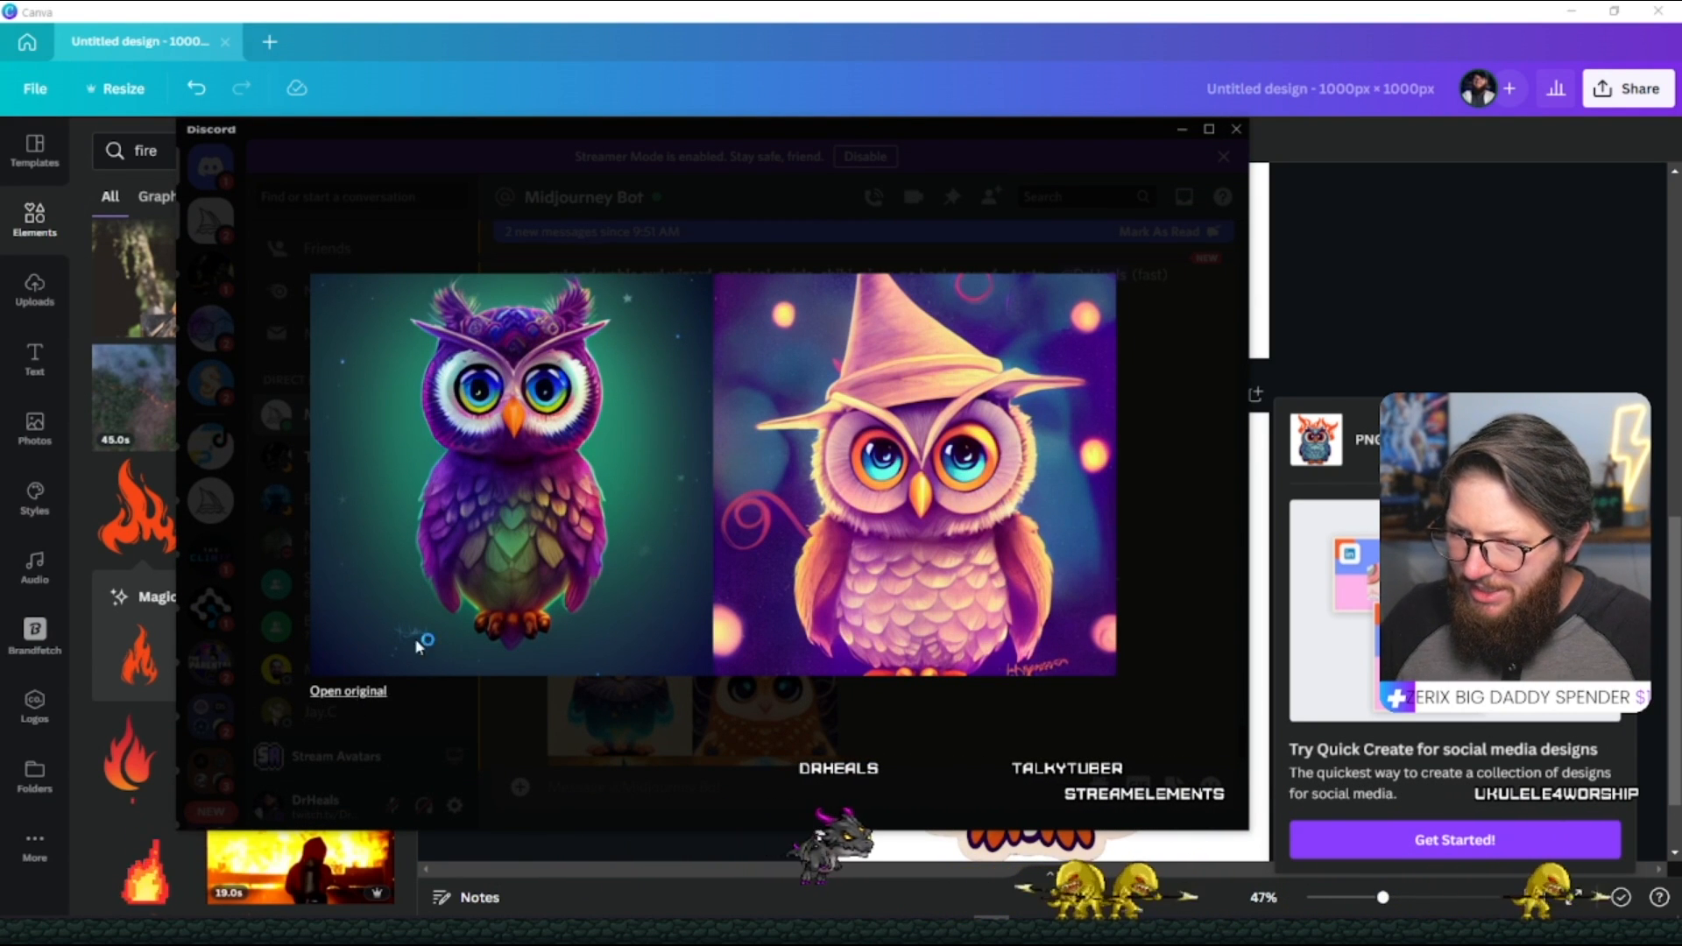
left_click(347, 690)
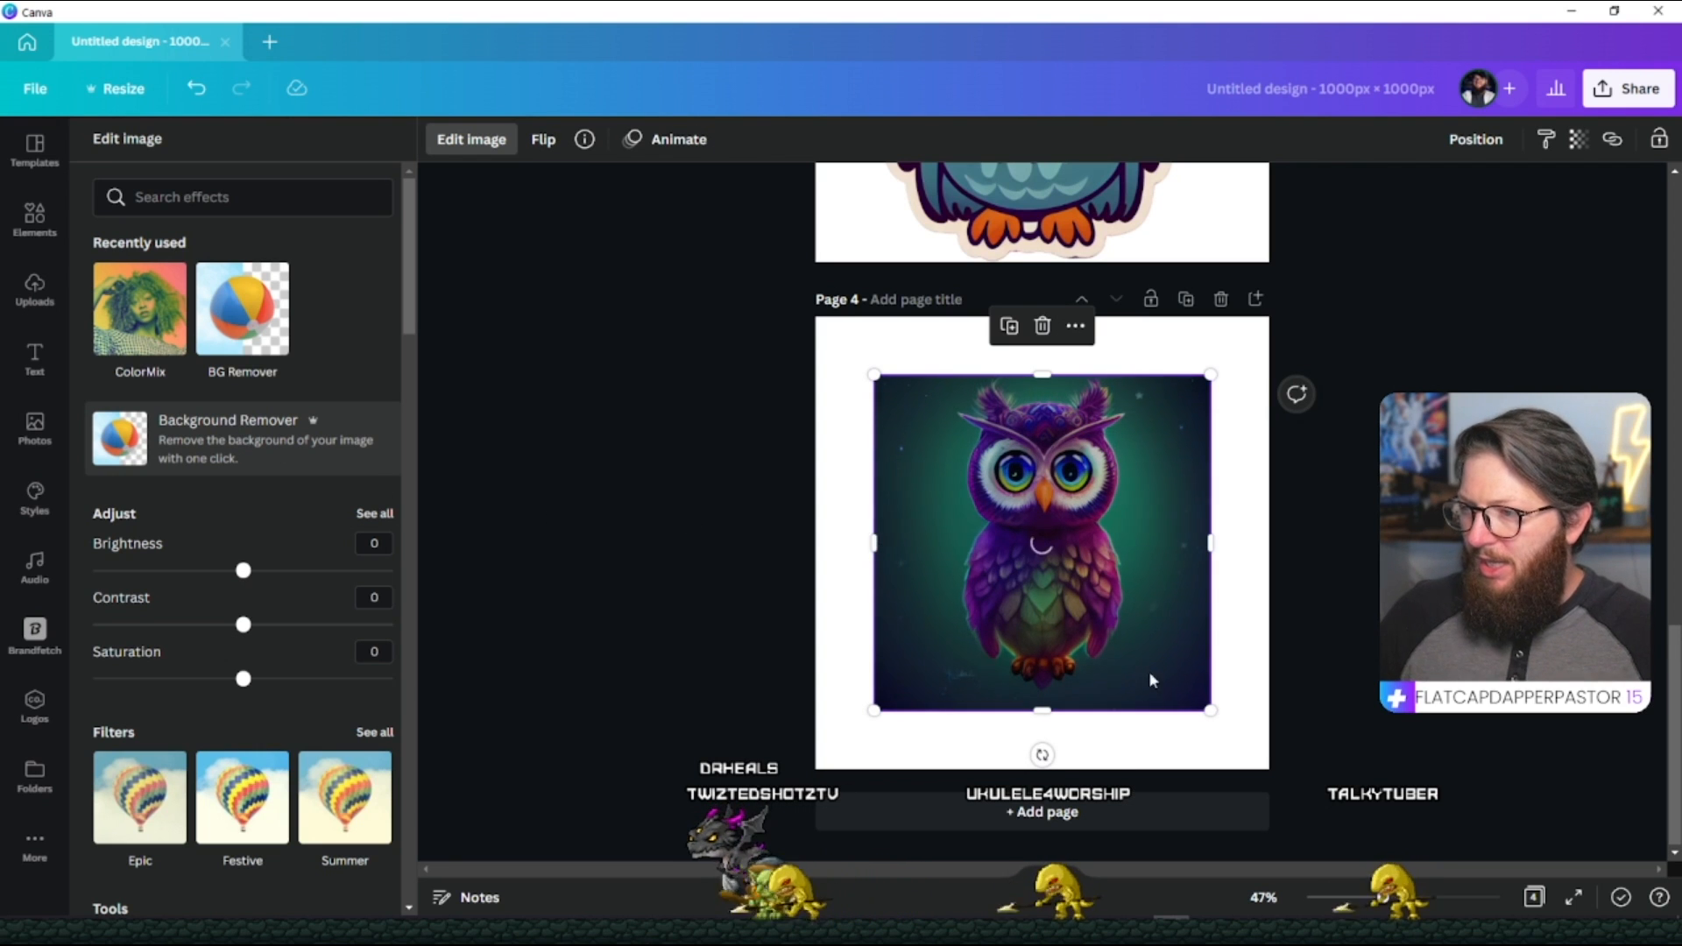
Run Background Remover on the purple owl on page 4, then return to Elements.
left_click(242, 438)
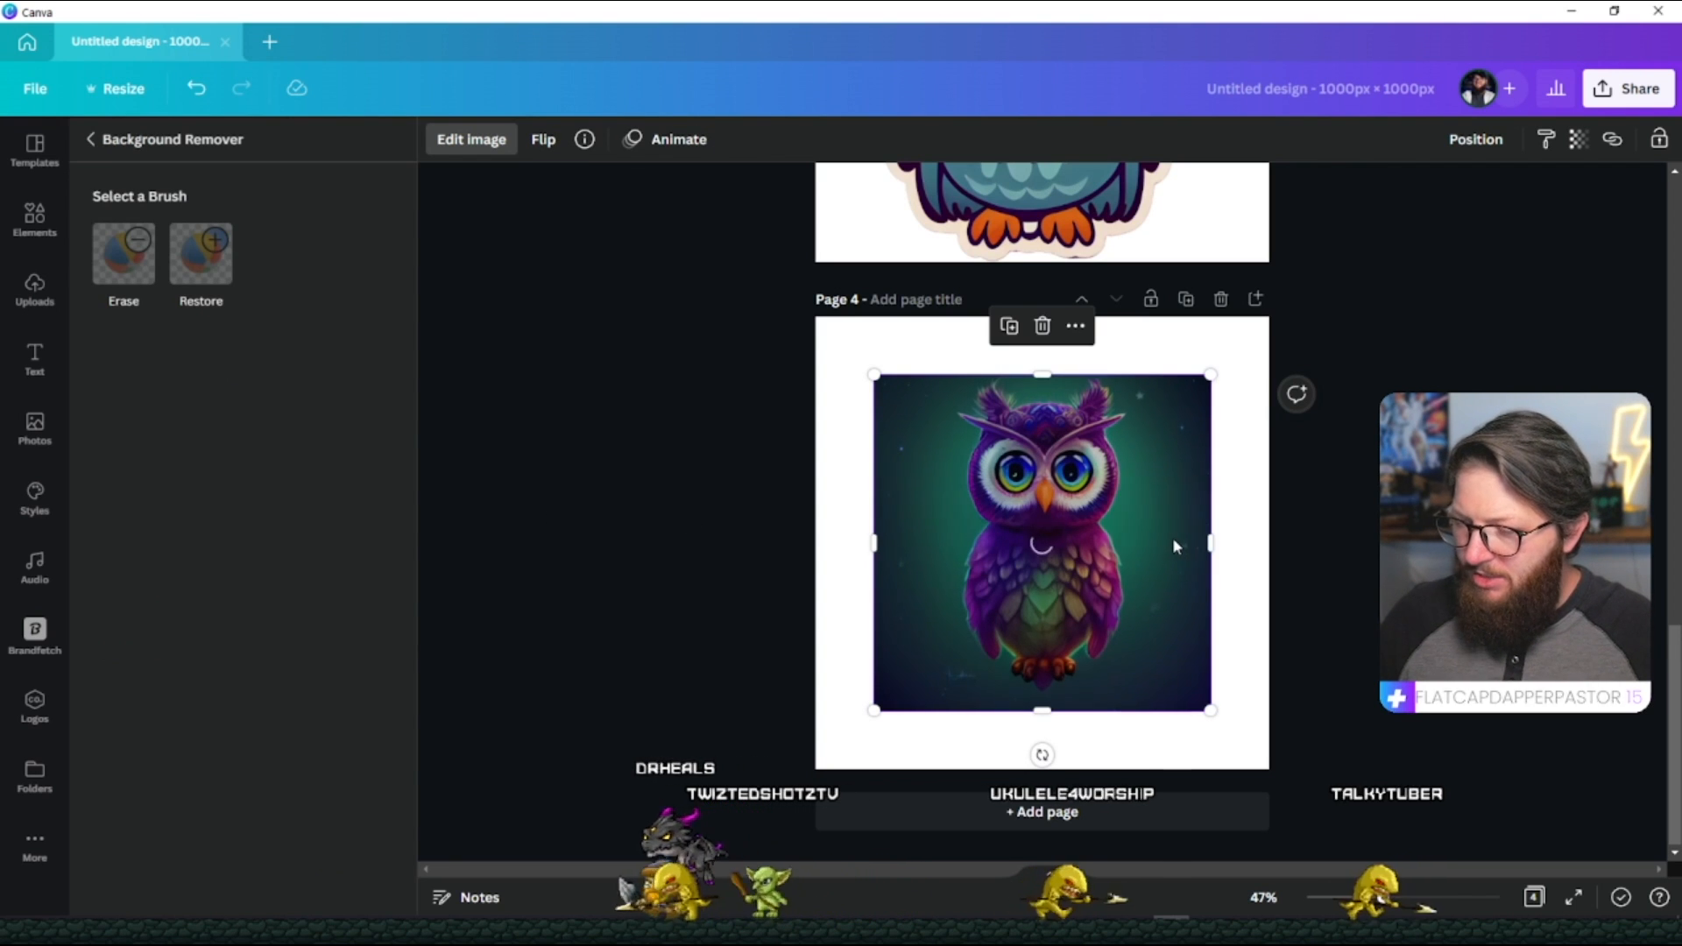
mouse_move(1187, 550)
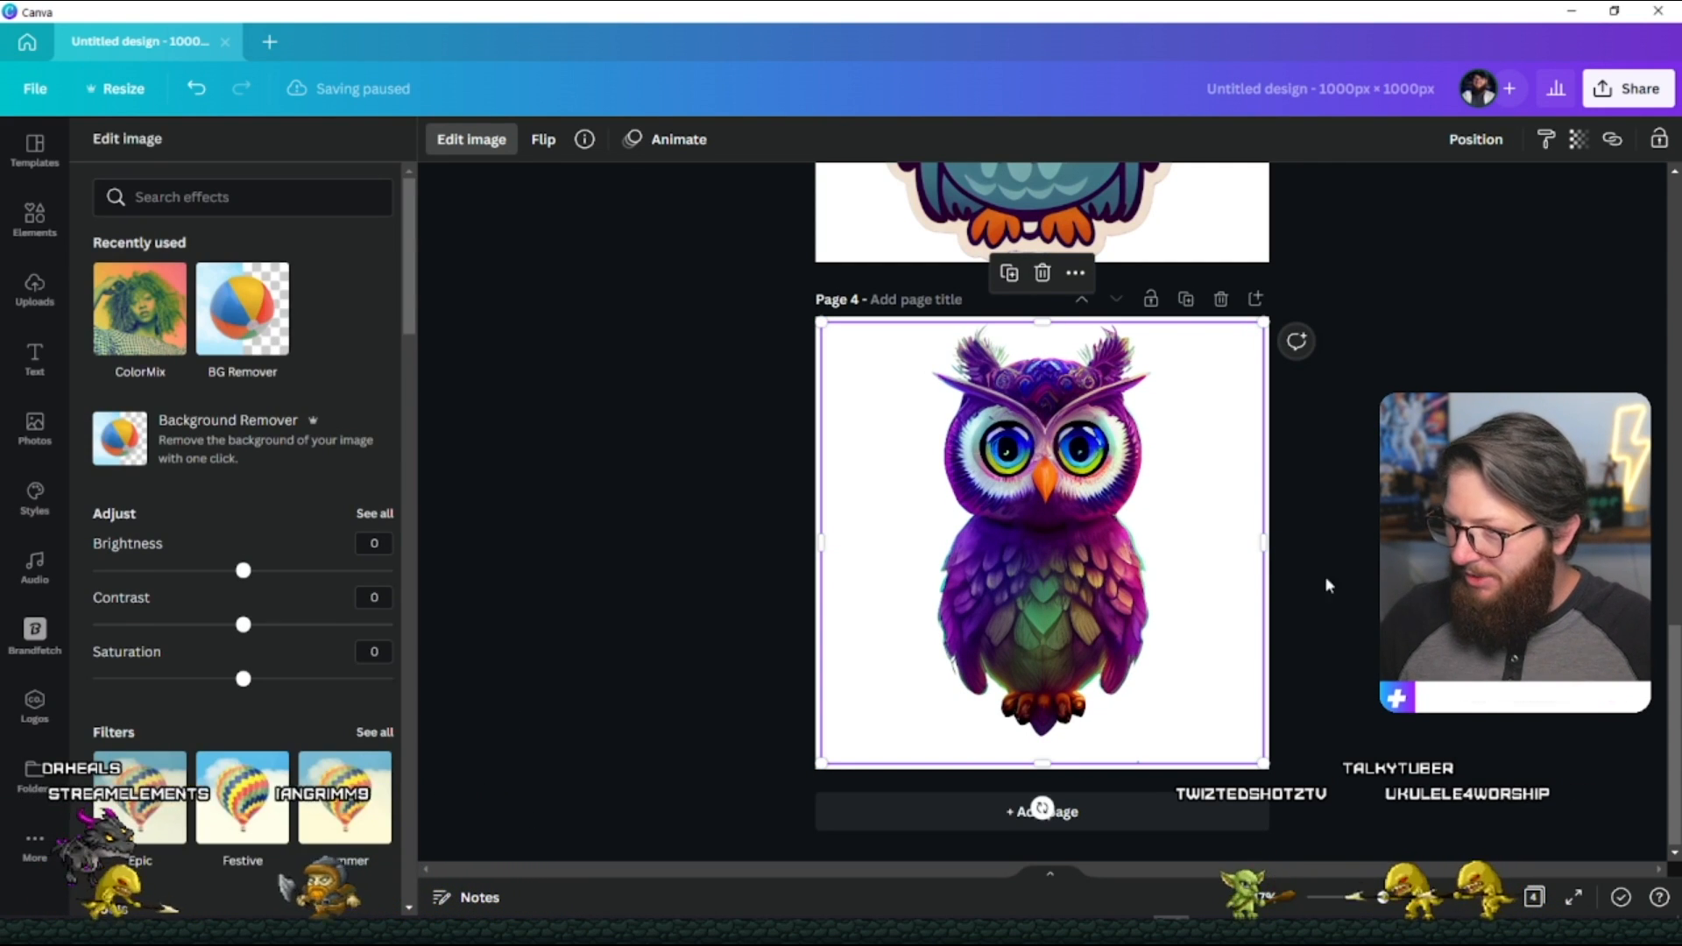
left_click(35, 289)
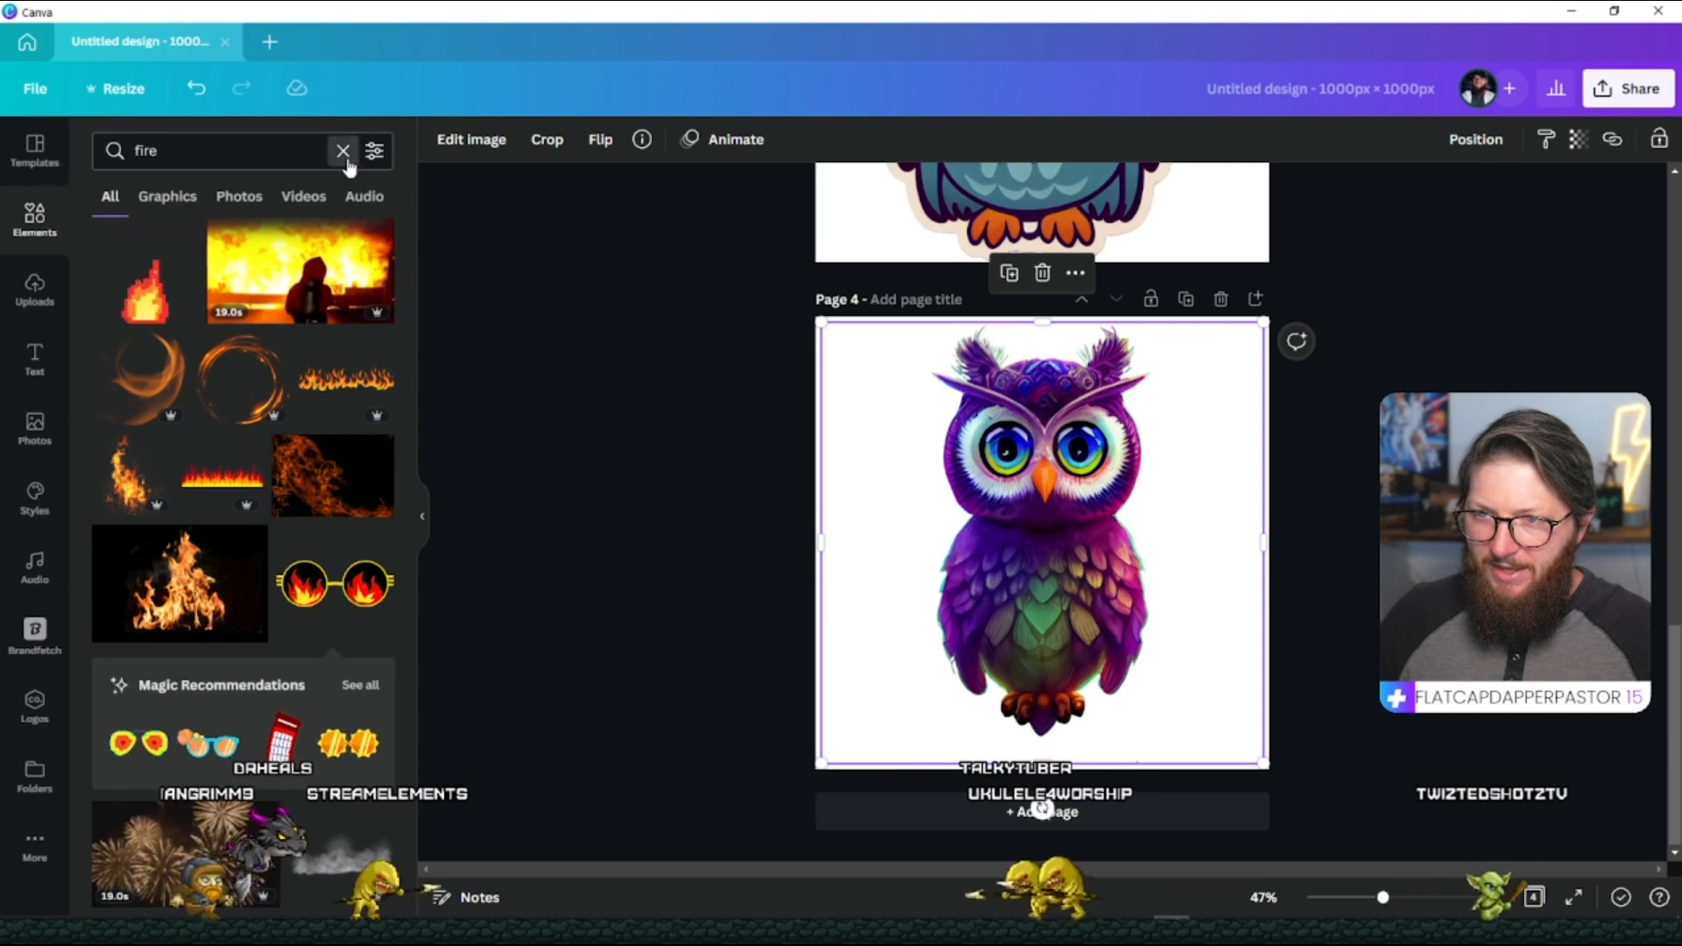
Clear the 'fire' search and pick an item under Recently used.
left_click(343, 150)
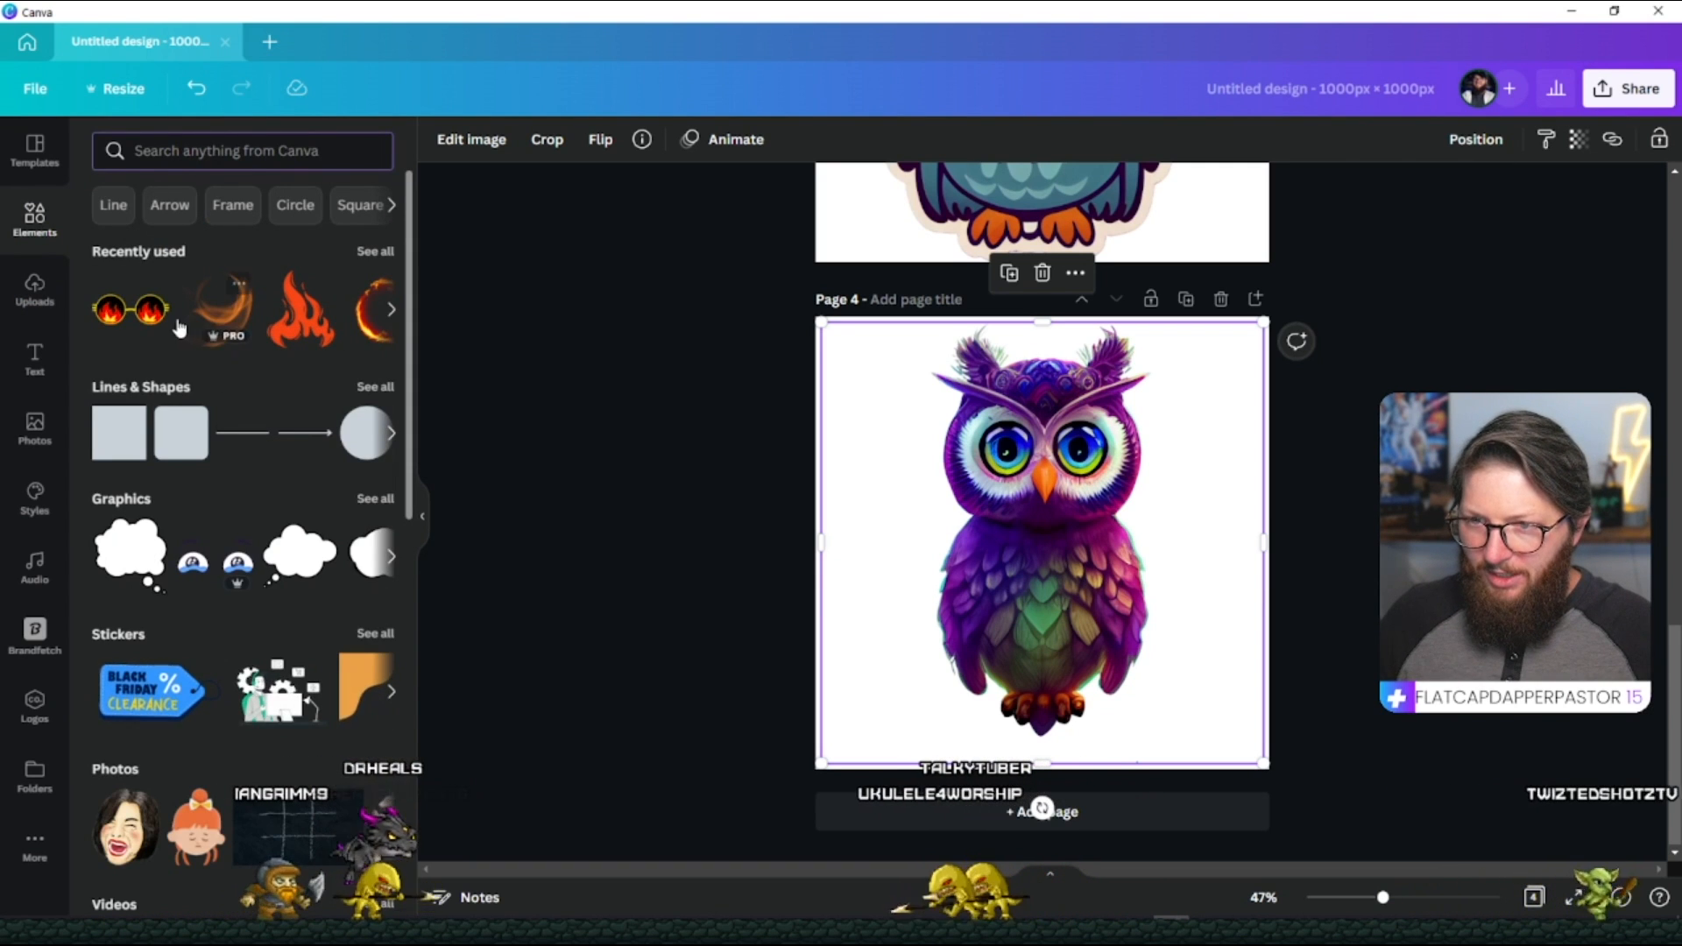
left_click(127, 309)
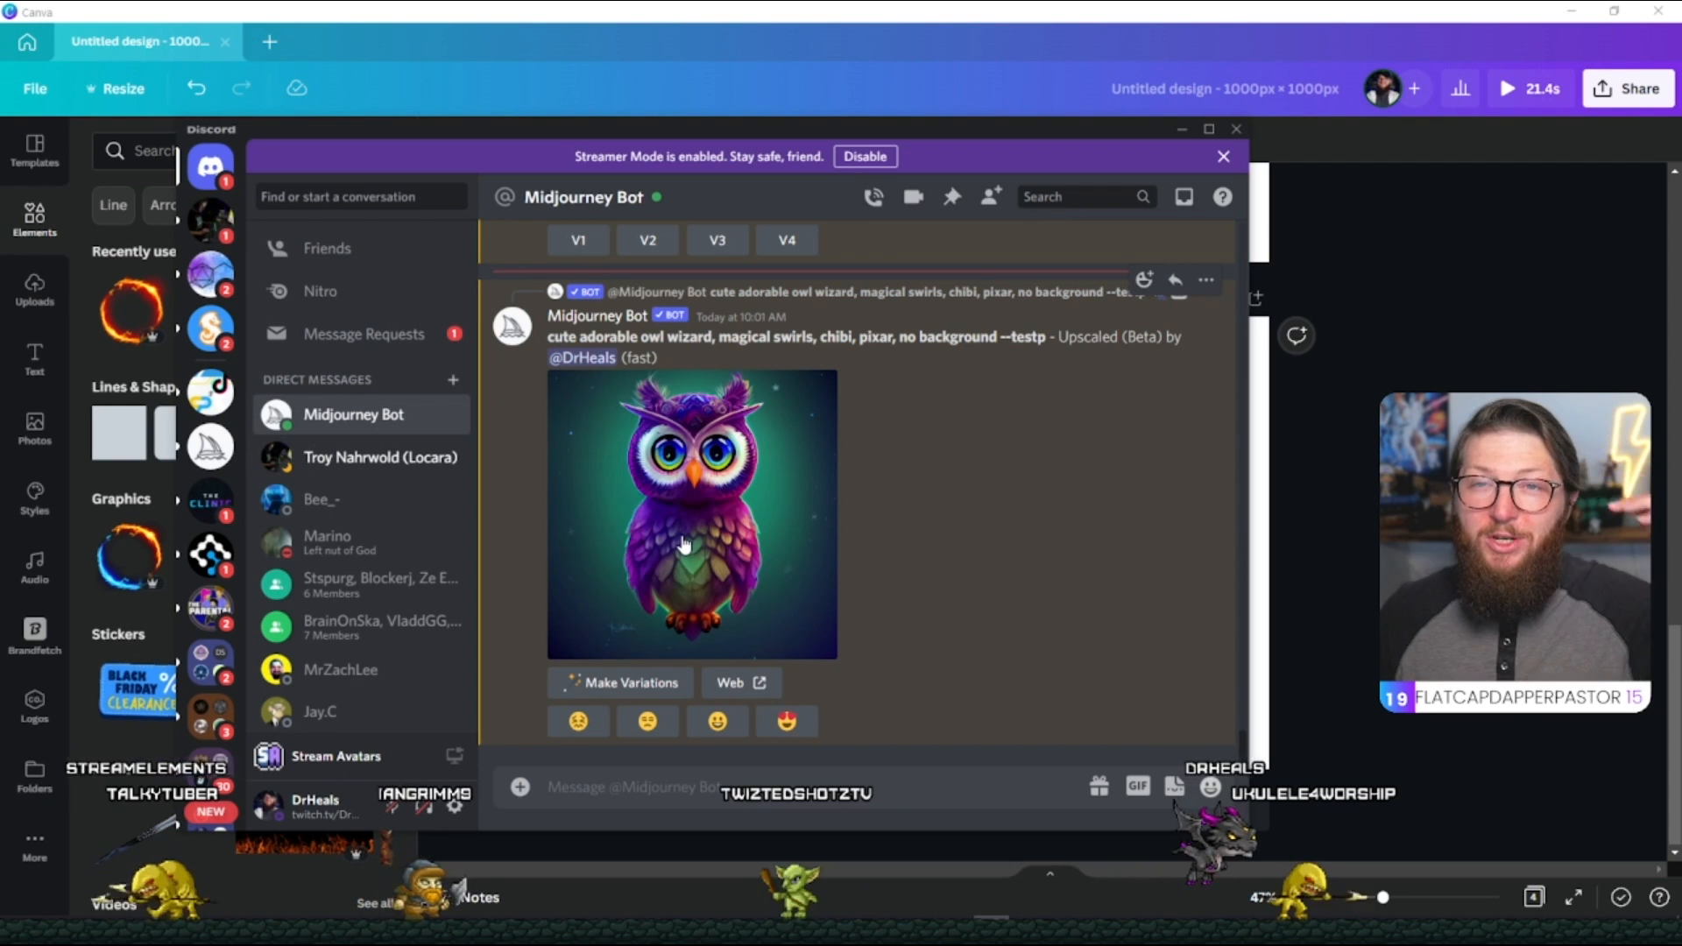
mouse_move(676, 547)
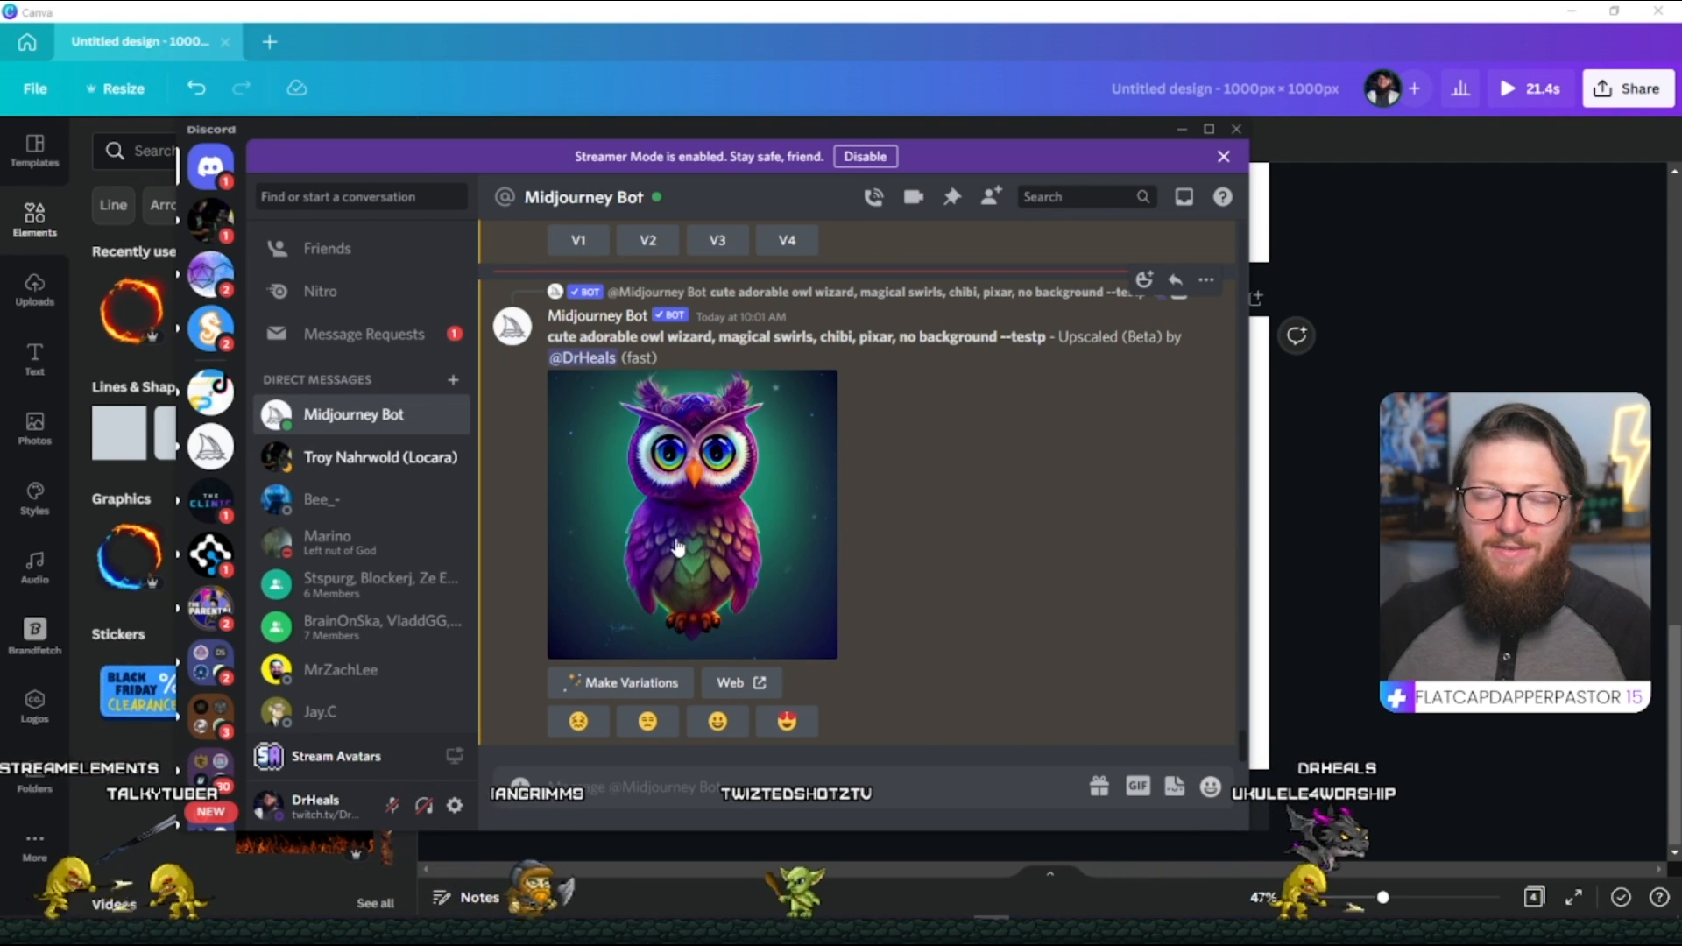